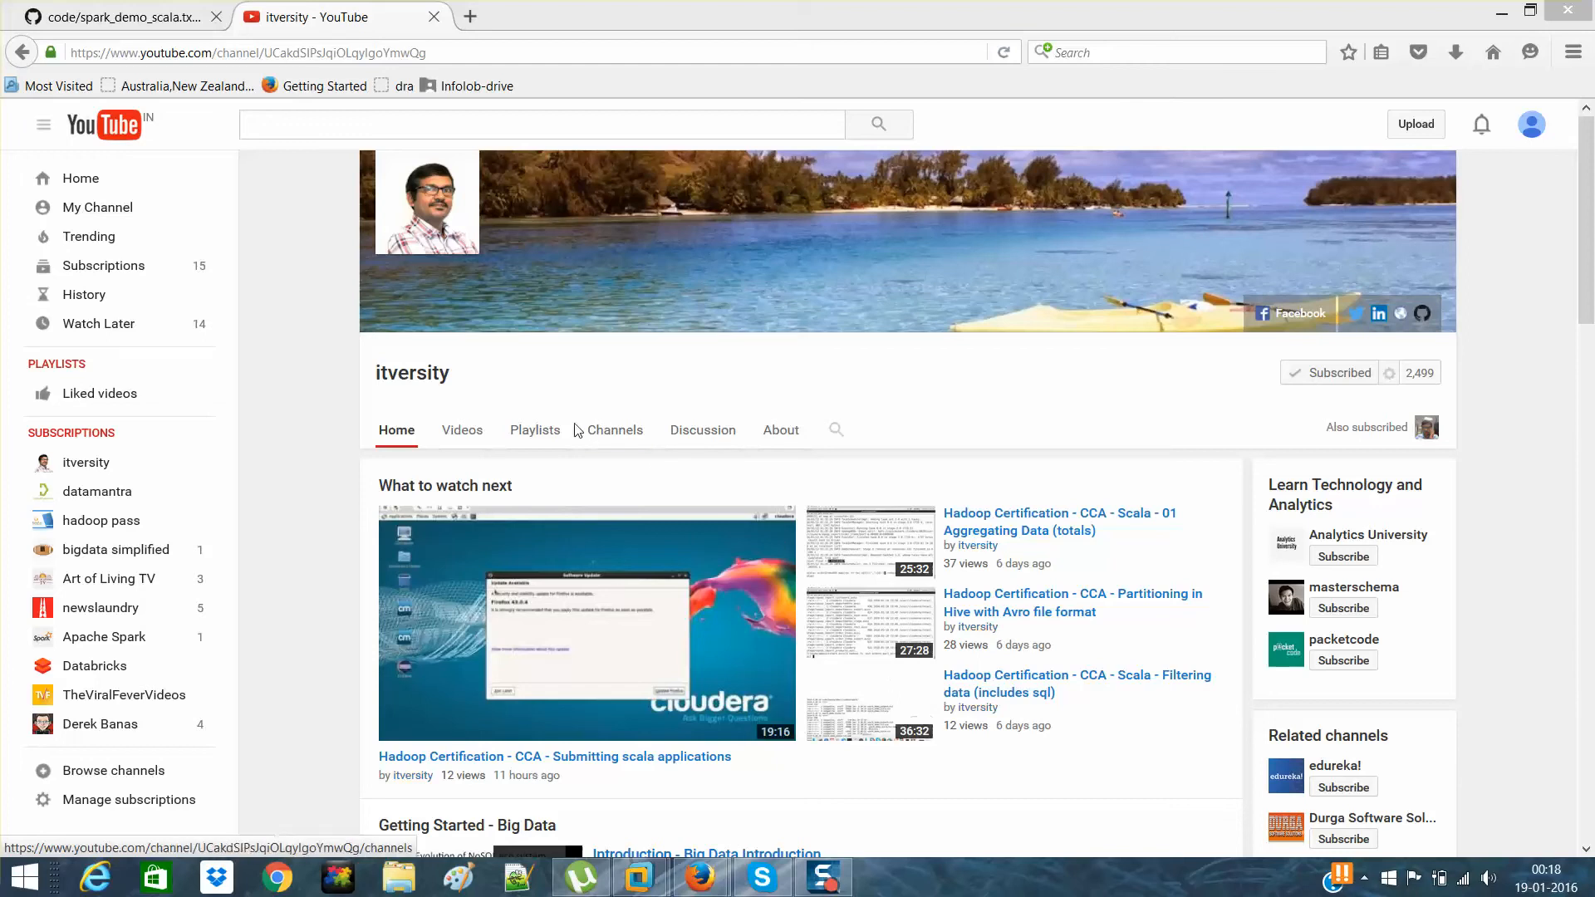
- Open the itversity channel's Hadoop Certification CCA playlist and browse its video list
left_click(536, 428)
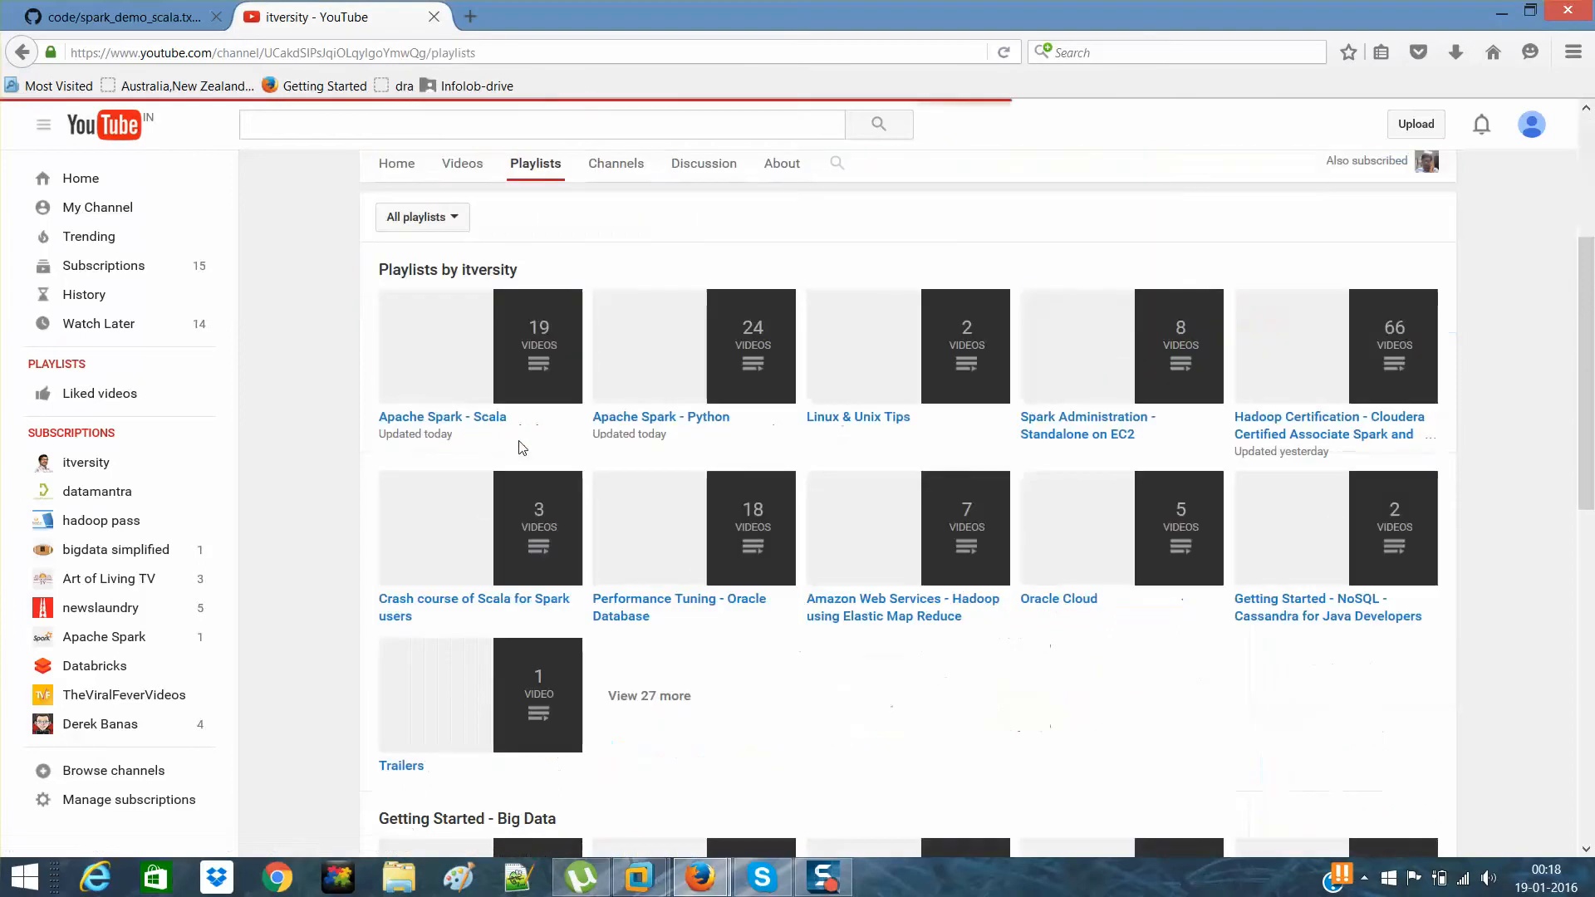
mouse_move(1356, 434)
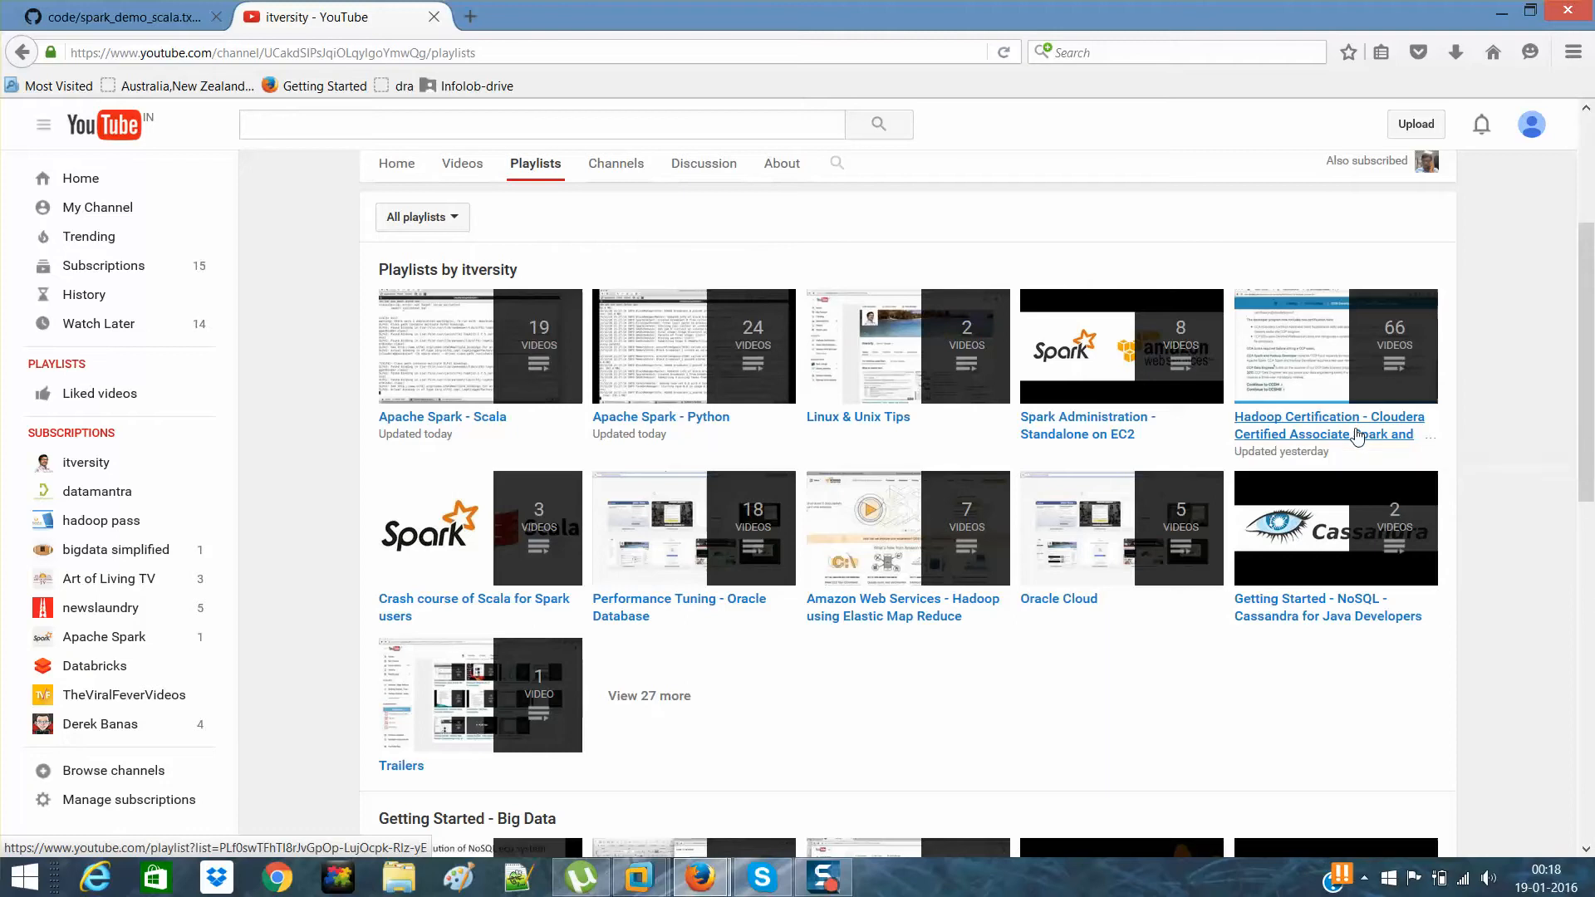
left_click(1328, 426)
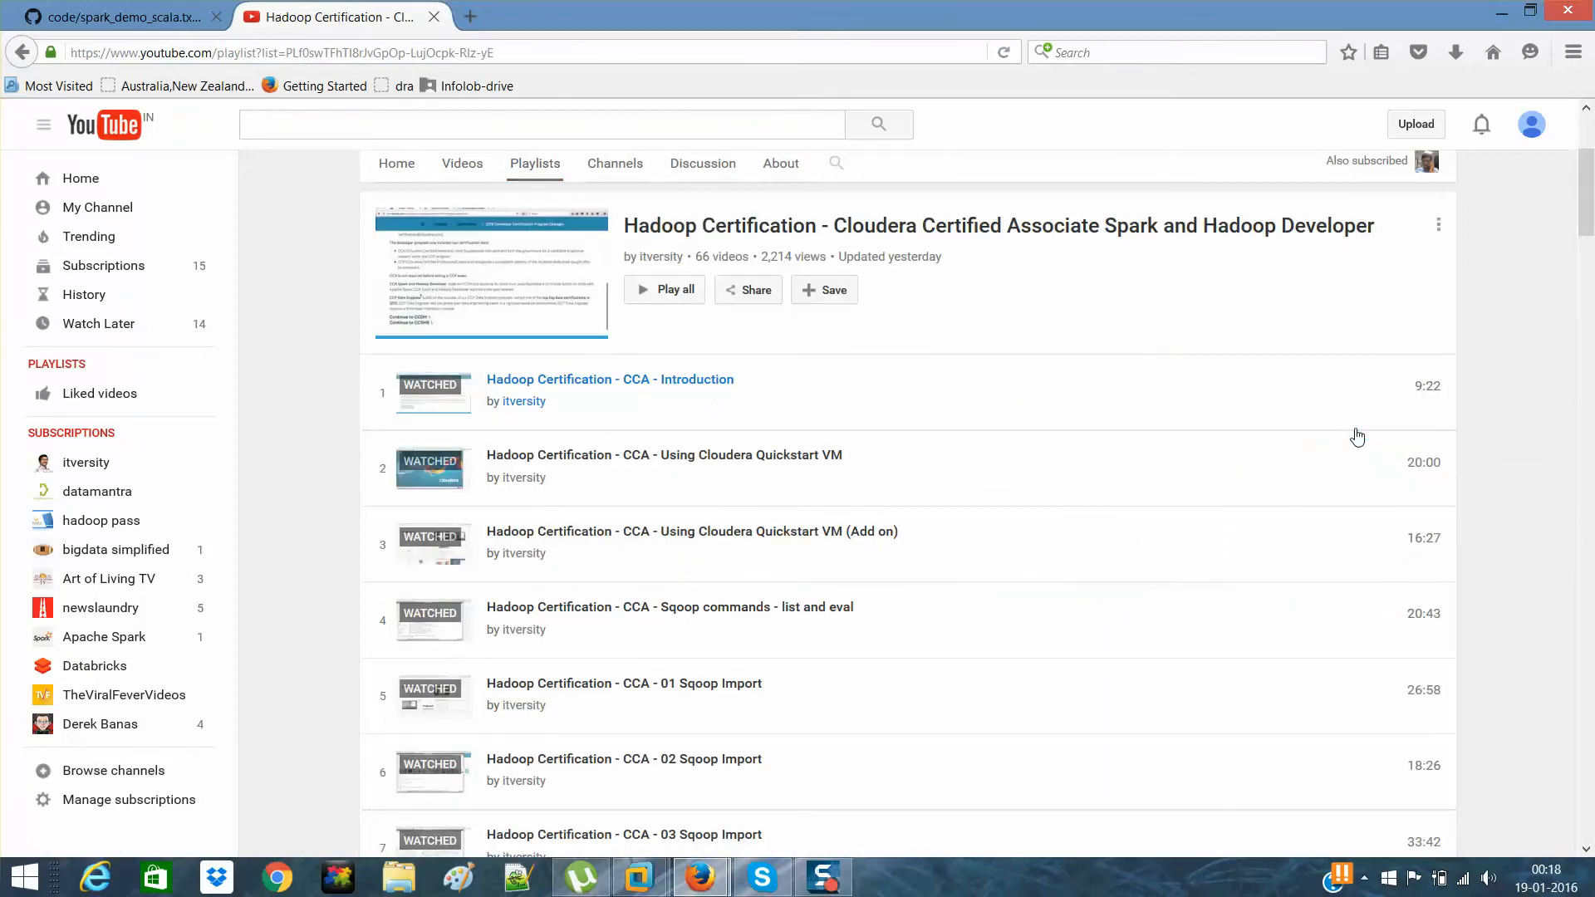
scroll("down", 3)
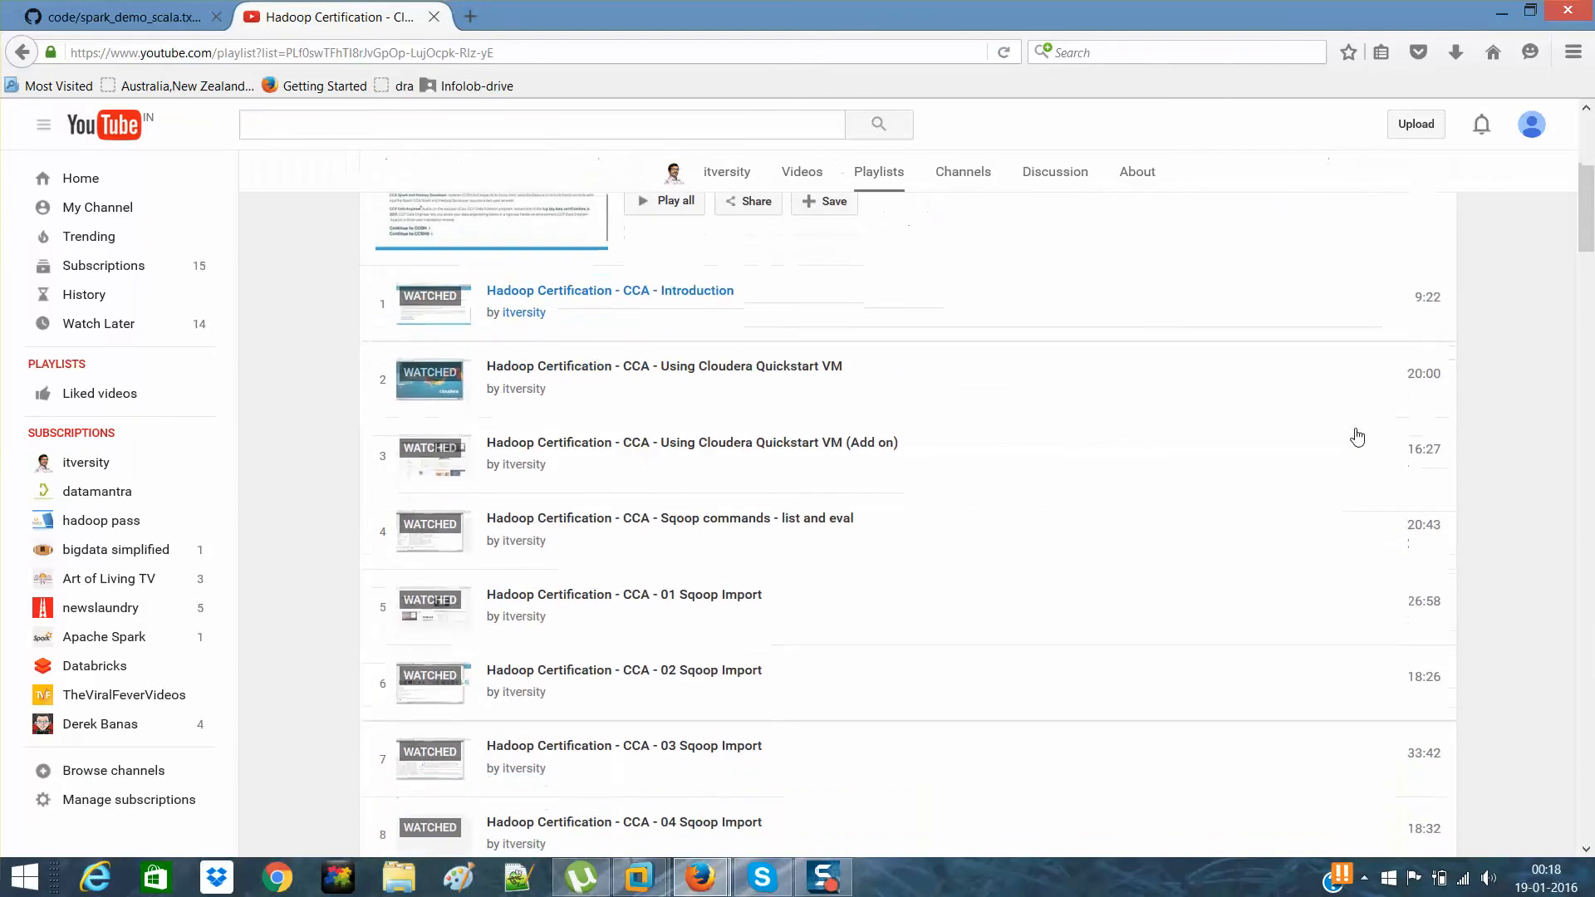
scroll("down", 3)
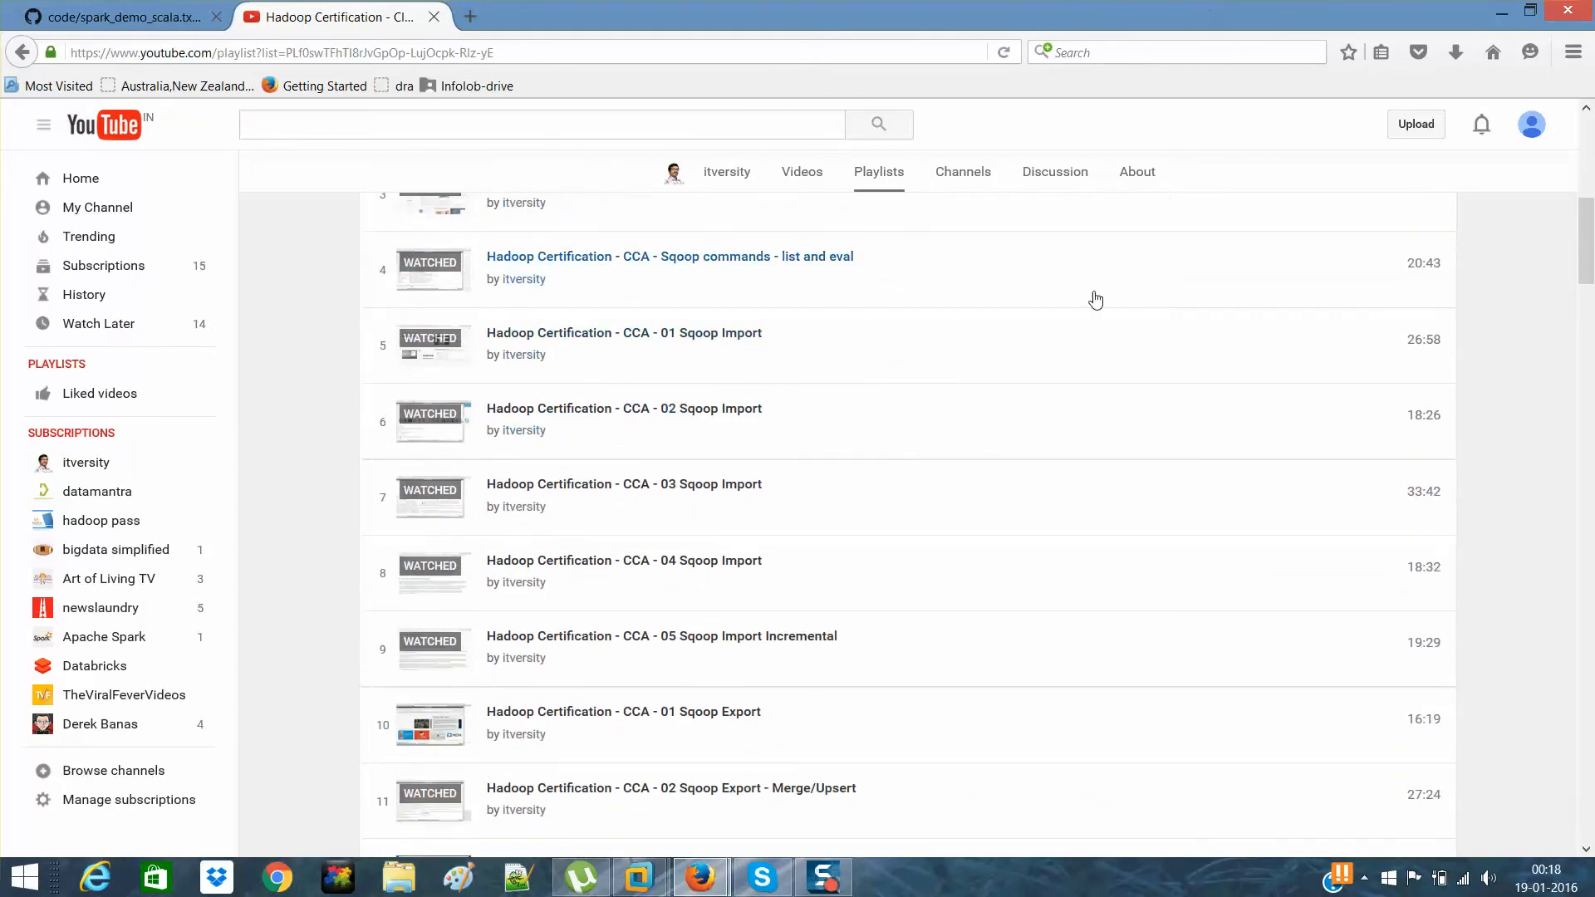
scroll("down", 3)
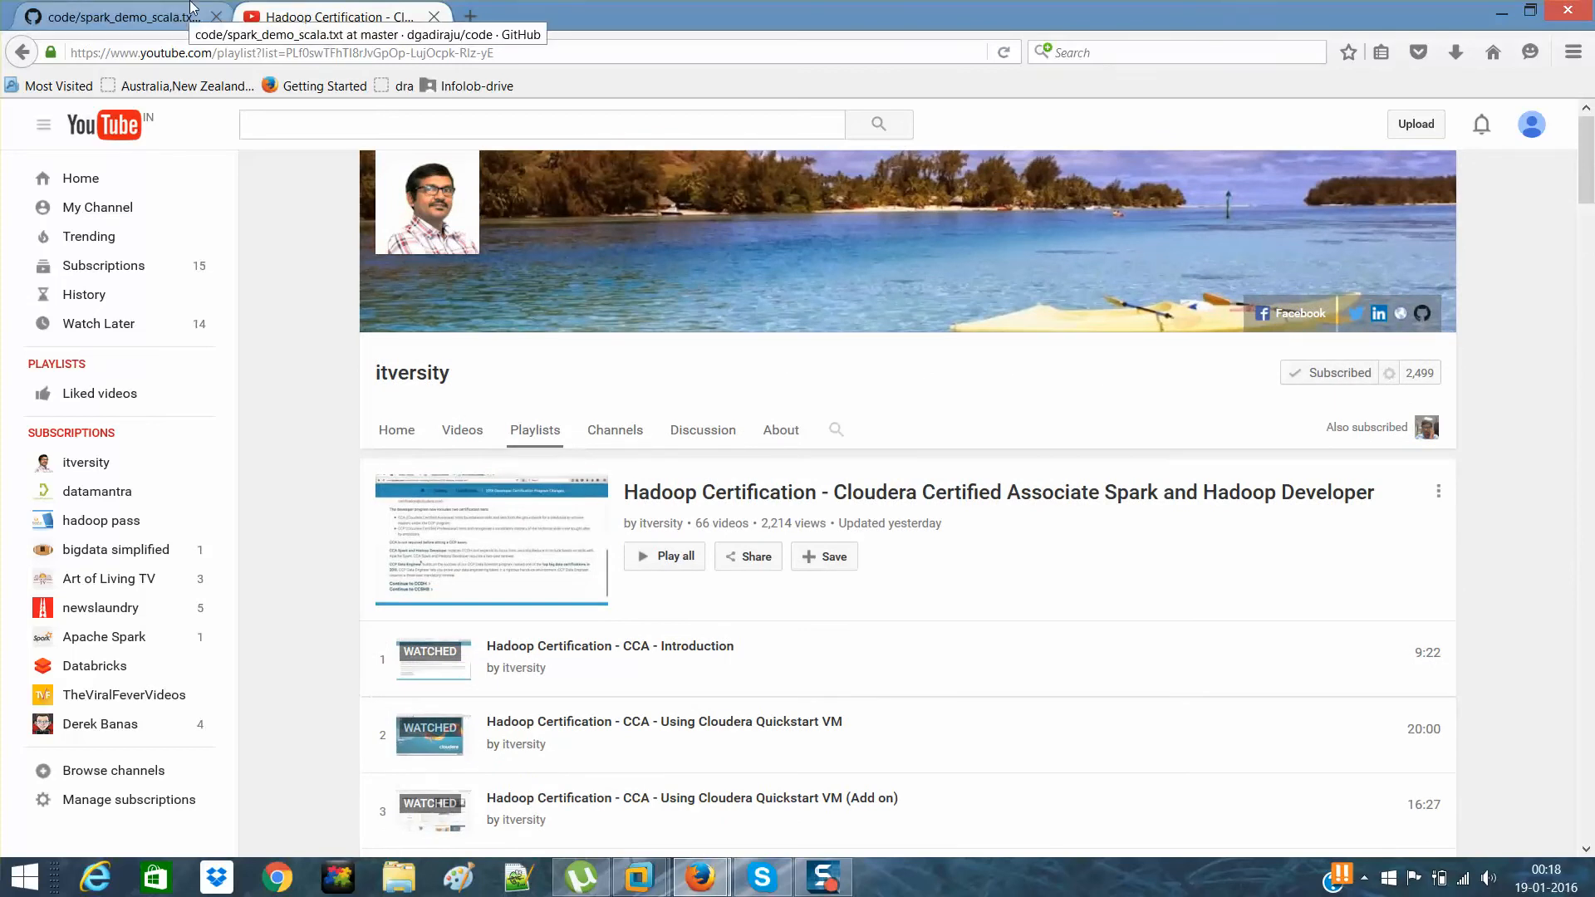
- Switch to the spark_demo_scala.txt page showing the departments.json and SQLContext lines
left_click(117, 16)
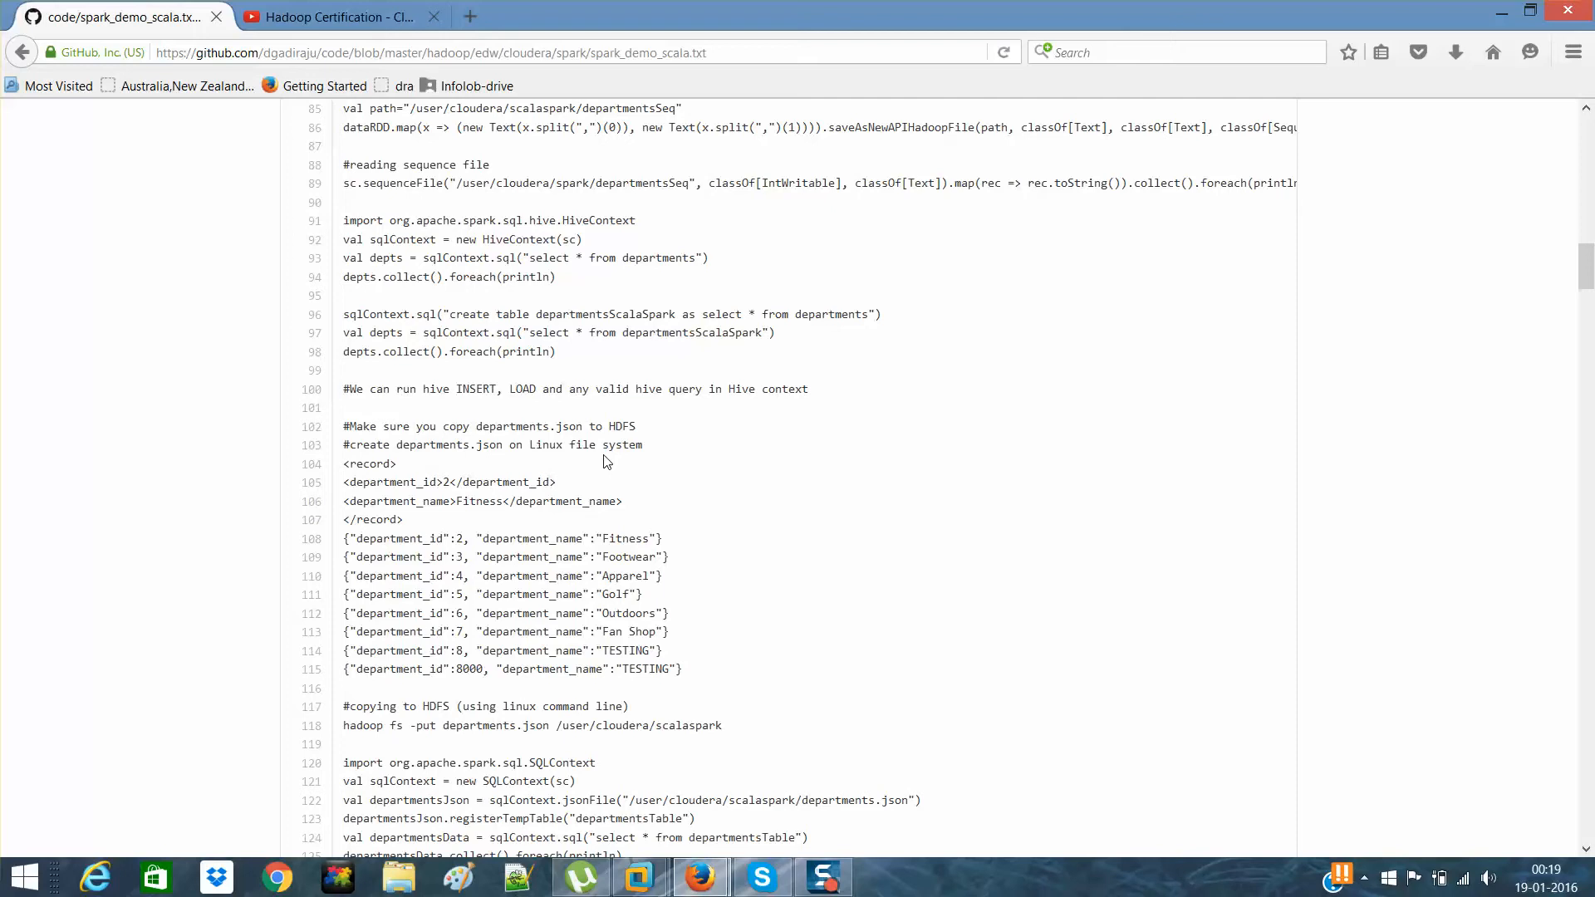
mouse_move(778, 673)
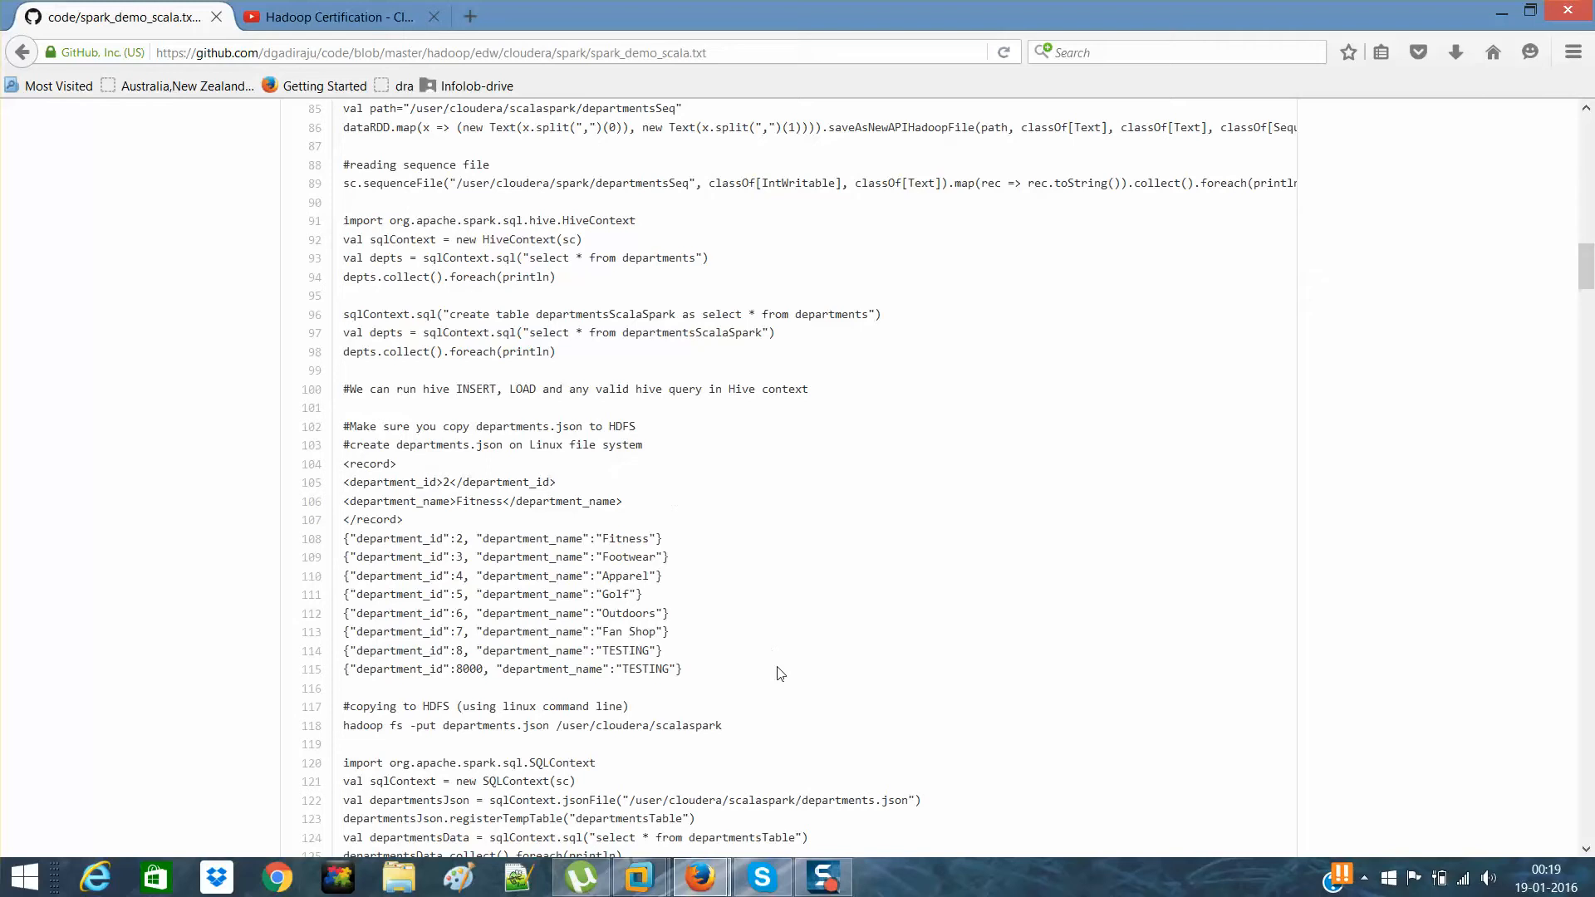
mouse_move(778, 676)
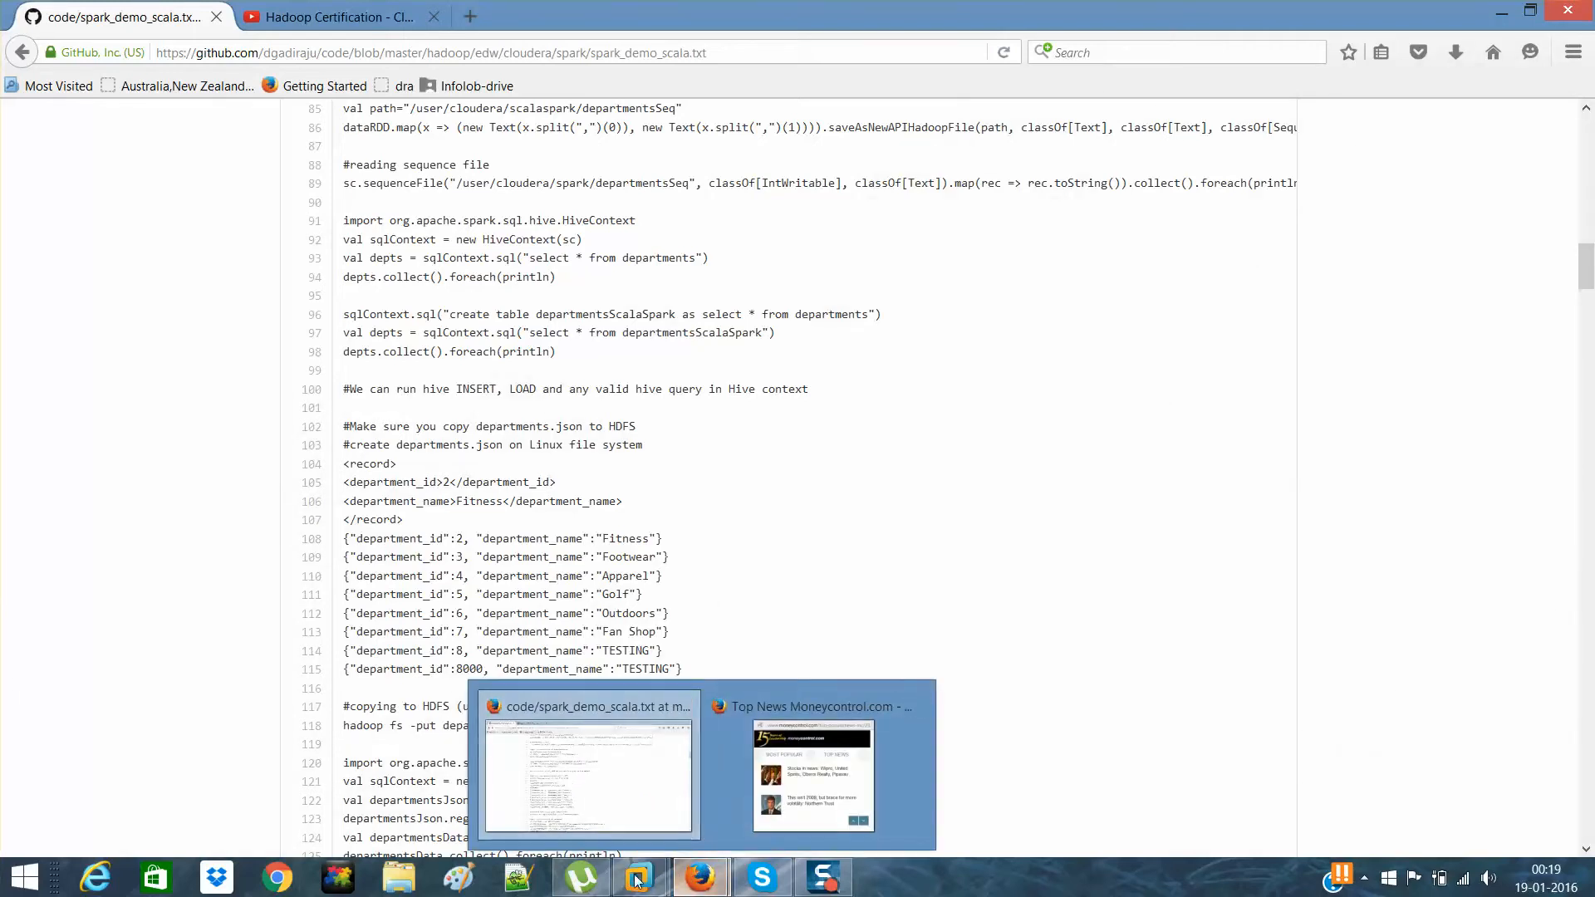
- Run pwd and ls -l in the VM terminal, then begin a hadoop fs -ls /user listing
left_click(638, 876)
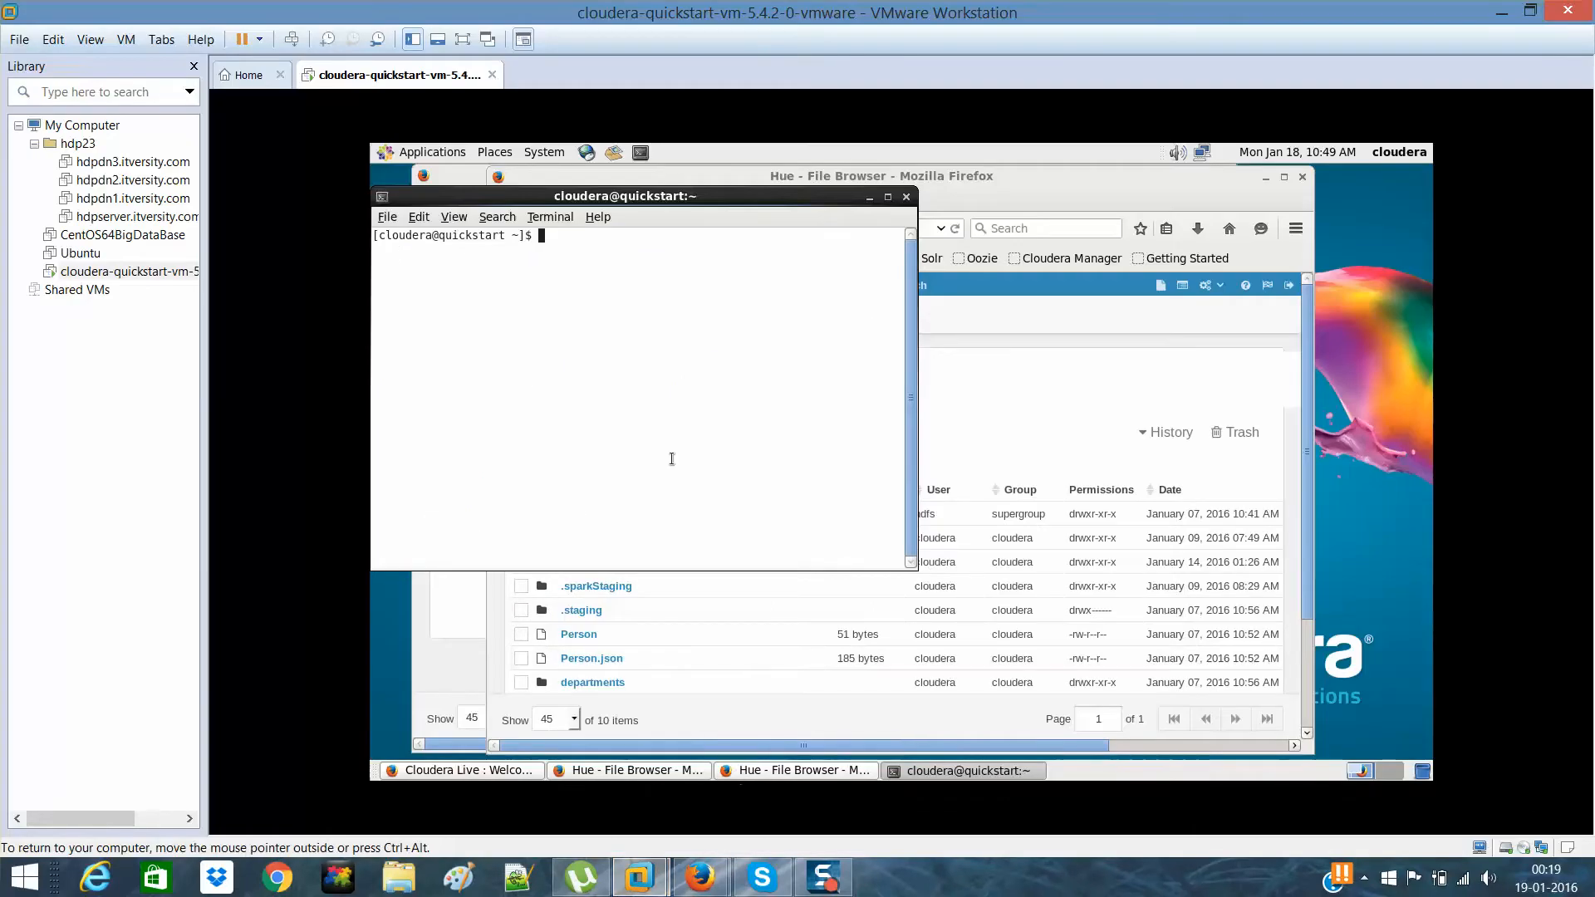
type("pwd")
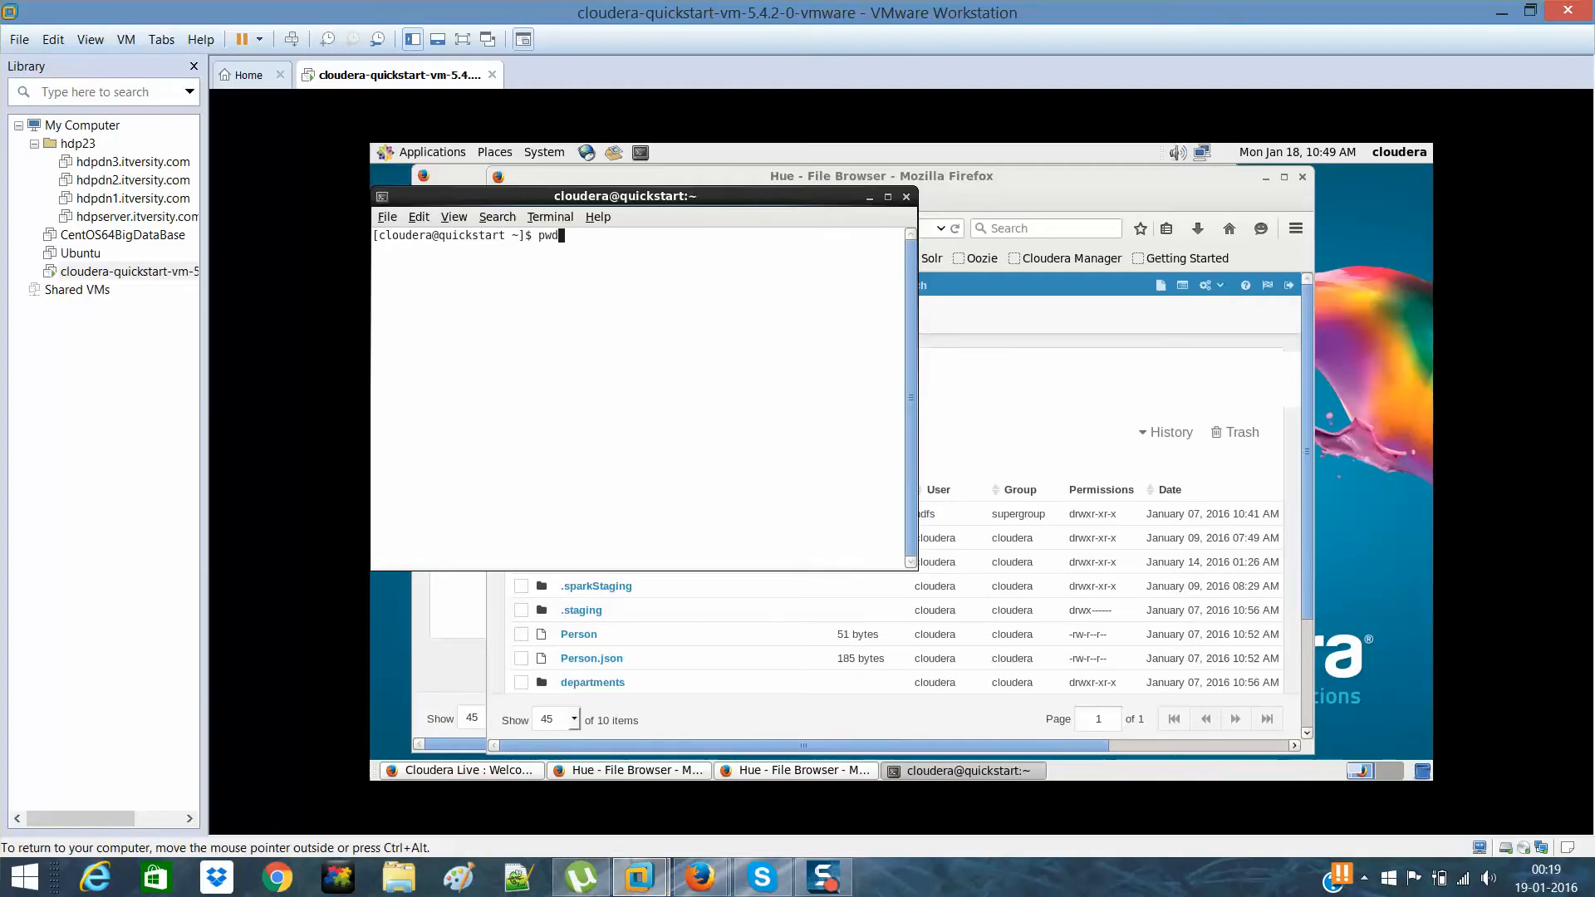
type("ls -l")
type("had")
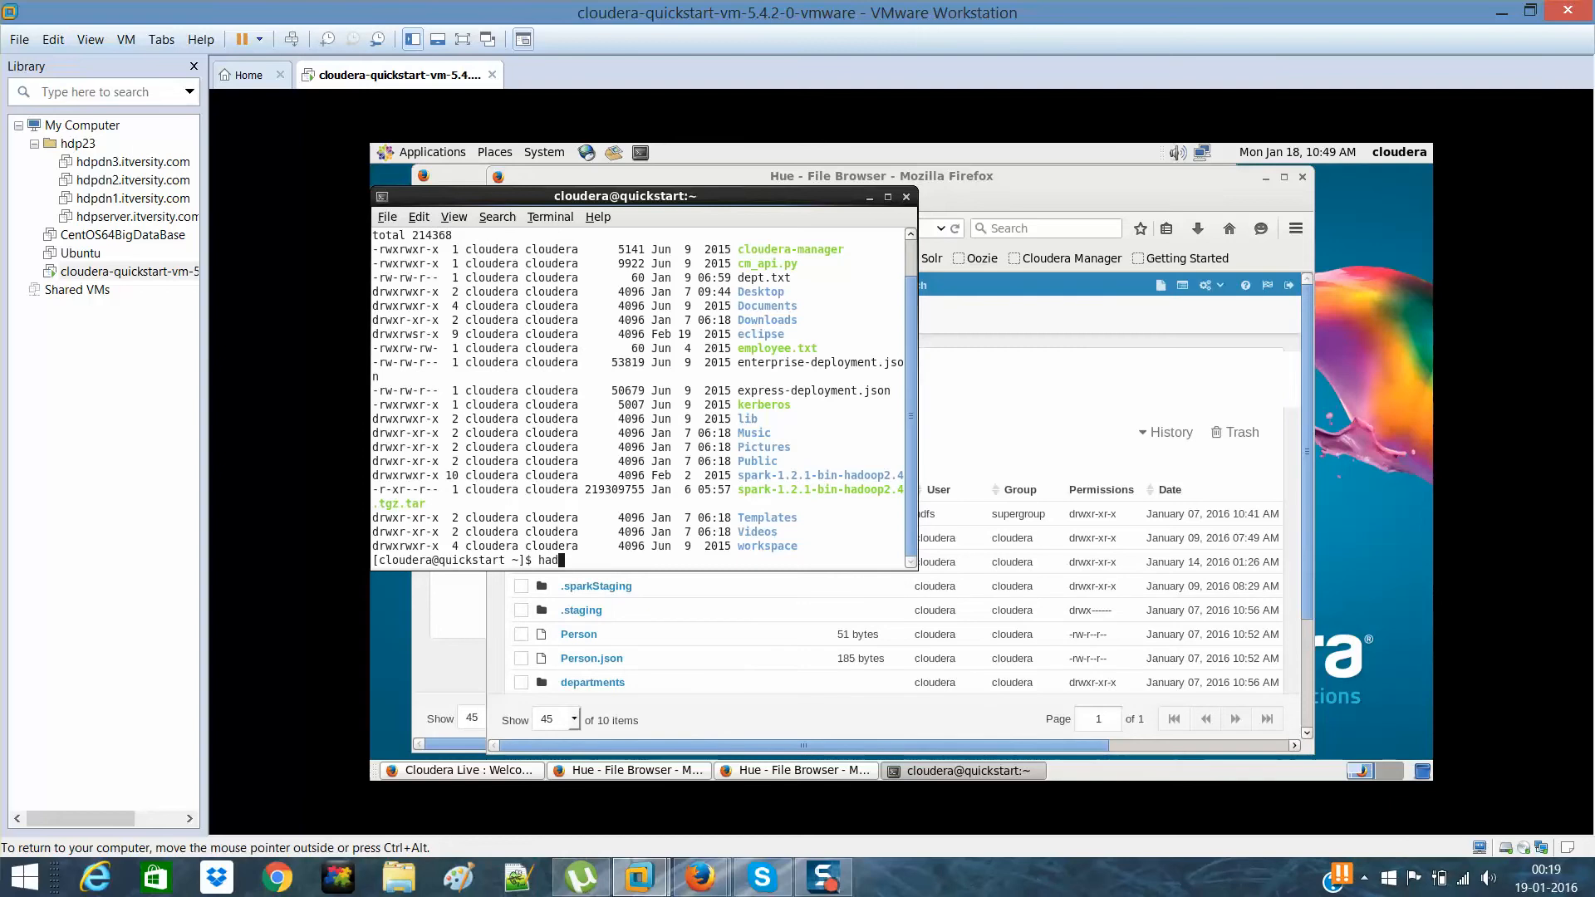
type("oop fs")
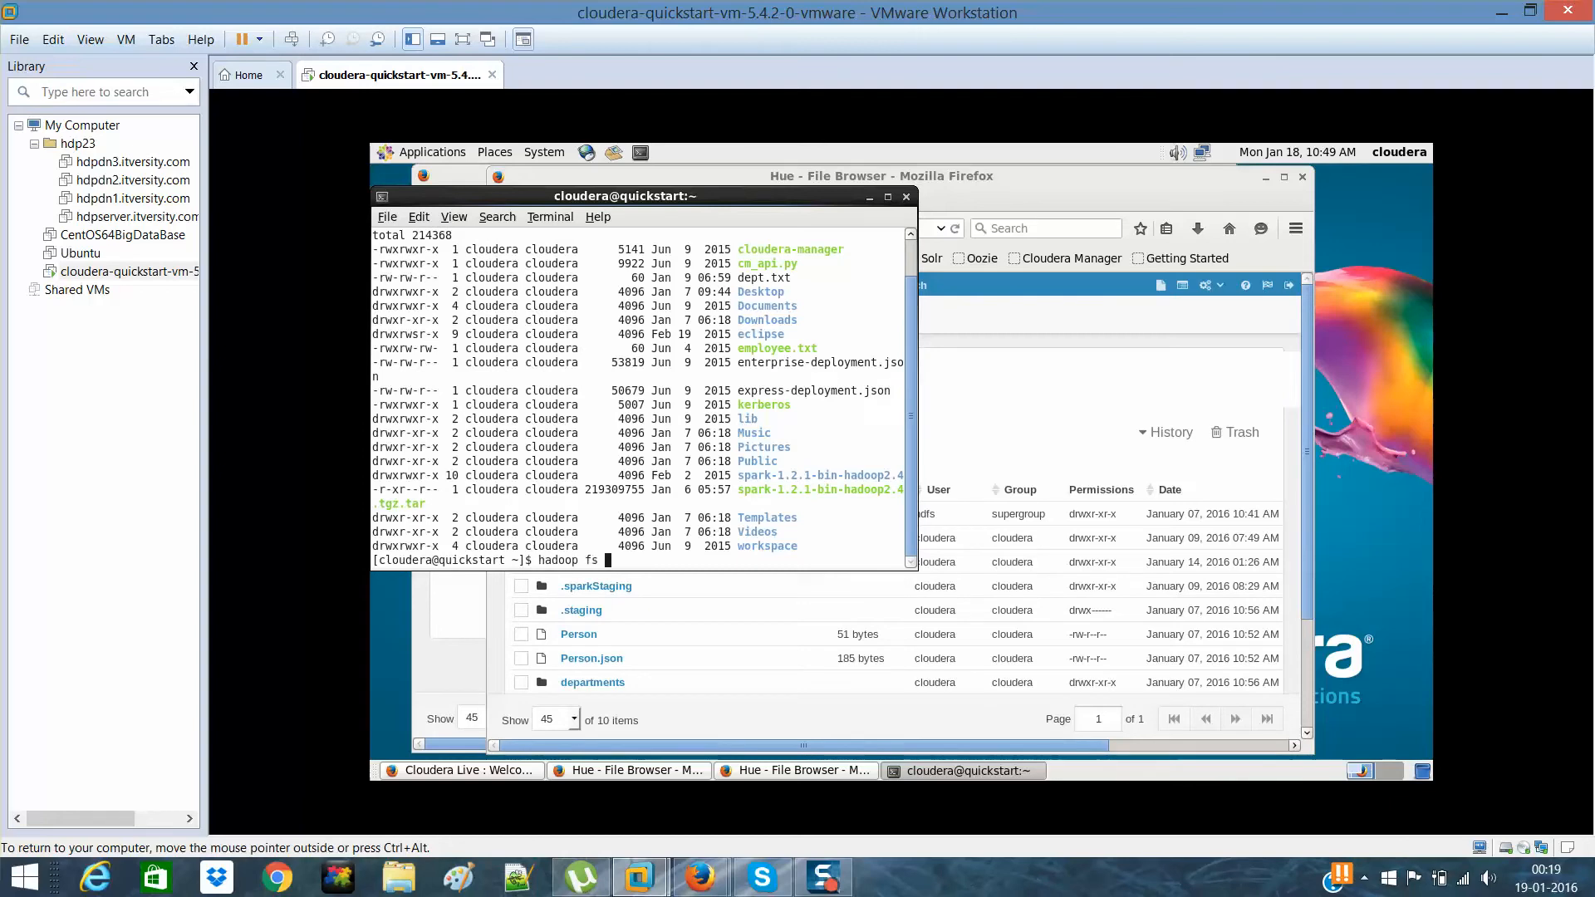
type("-ls /u")
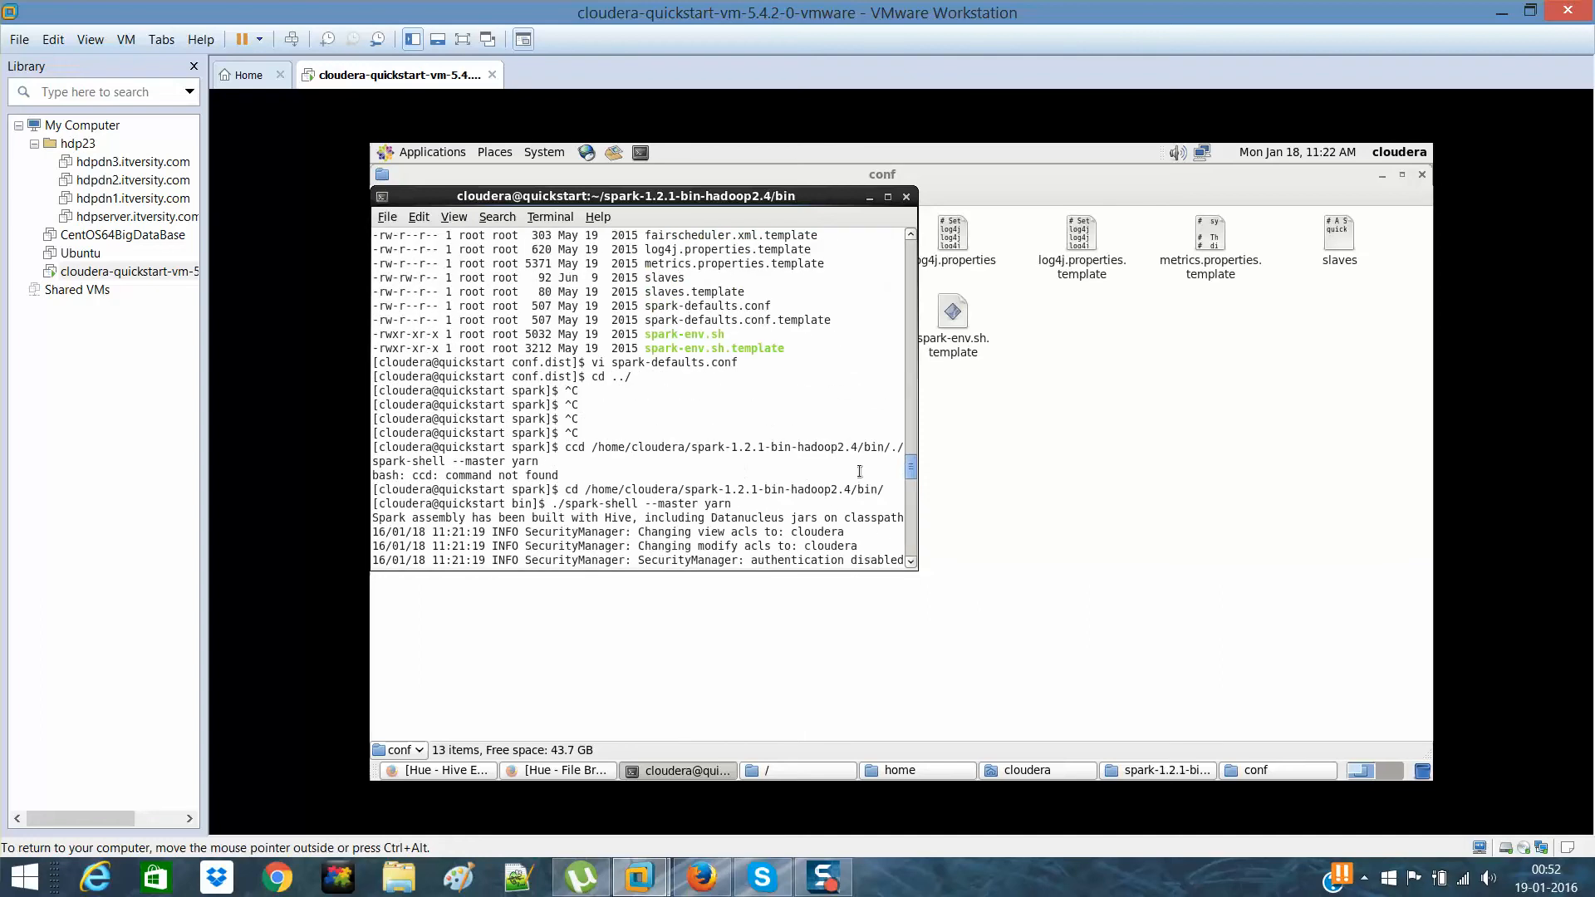
mouse_move(555, 504)
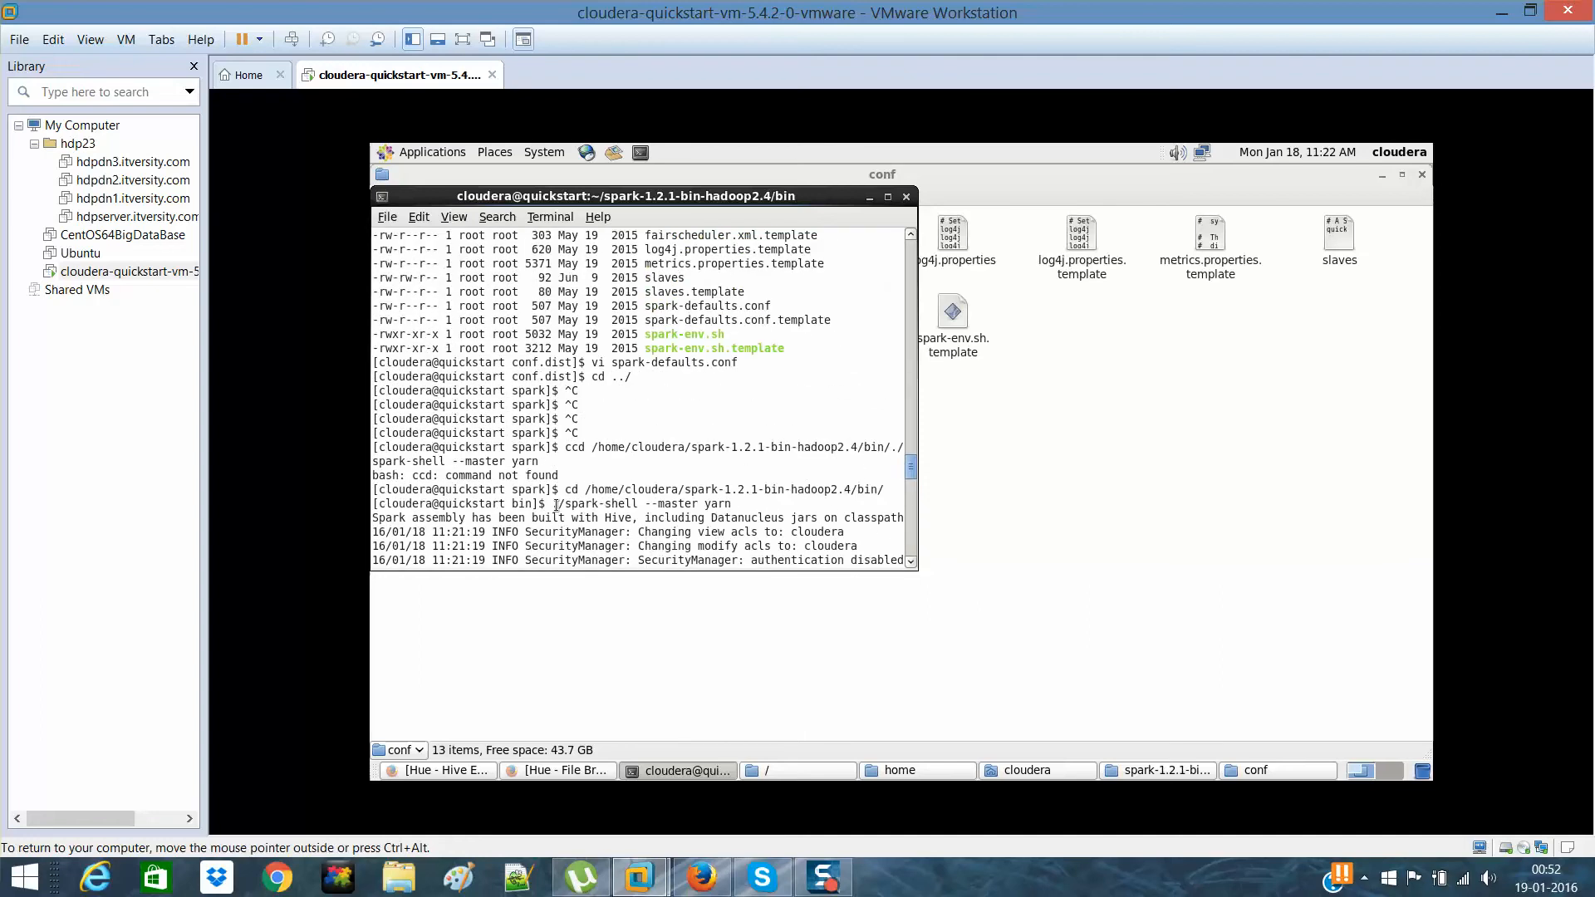
- Launch spark-shell with YARN as master from the Spark bin directory
double_click(590, 502)
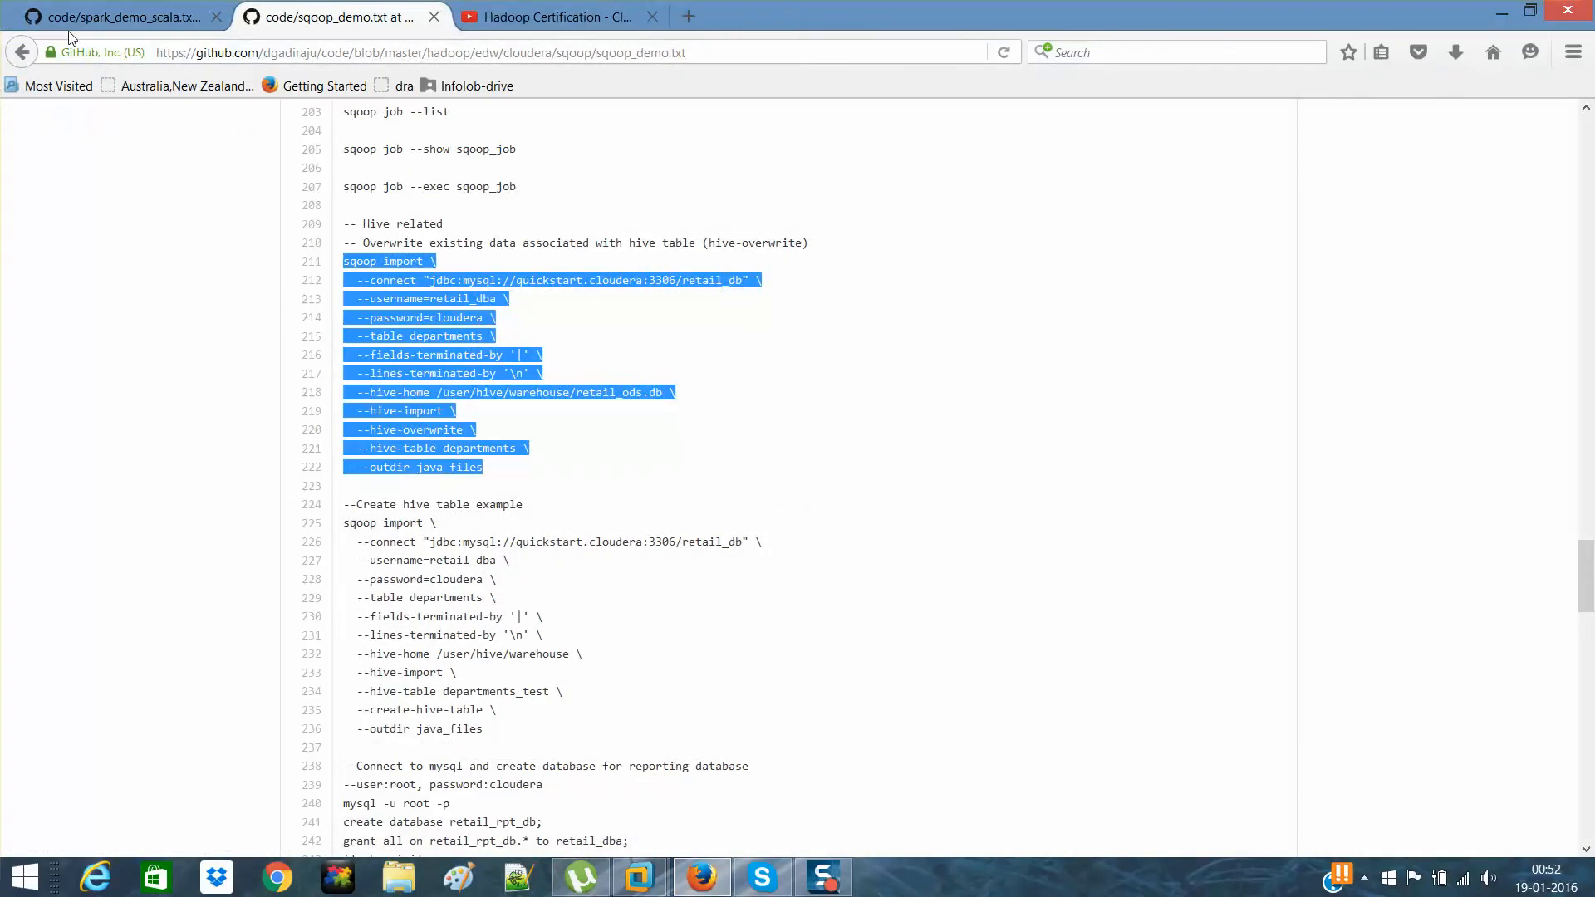
- Copy the import HiveContext line from spark_demo_scala.txt
left_click(116, 17)
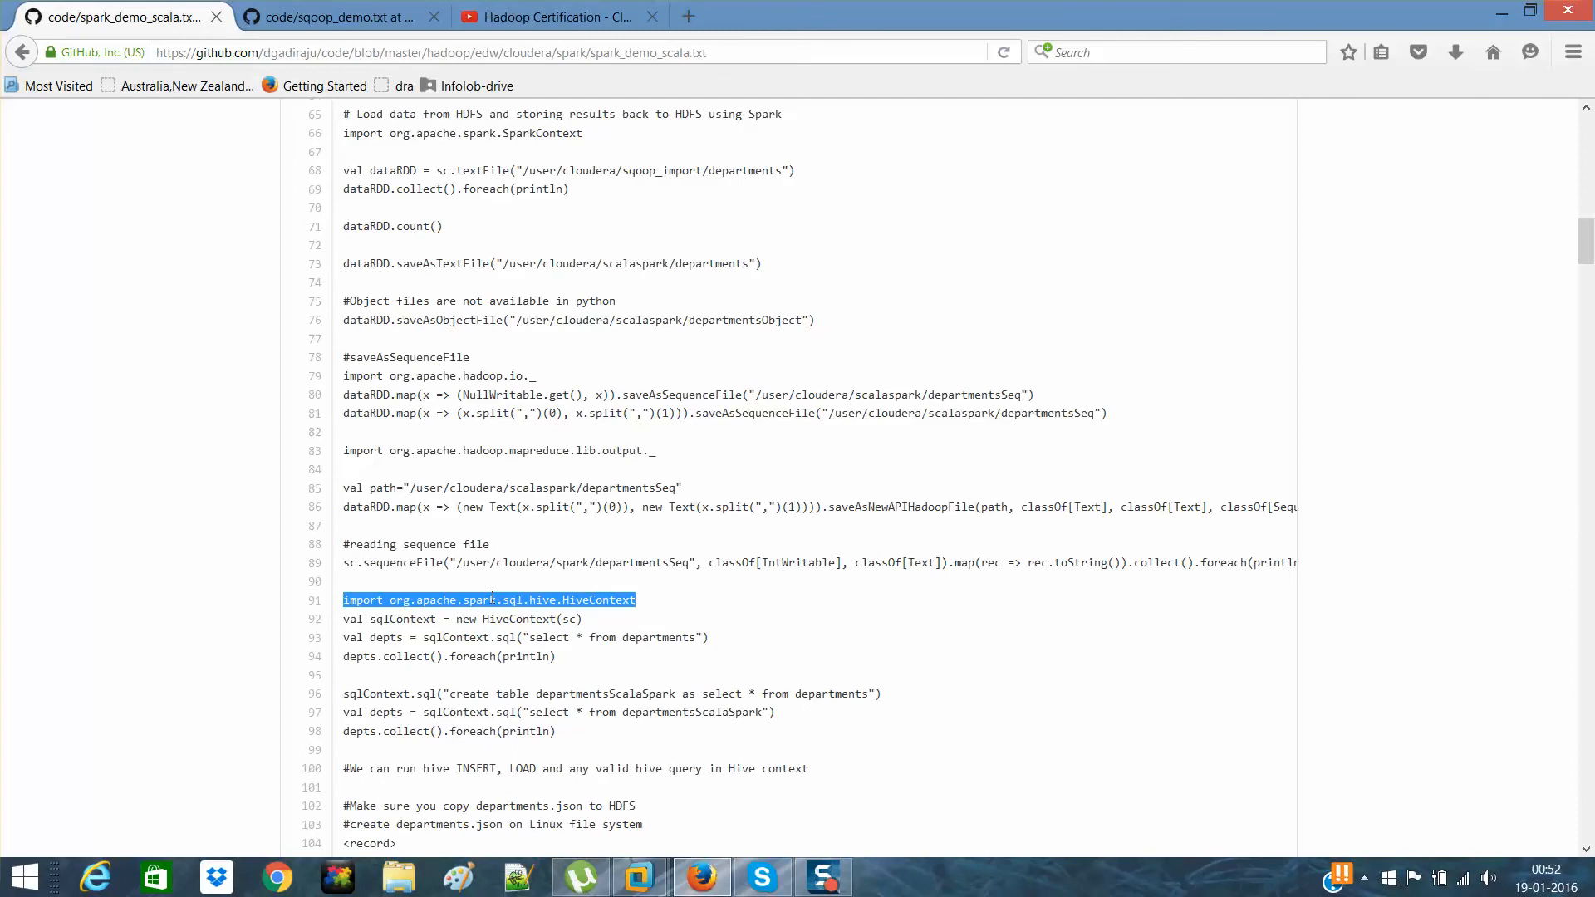
right_click(489, 600)
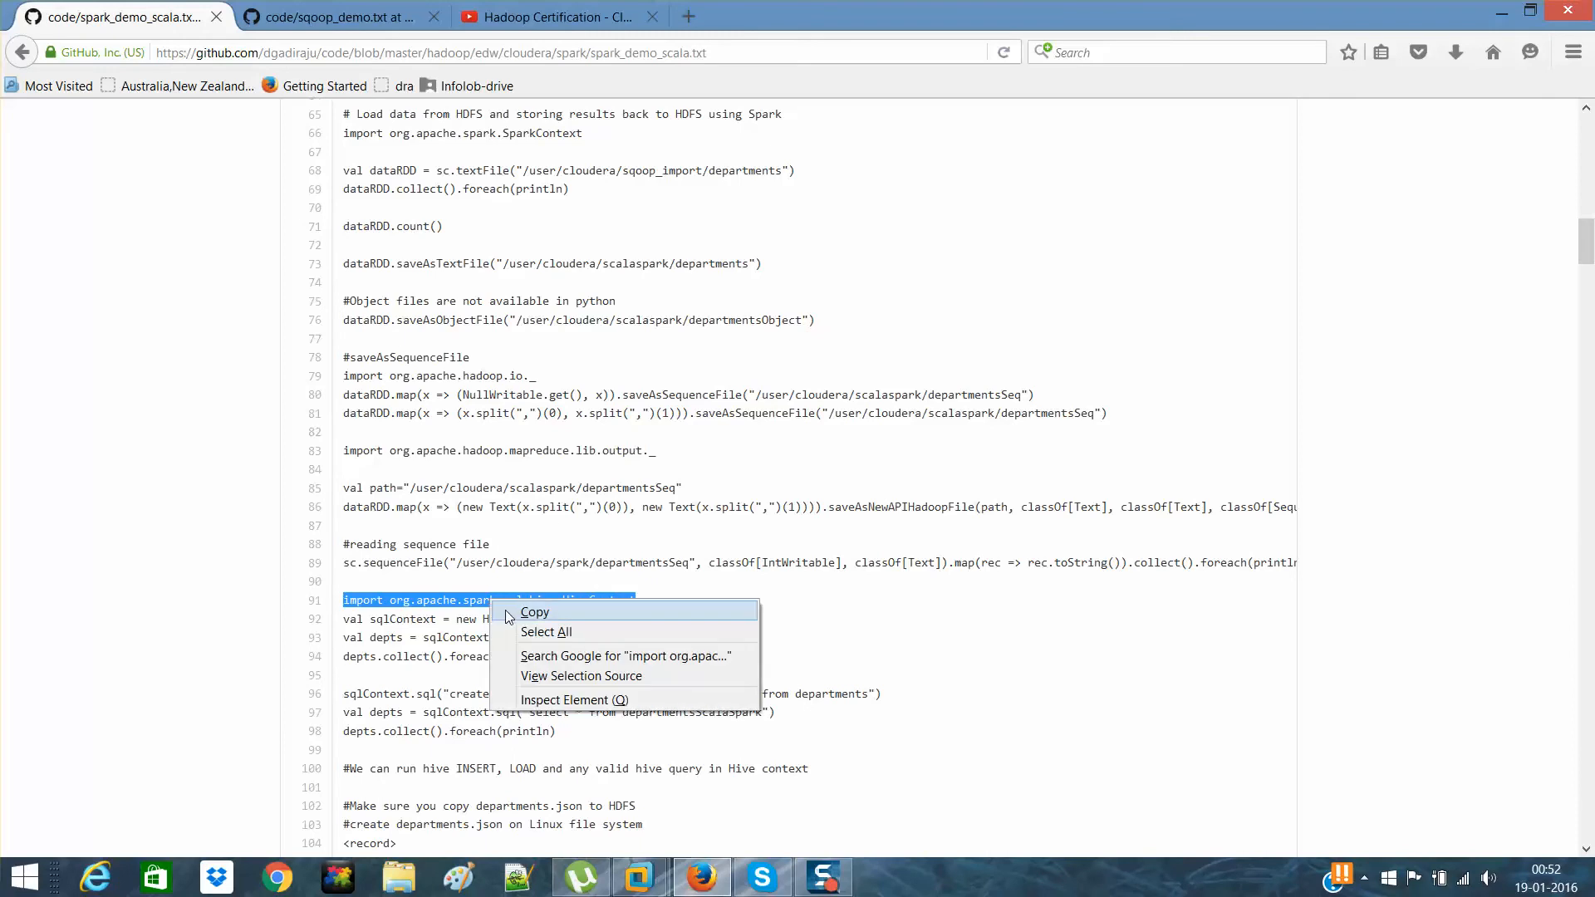
left_click(535, 612)
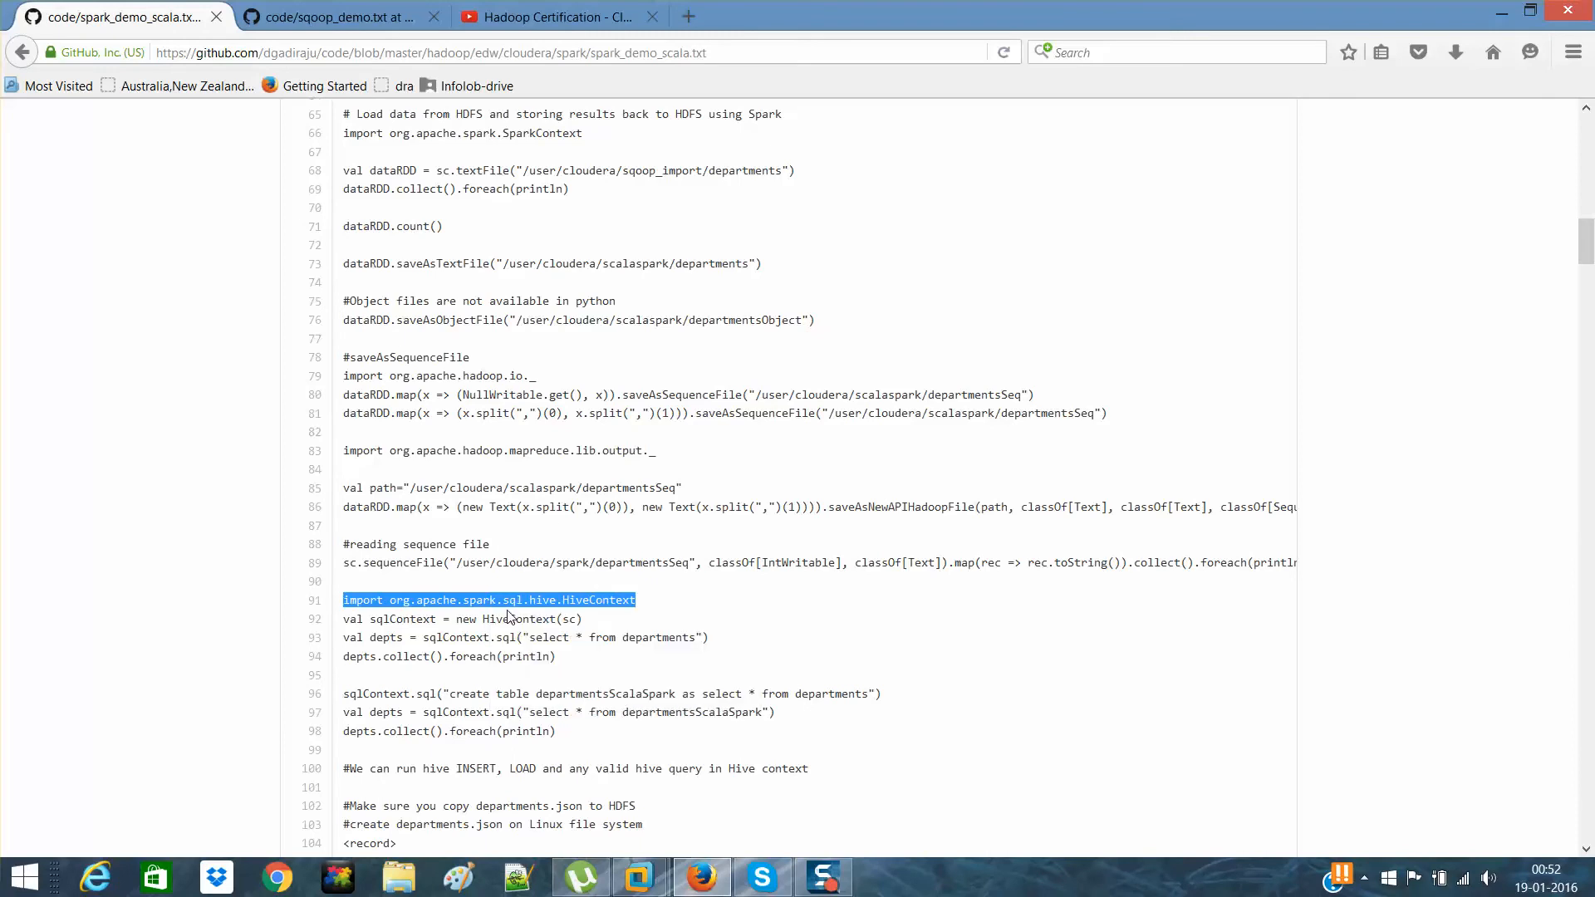
mouse_move(664, 808)
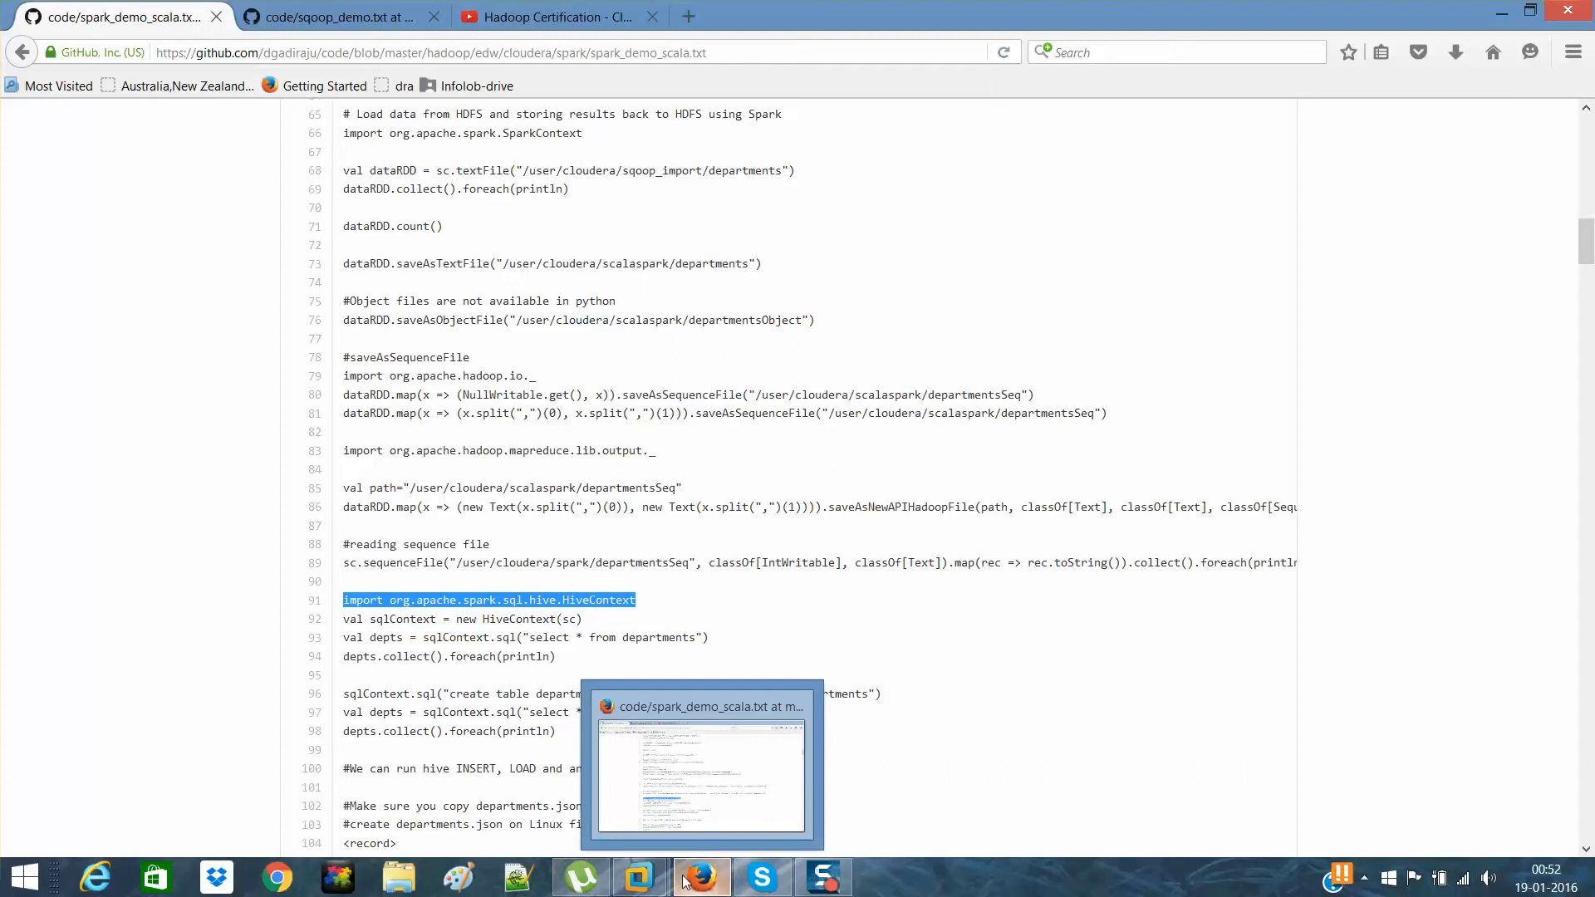
- Run import org.apache.spark.sql.hive.HiveContext at the scala> prompt, then return to the browser
left_click(638, 877)
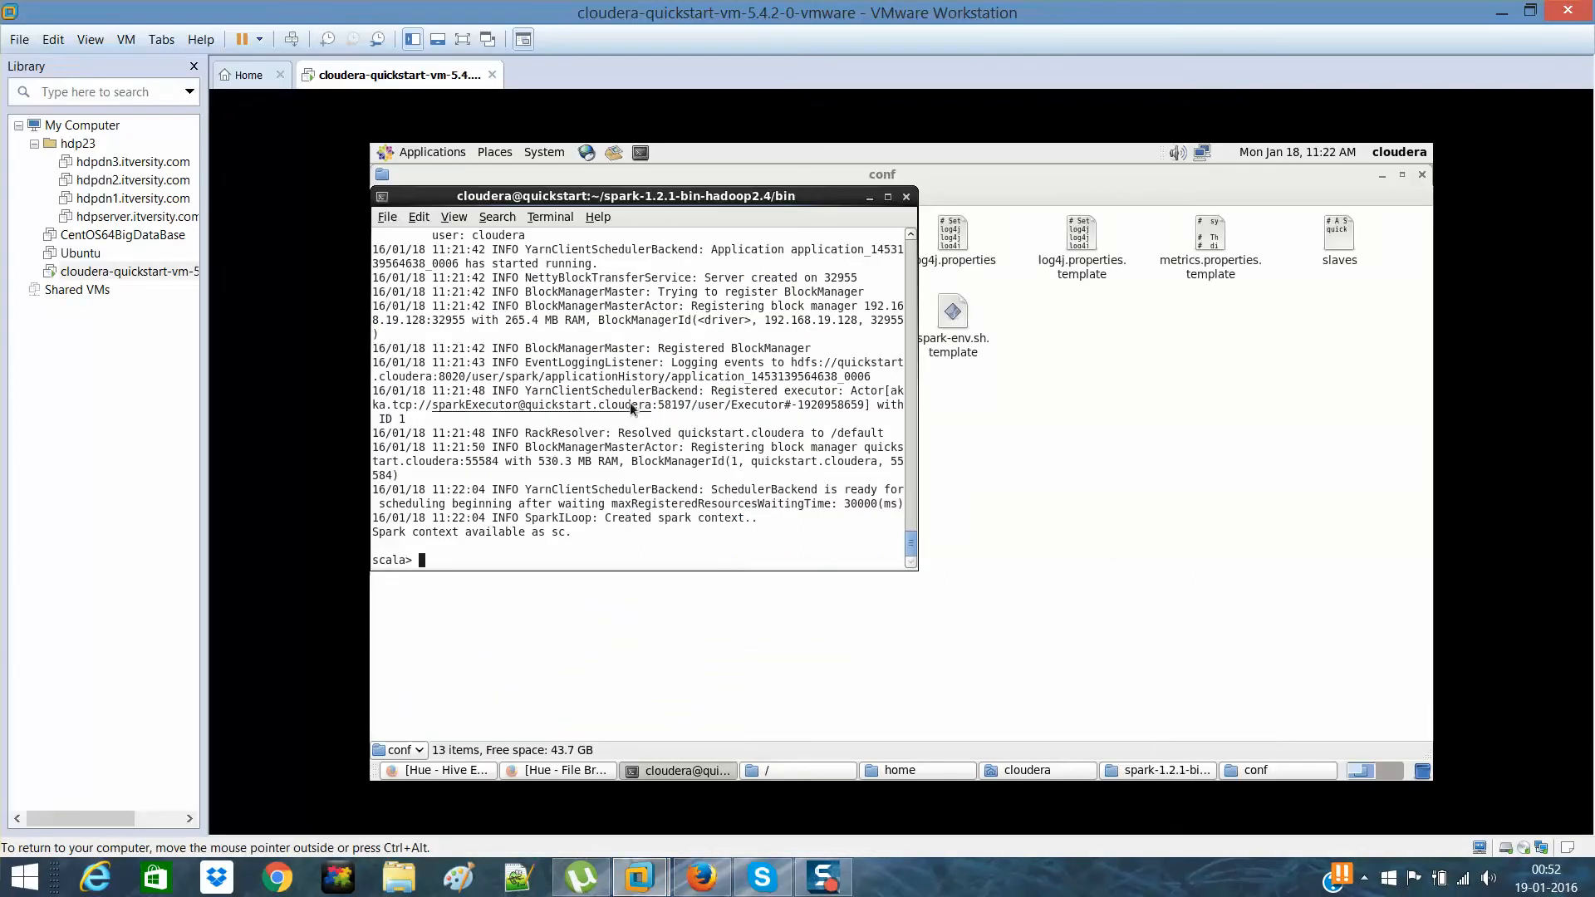
type("import org.apache.spark.sql.hive.HiveContext")
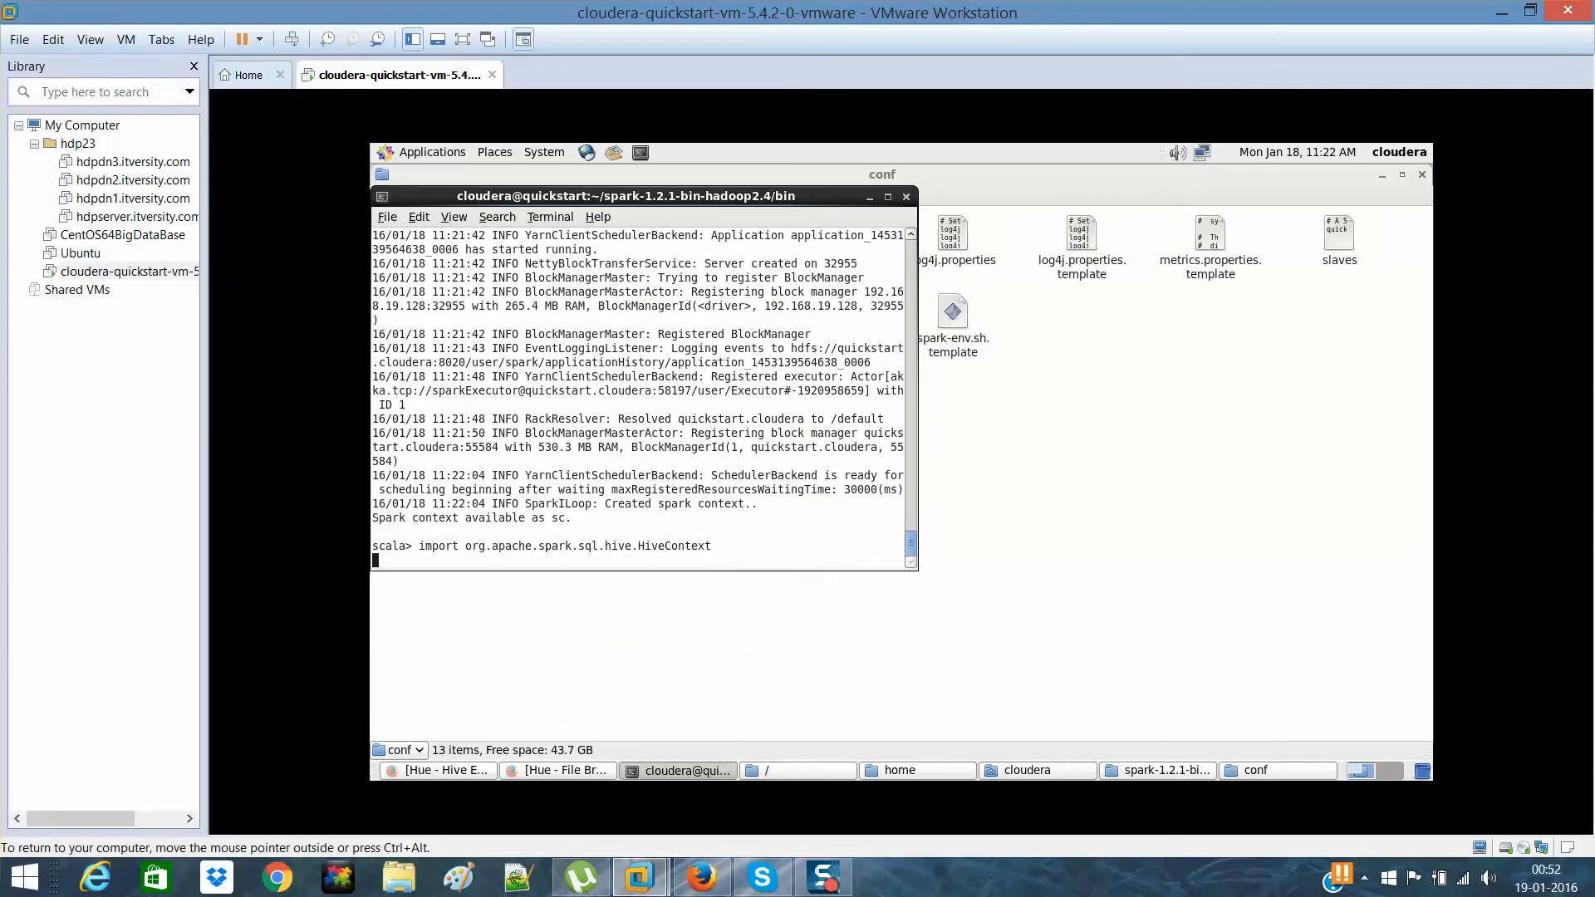
key("Return")
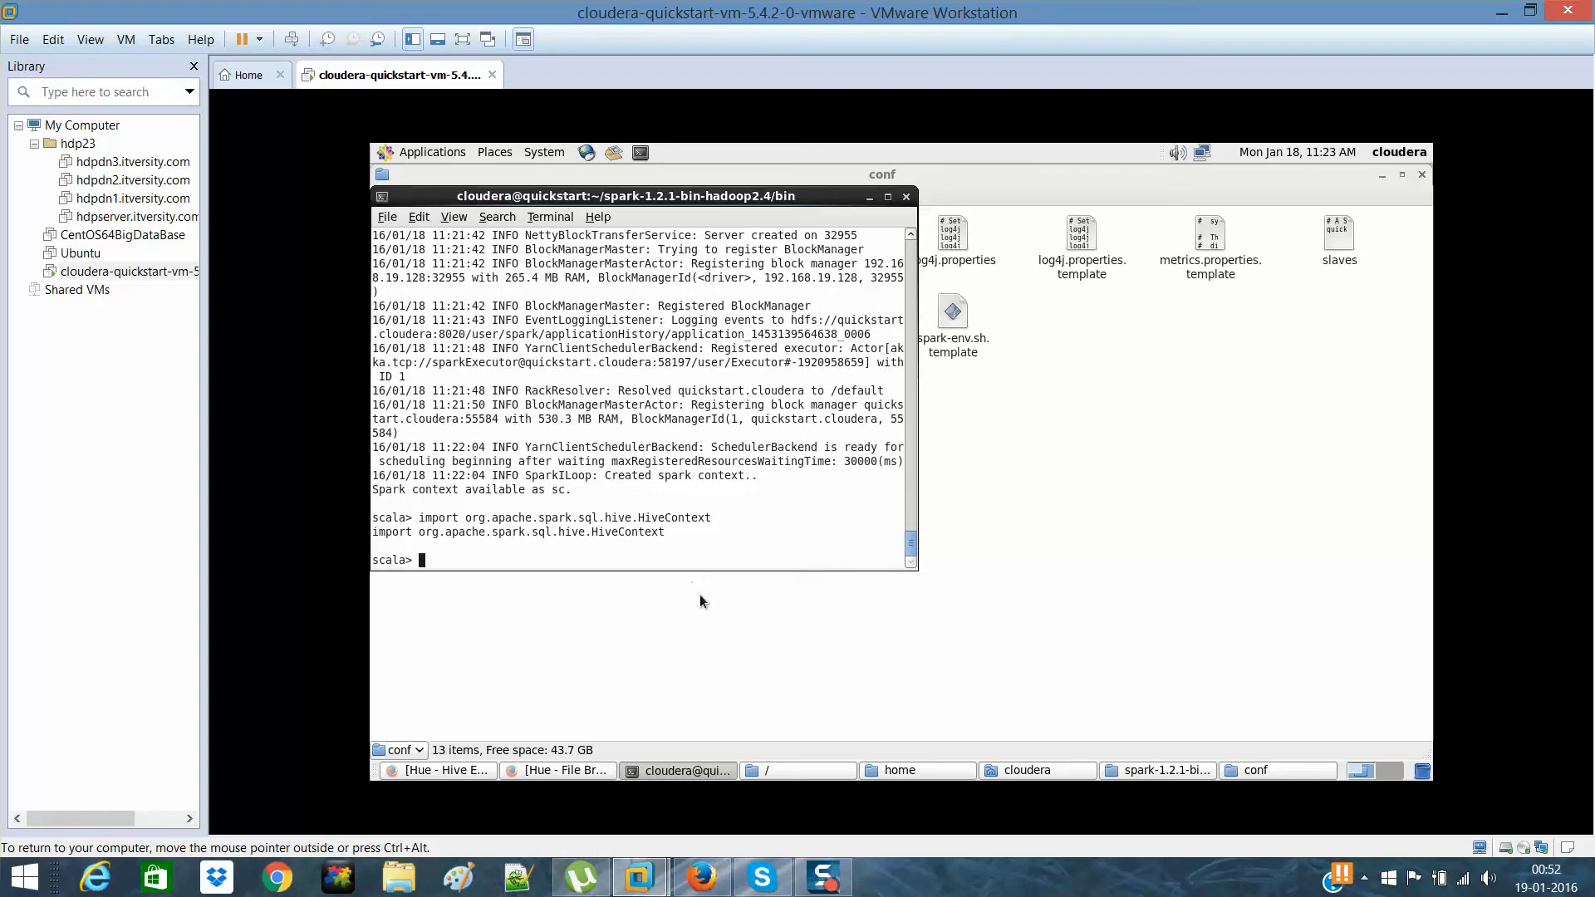
mouse_move(700, 877)
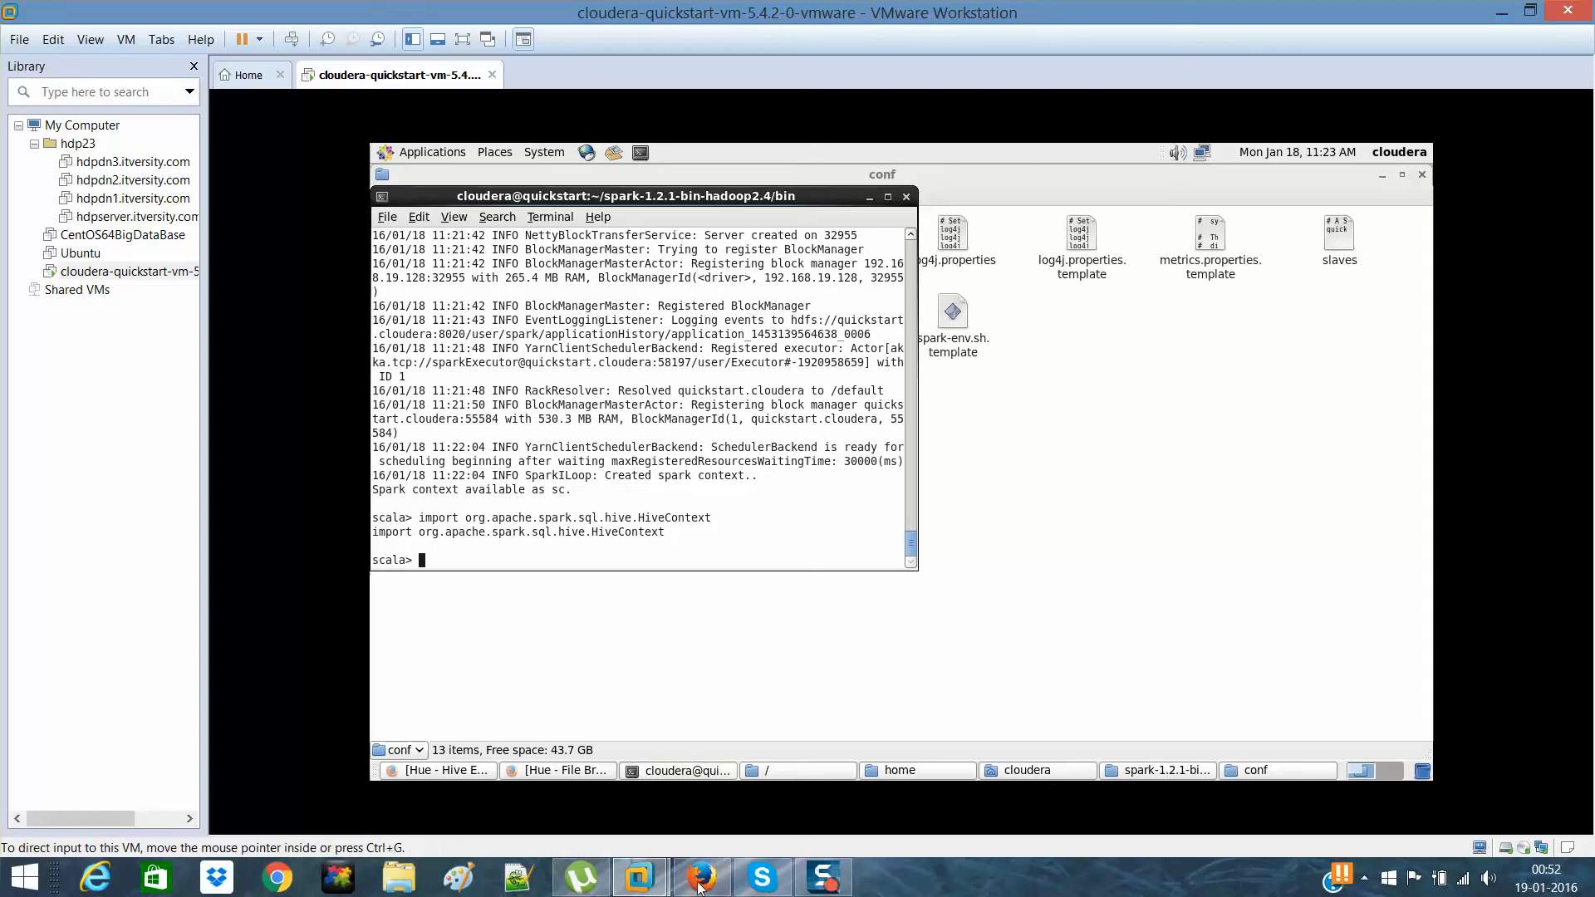
left_click(699, 877)
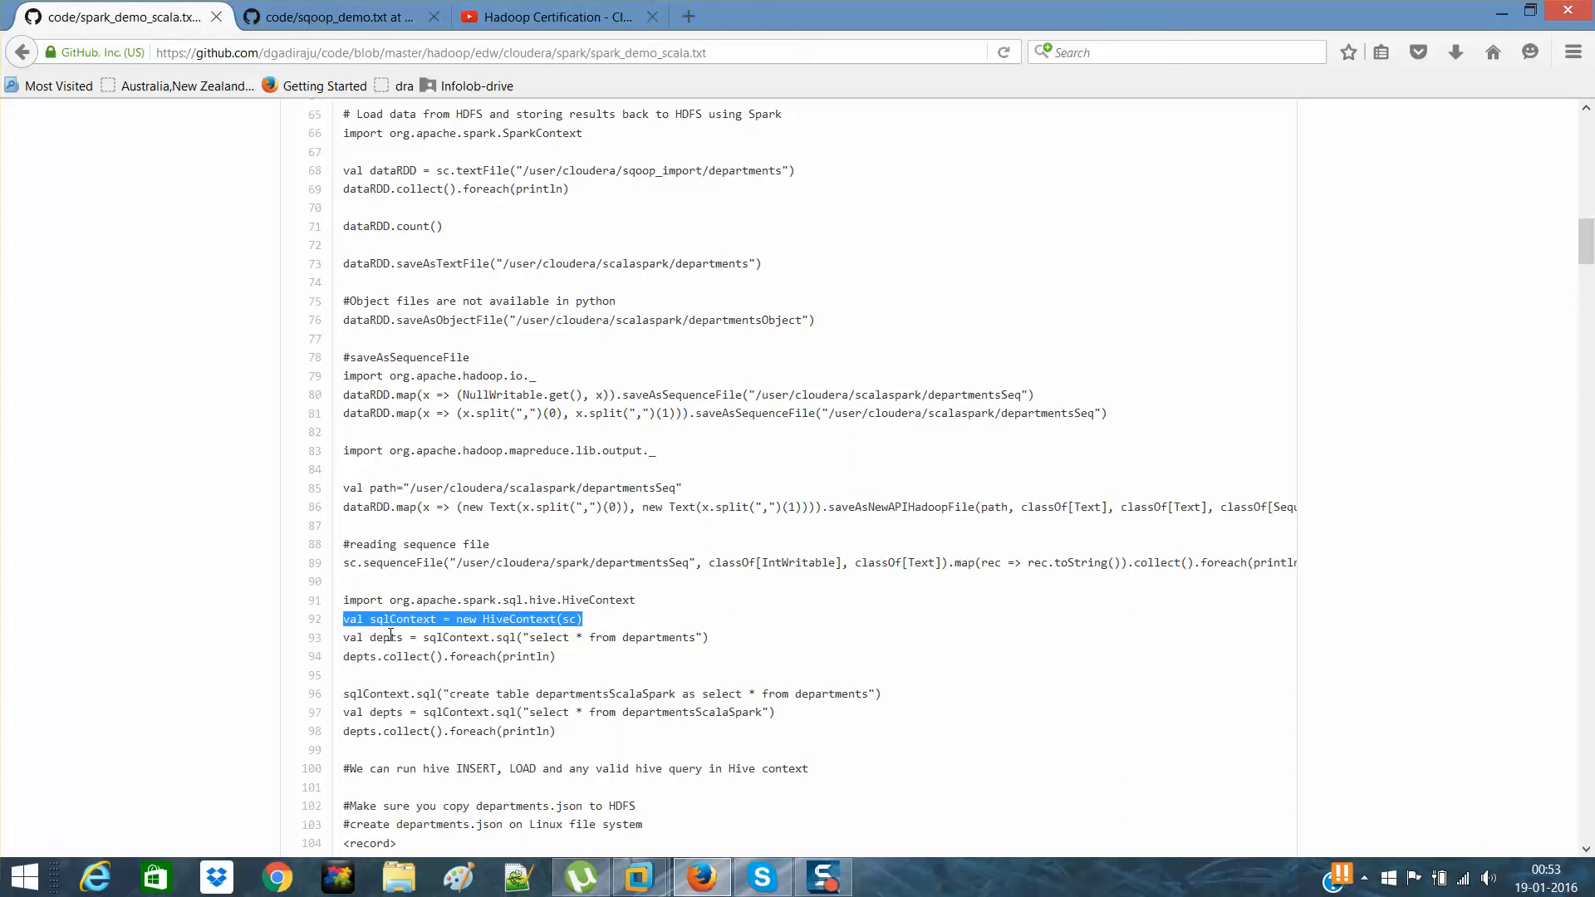
- Copy the val sqlContext and val depts lines (92–93) from the script
double_click(386, 636)
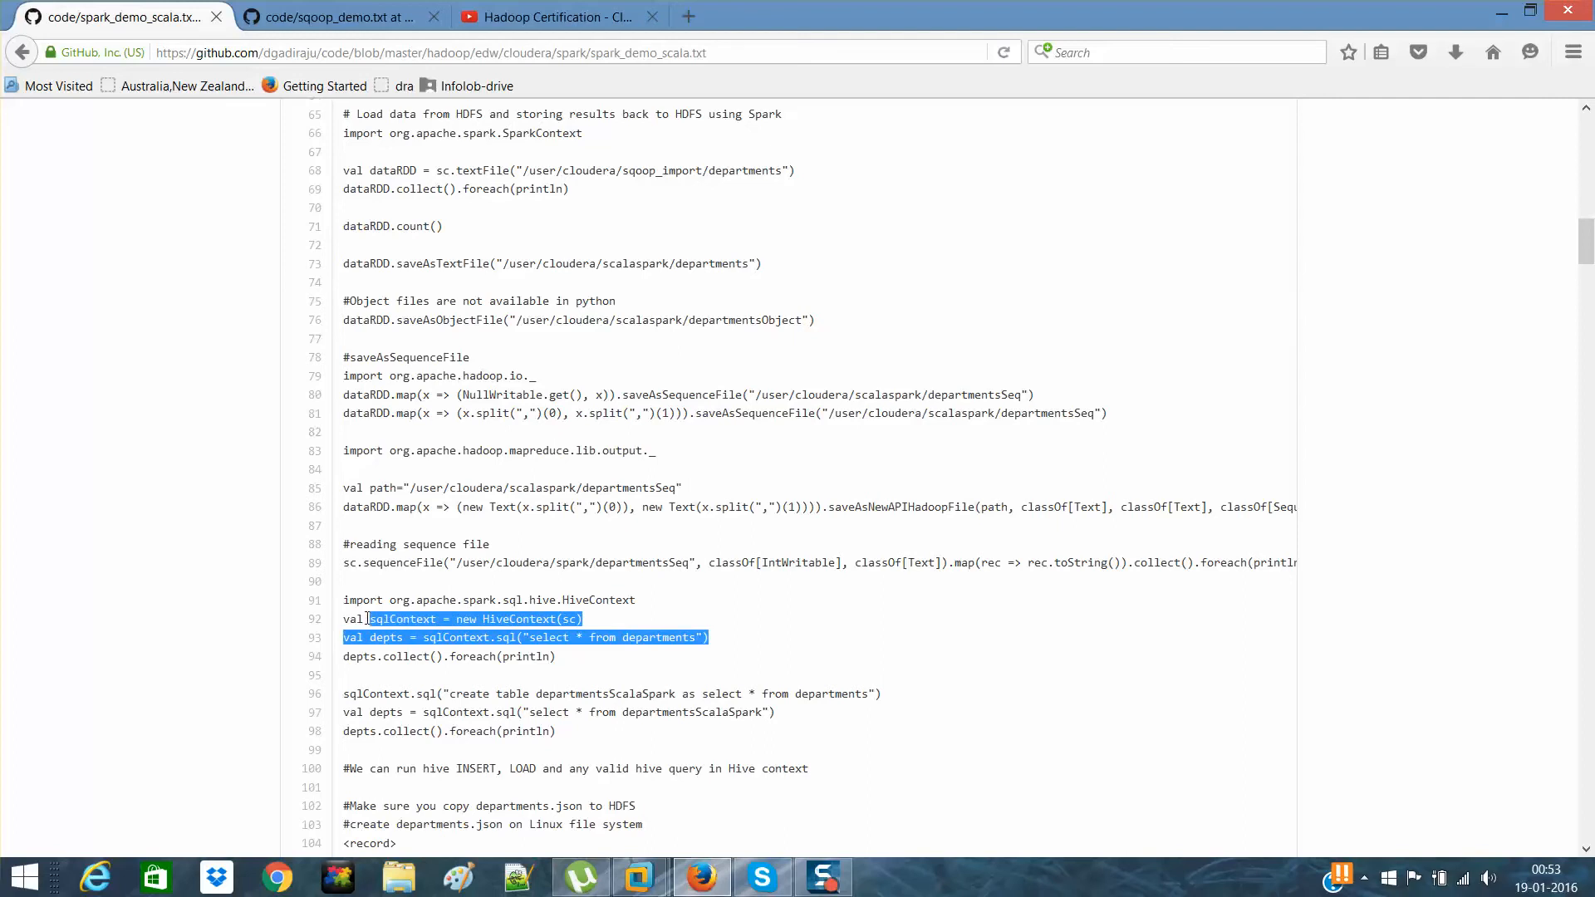
right_click(474, 618)
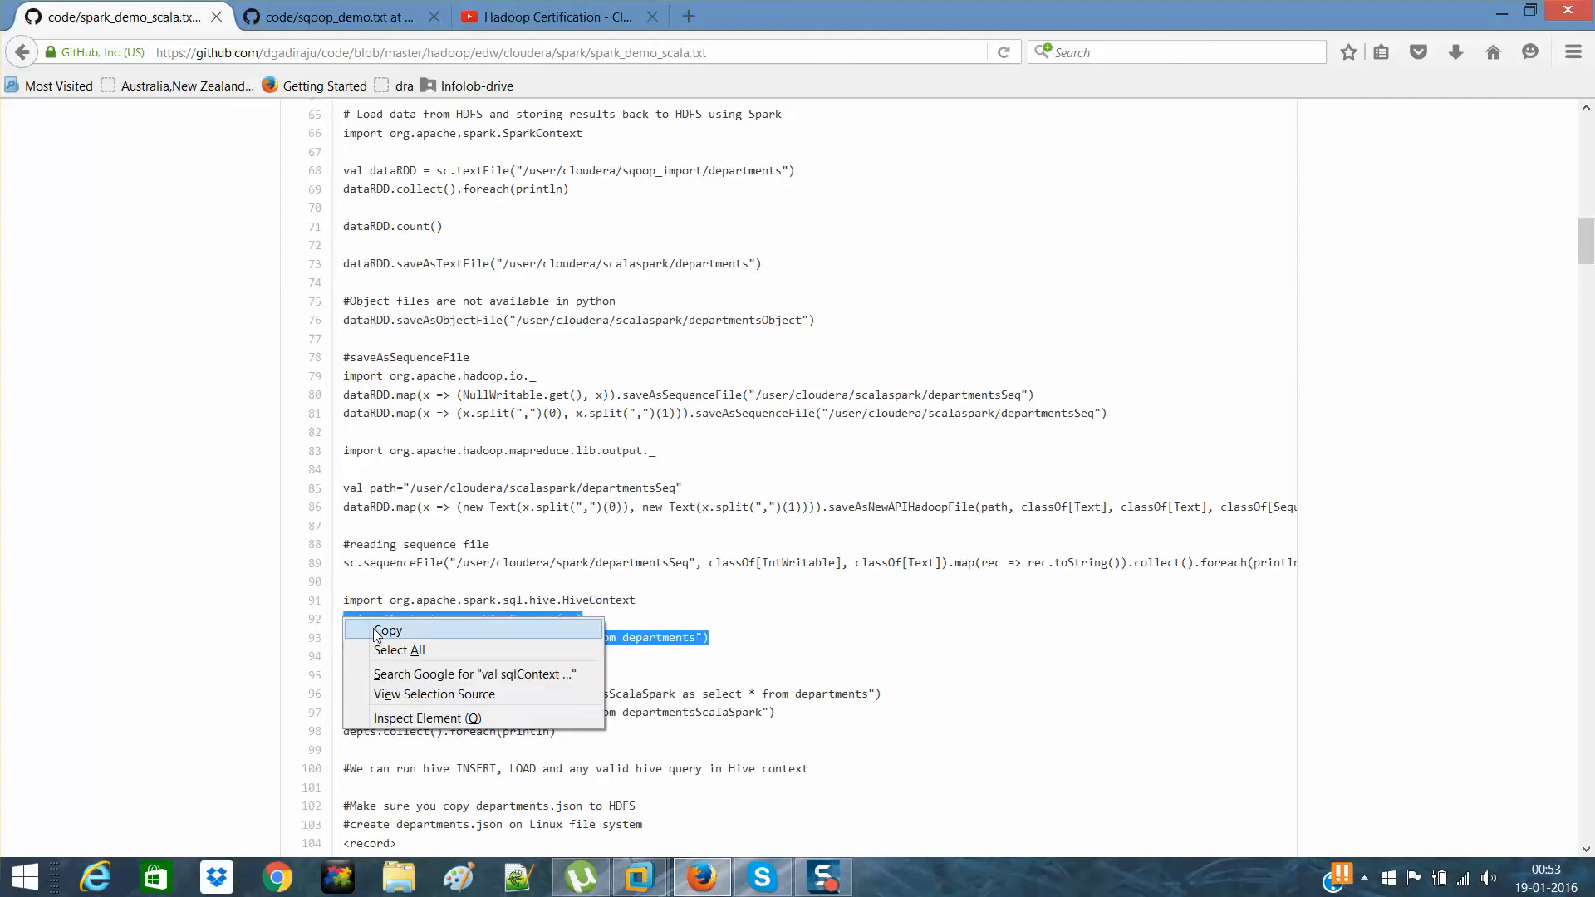
left_click(389, 628)
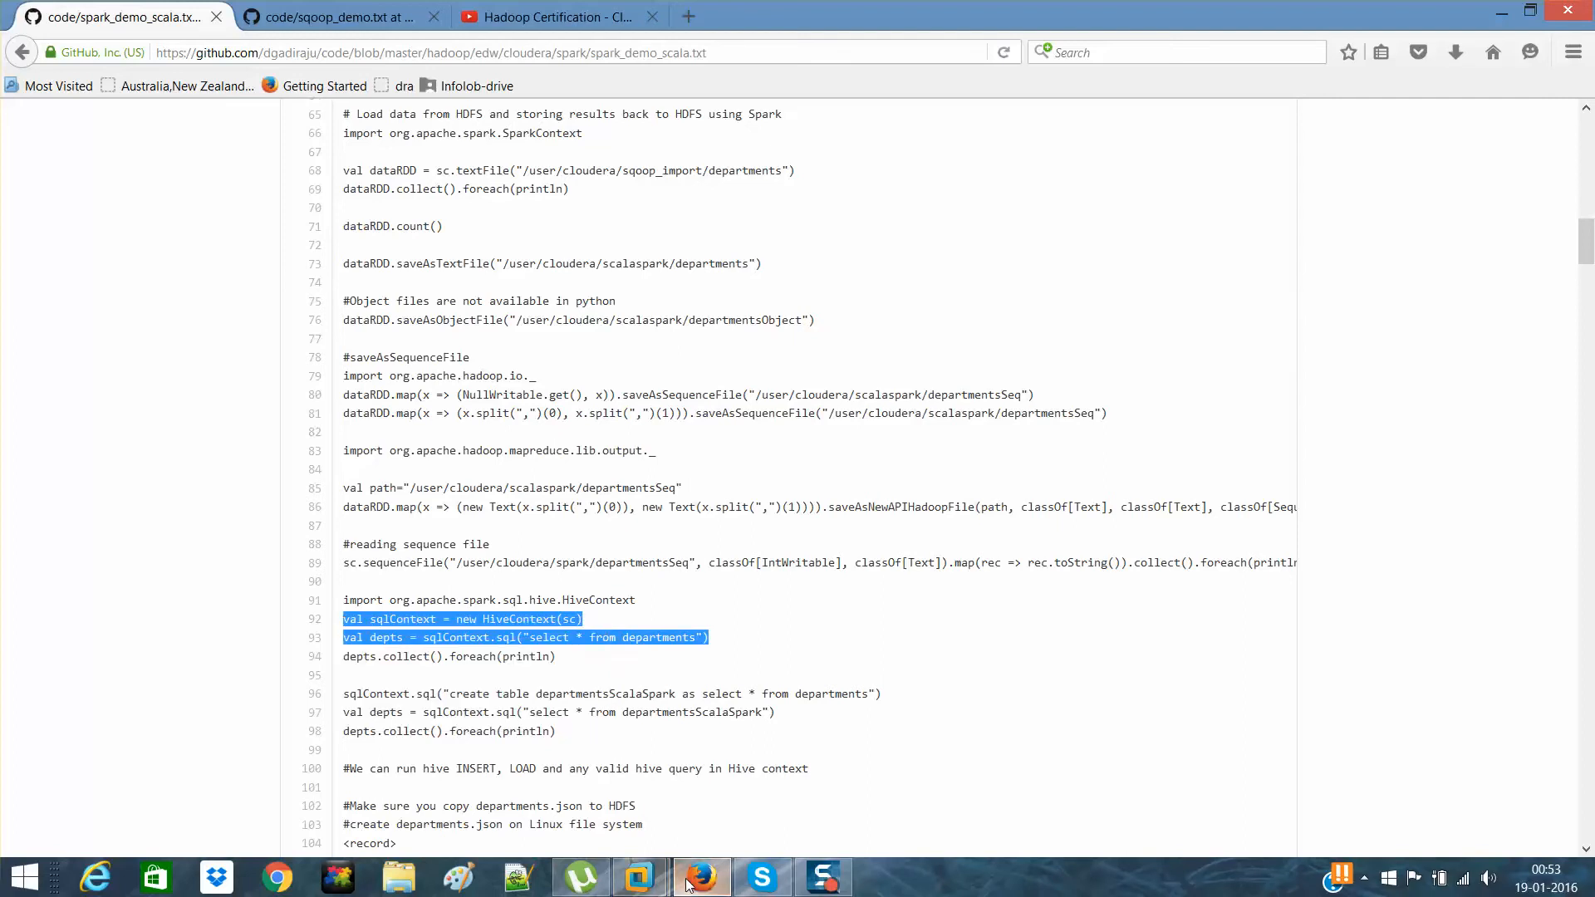
- Enter val sqlContext = new HiveContext(sc) and val depts = sqlContext.sql("select * from departments")
left_click(638, 878)
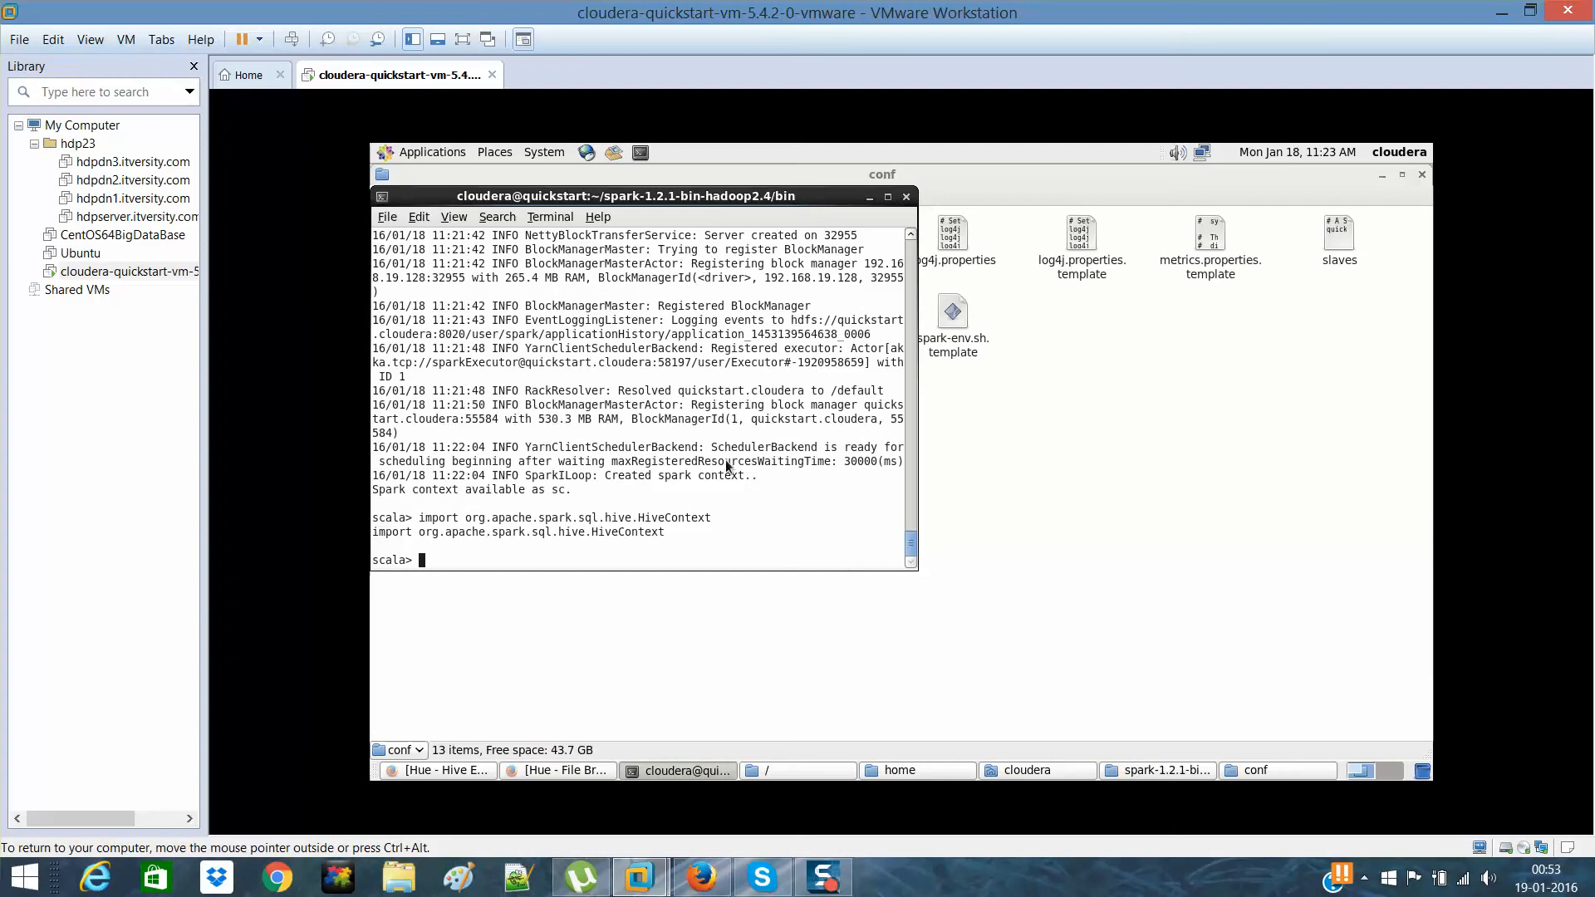
type("val sqlContext = new HiveContext(sc)")
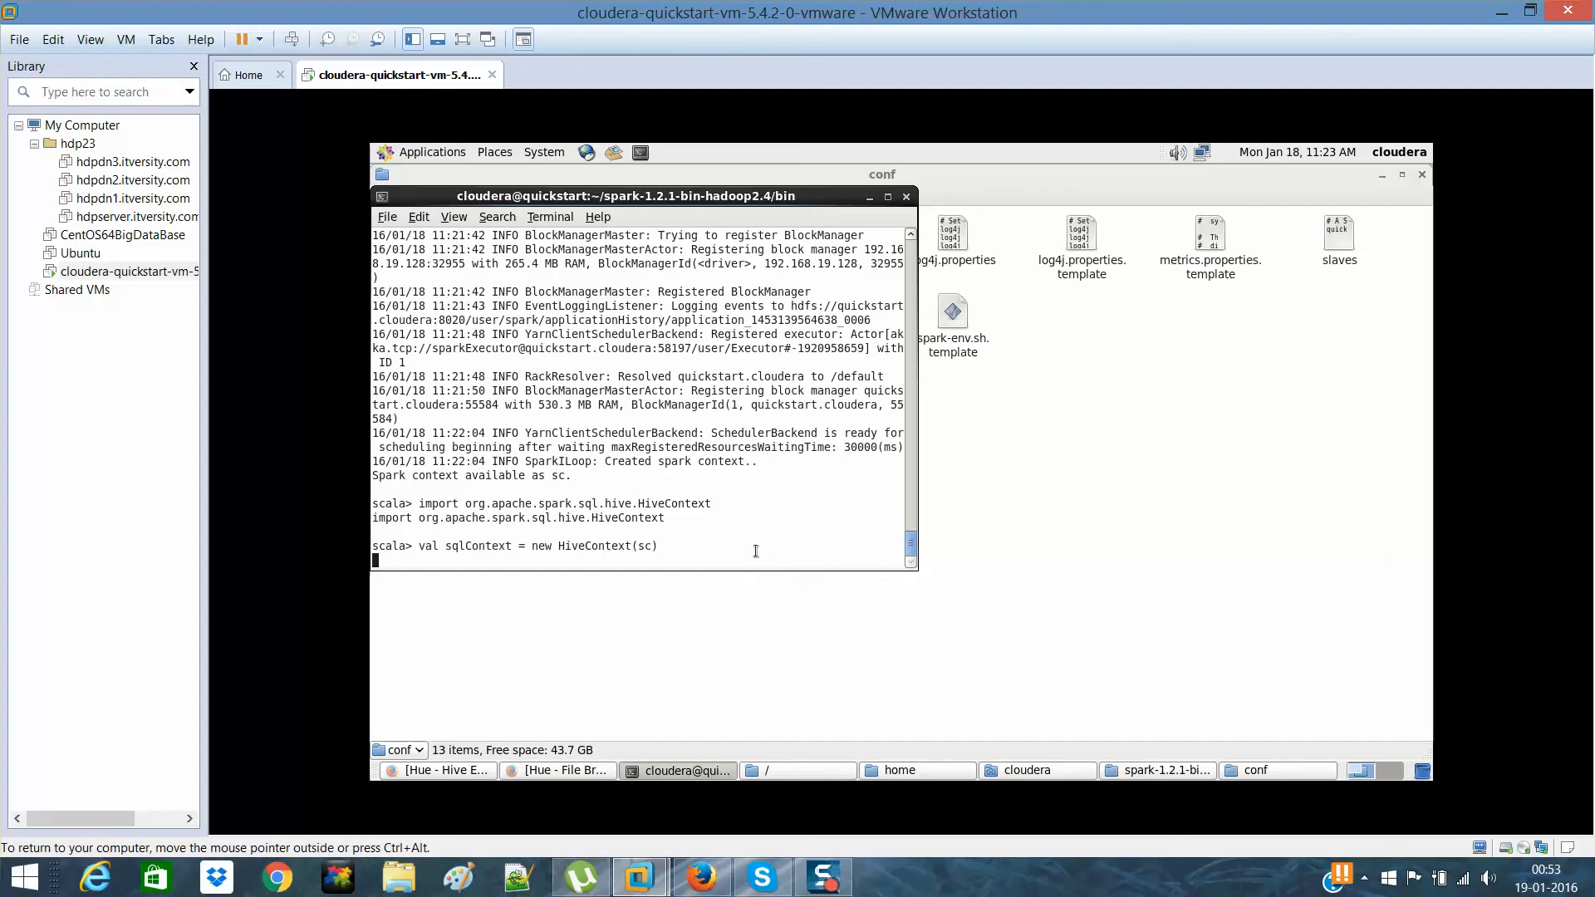
type("val depts = sqlContext.sql(\"select * from departments\")")
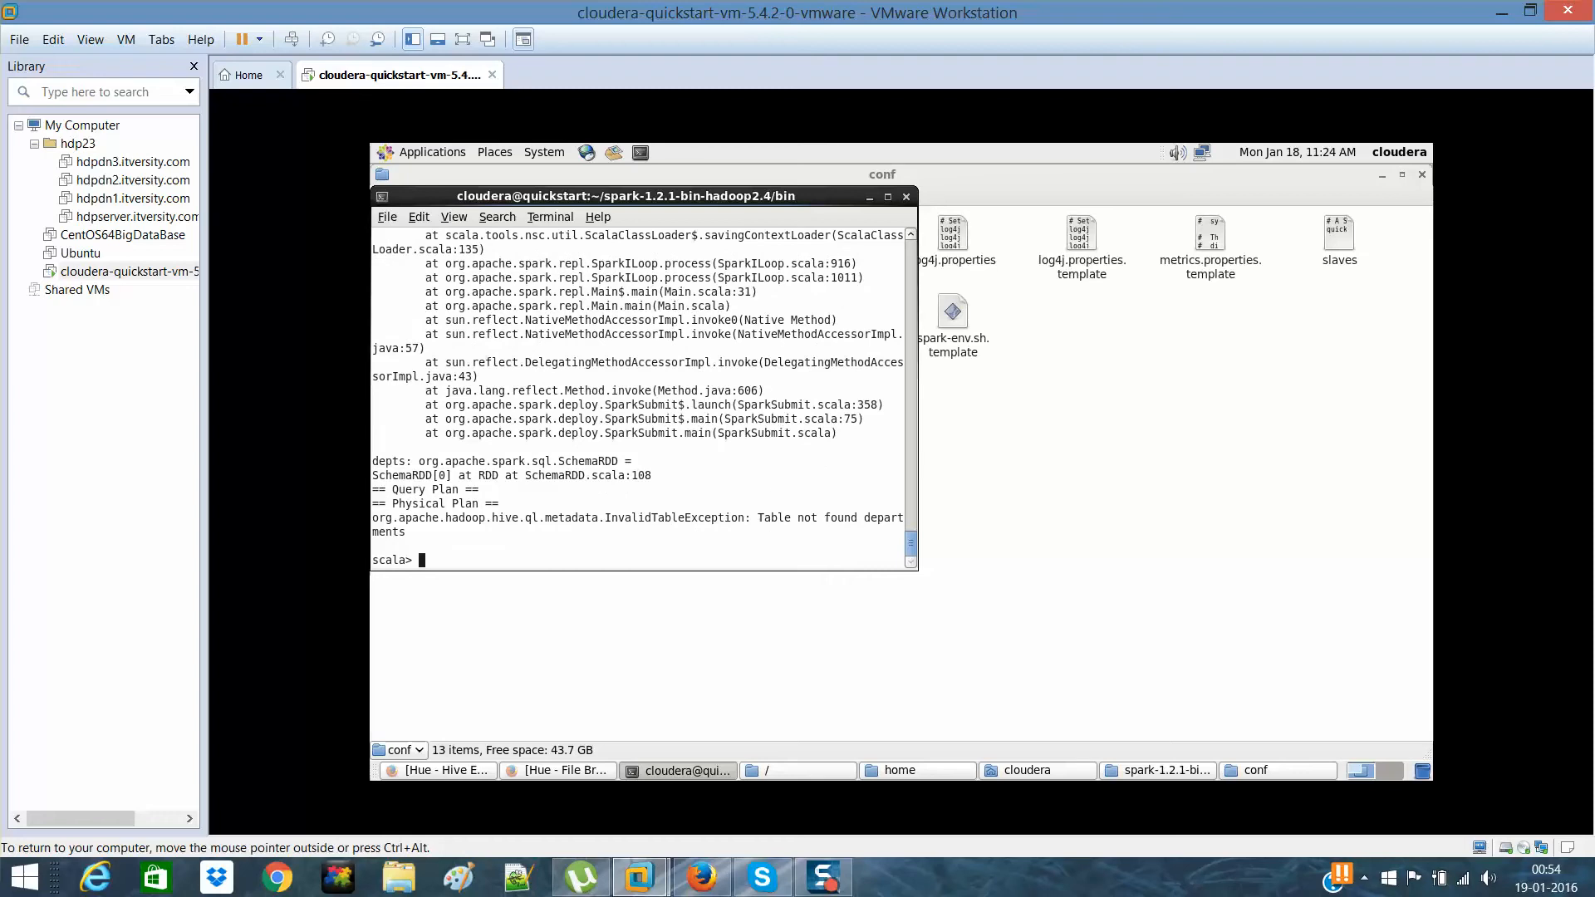
mouse_move(799, 542)
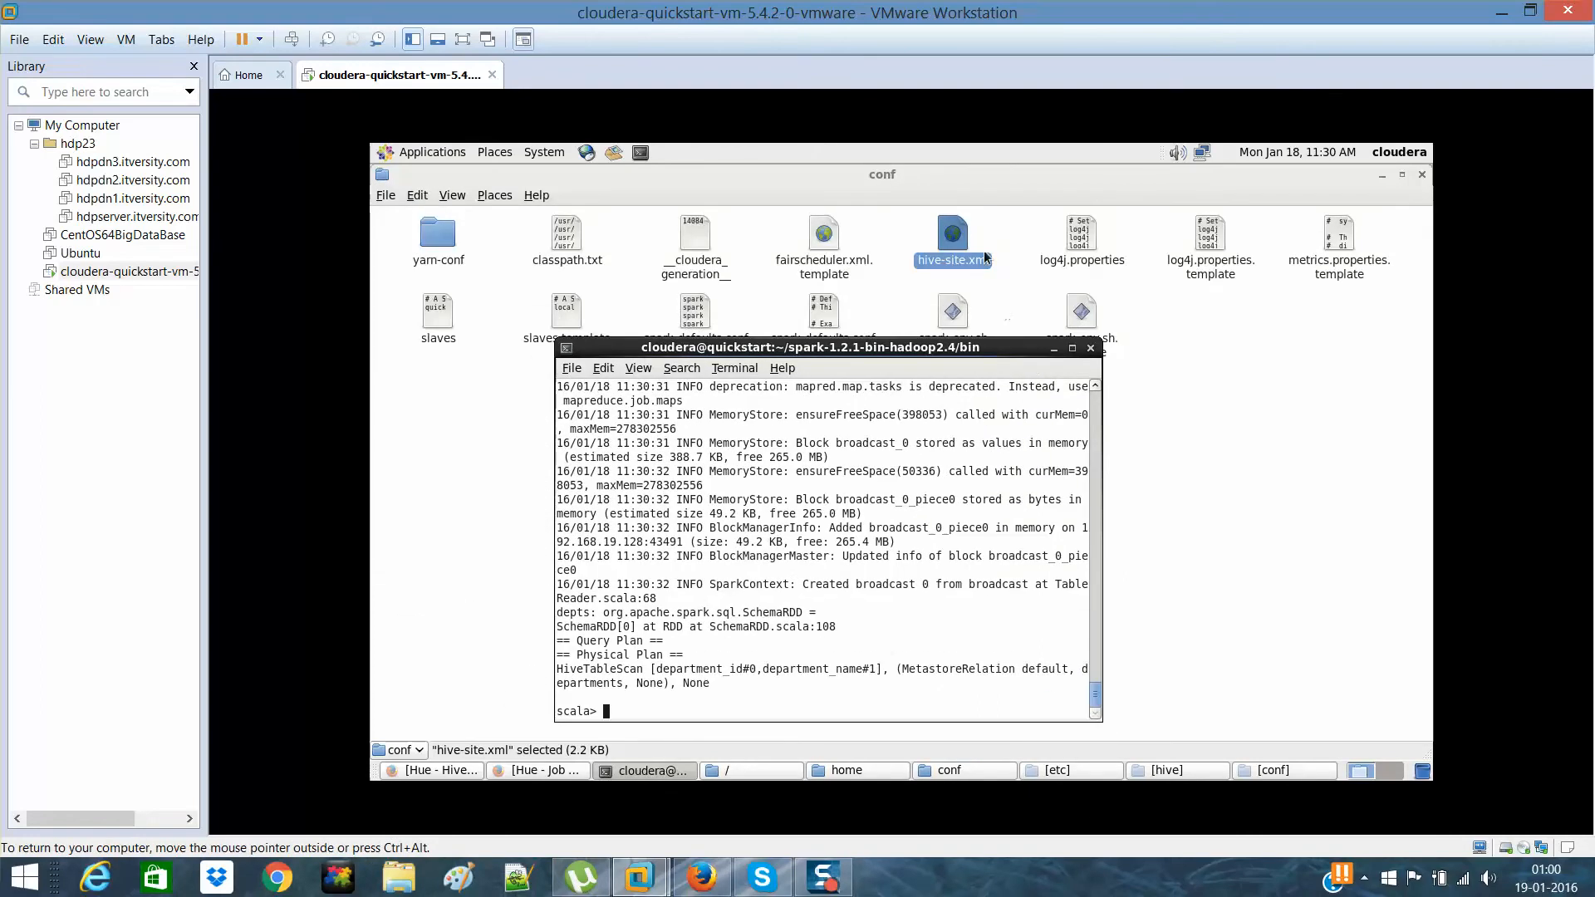
mouse_move(864, 331)
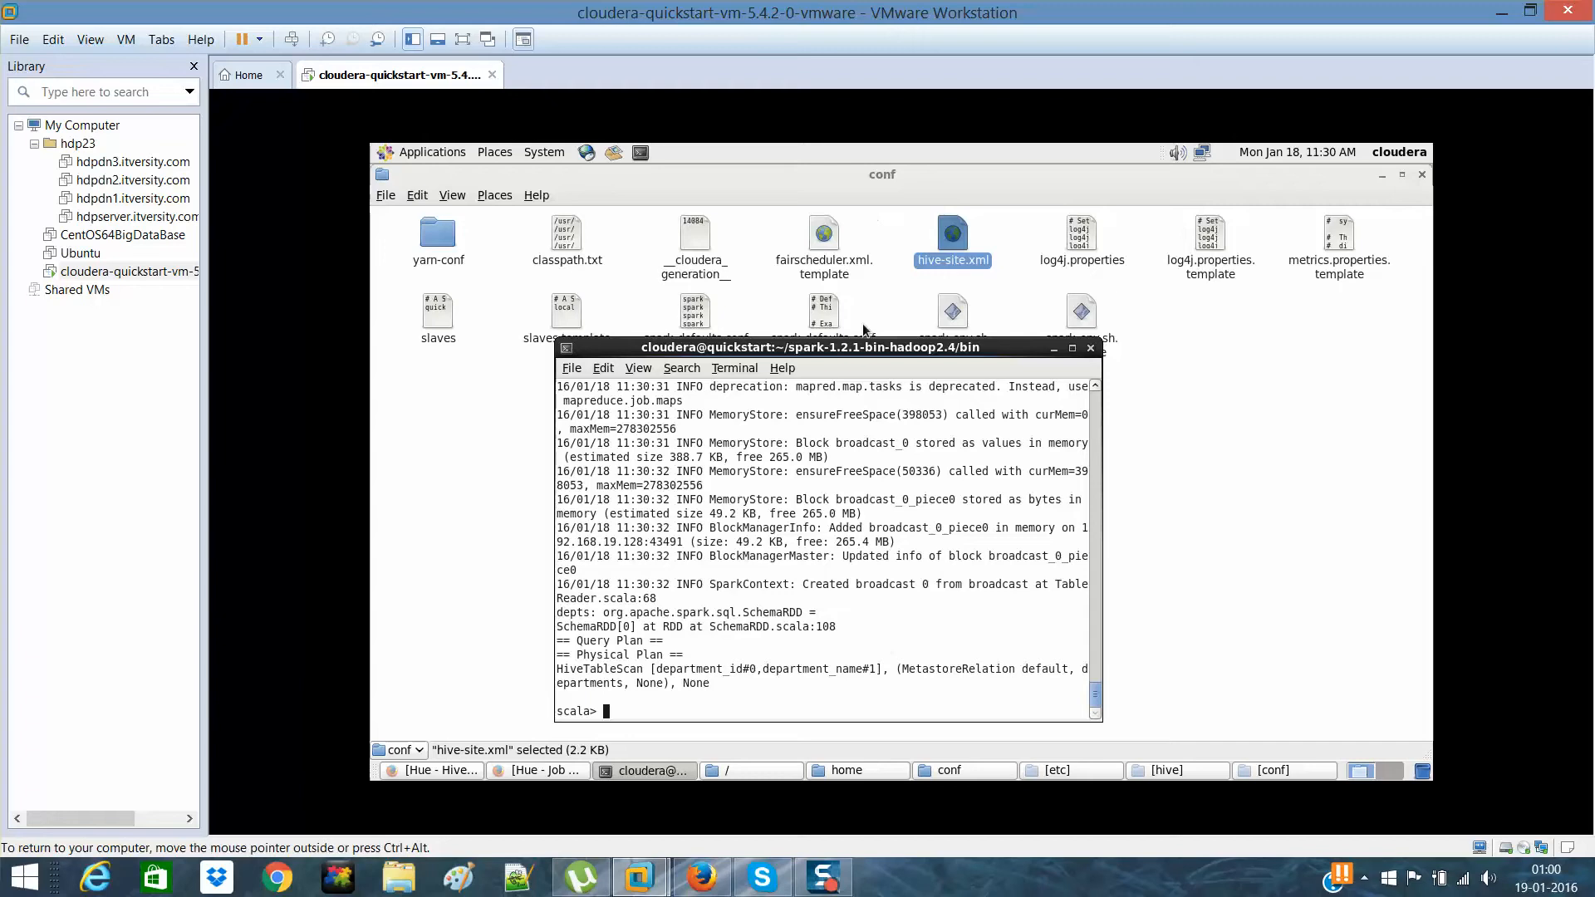
- Move the terminal up and Tab-complete depts.co to list matching methods, discarding a partial foreach
left_click_drag(807, 348, 807, 176)
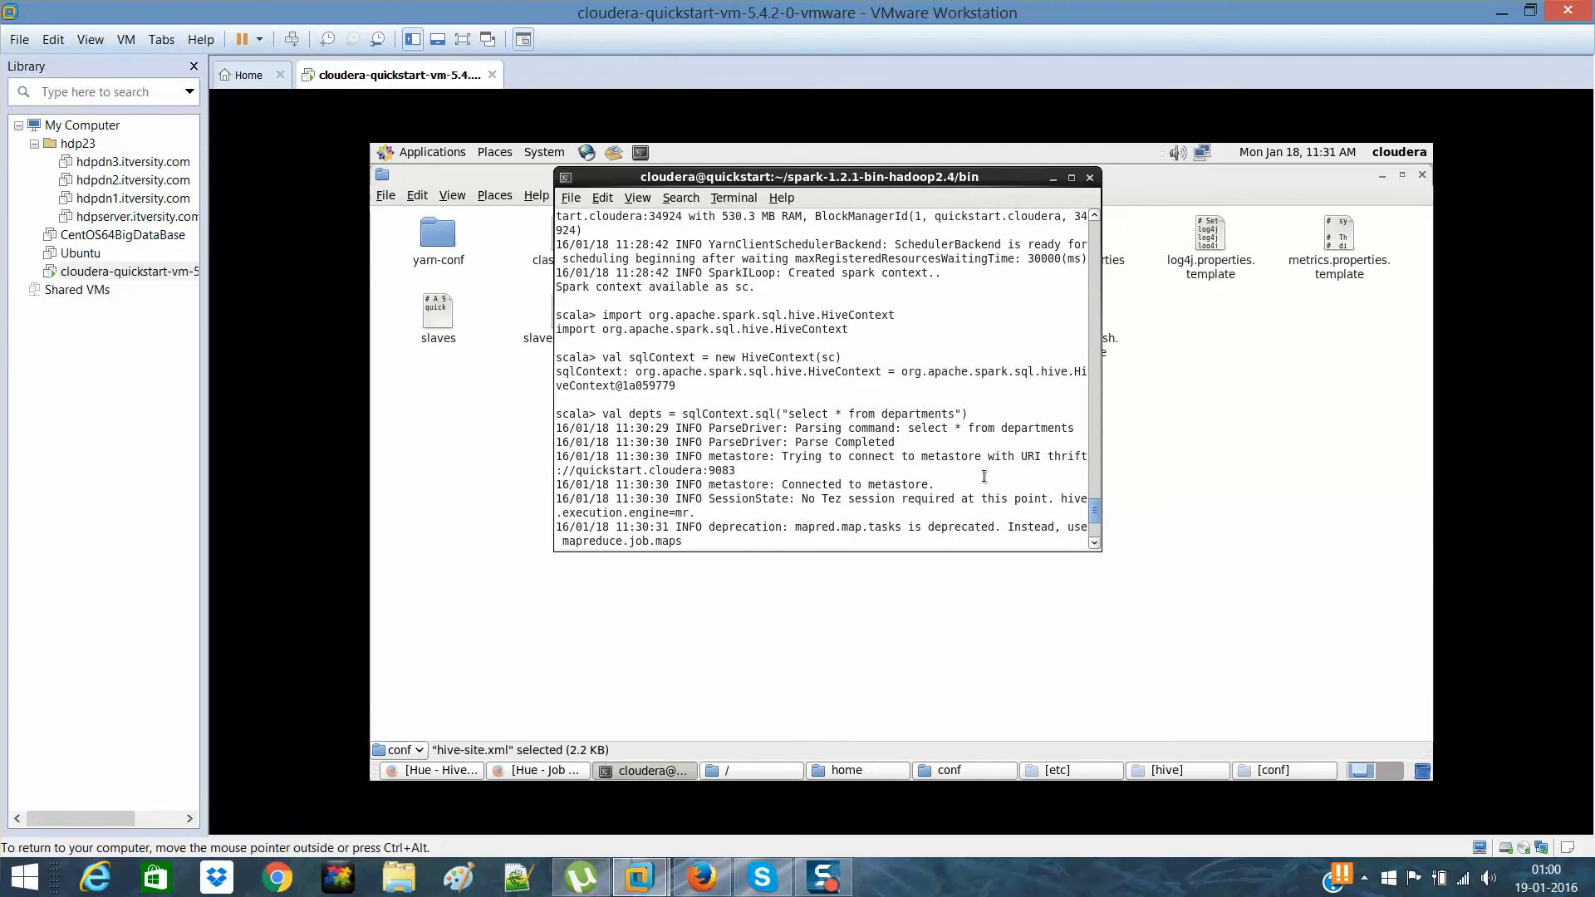
mouse_move(1097, 515)
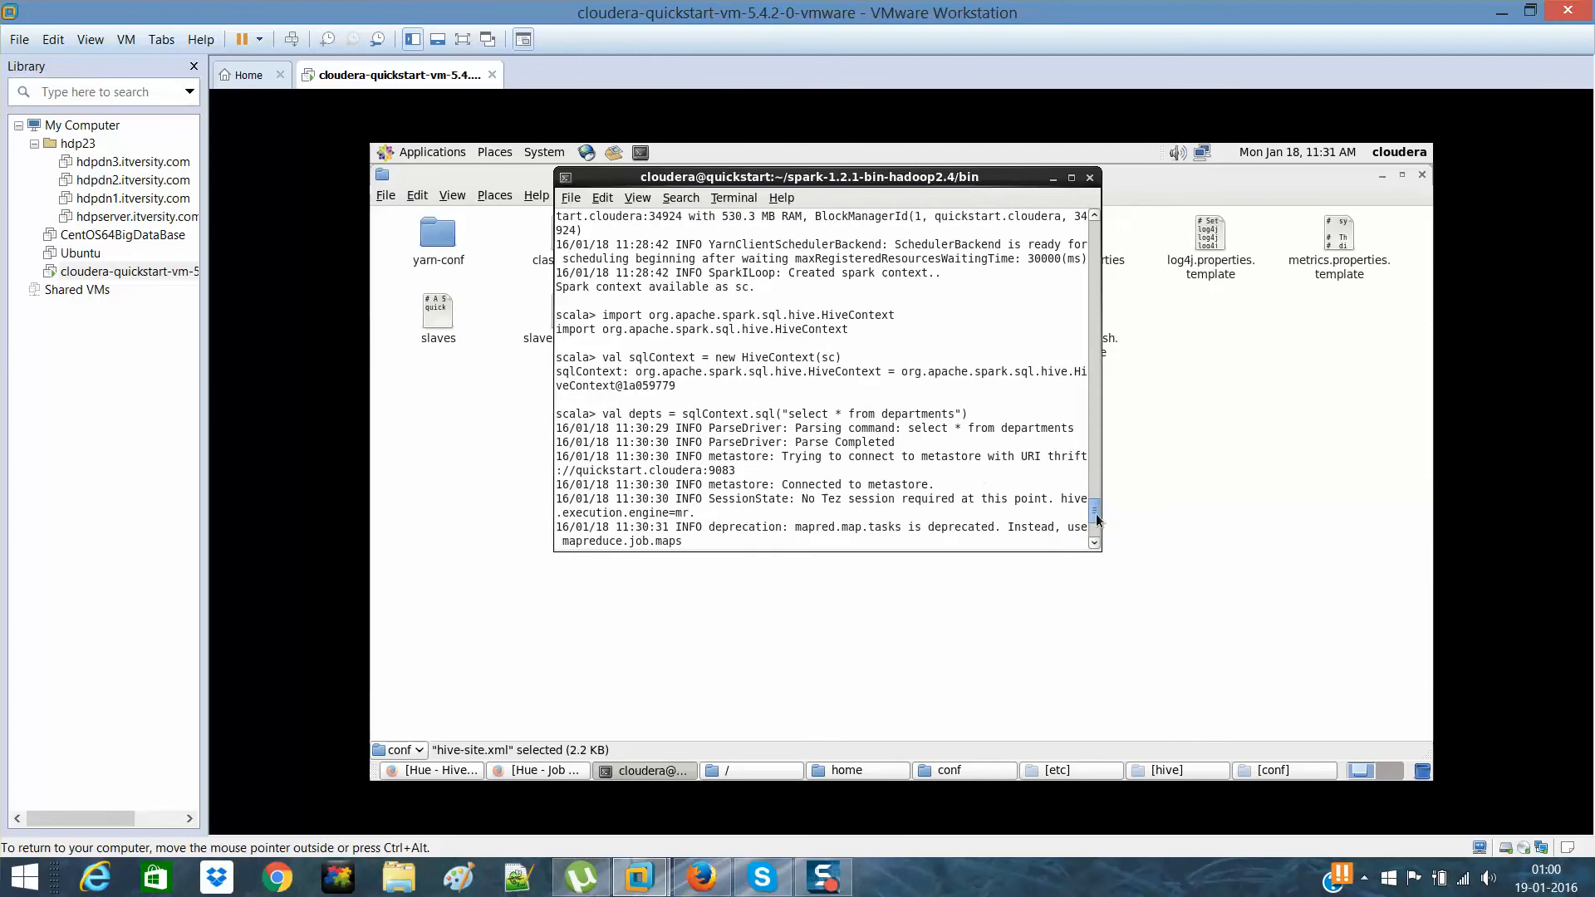
scroll("down", 3)
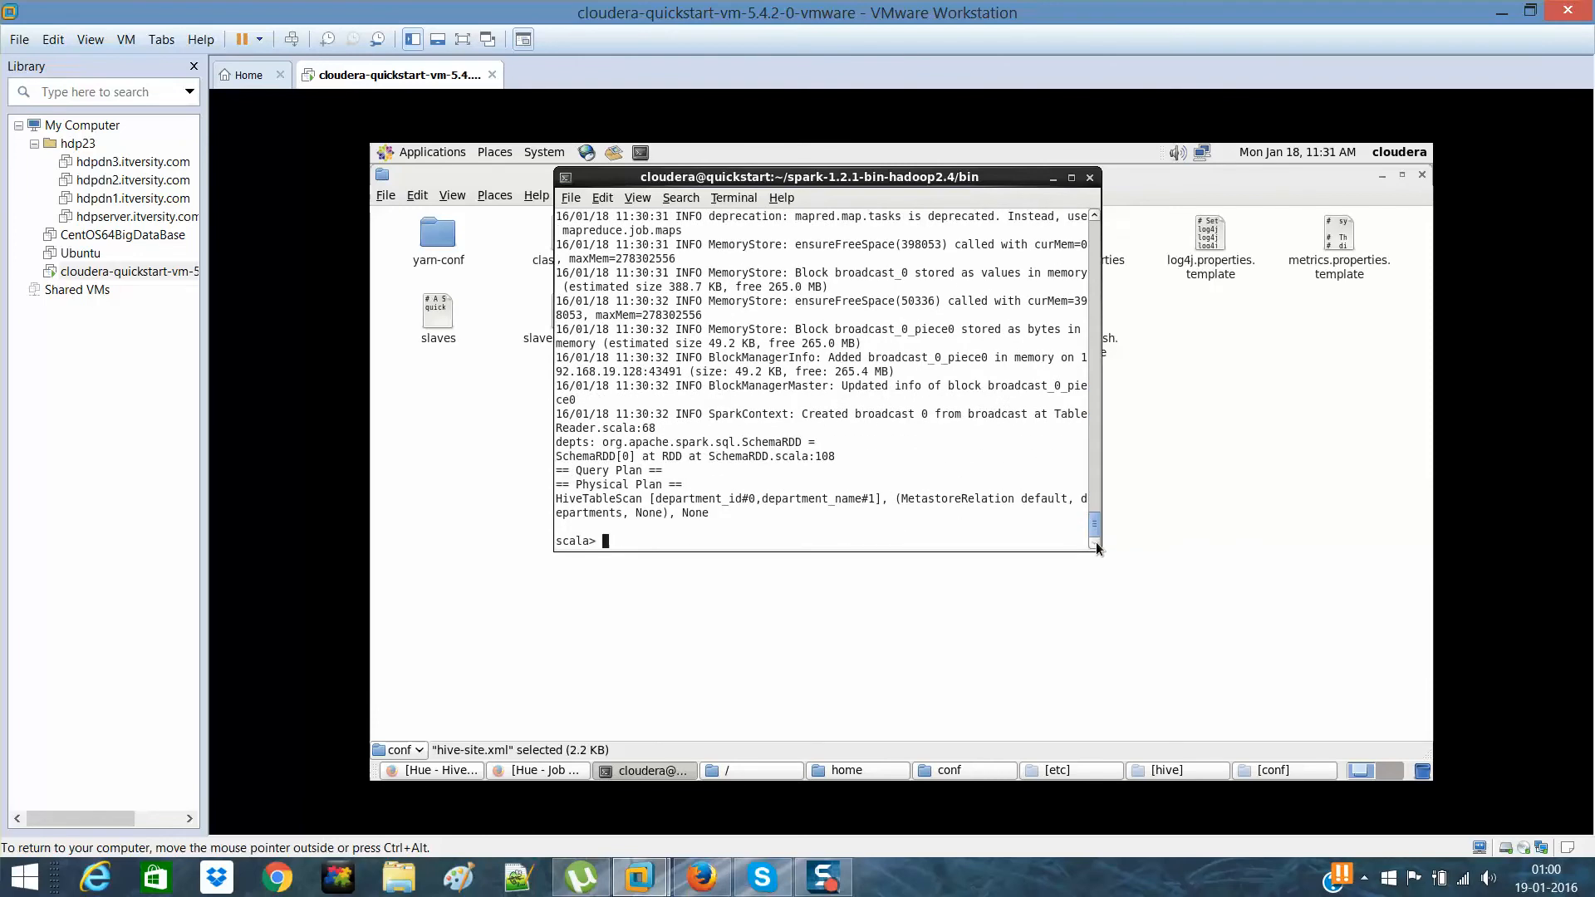
type("dep")
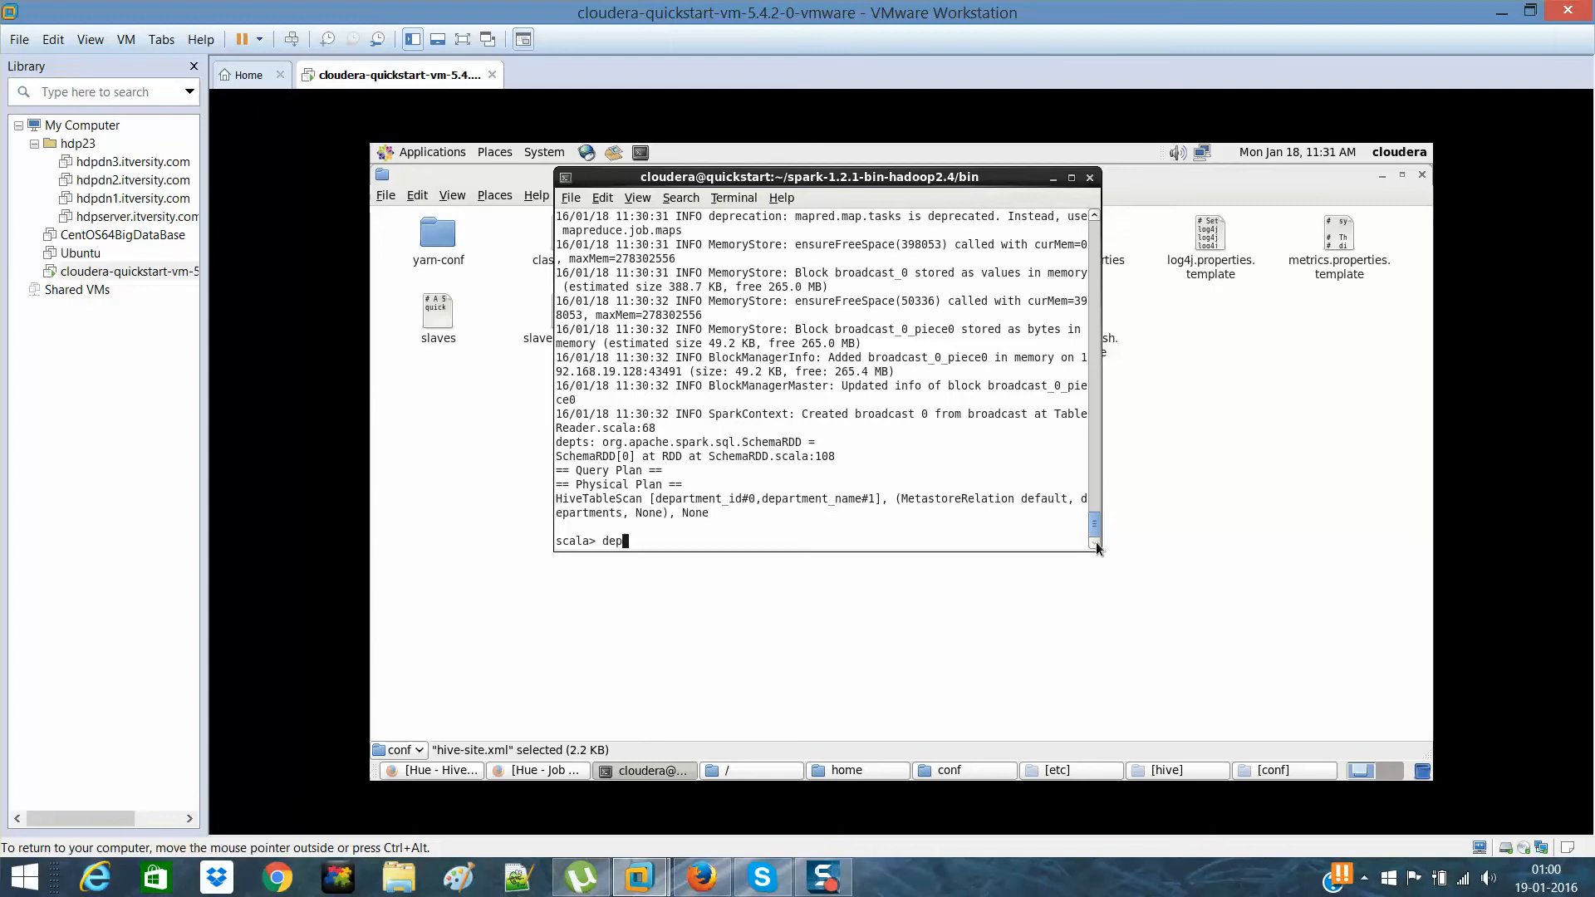
type("ts.co")
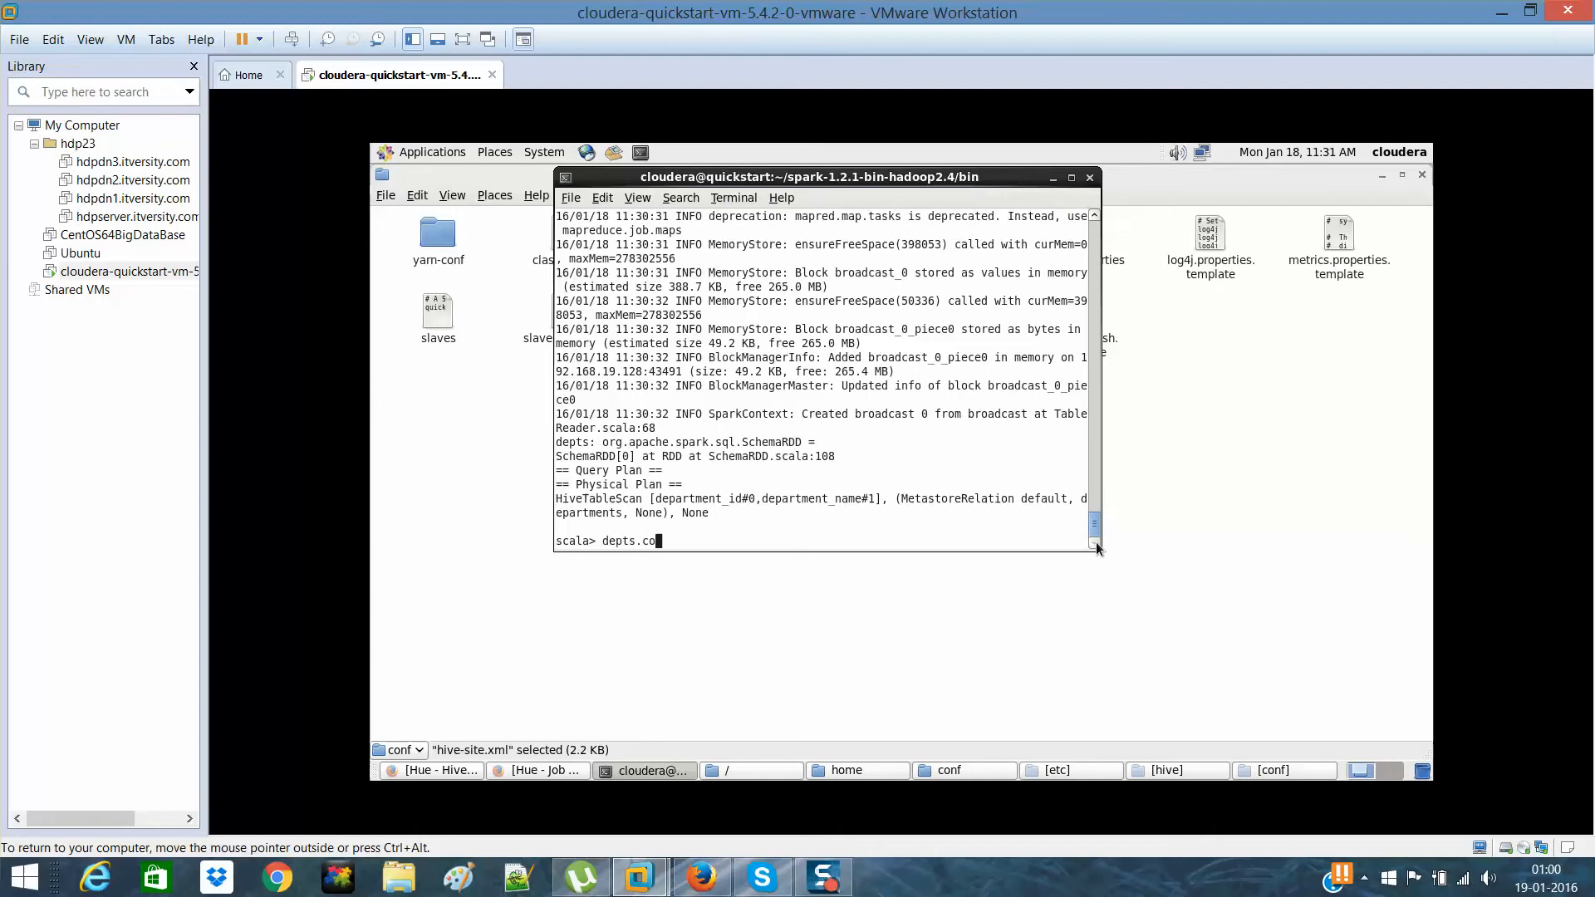
key("Tab")
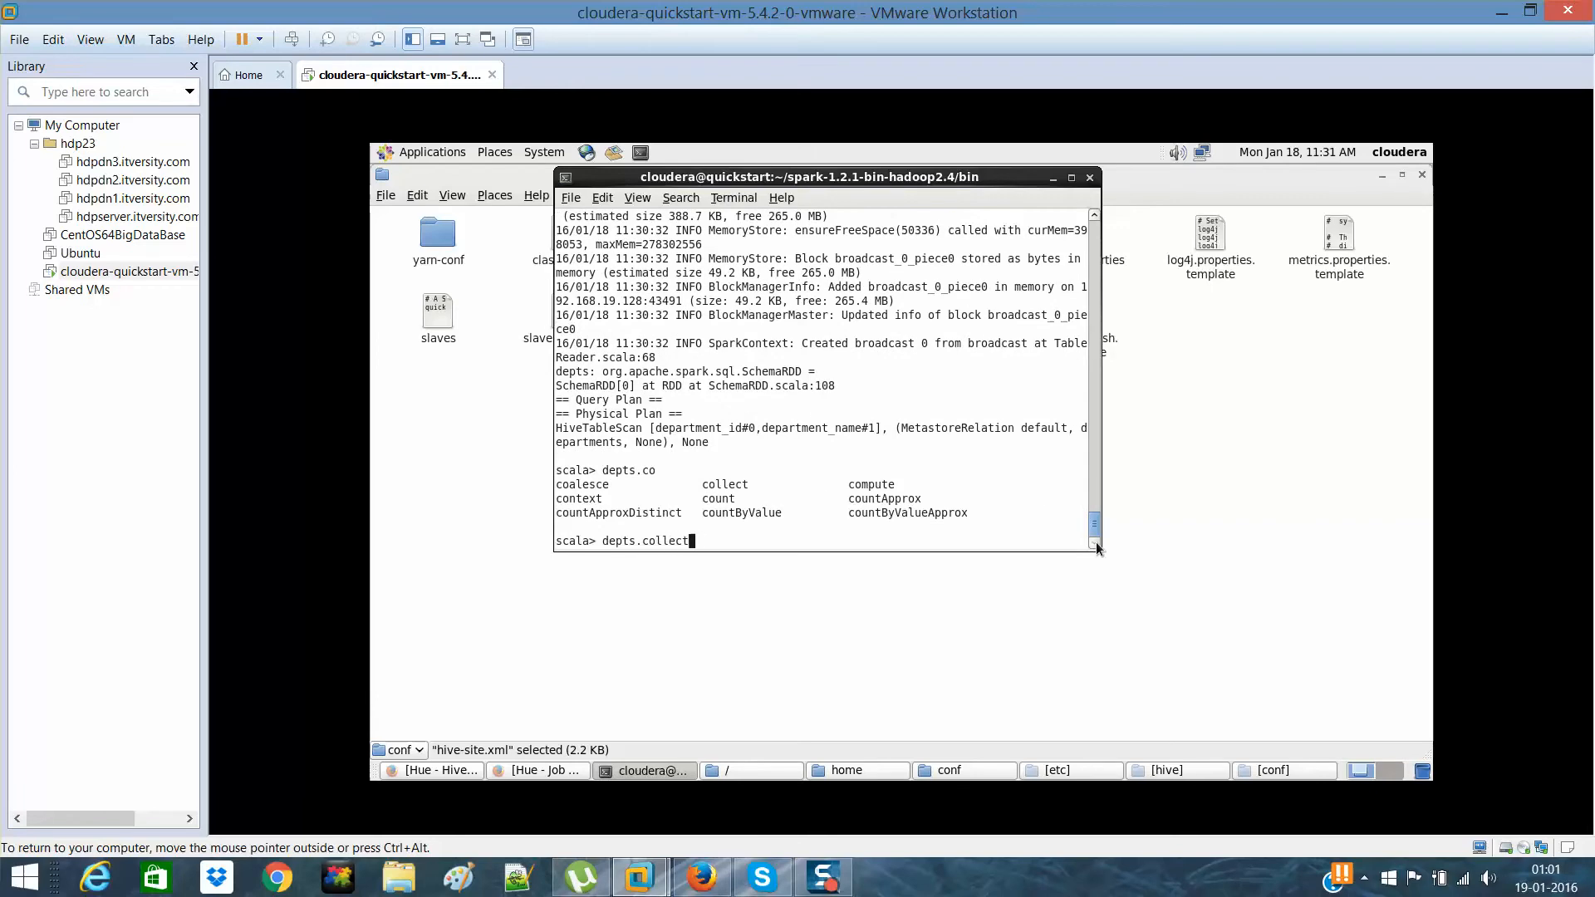
type(".for")
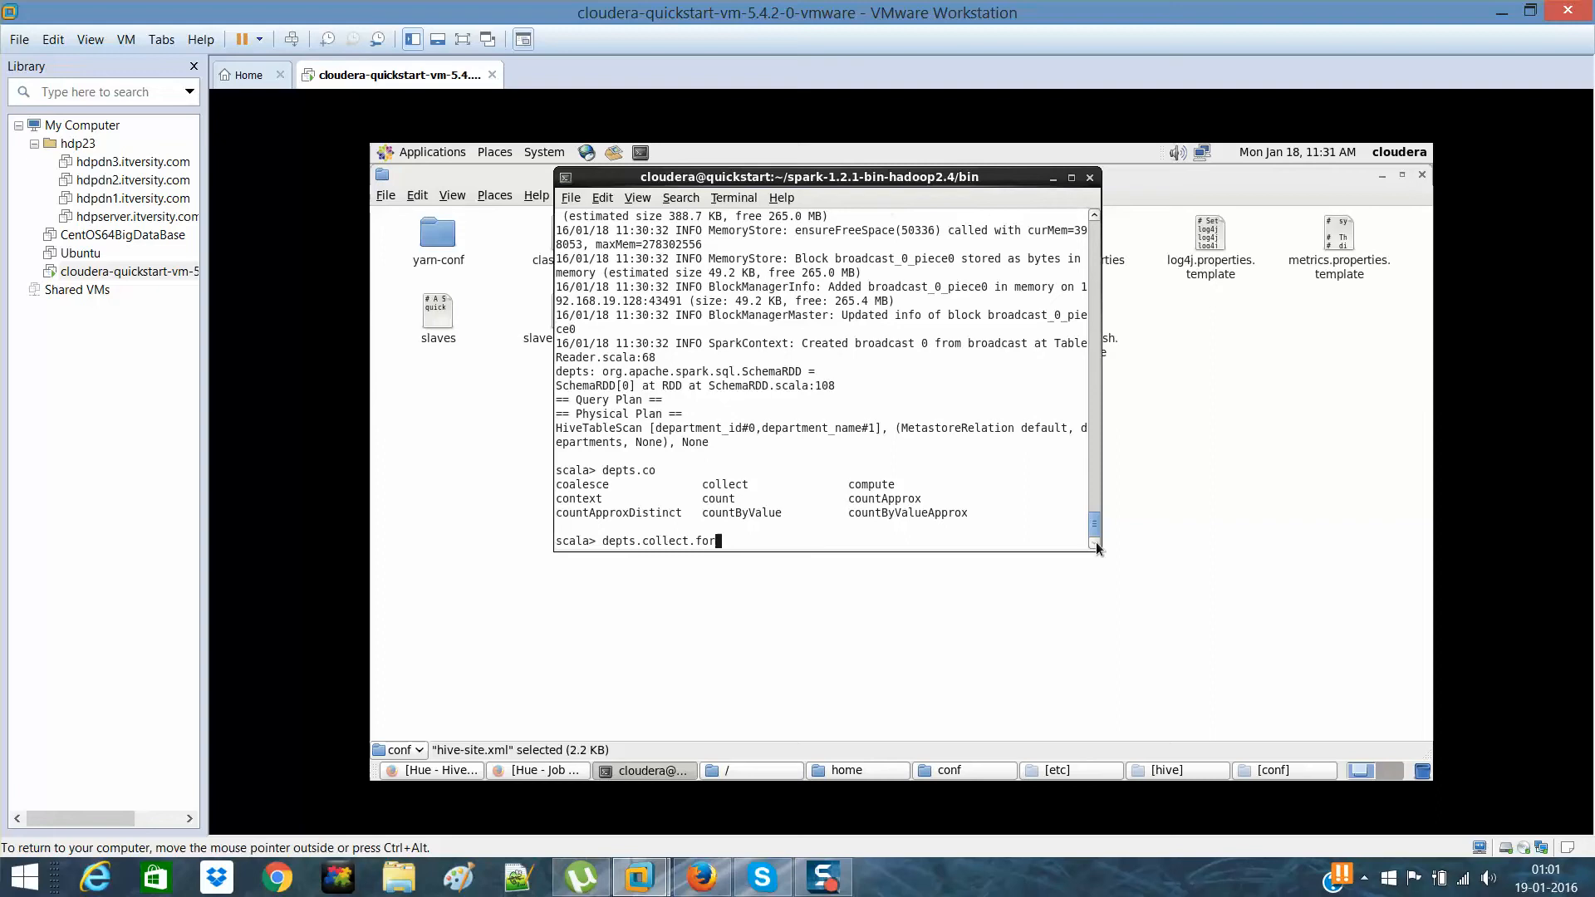
type("ea")
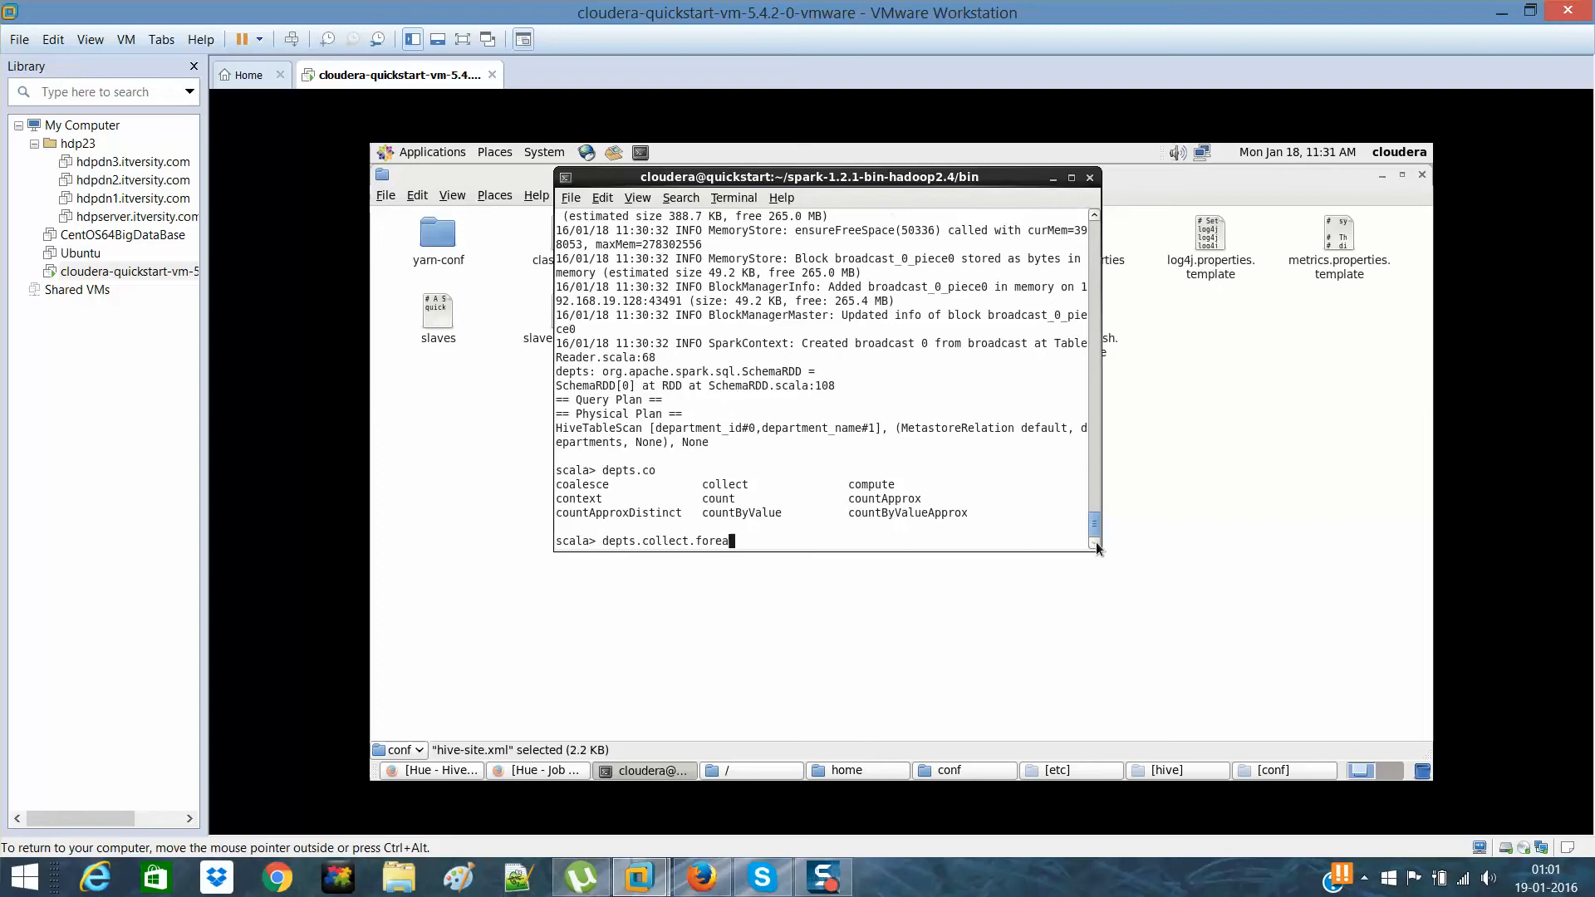
key("BackSpace")
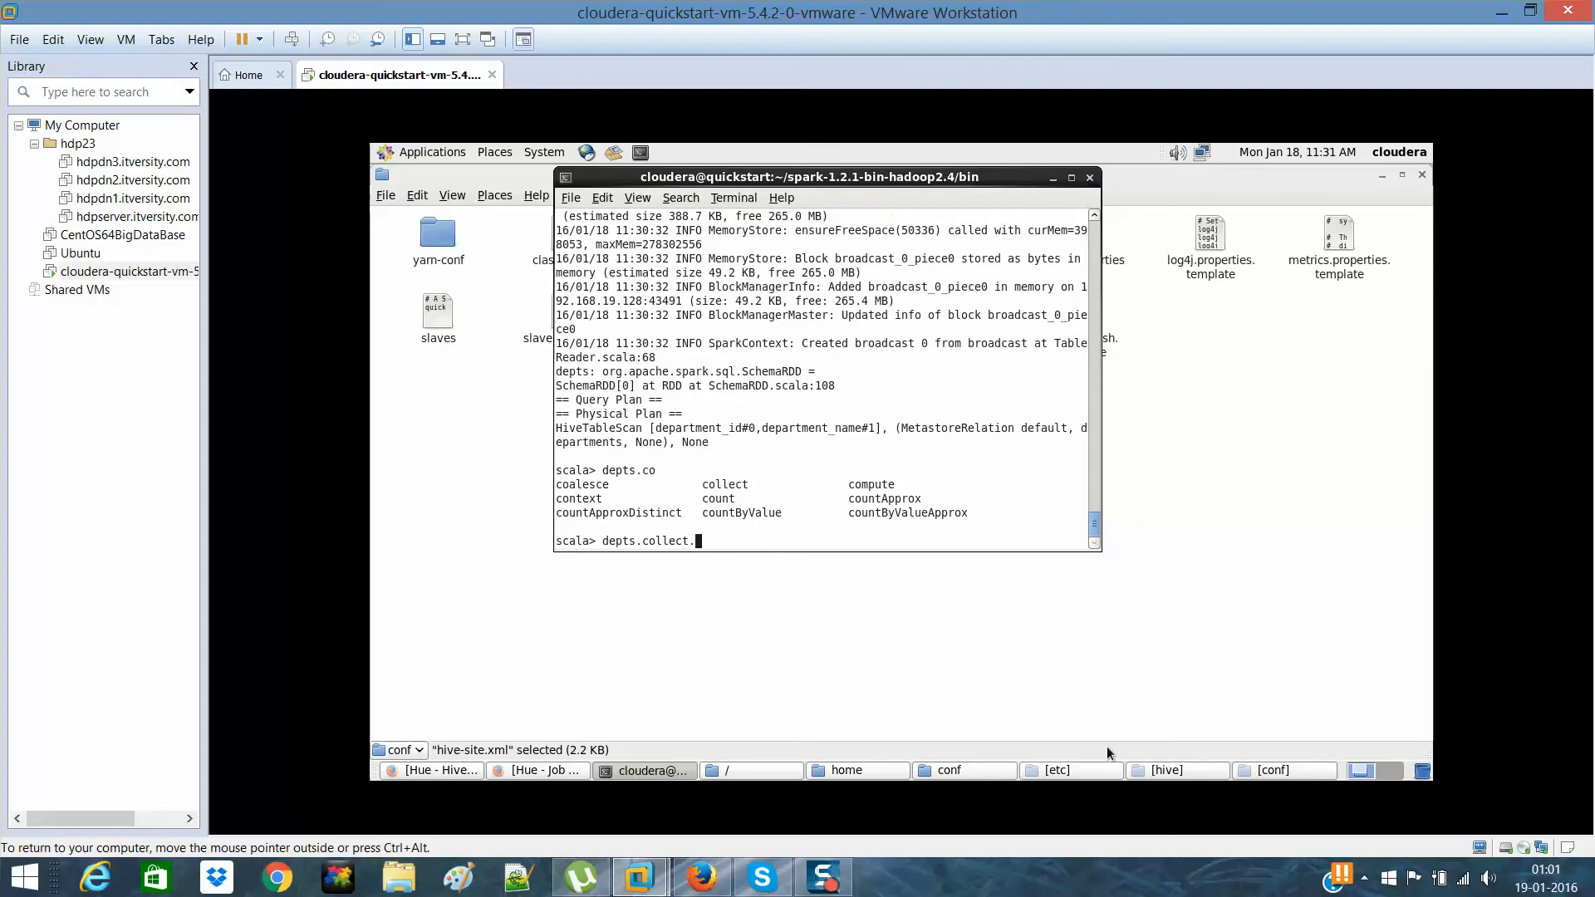
- Compose depts.collect().foreach(println) at the scala> prompt
left_click(702, 877)
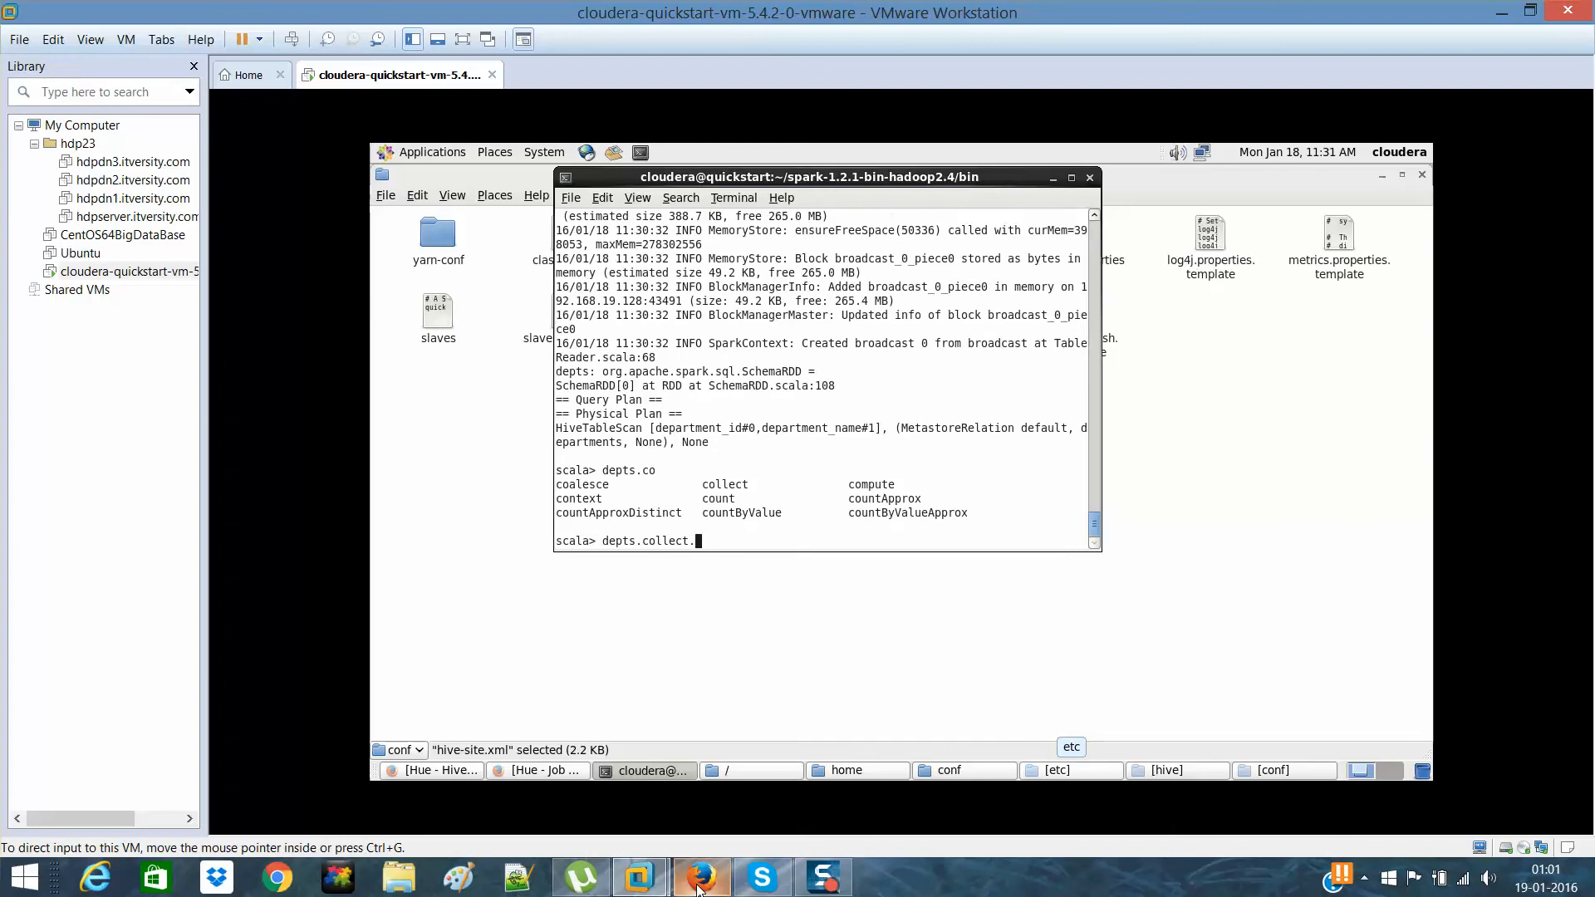
mouse_move(742, 485)
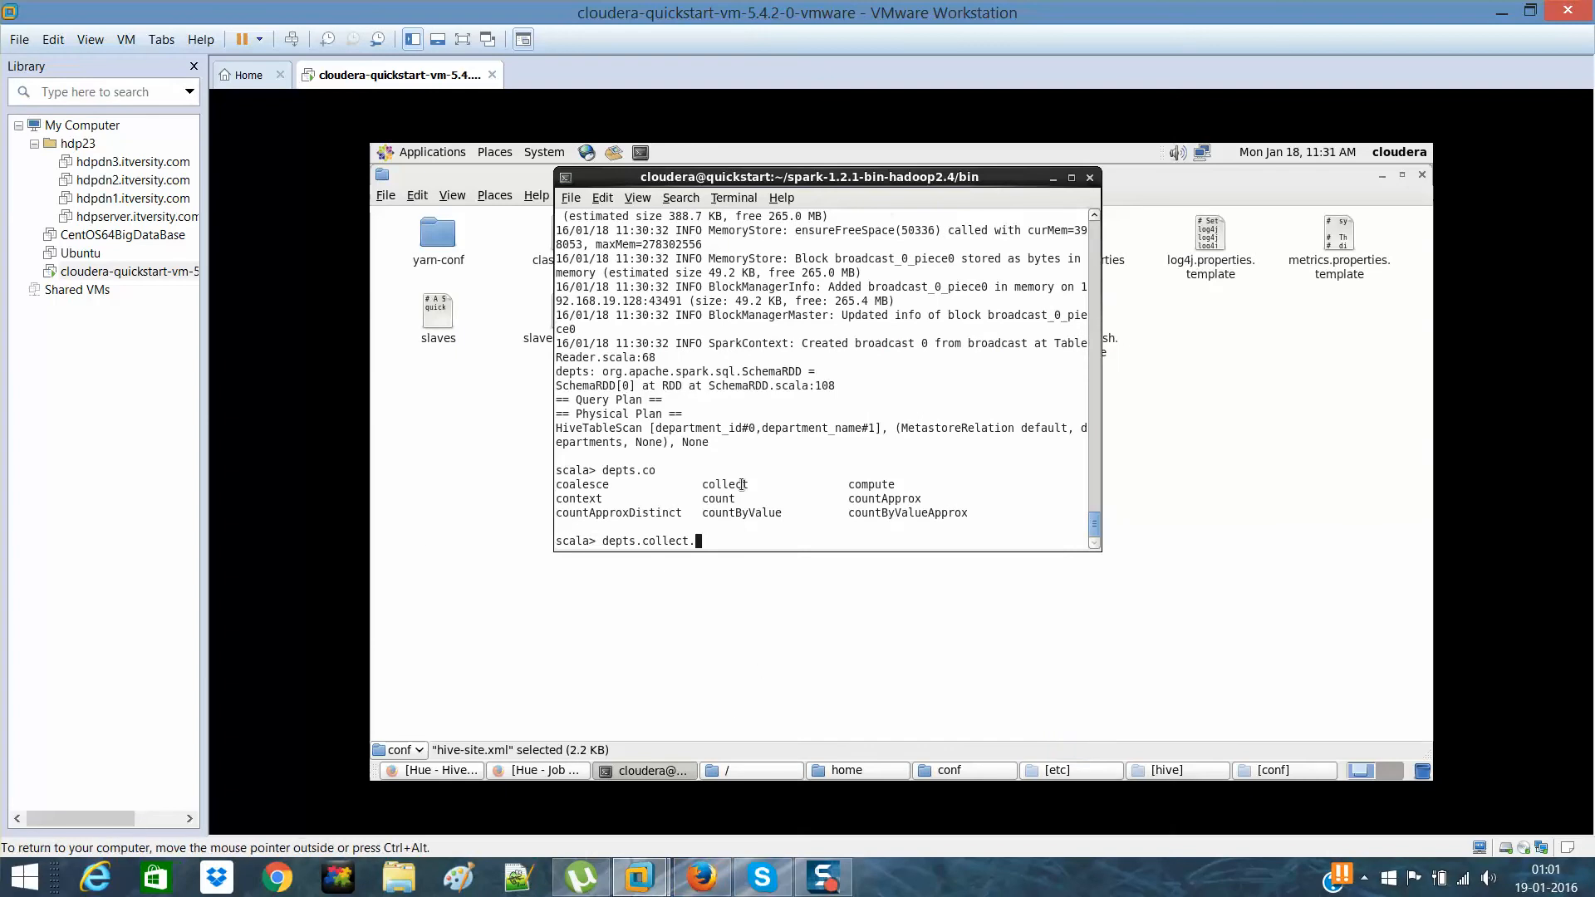
type("()")
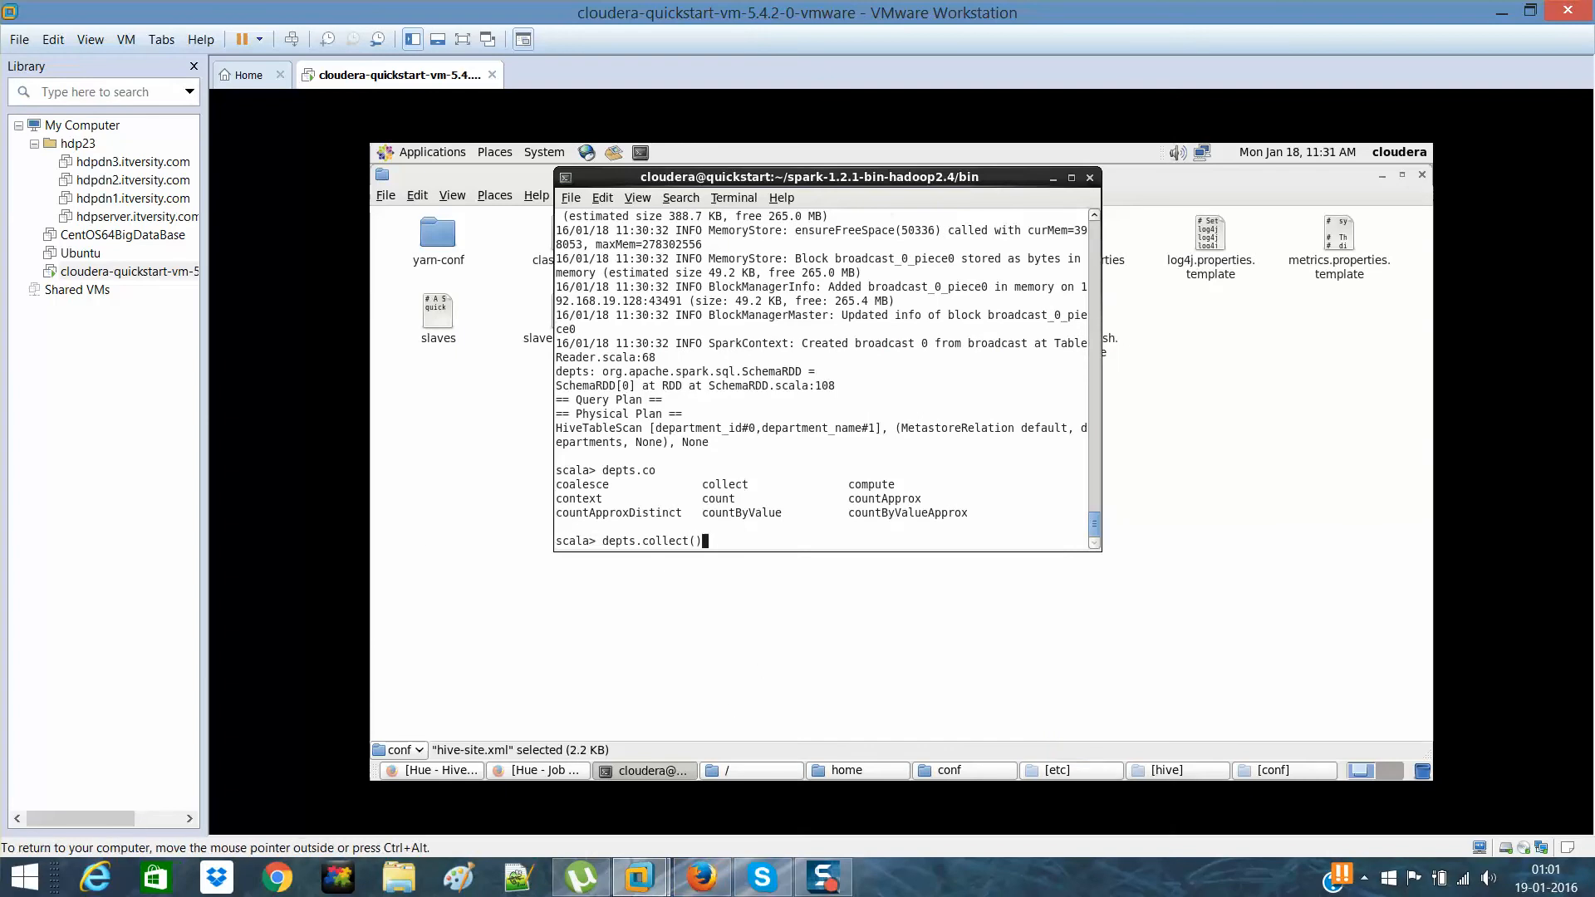
type(".foreac")
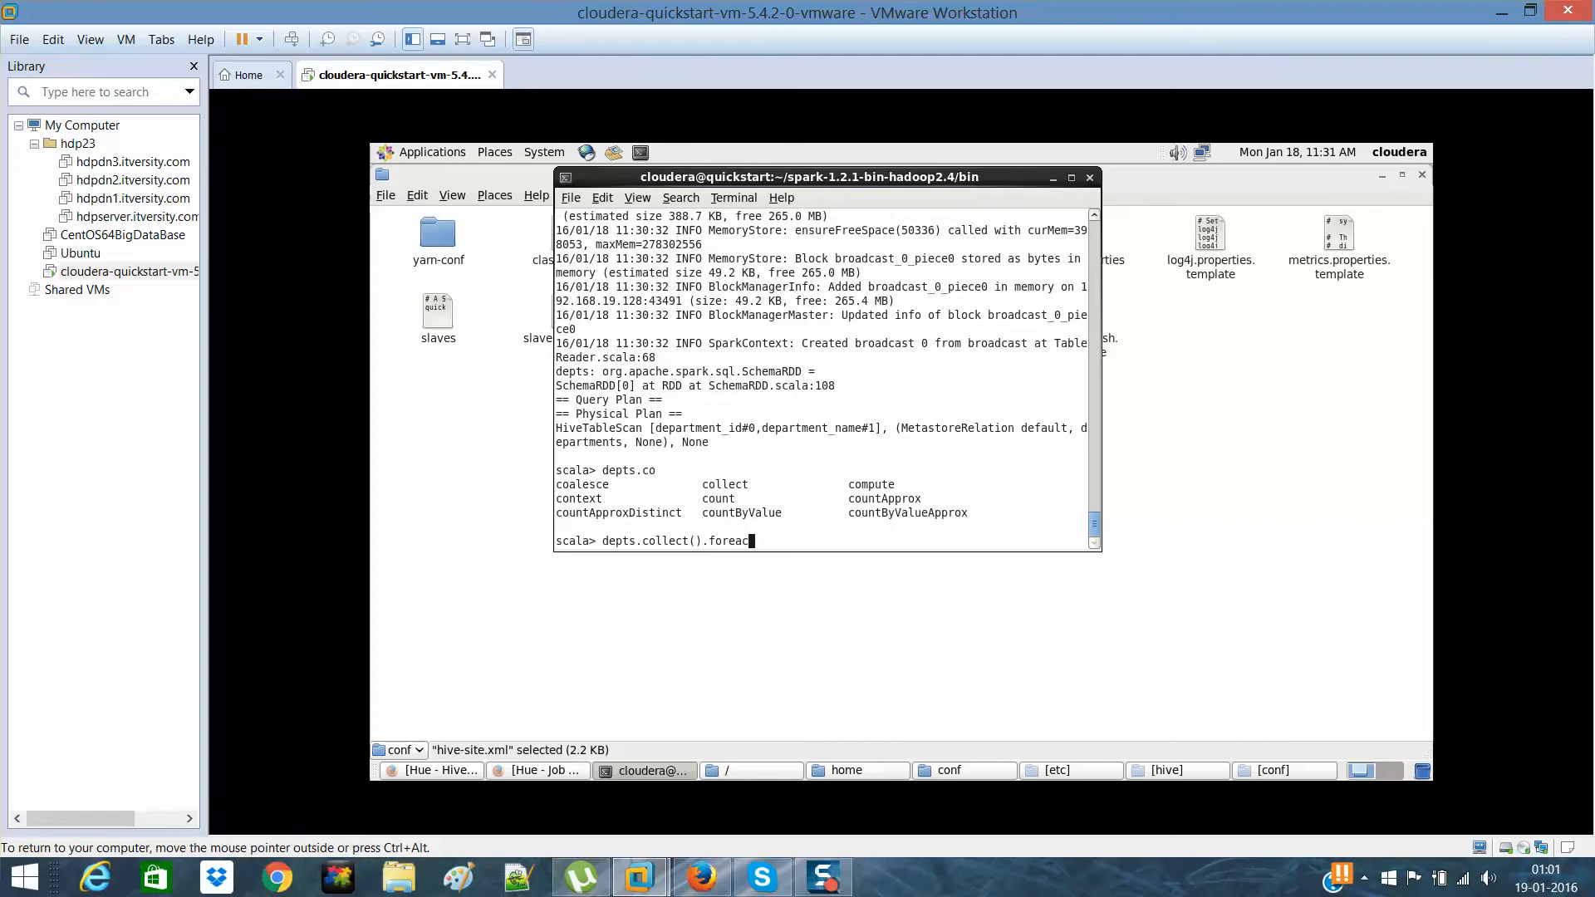
type("h(")
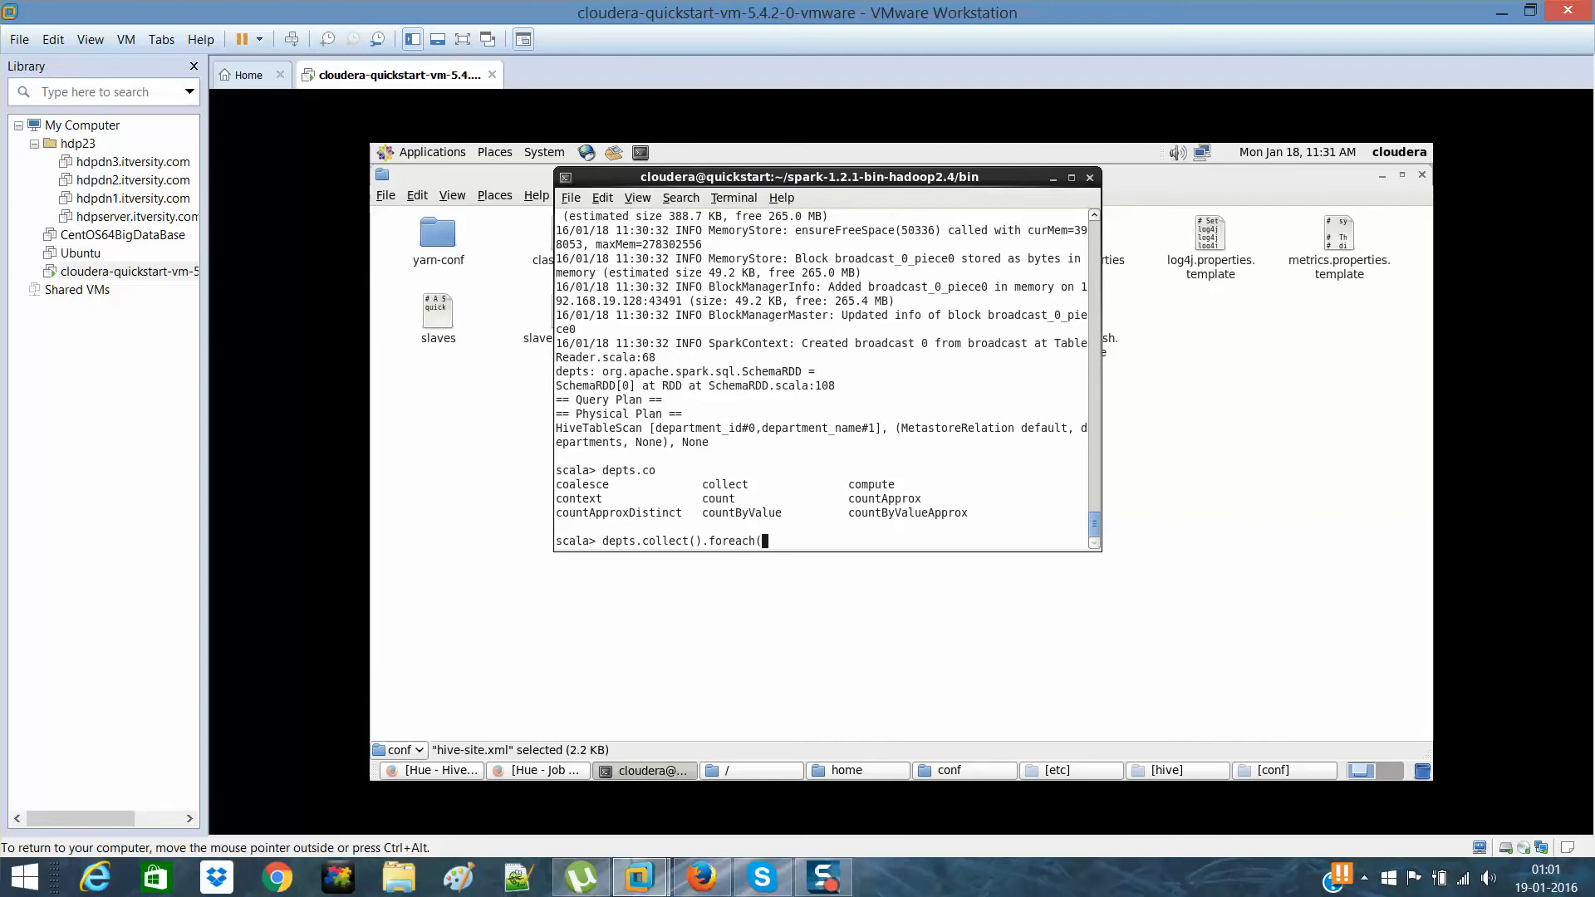
type("println")
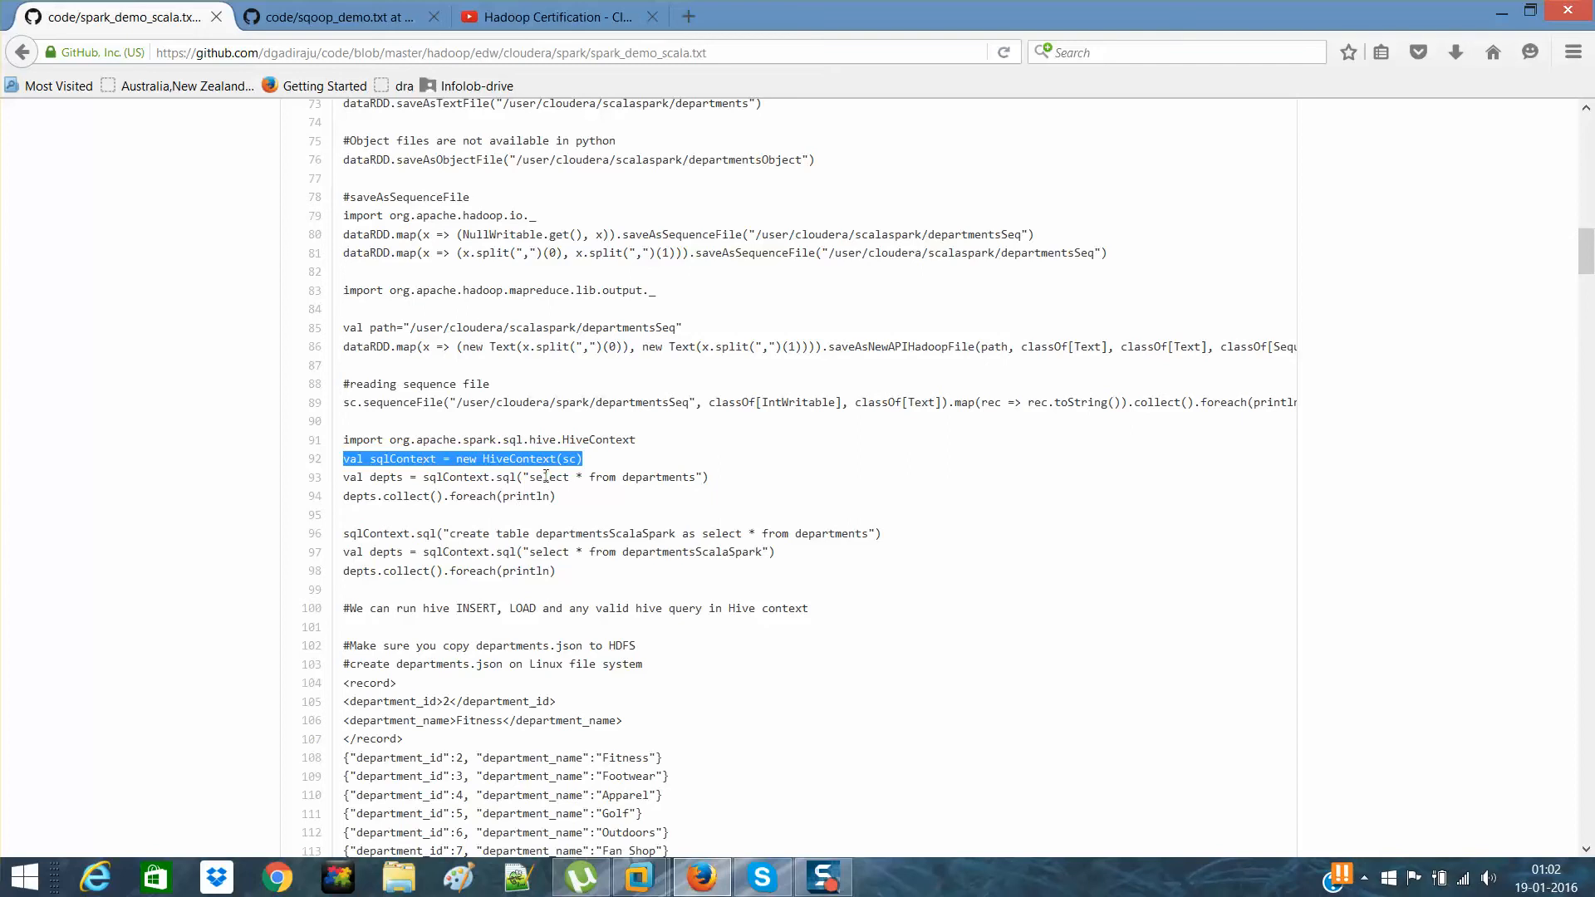
mouse_move(413, 511)
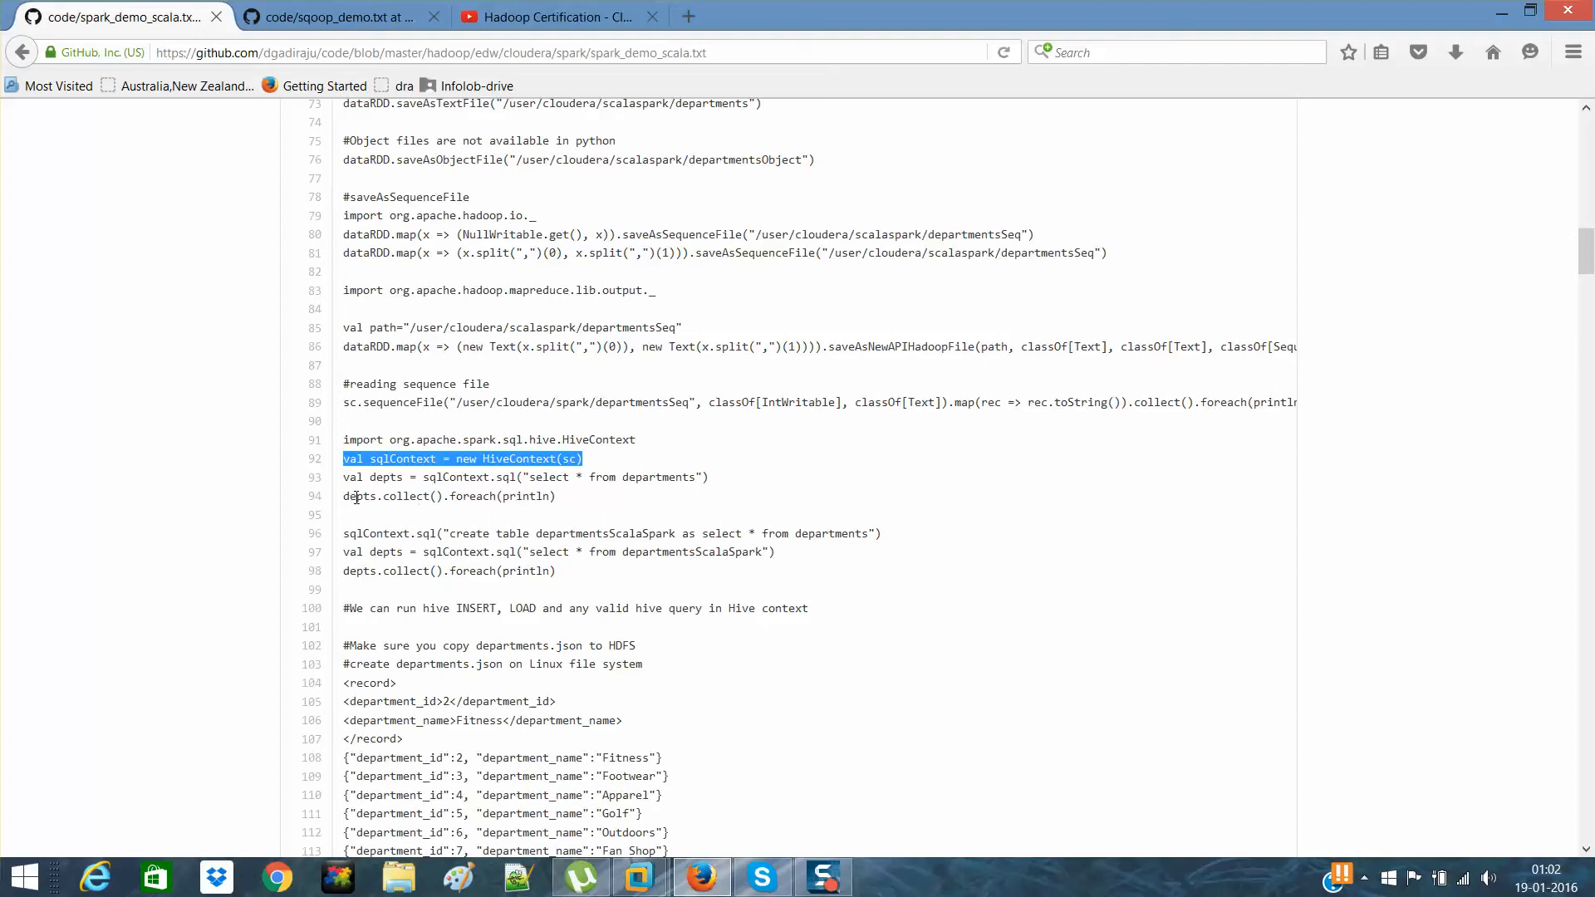
- Select the create table departmentsScalaSpark and val depts lines (96–97), then return to the VM terminal
double_click(359, 497)
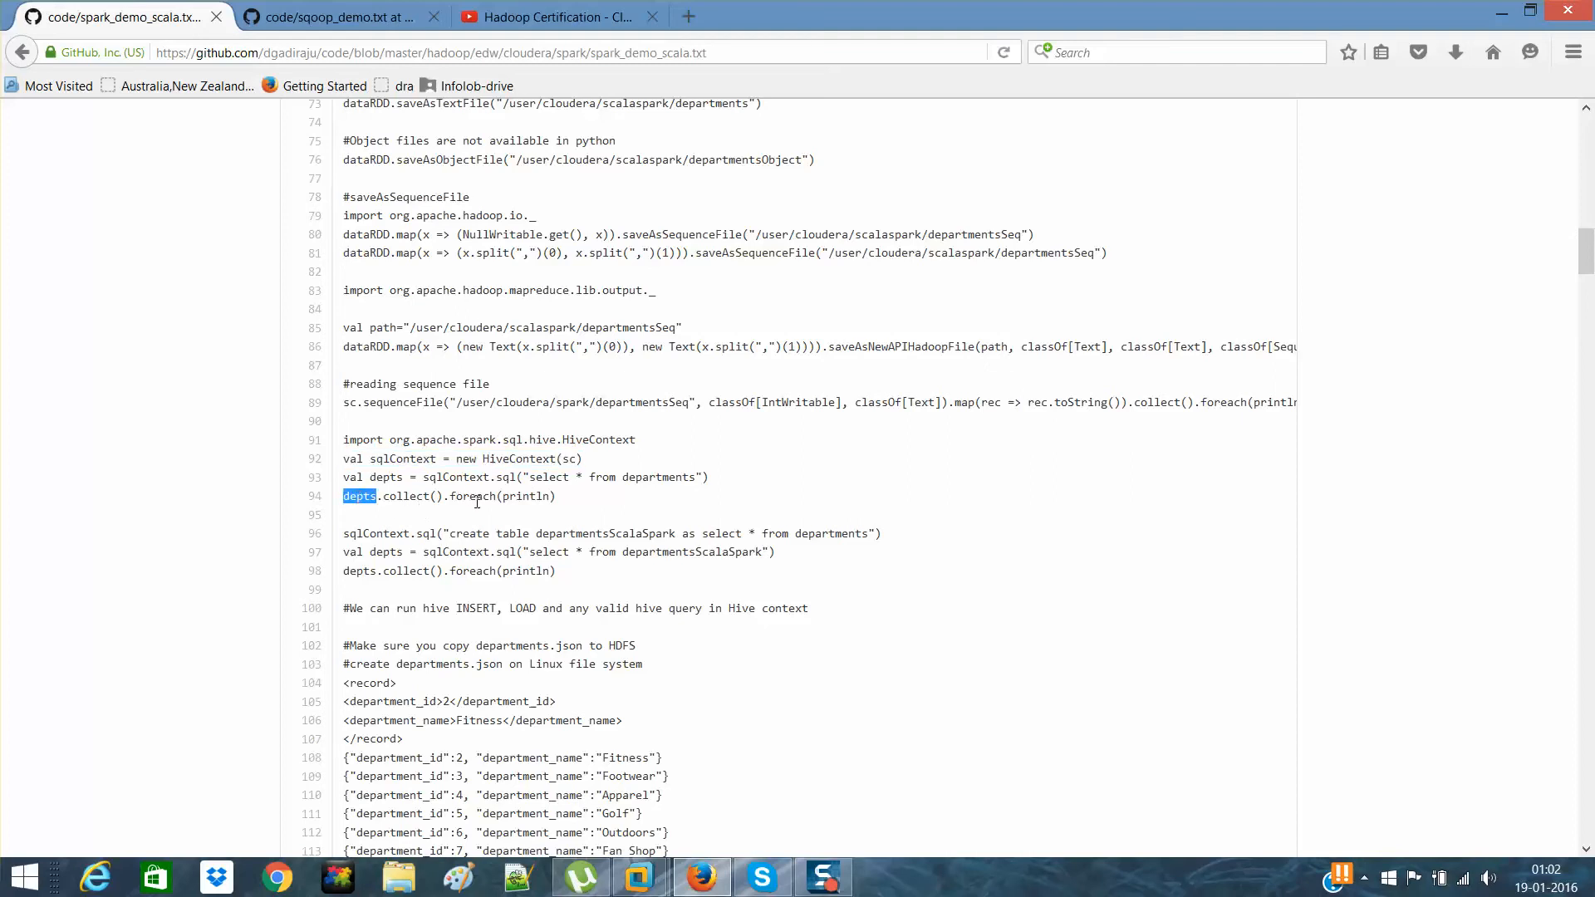
double_click(472, 497)
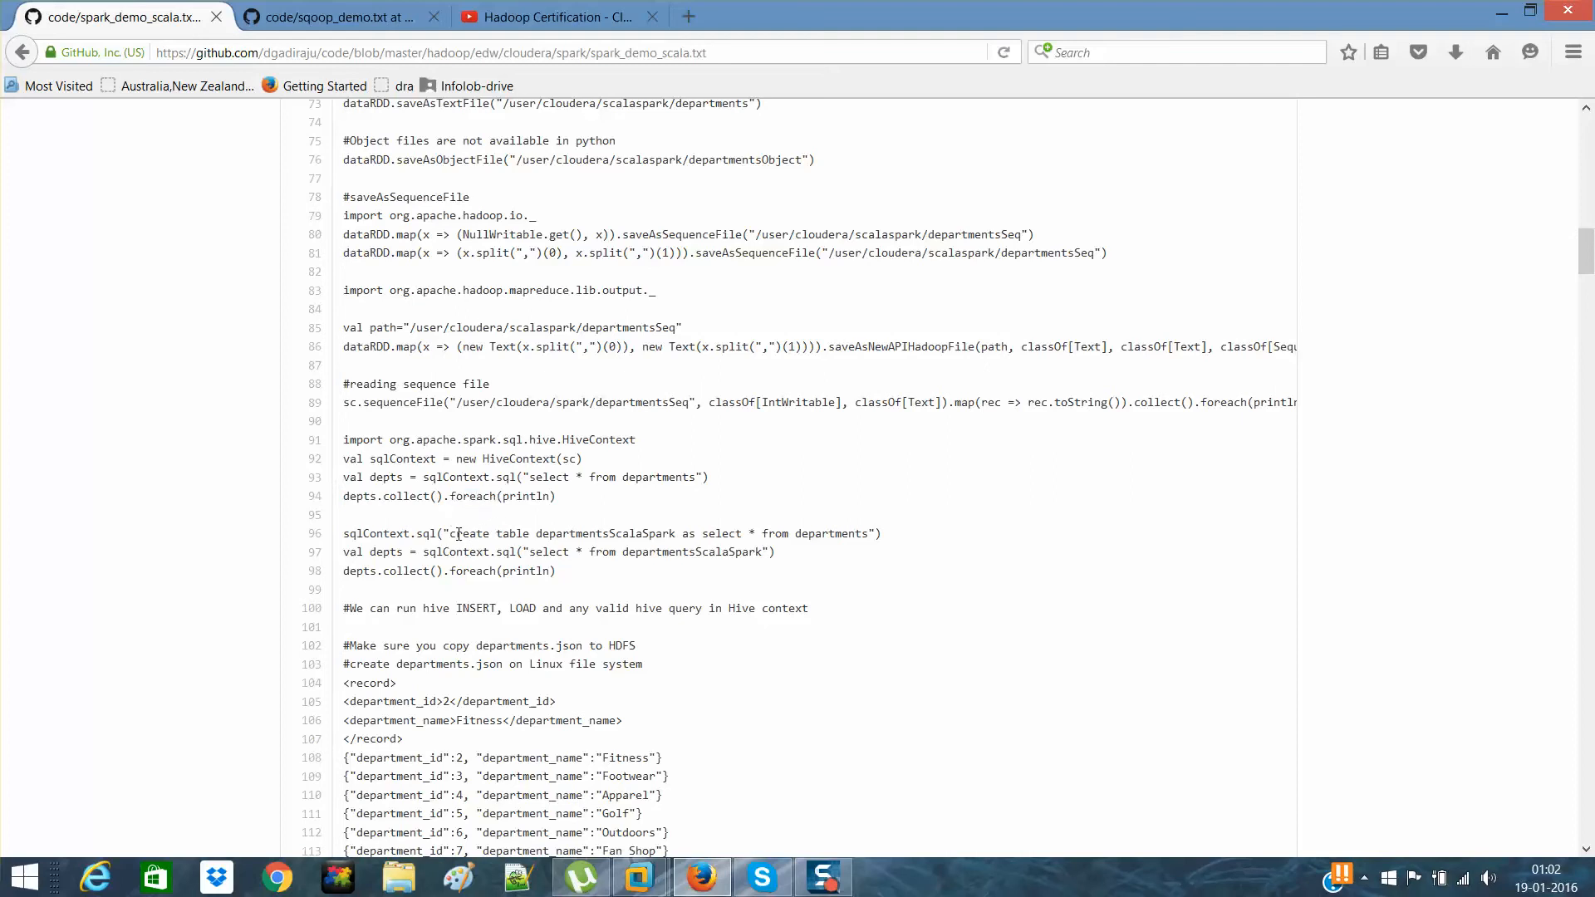
double_click(468, 534)
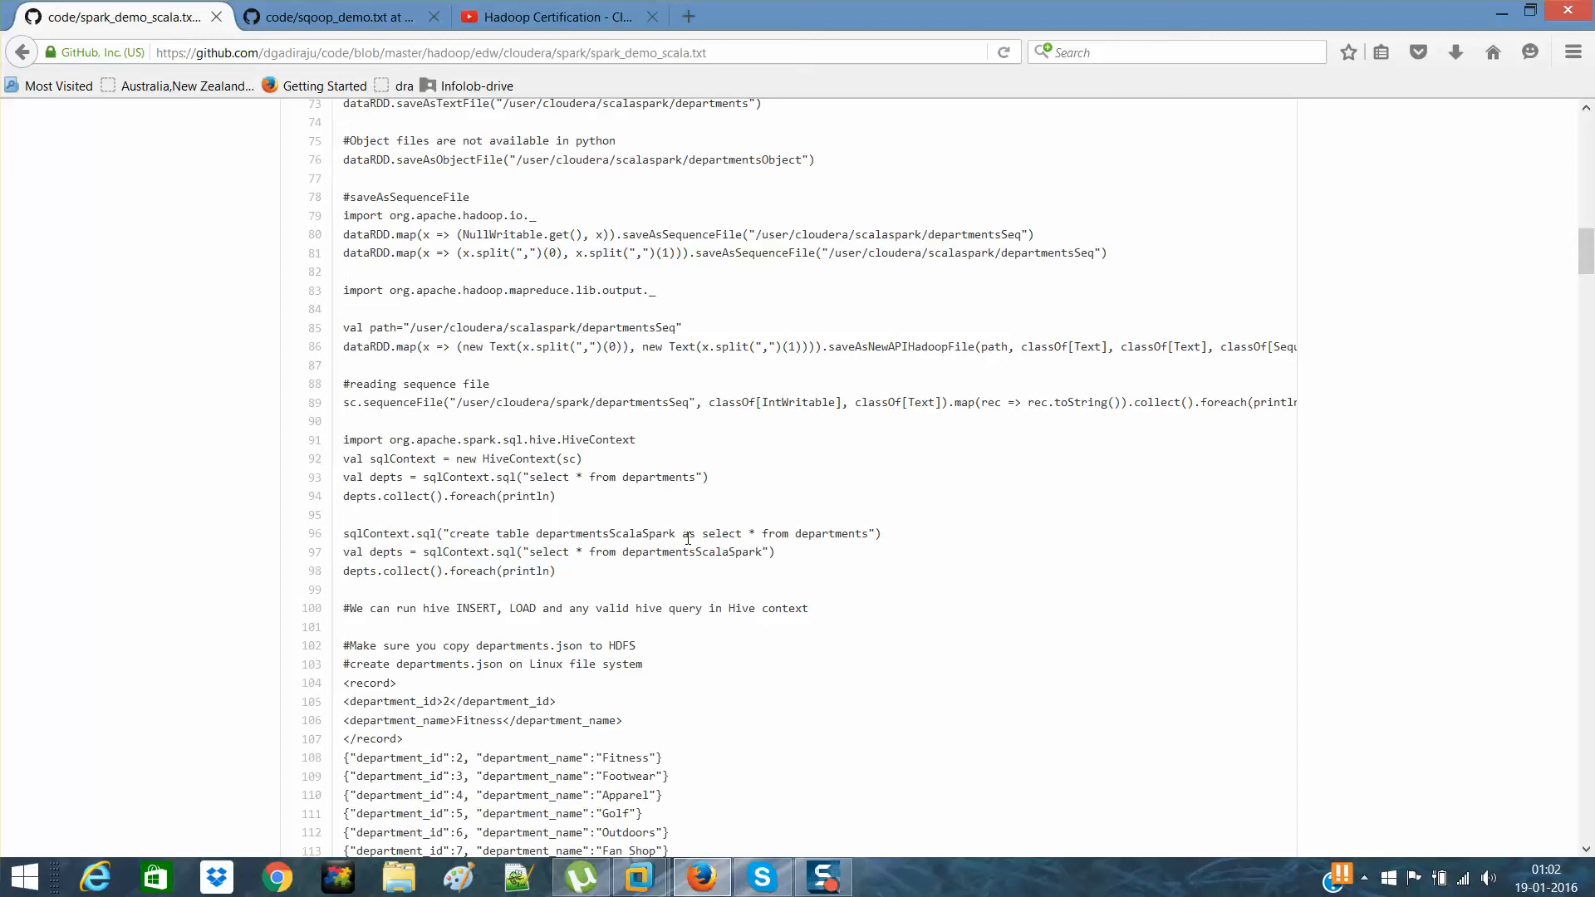
mouse_move(777, 550)
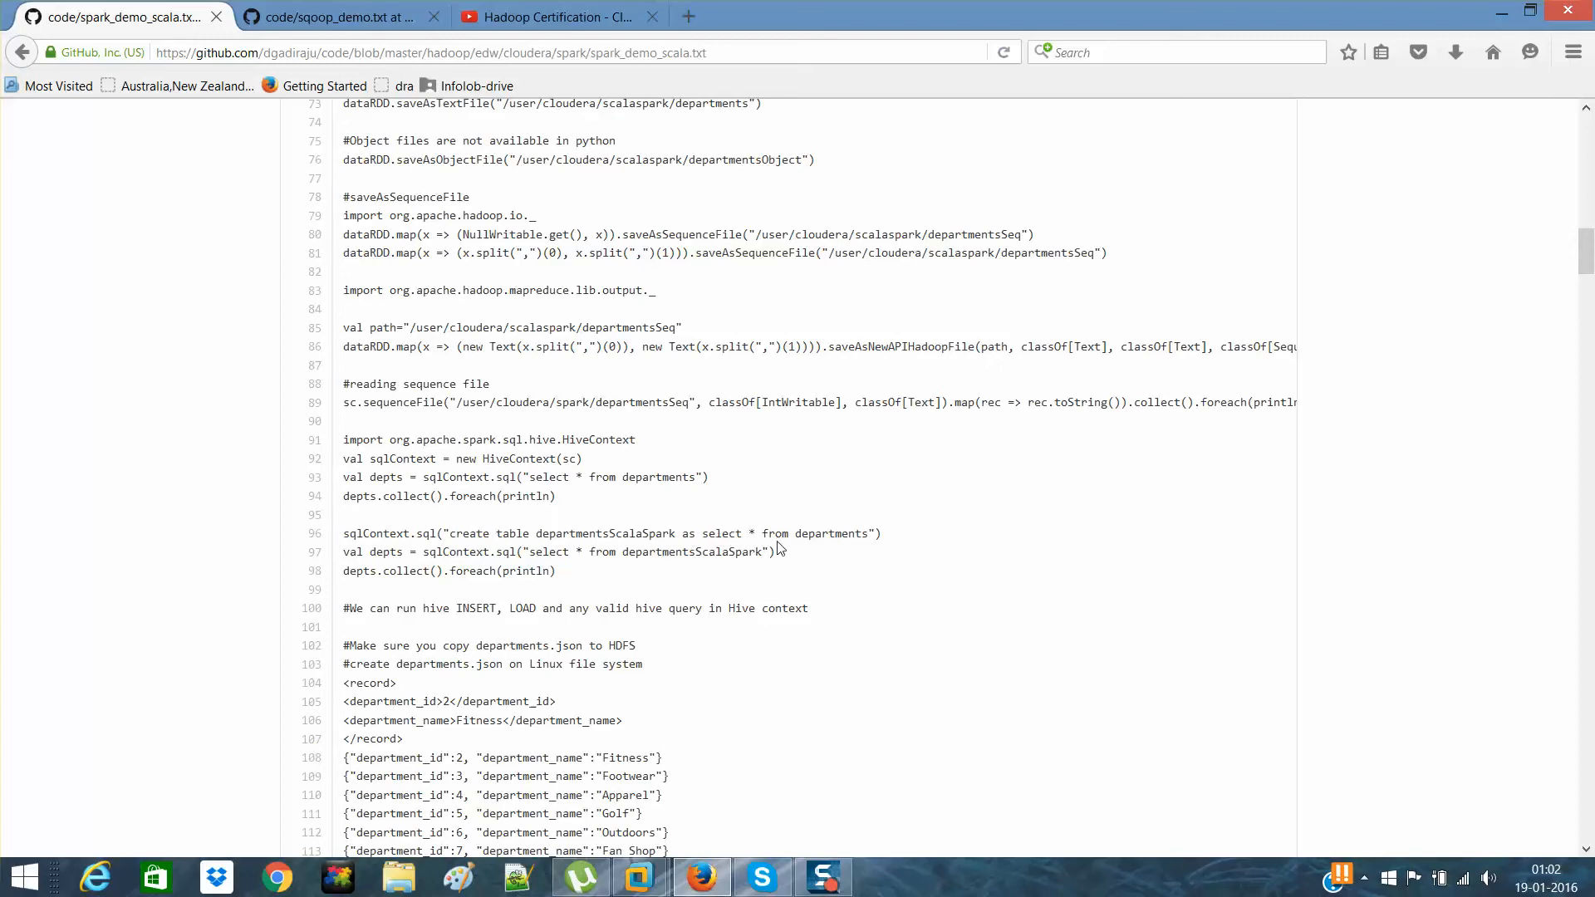
mouse_move(856, 537)
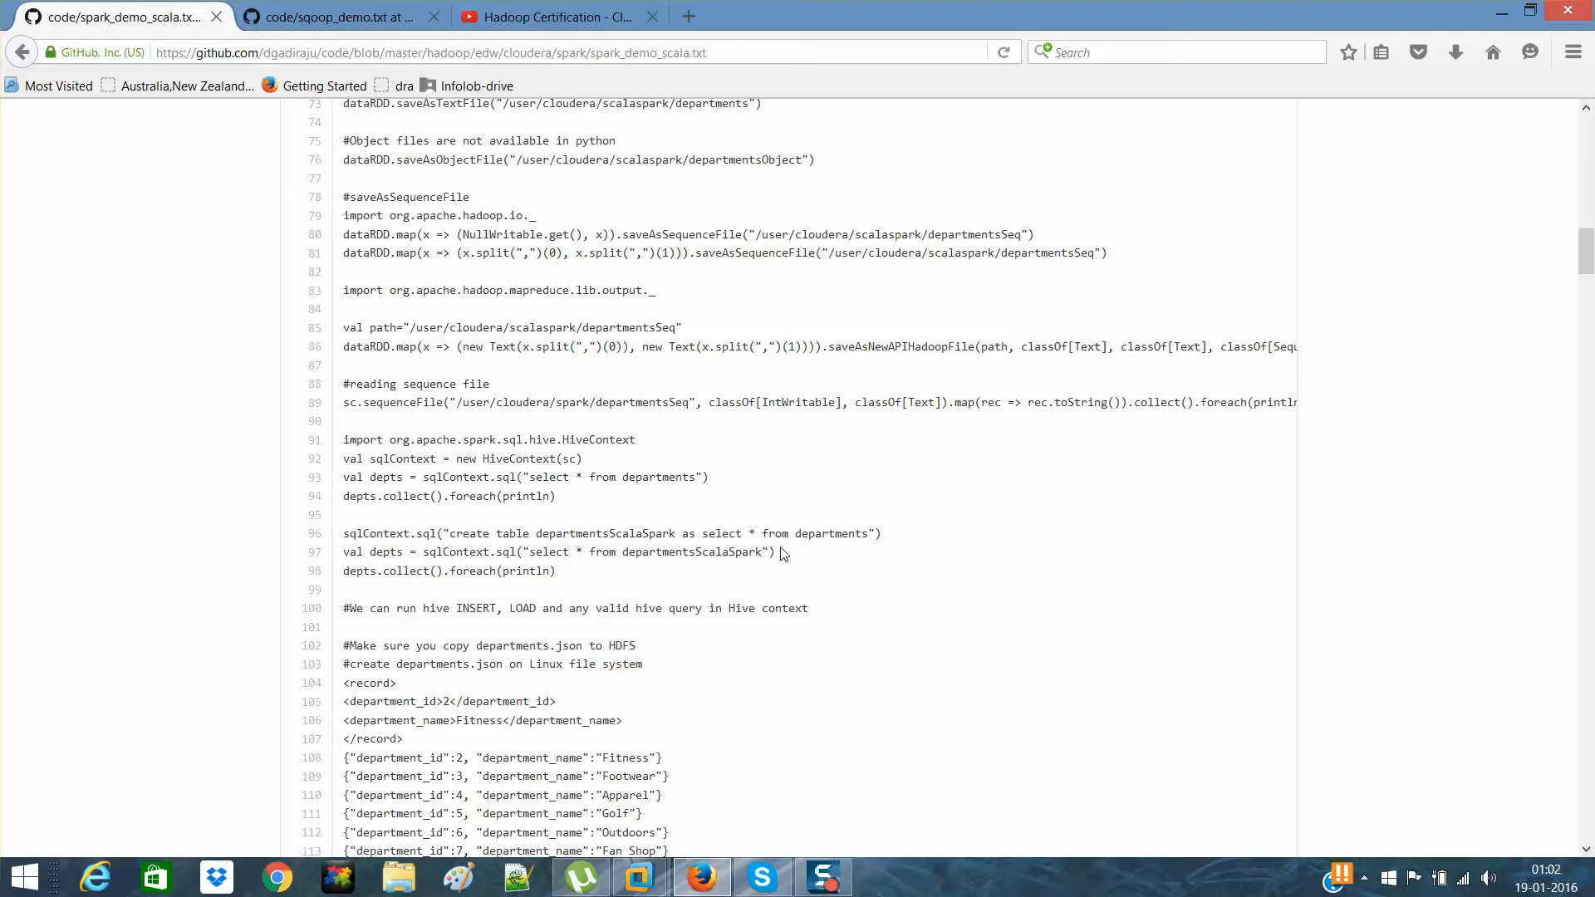
left_click_drag(650, 533, 881, 533)
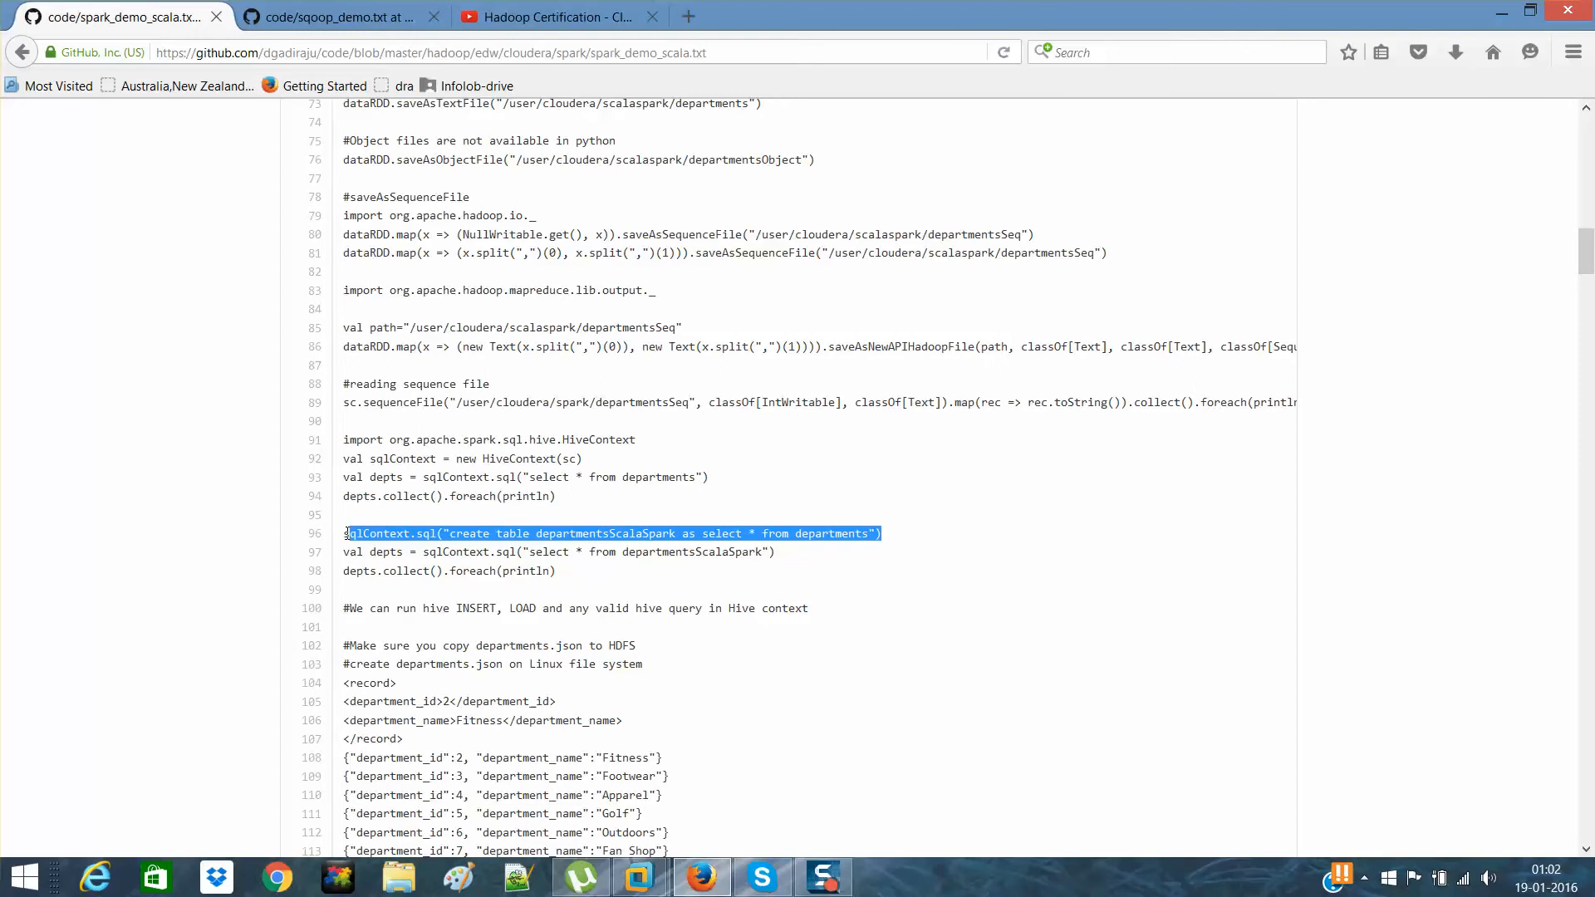
left_click_drag(344, 534, 731, 552)
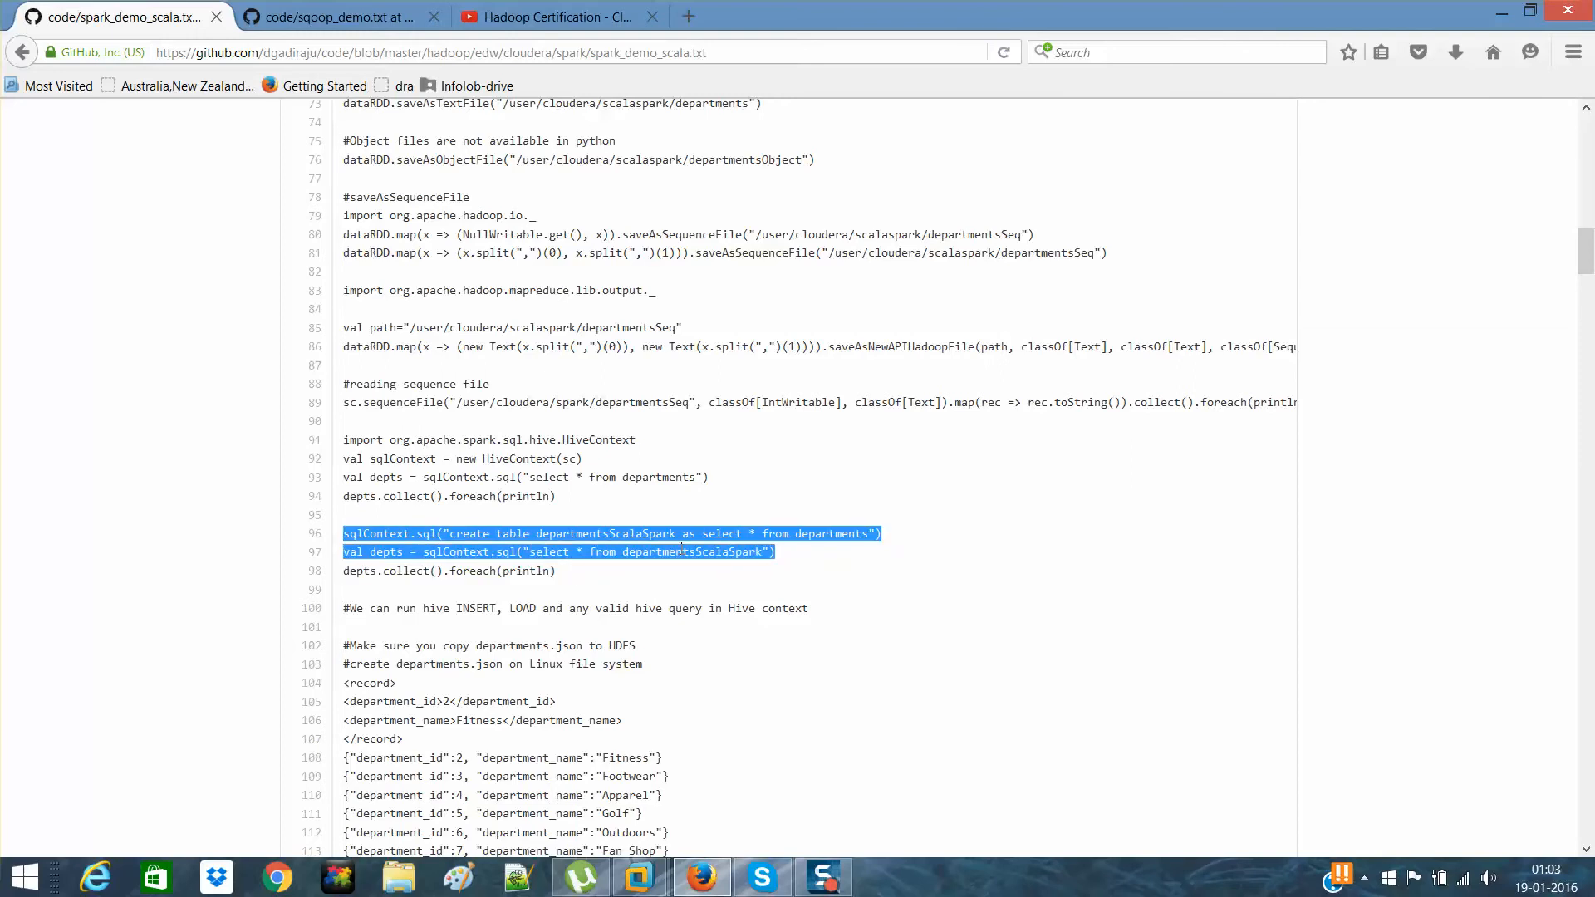
mouse_move(714, 818)
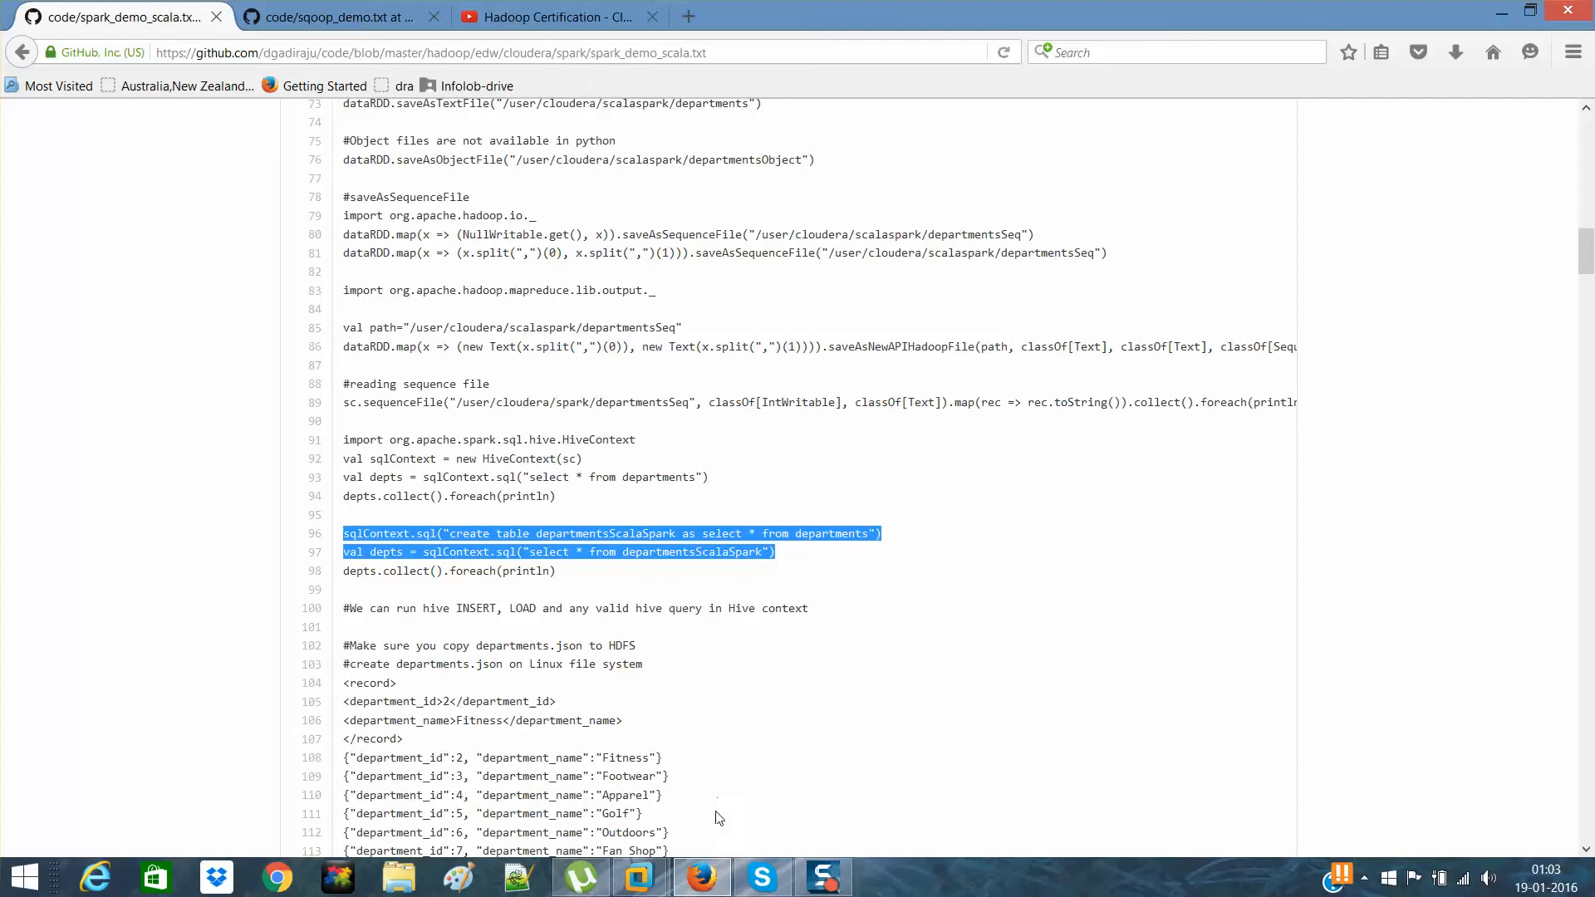
left_click(636, 877)
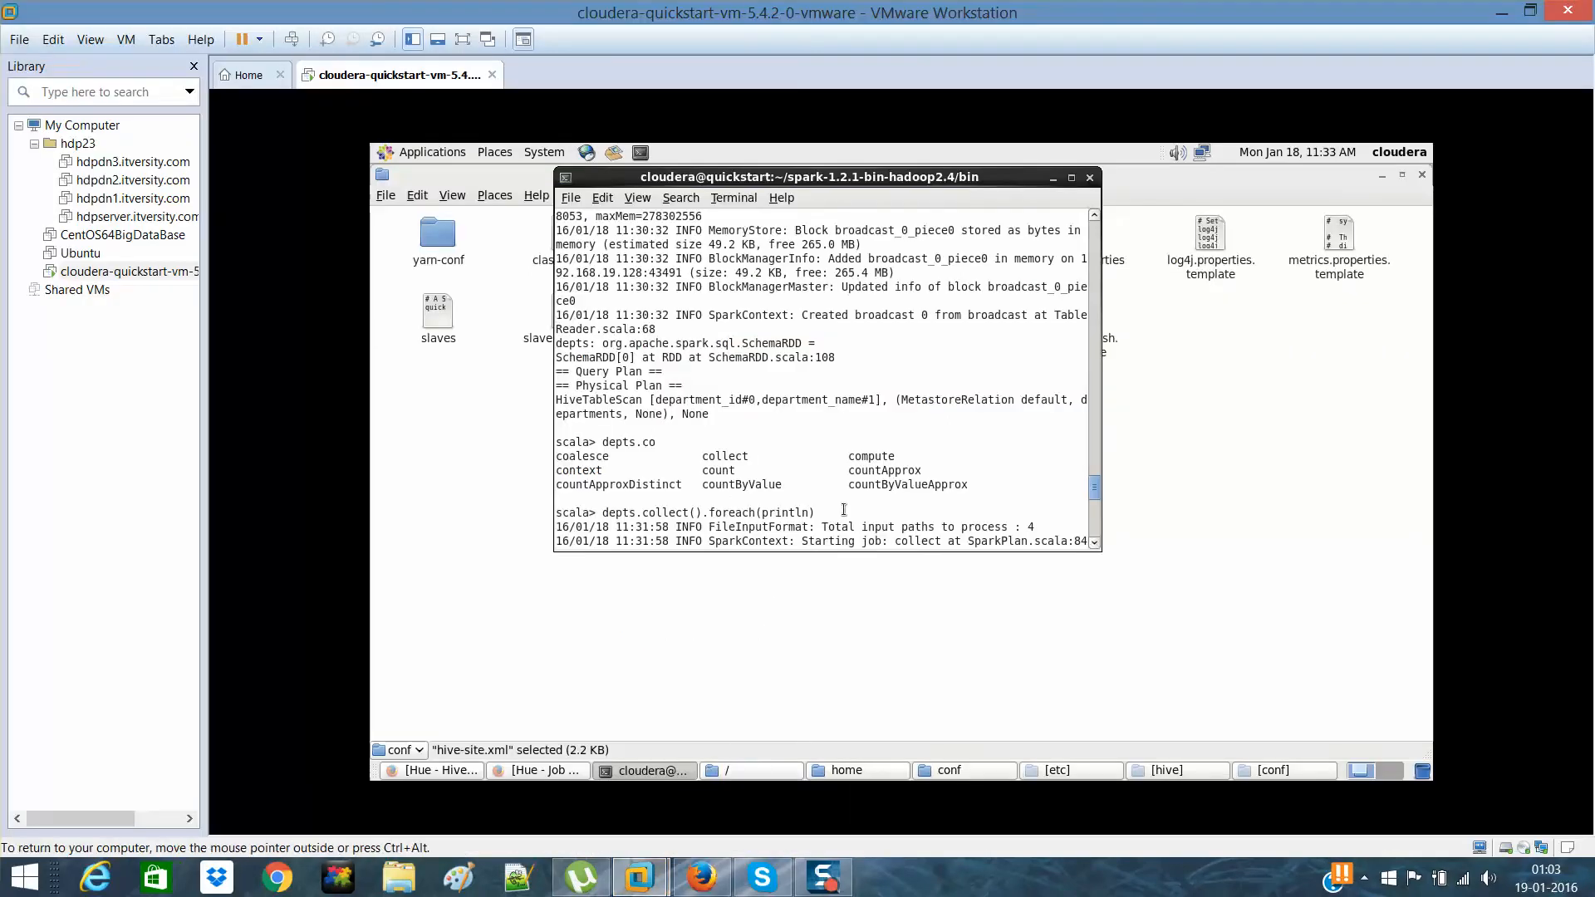
- Print the department rows Fitness through Fan Shop and paste the table-creation statements into spark-shell
key("Return")
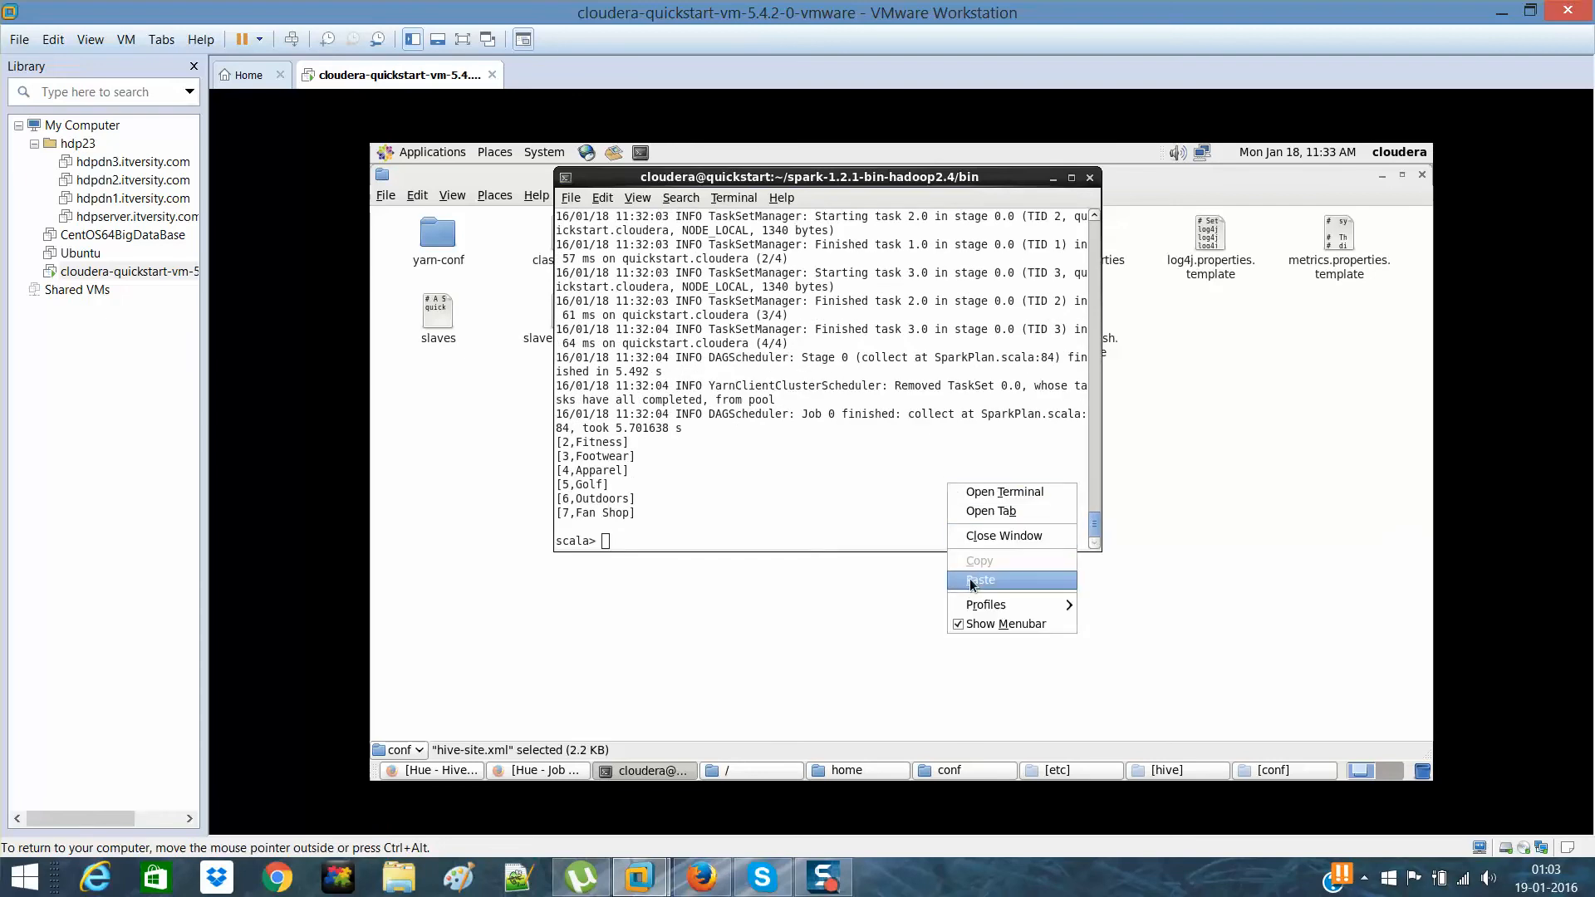
left_click(979, 580)
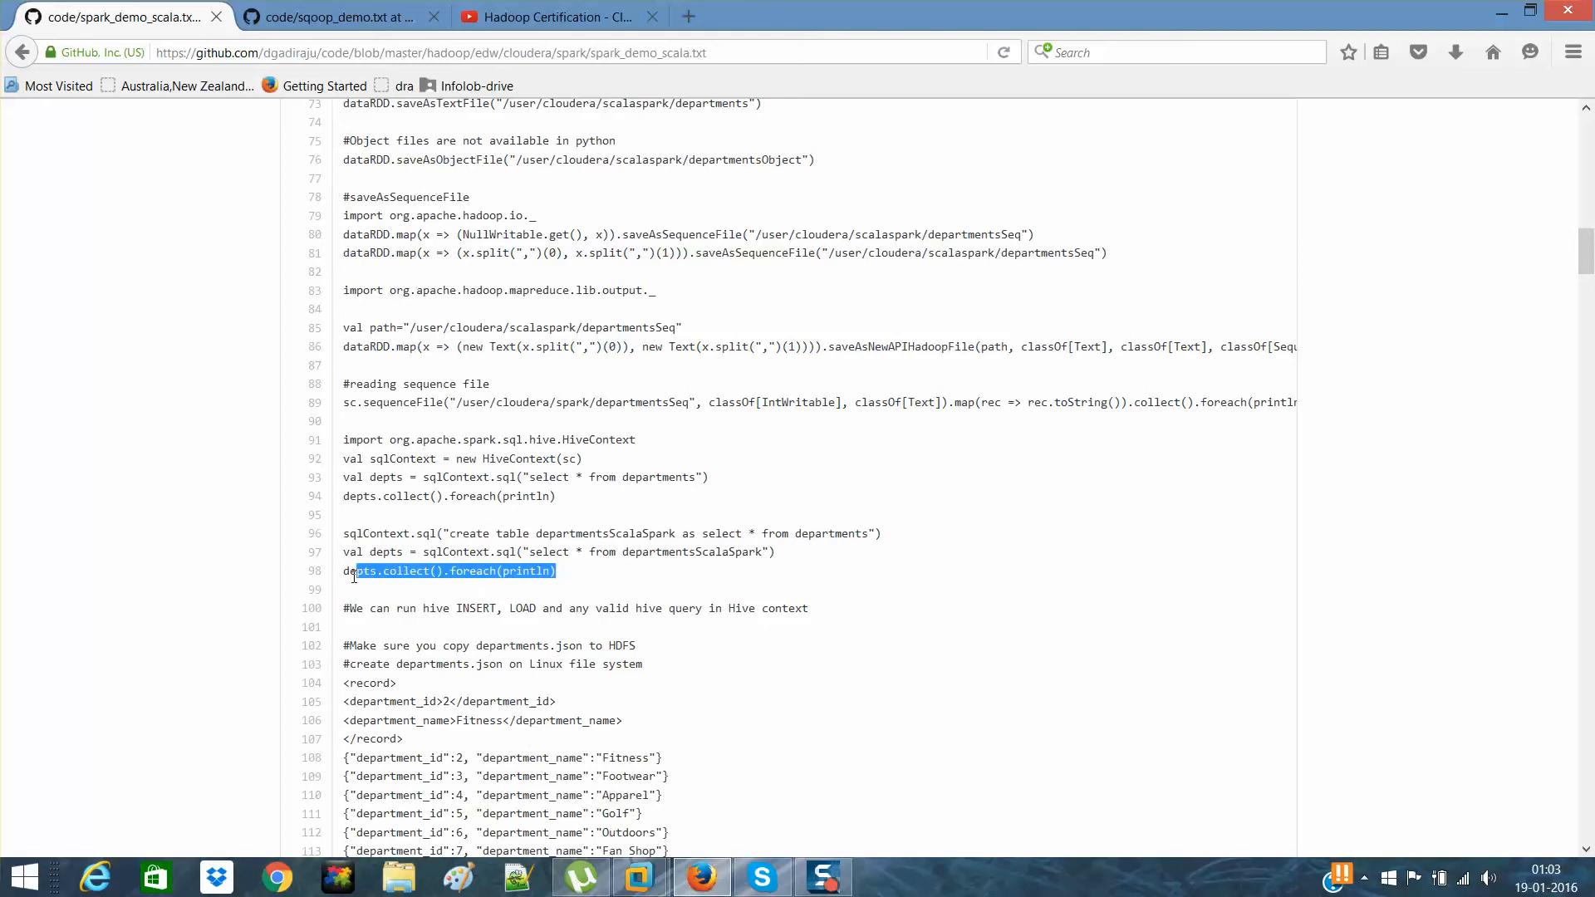
- Copy the depts.collect().foreach(println) line and review the departmentsScalaSpark table output in spark-shell
right_click(455, 570)
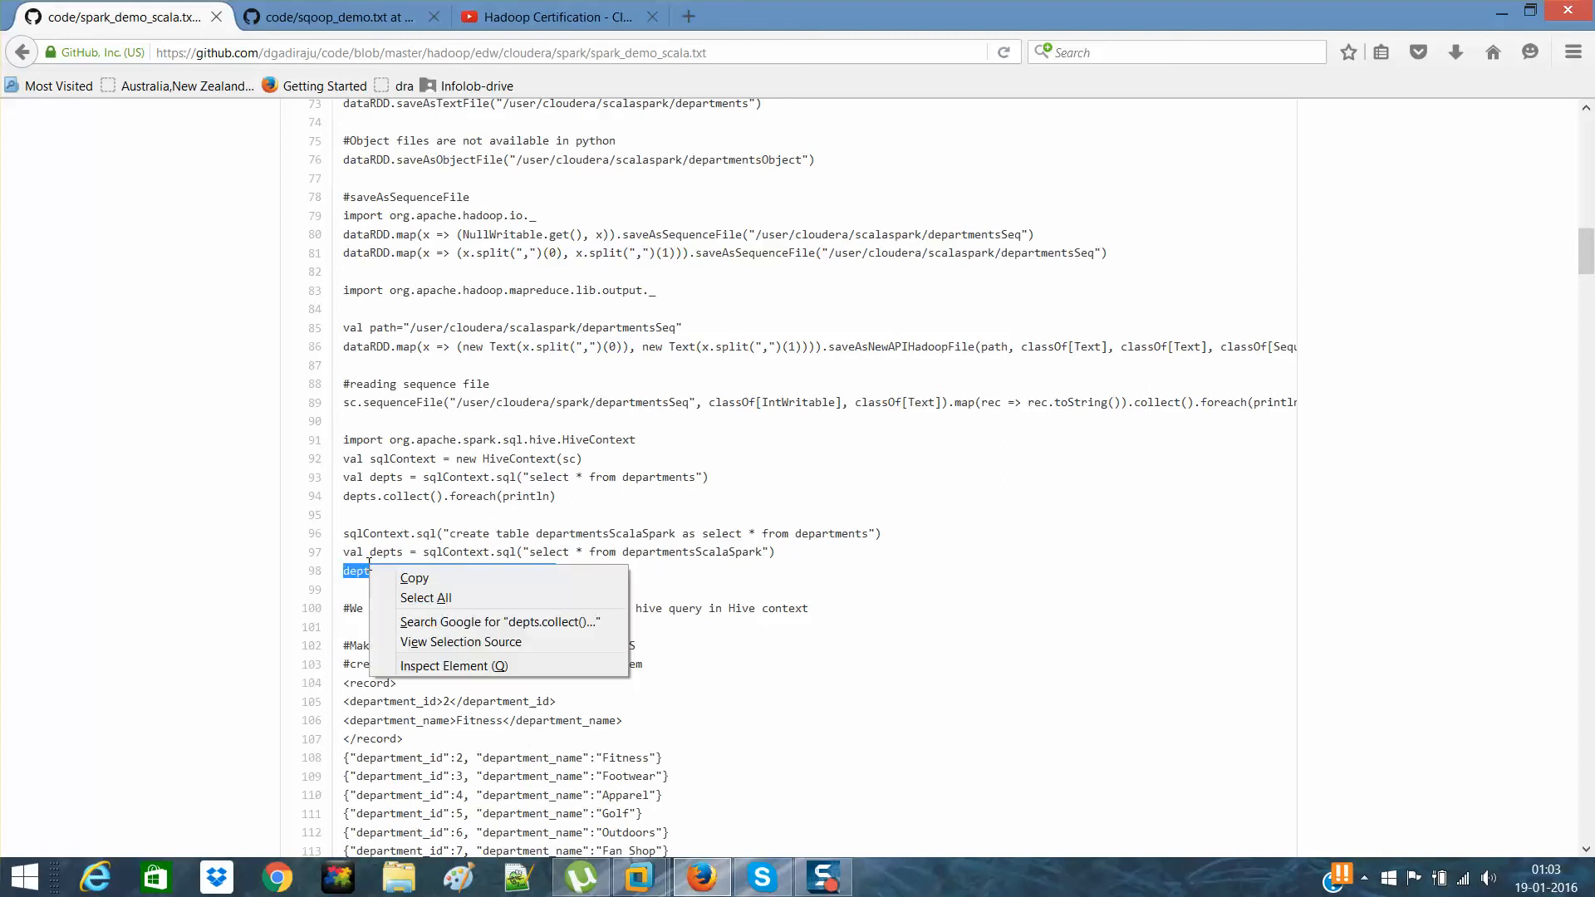
left_click(423, 596)
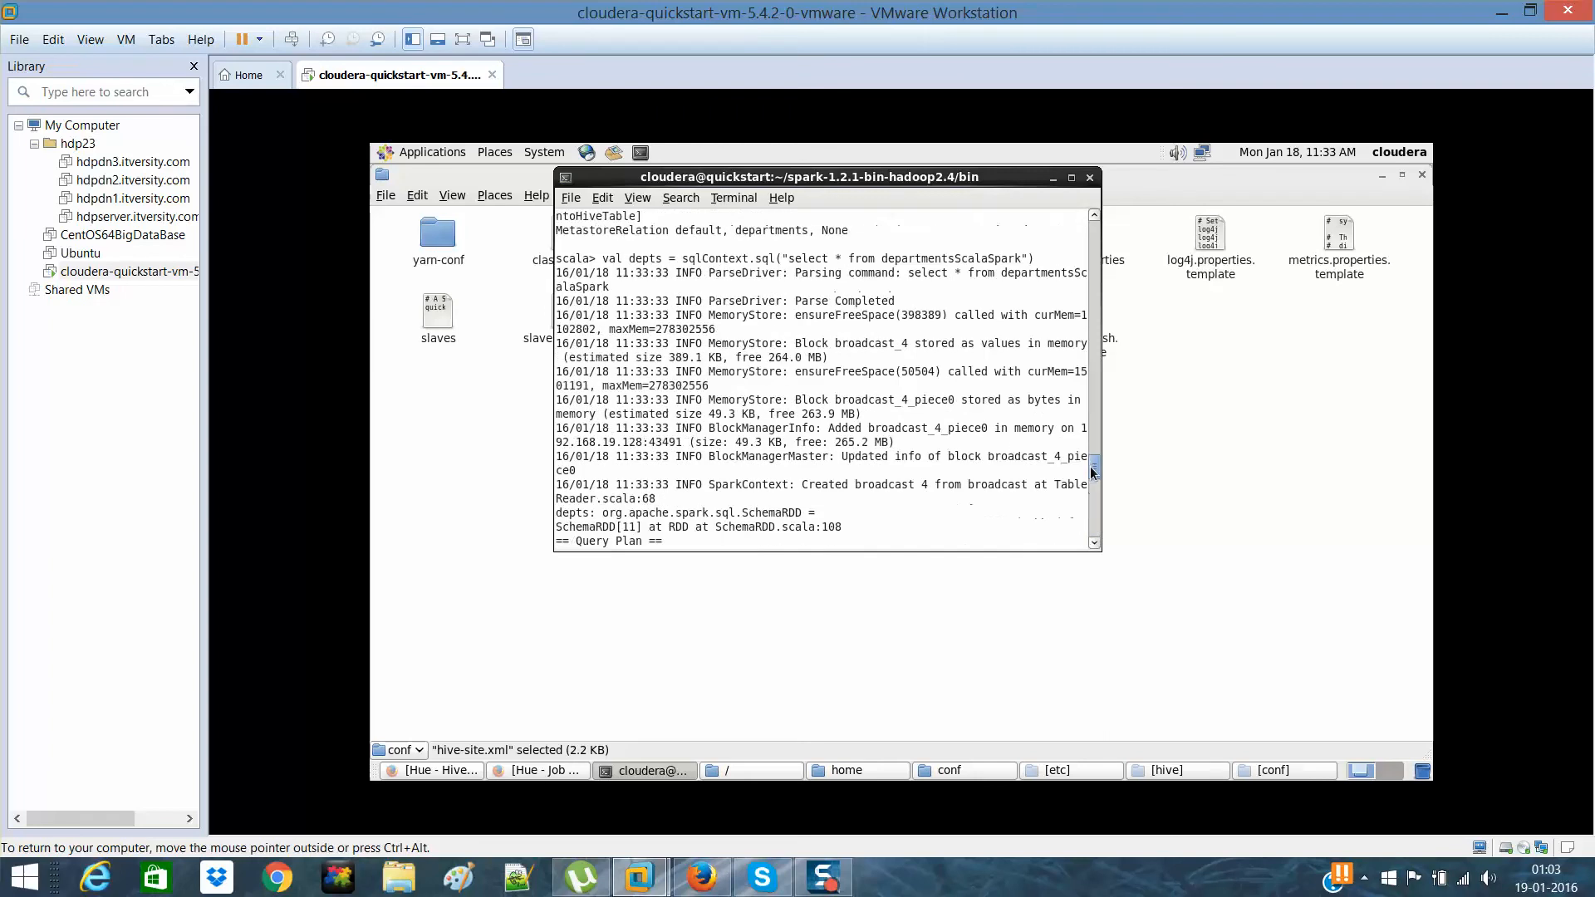
scroll("down", 3)
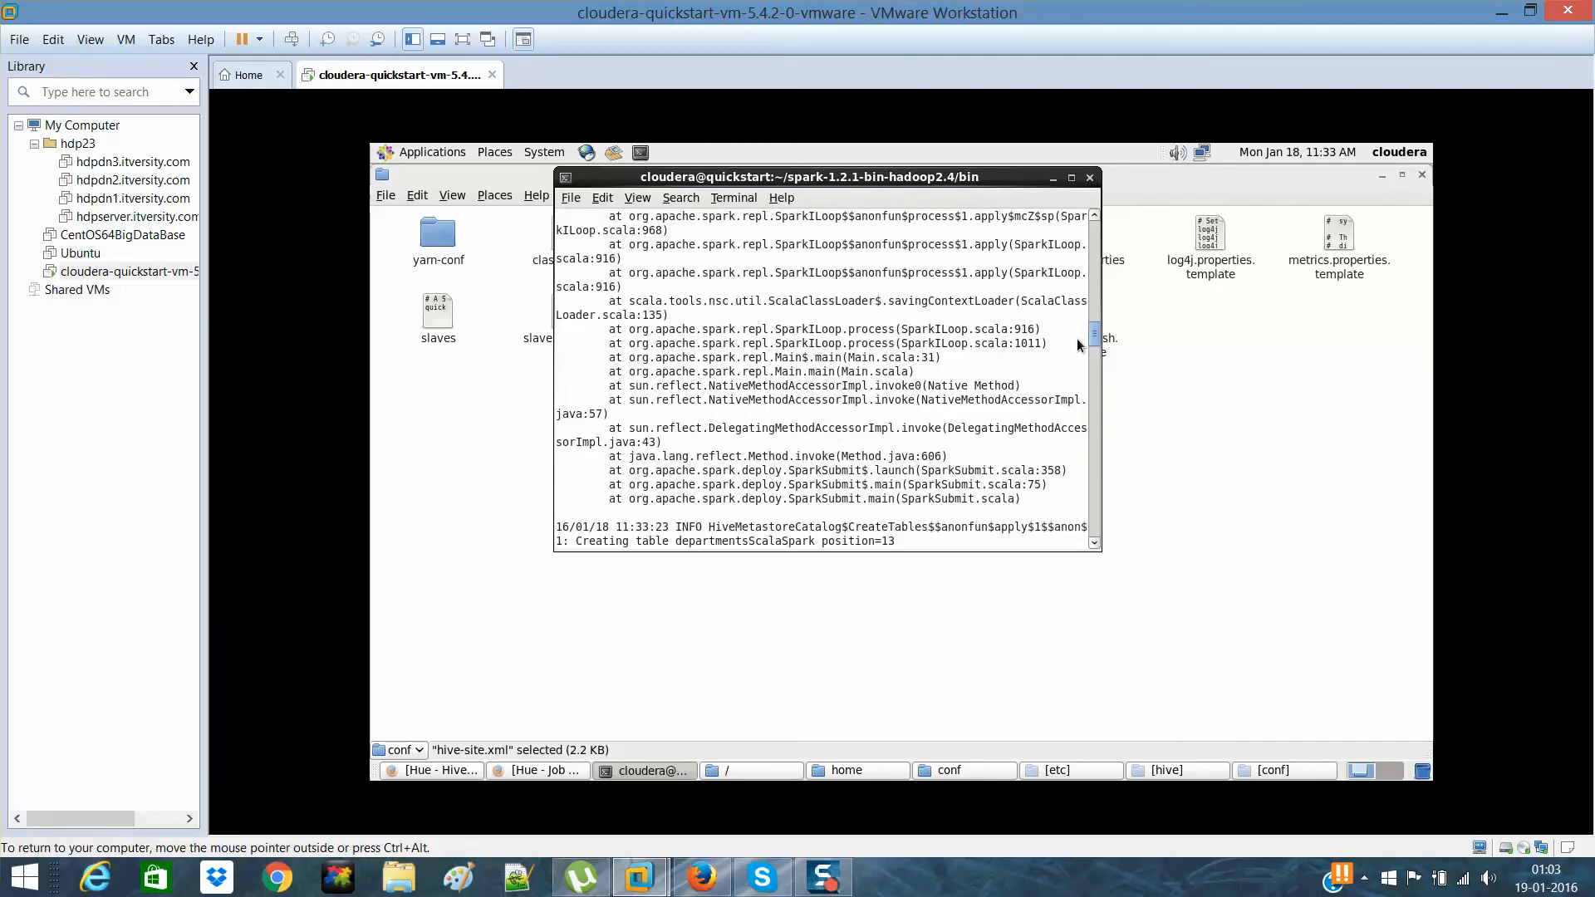
scroll("down", 3)
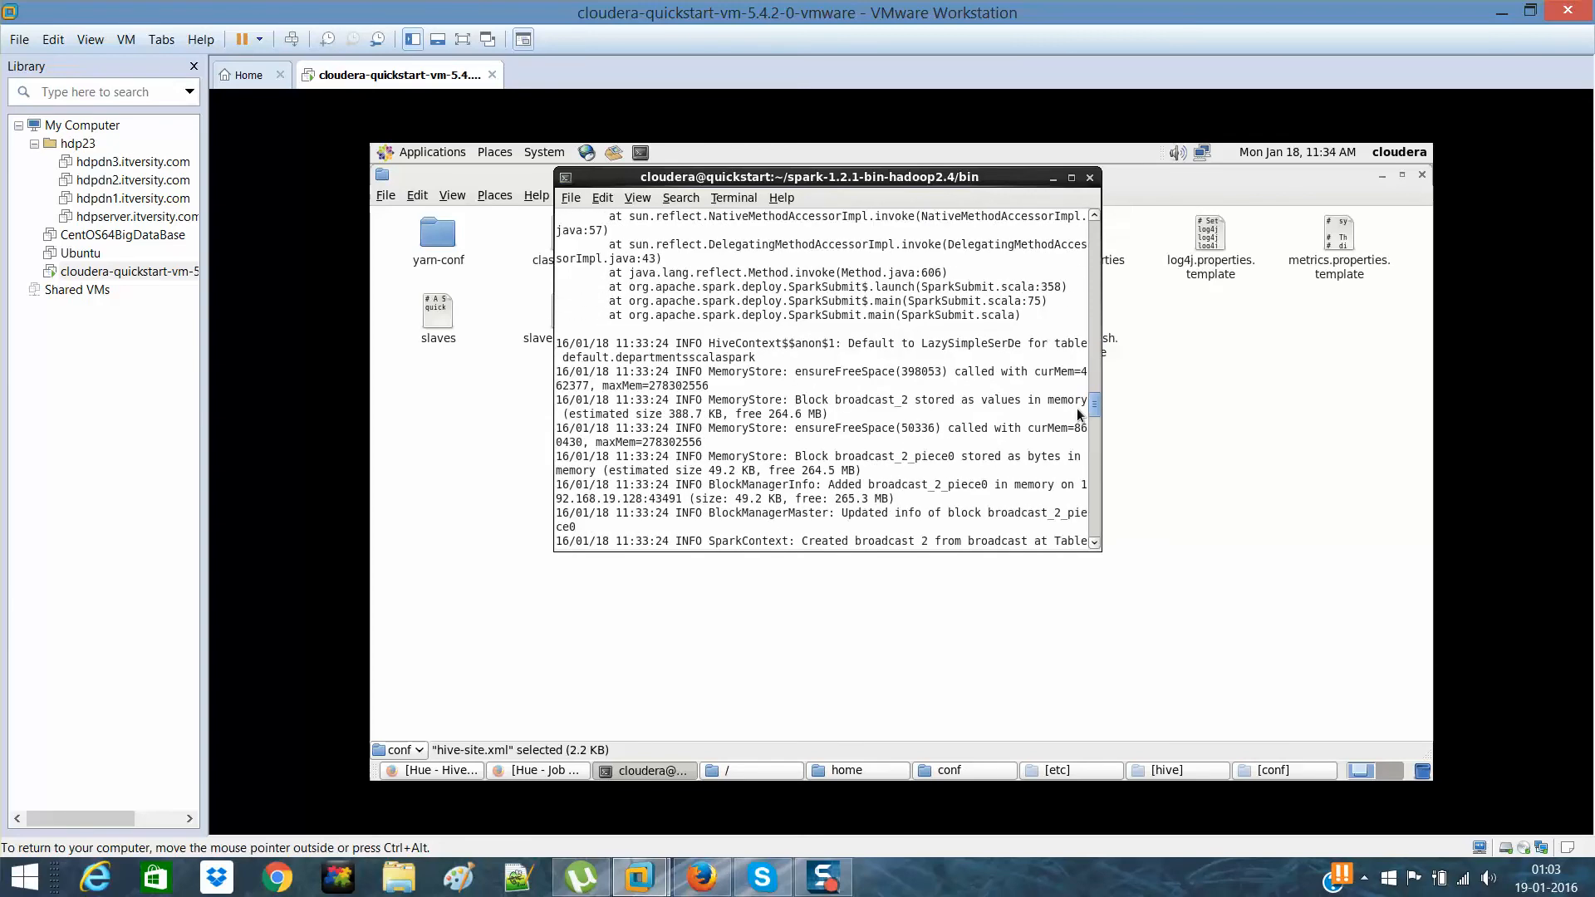
scroll("down", 3)
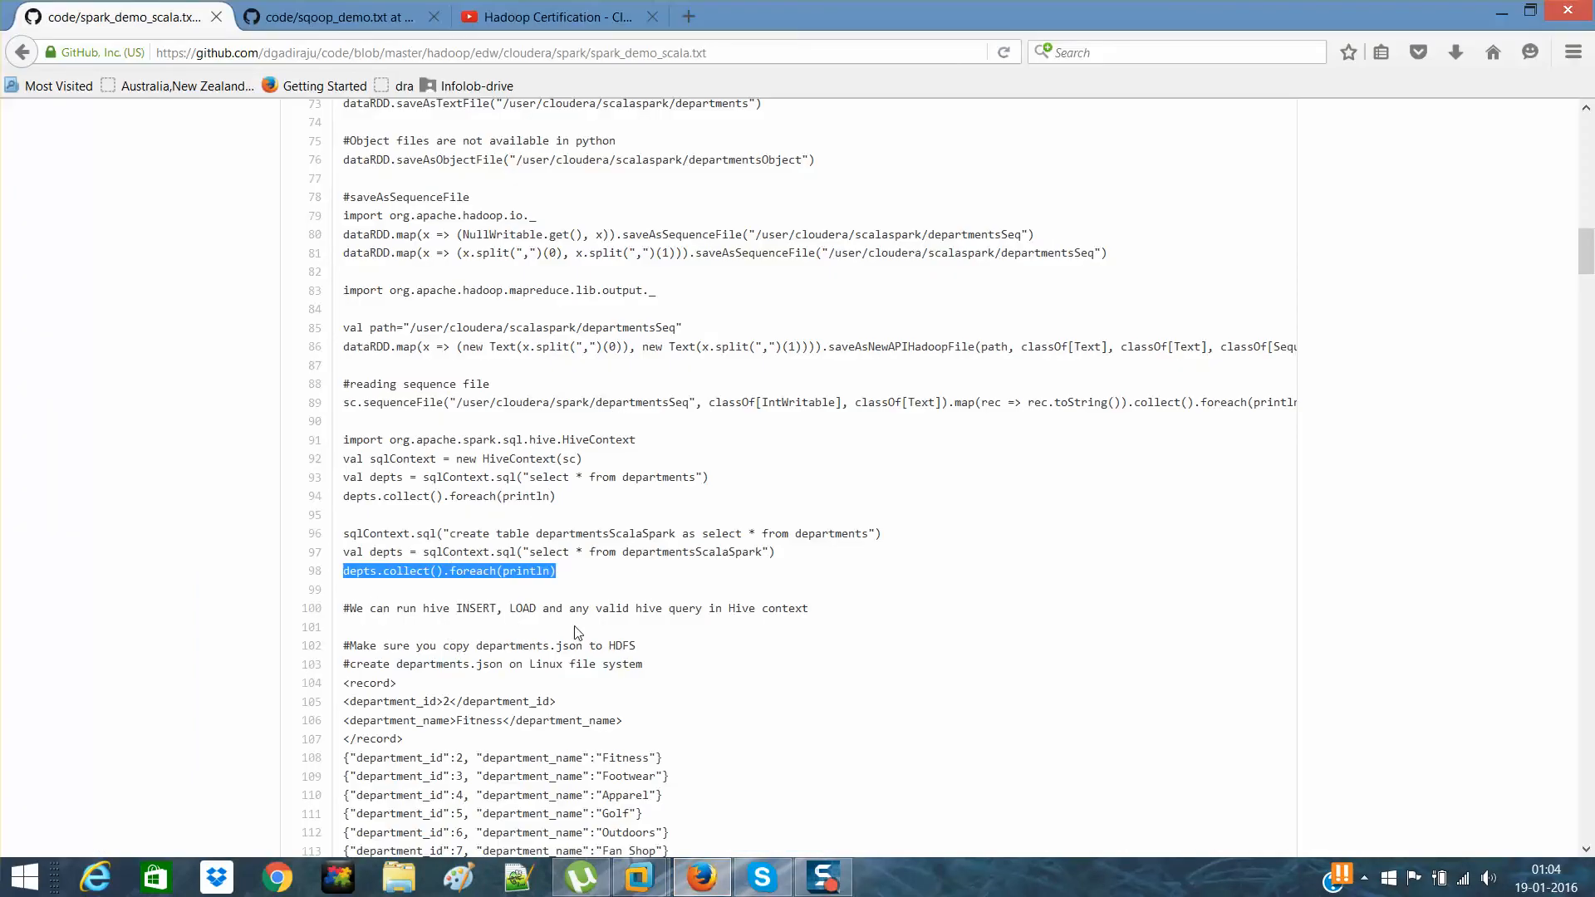
mouse_move(728, 631)
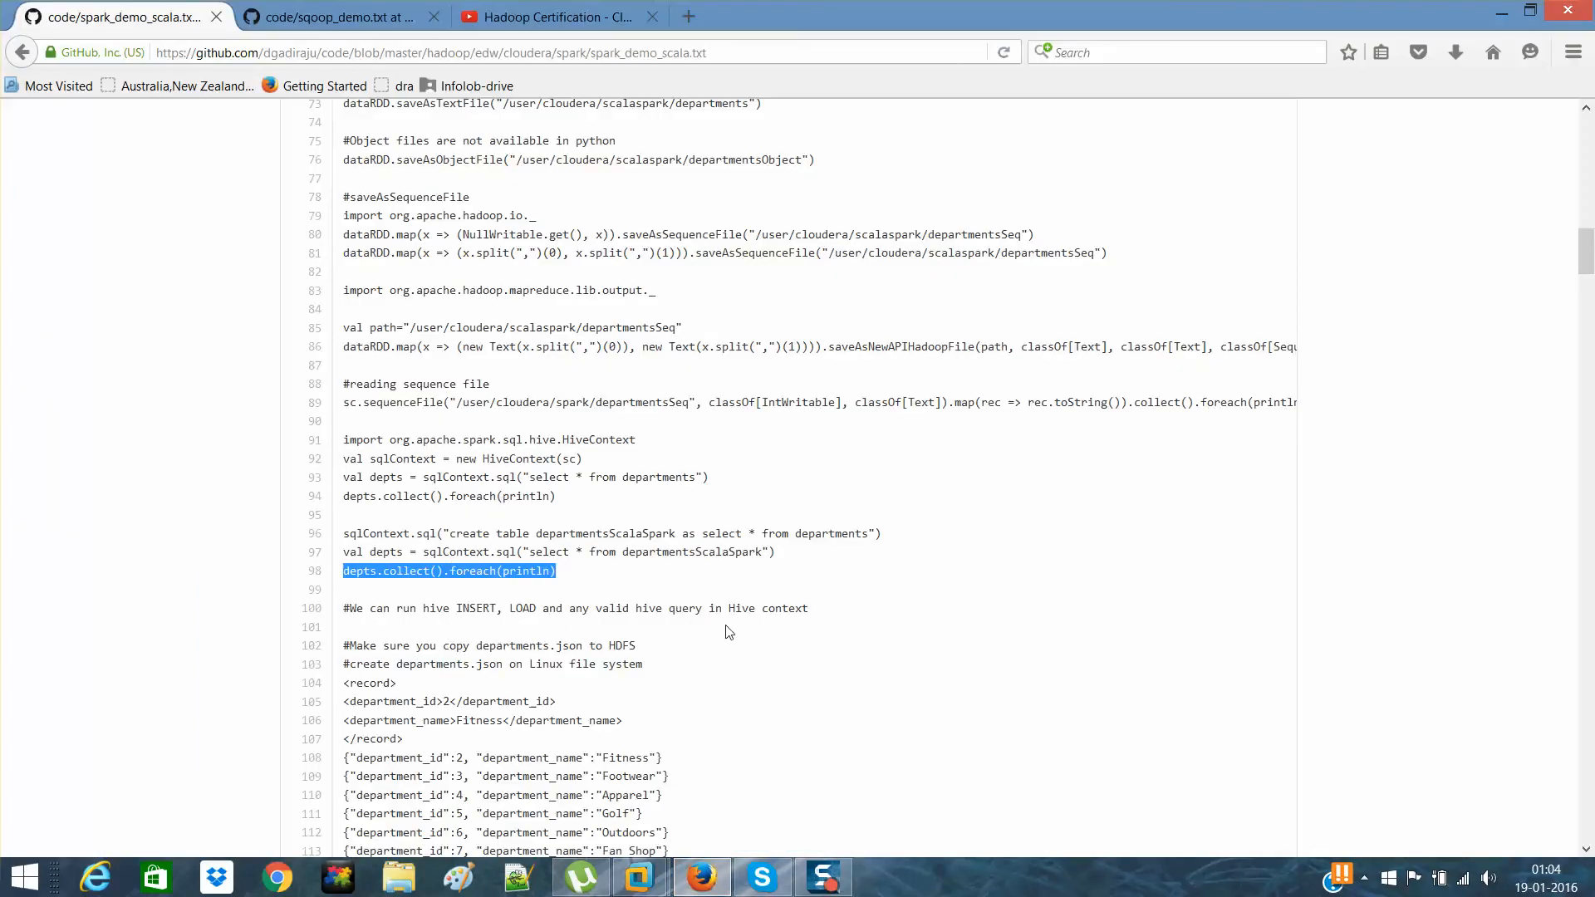
scroll("down", 3)
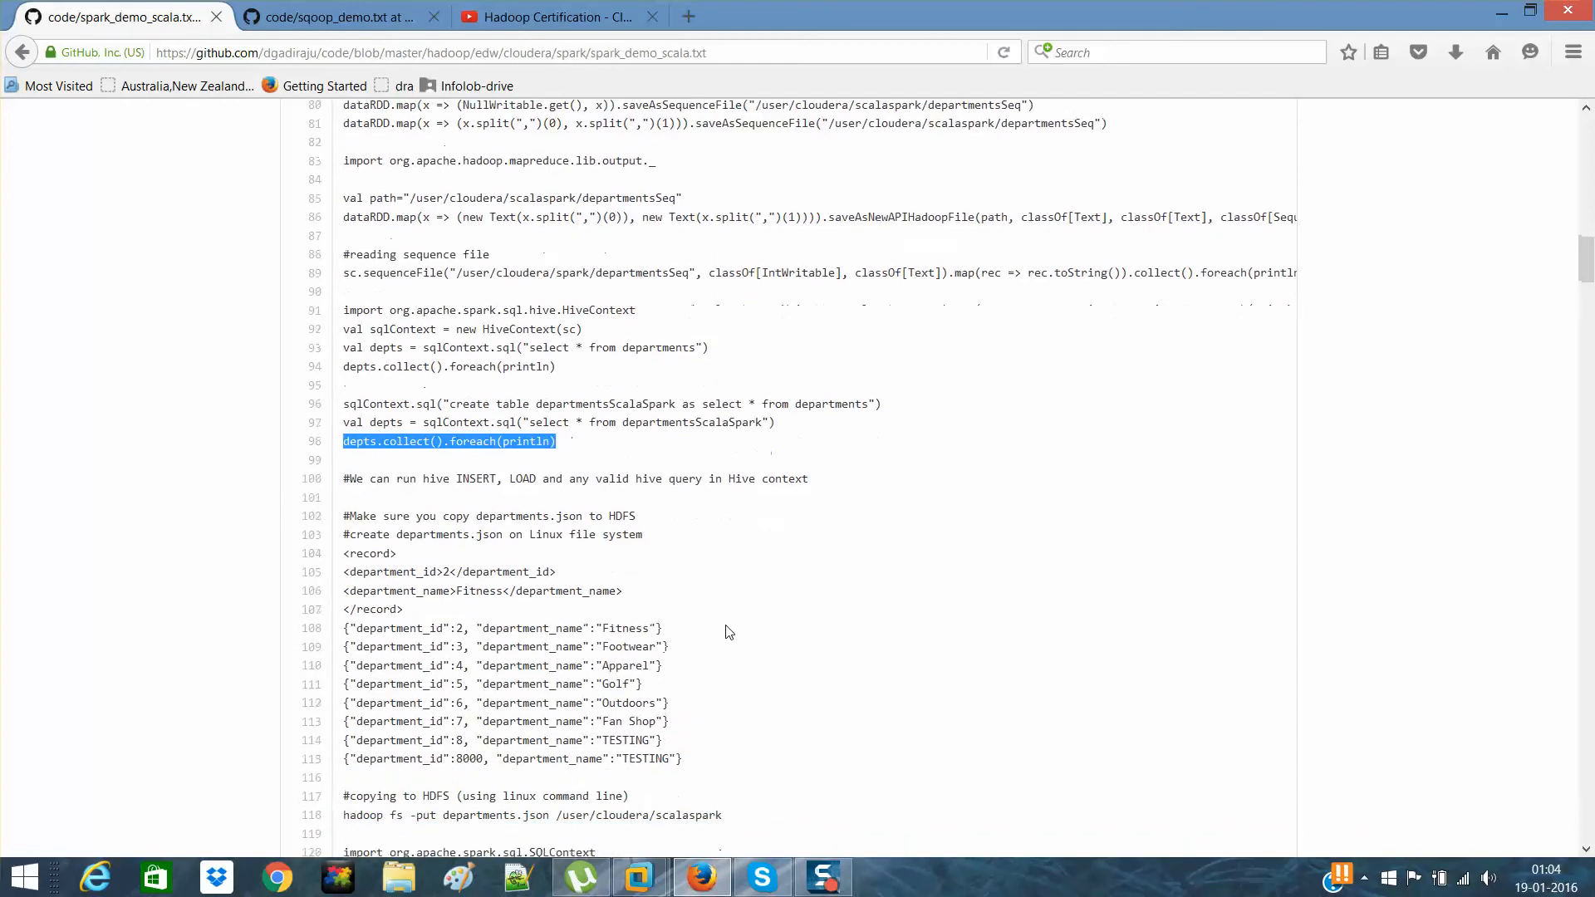
scroll("down", 3)
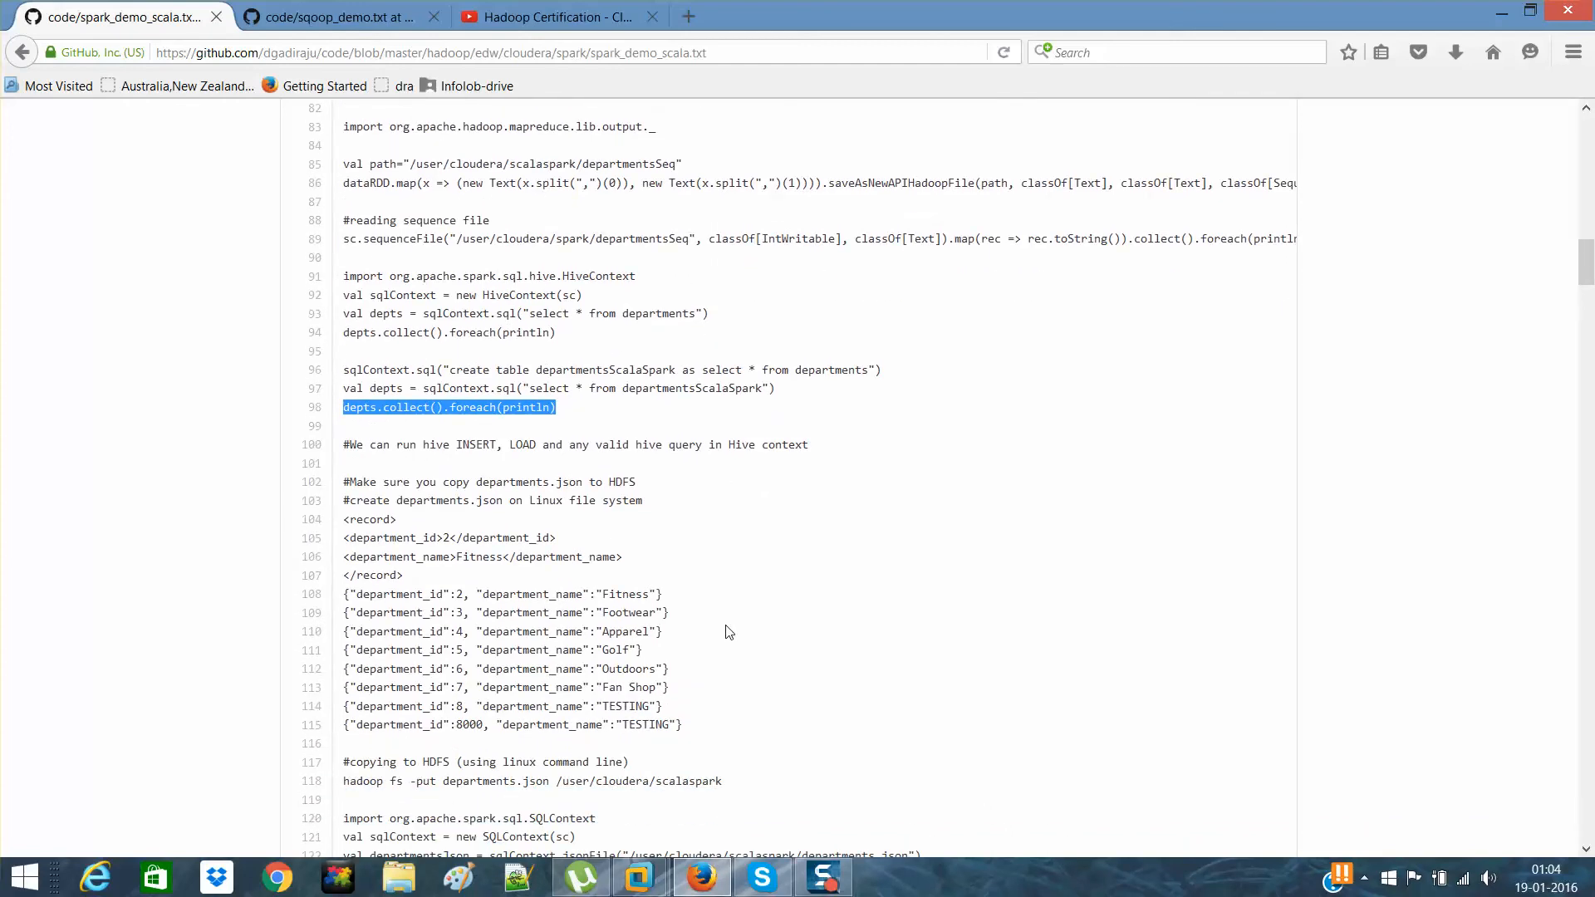
left_click(637, 878)
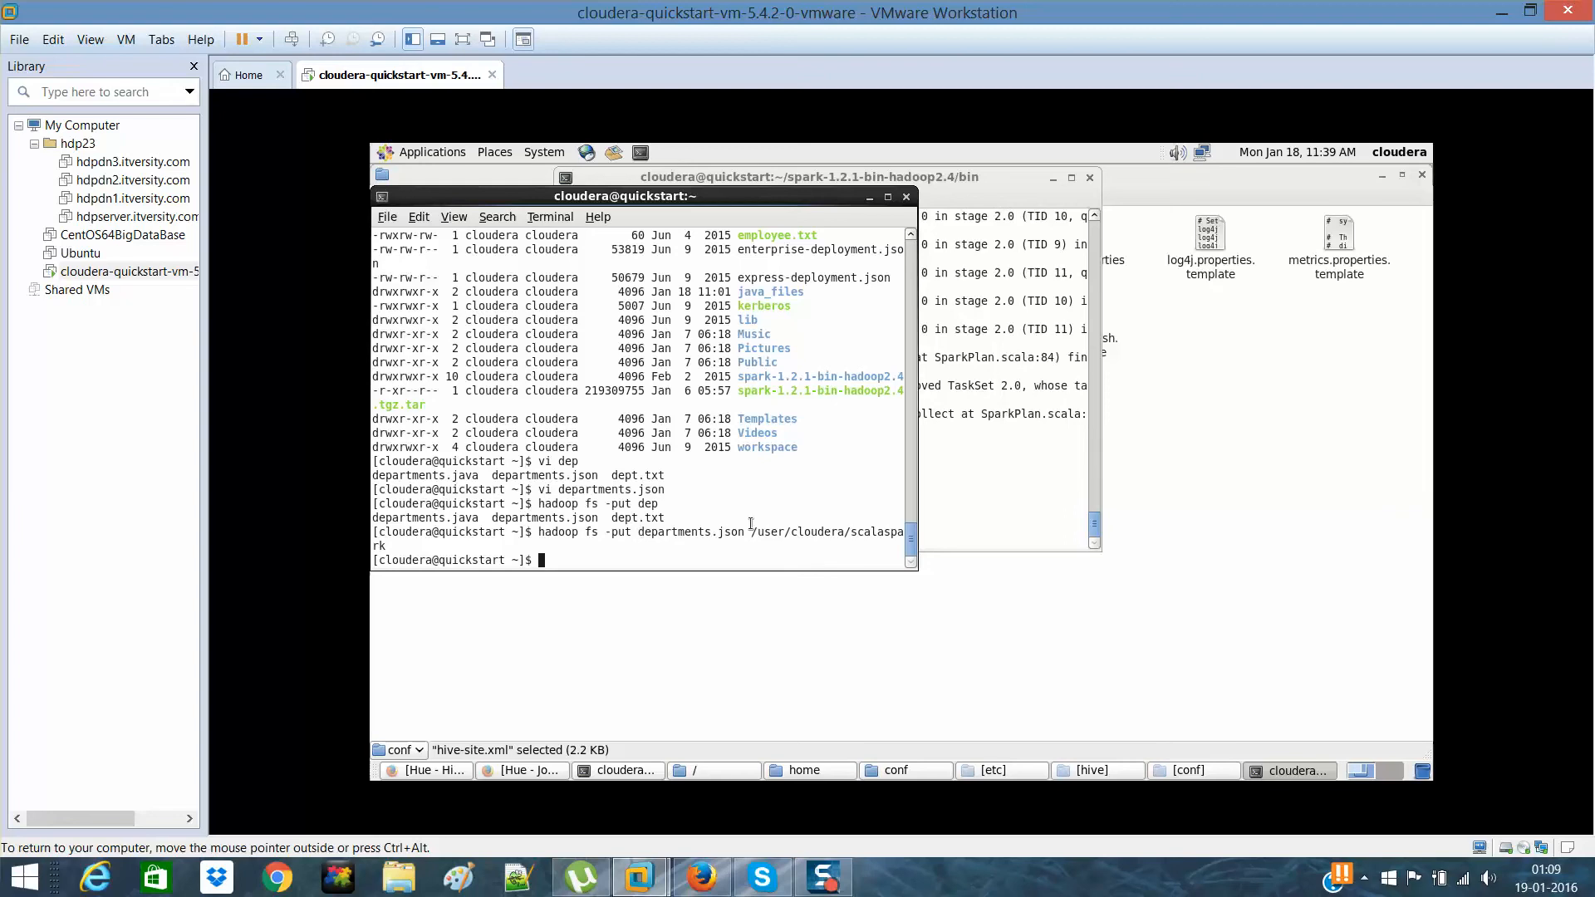
mouse_move(780, 550)
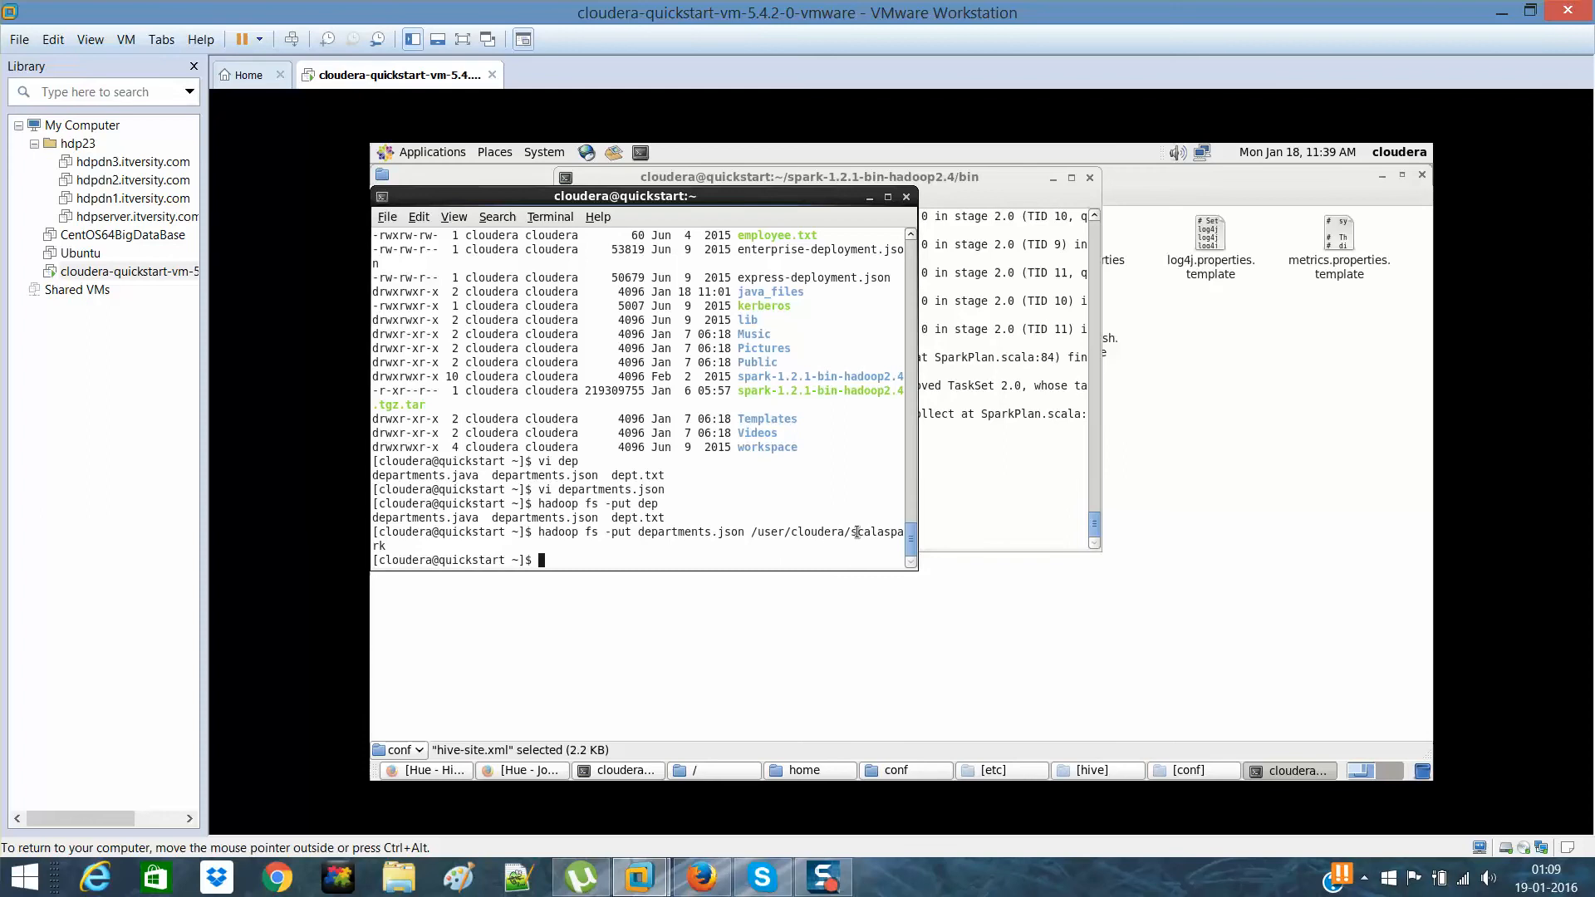
mouse_move(610, 750)
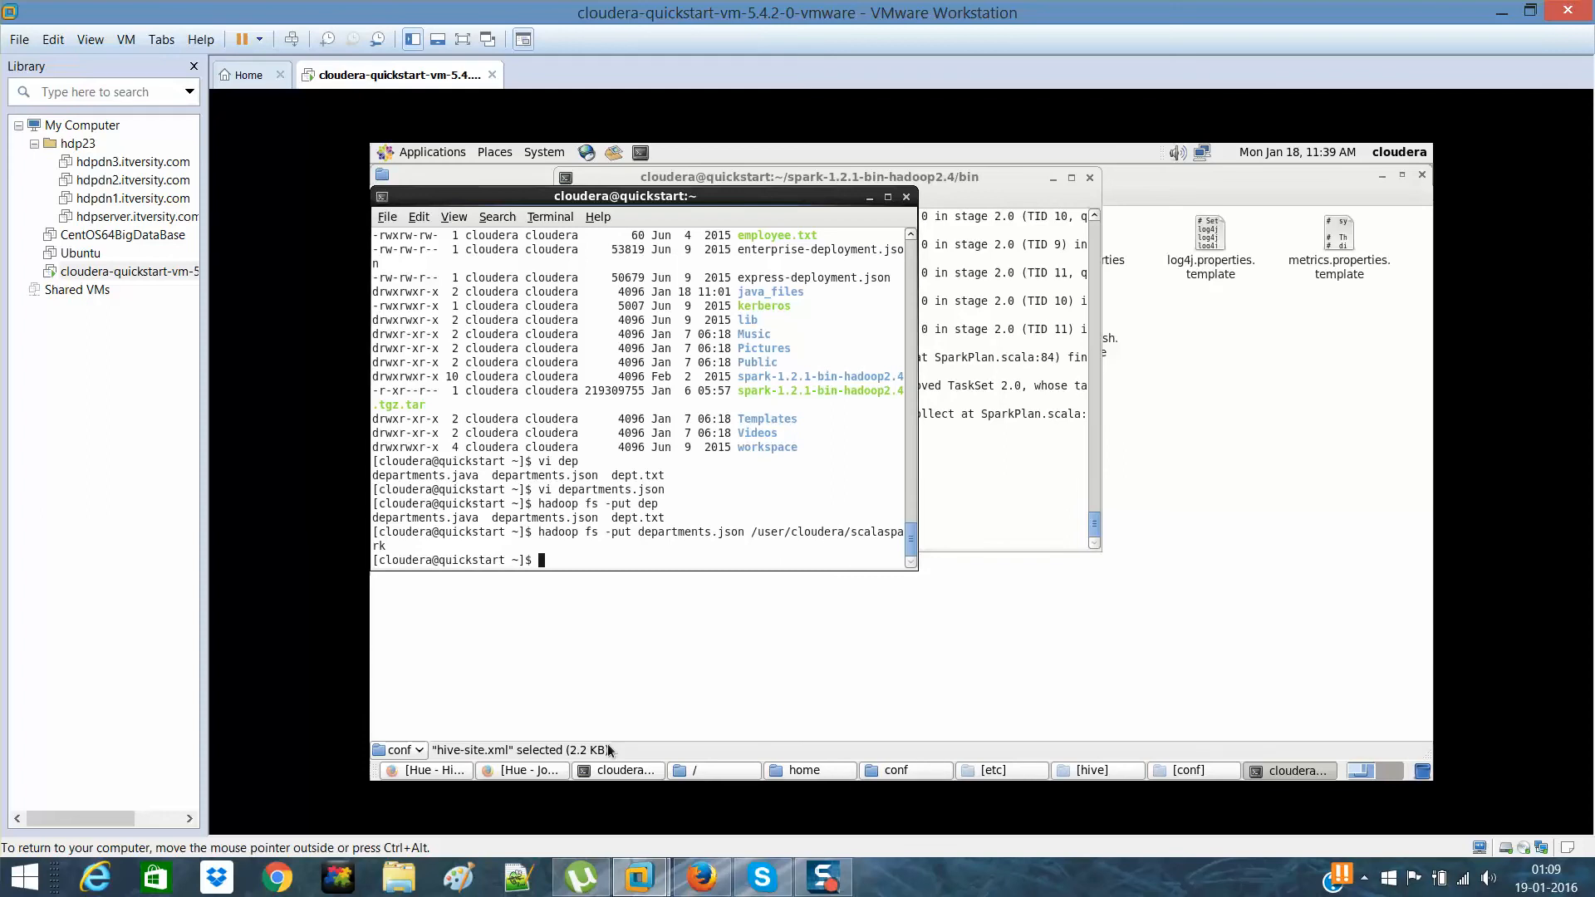
- Bring the Hue Firefox window forward after putting departments.json into /user/cloudera/scalaspark
left_click(522, 769)
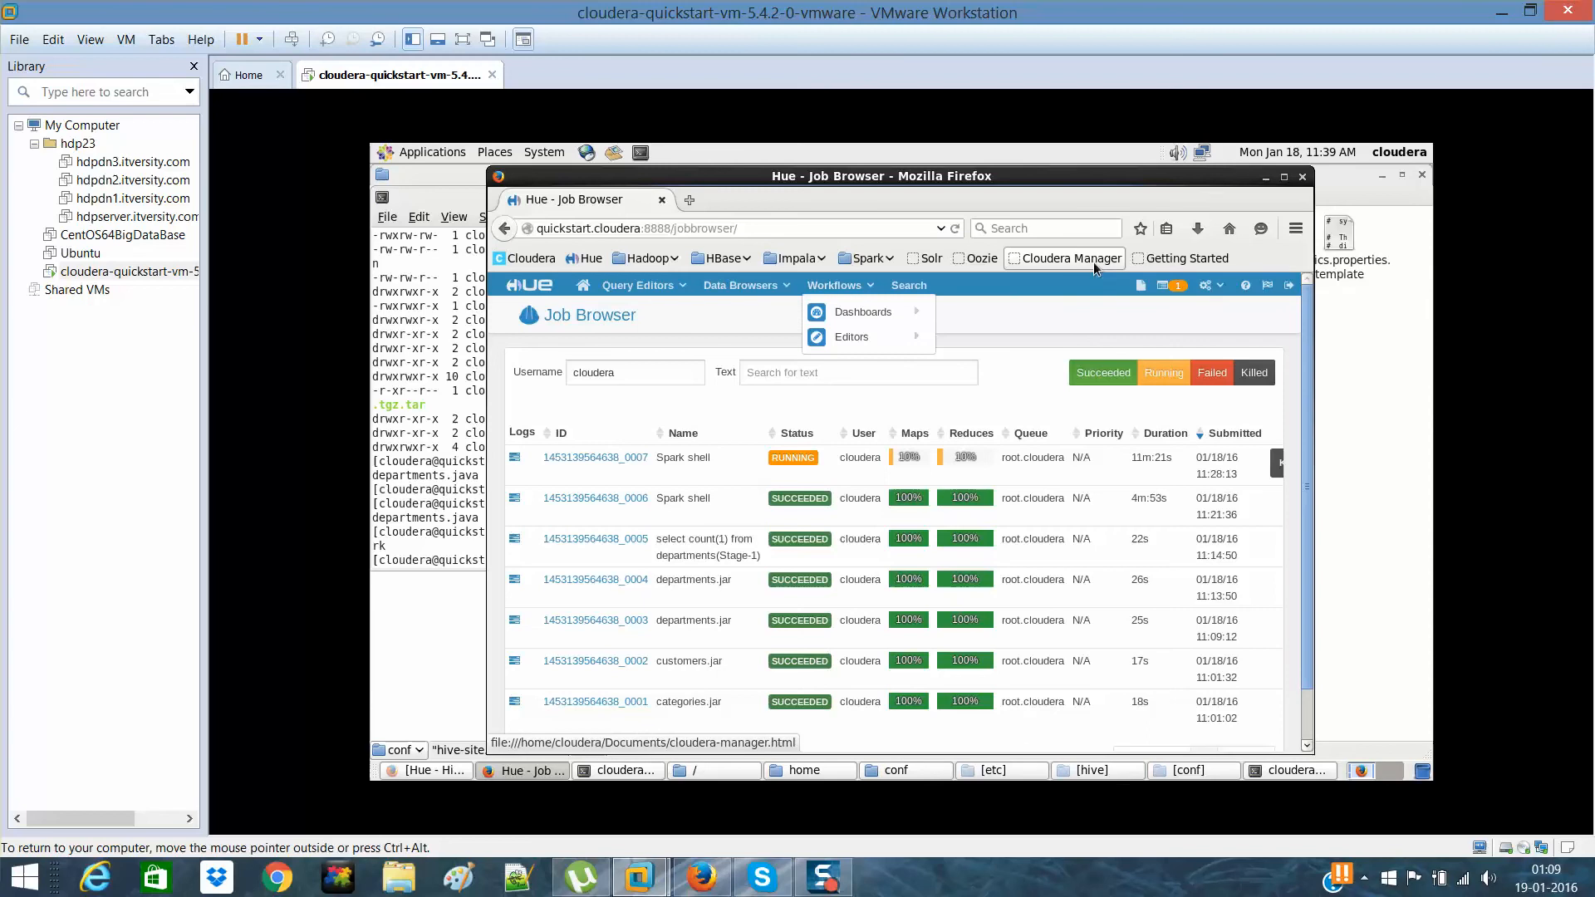
- View departments.json in /user/cloudera/scalaspark in Hue, confirming its eight department records
left_click(1140, 284)
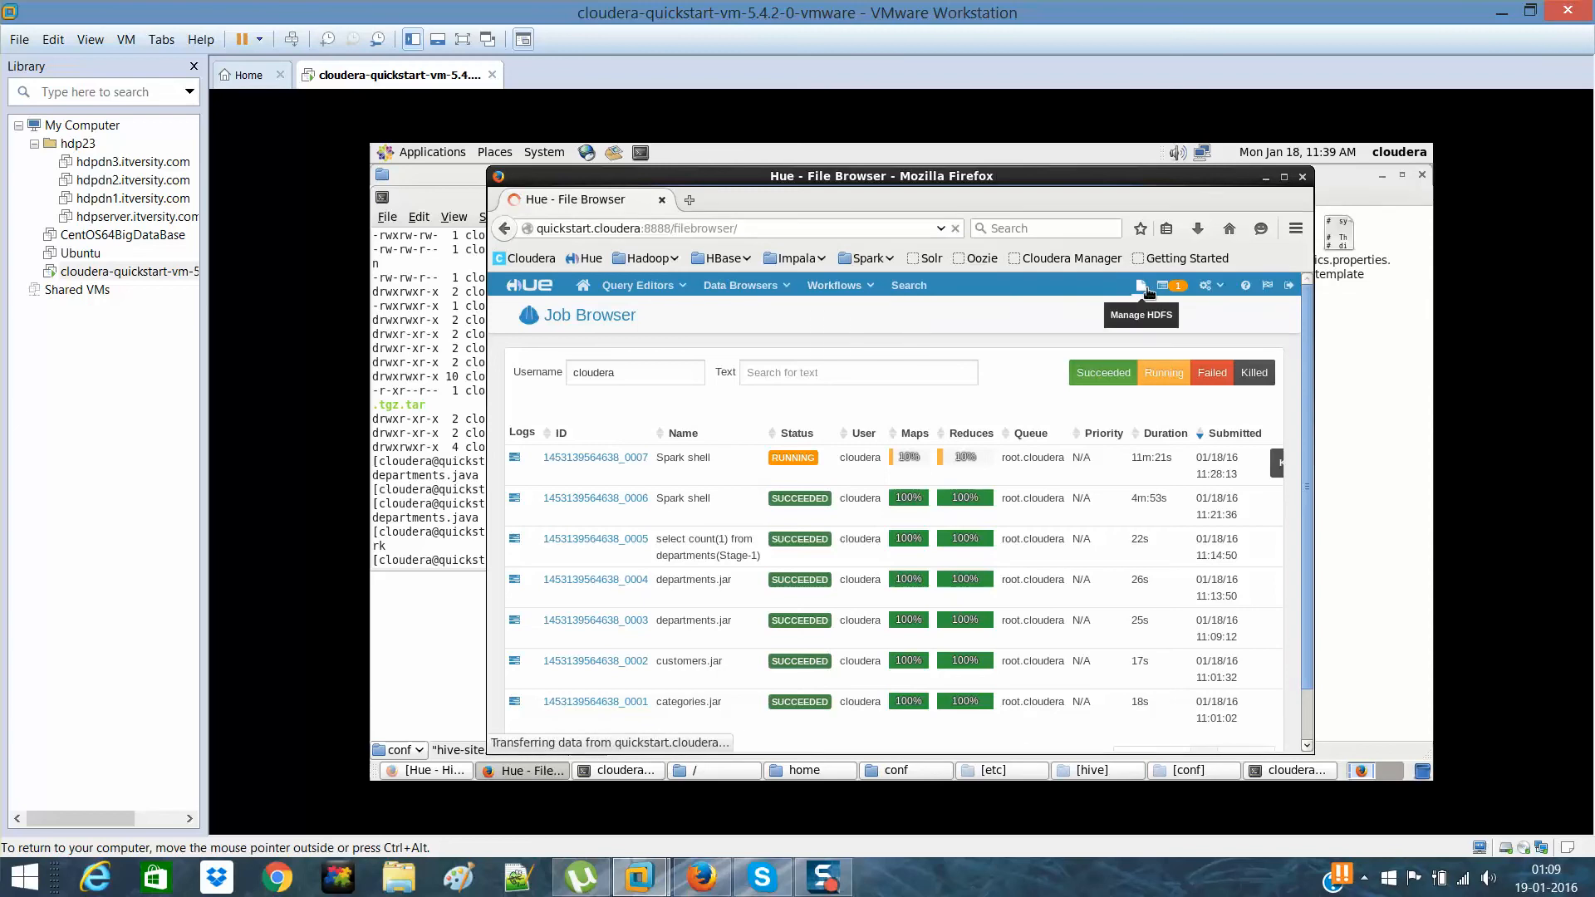
left_click(1140, 284)
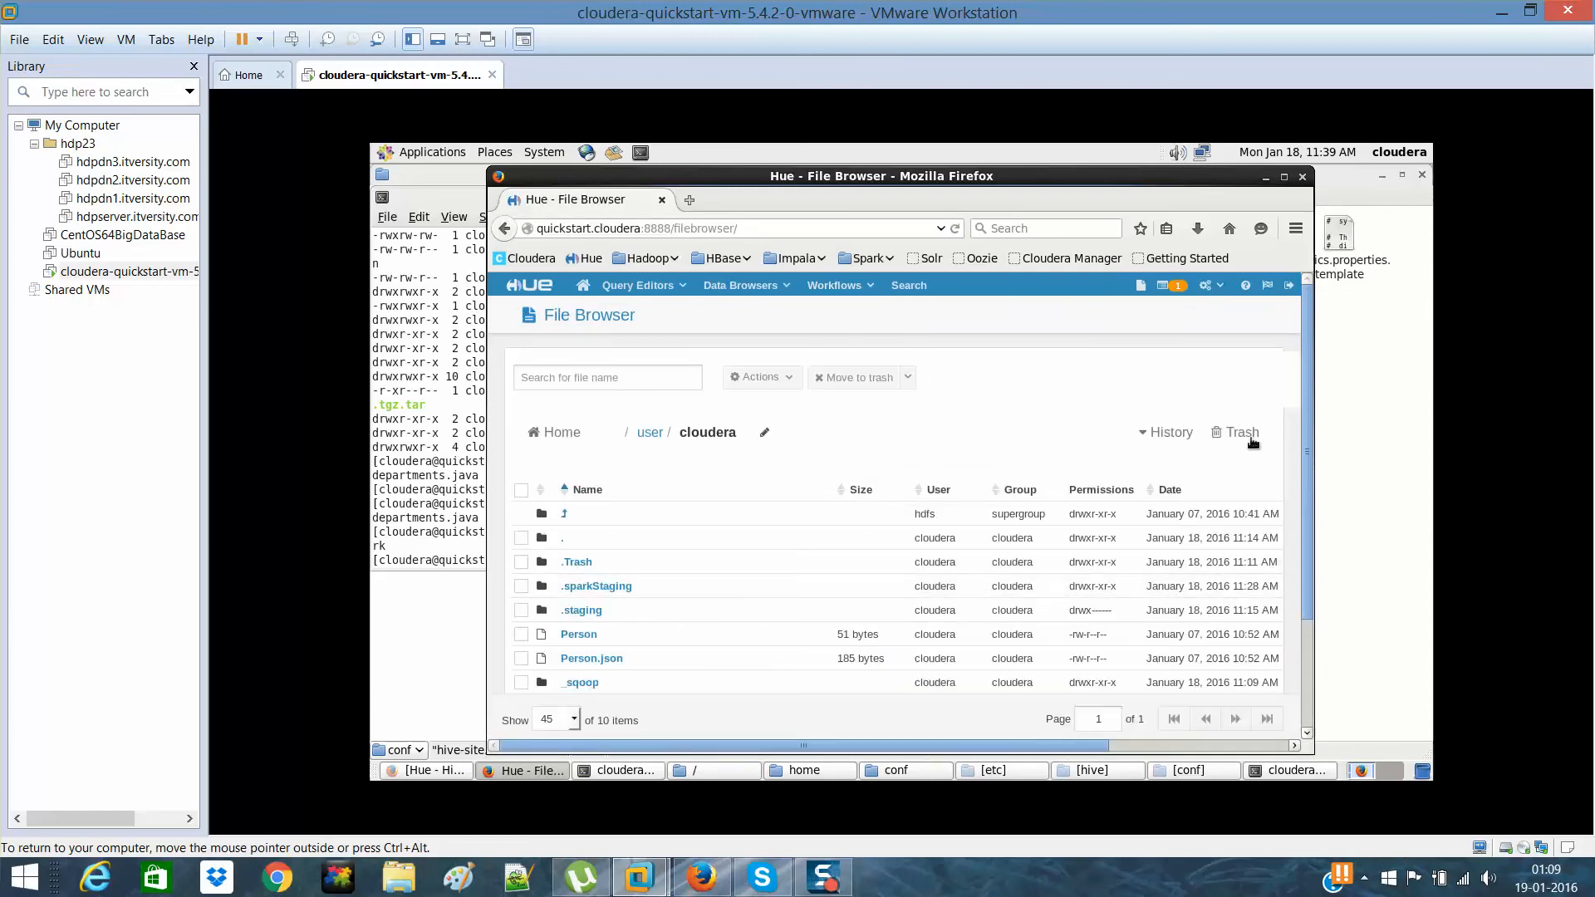
scroll("down", 3)
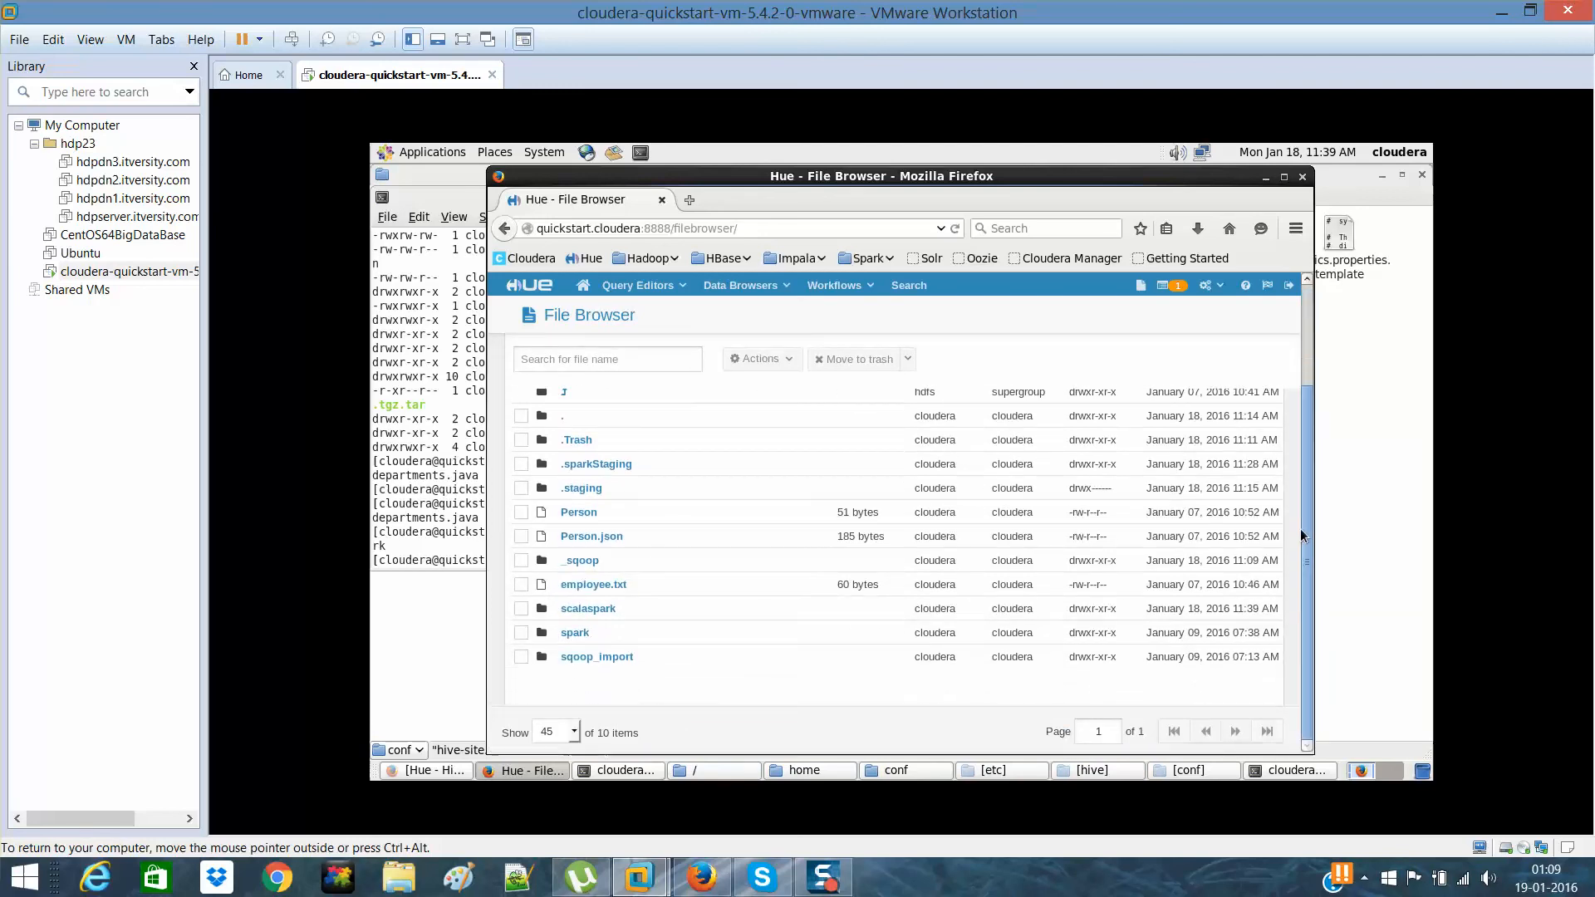
left_click(588, 609)
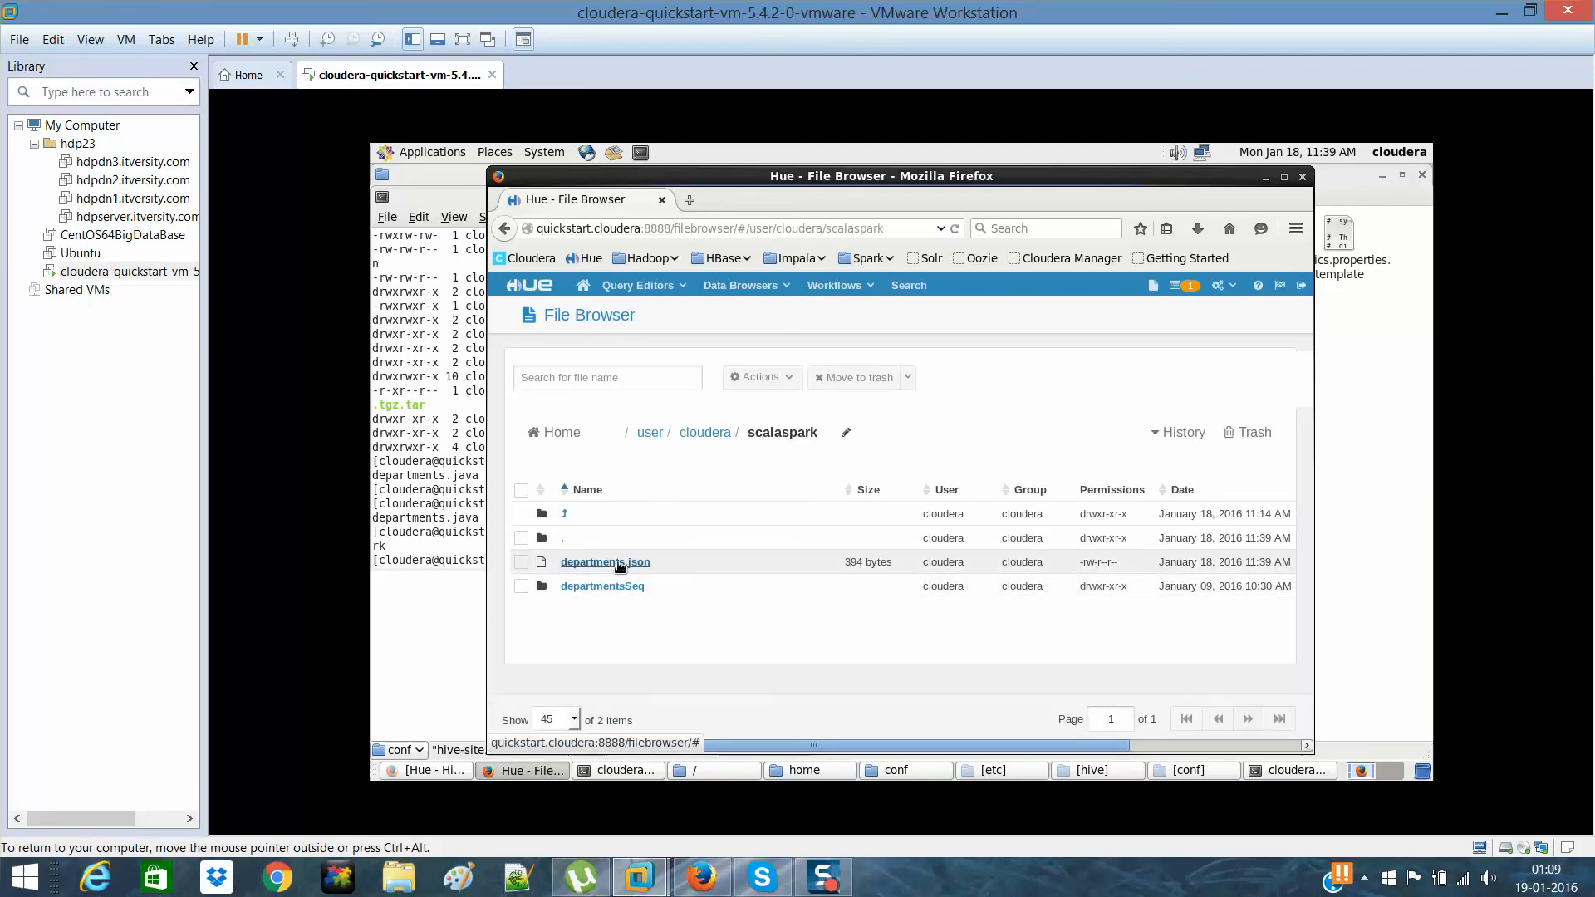
left_click(605, 562)
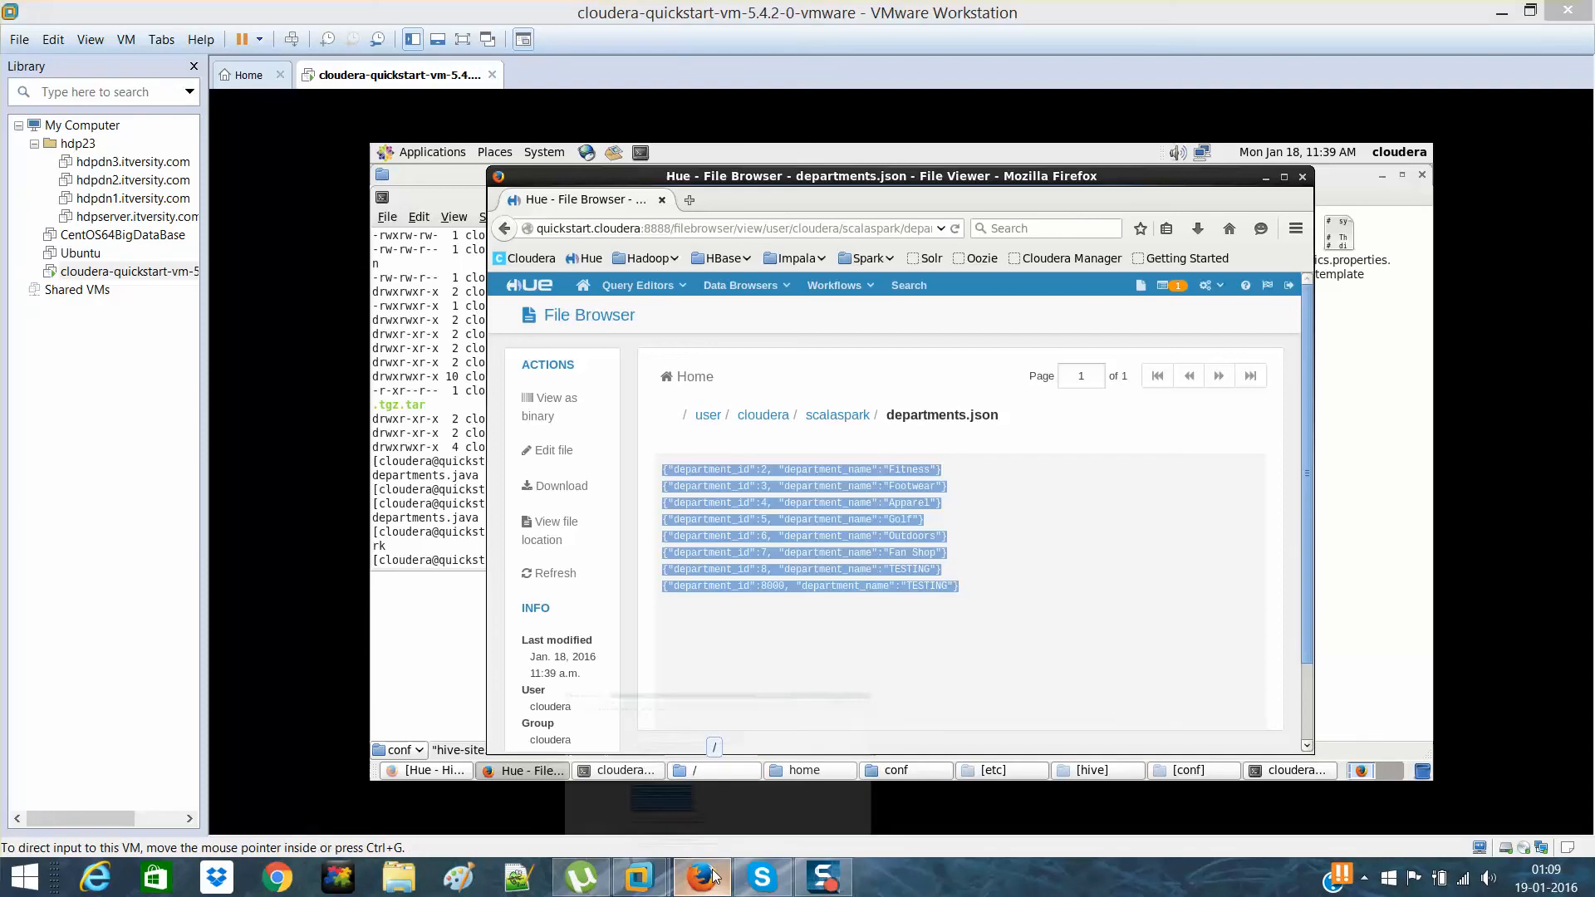
left_click(701, 877)
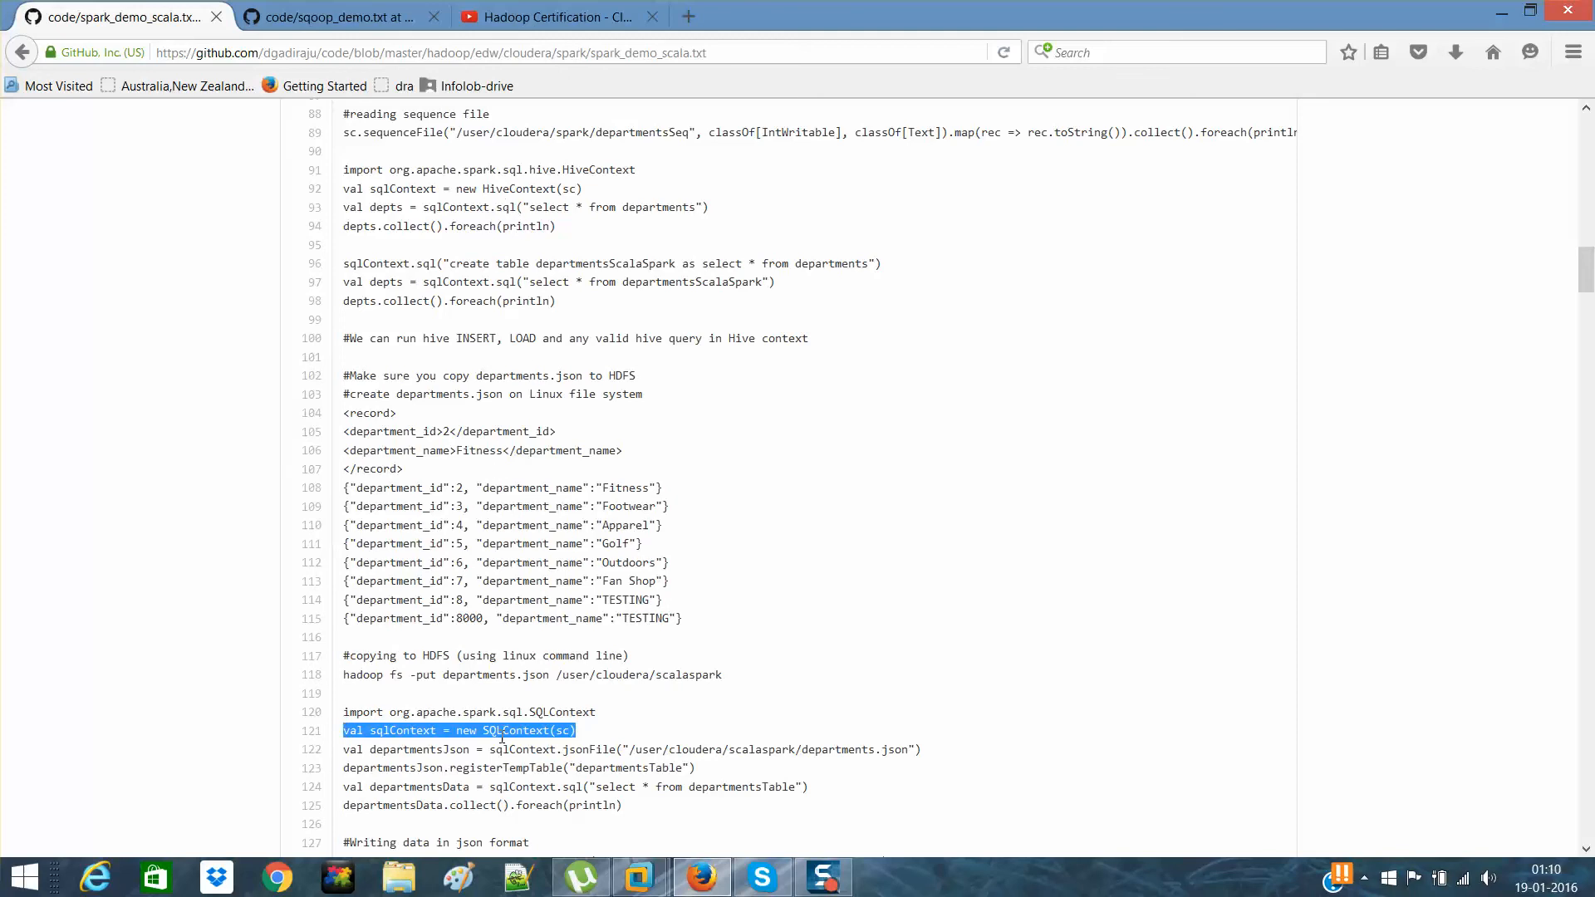
- Paste the SQLContext import, creation and jsonFile lines into spark-shell, loading departments.json as departmentsJson
right_click(498, 729)
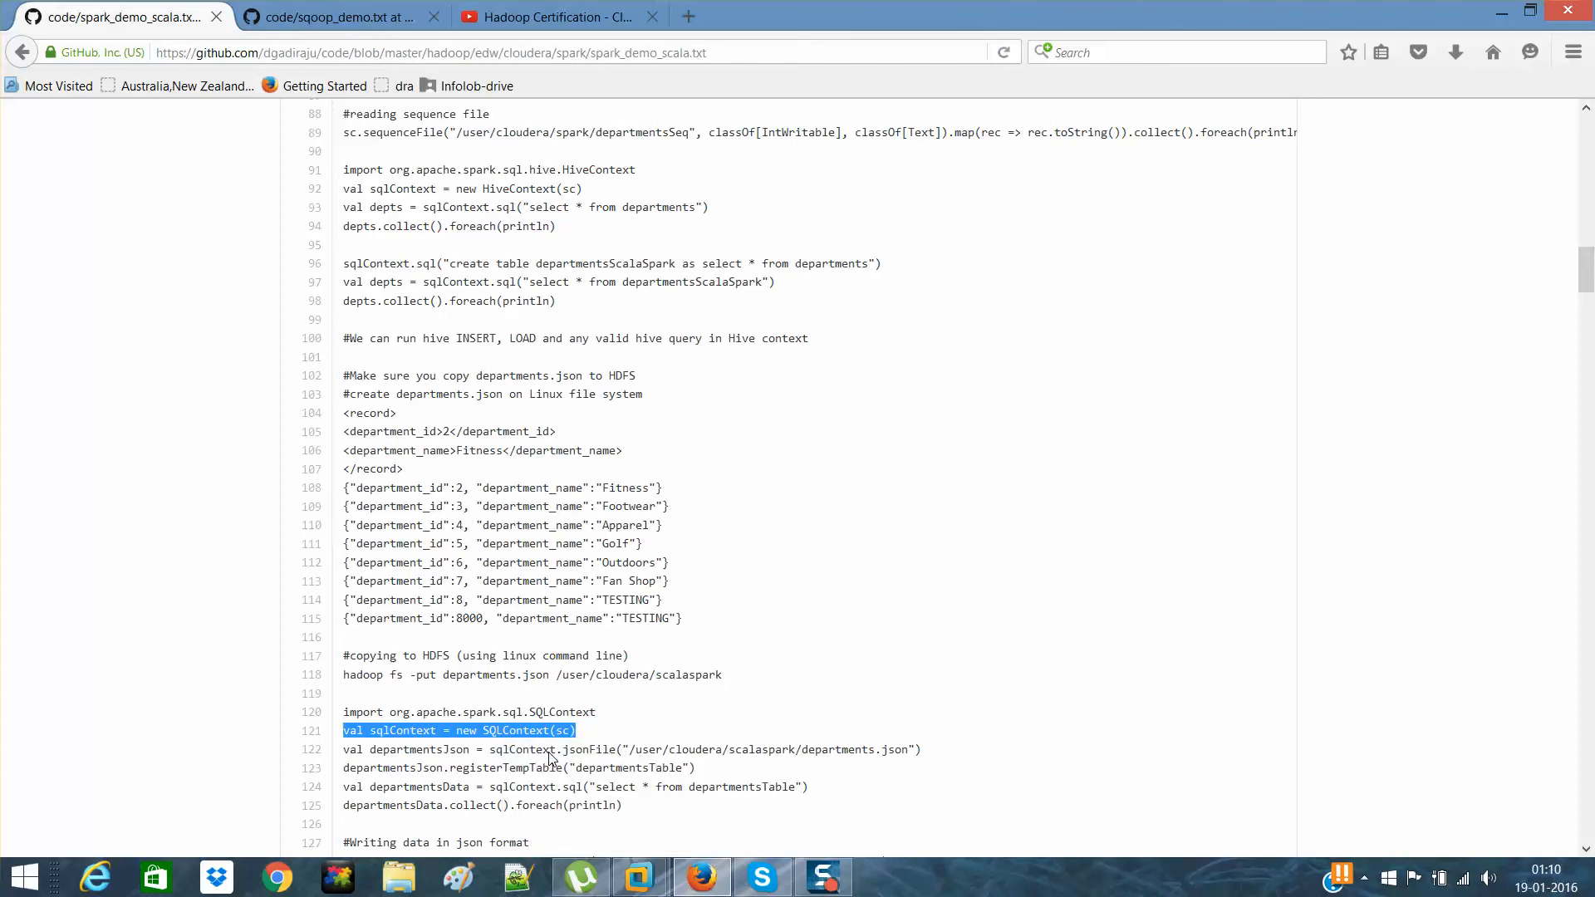
mouse_move(655, 768)
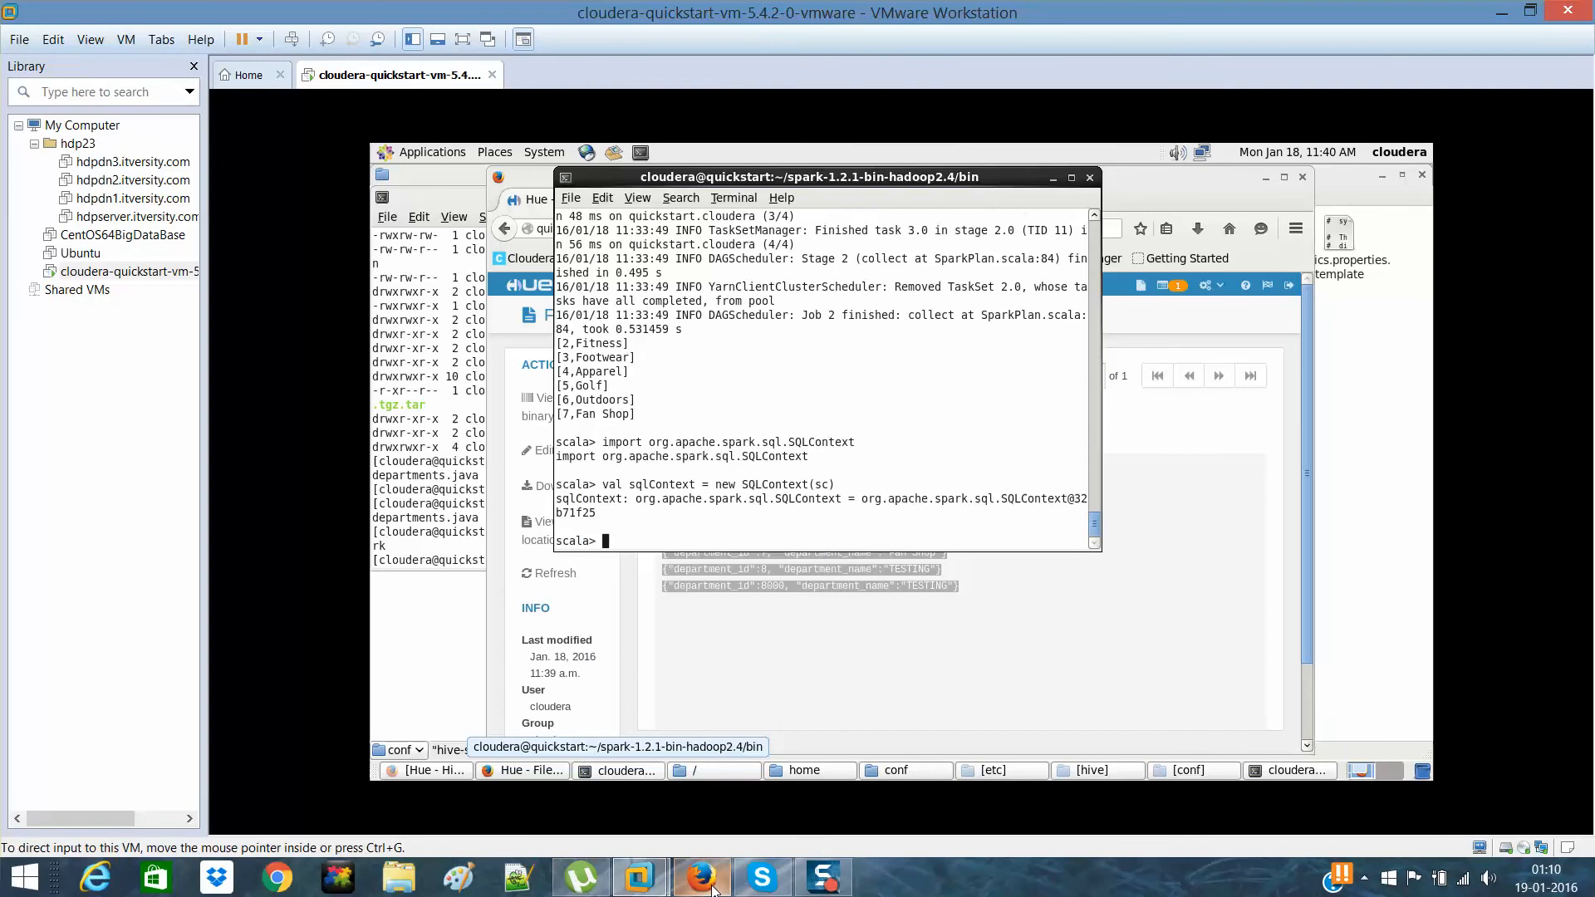
left_click(700, 877)
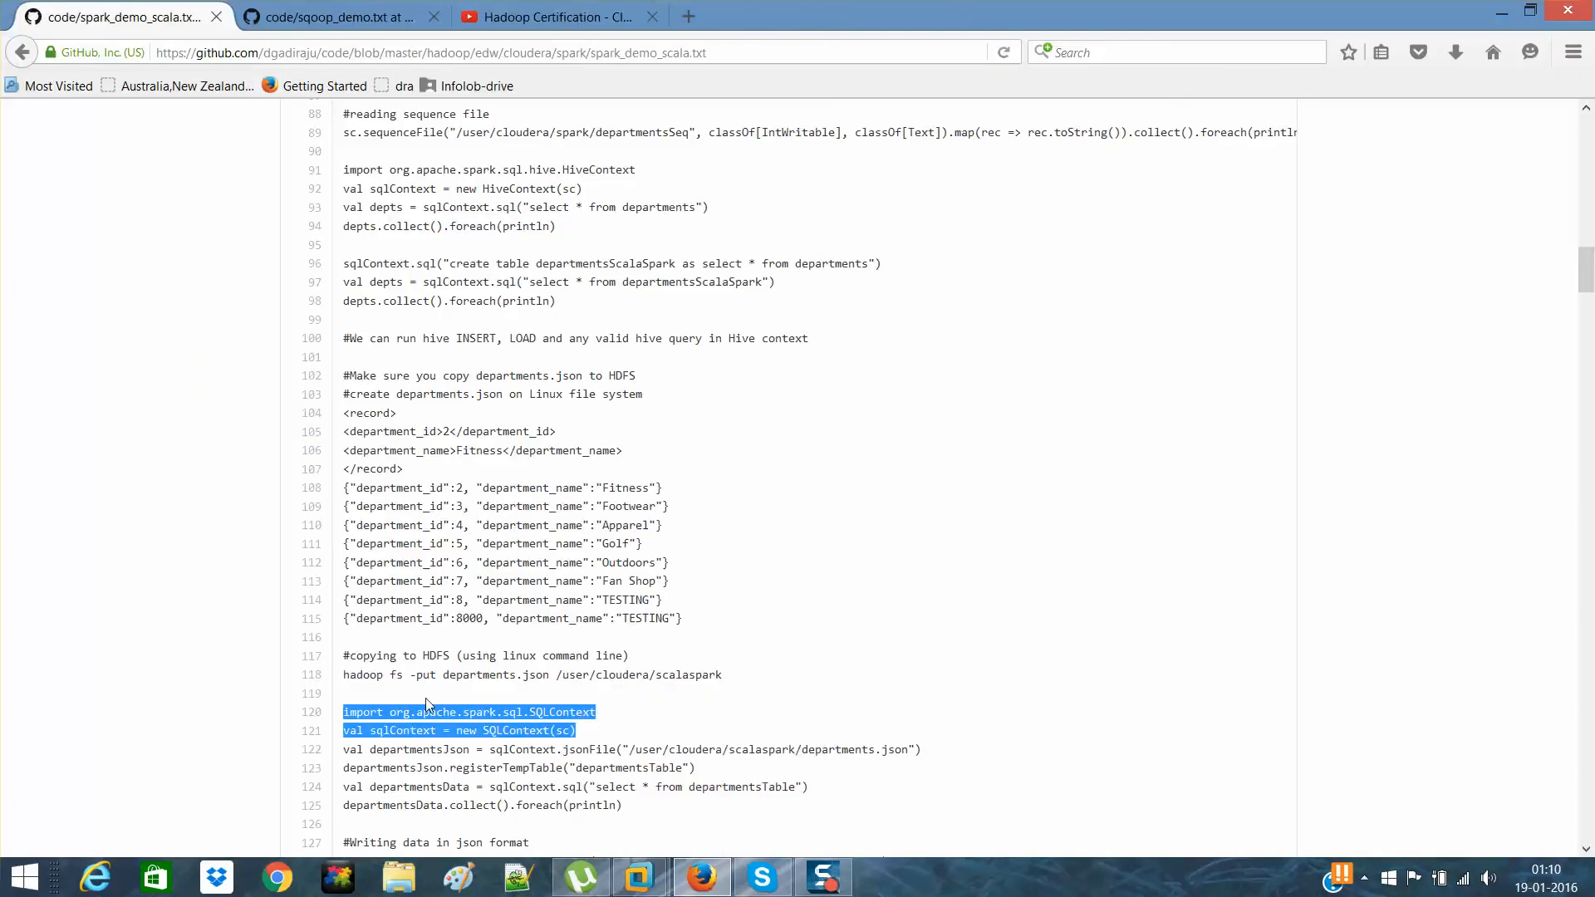
left_click(365, 749)
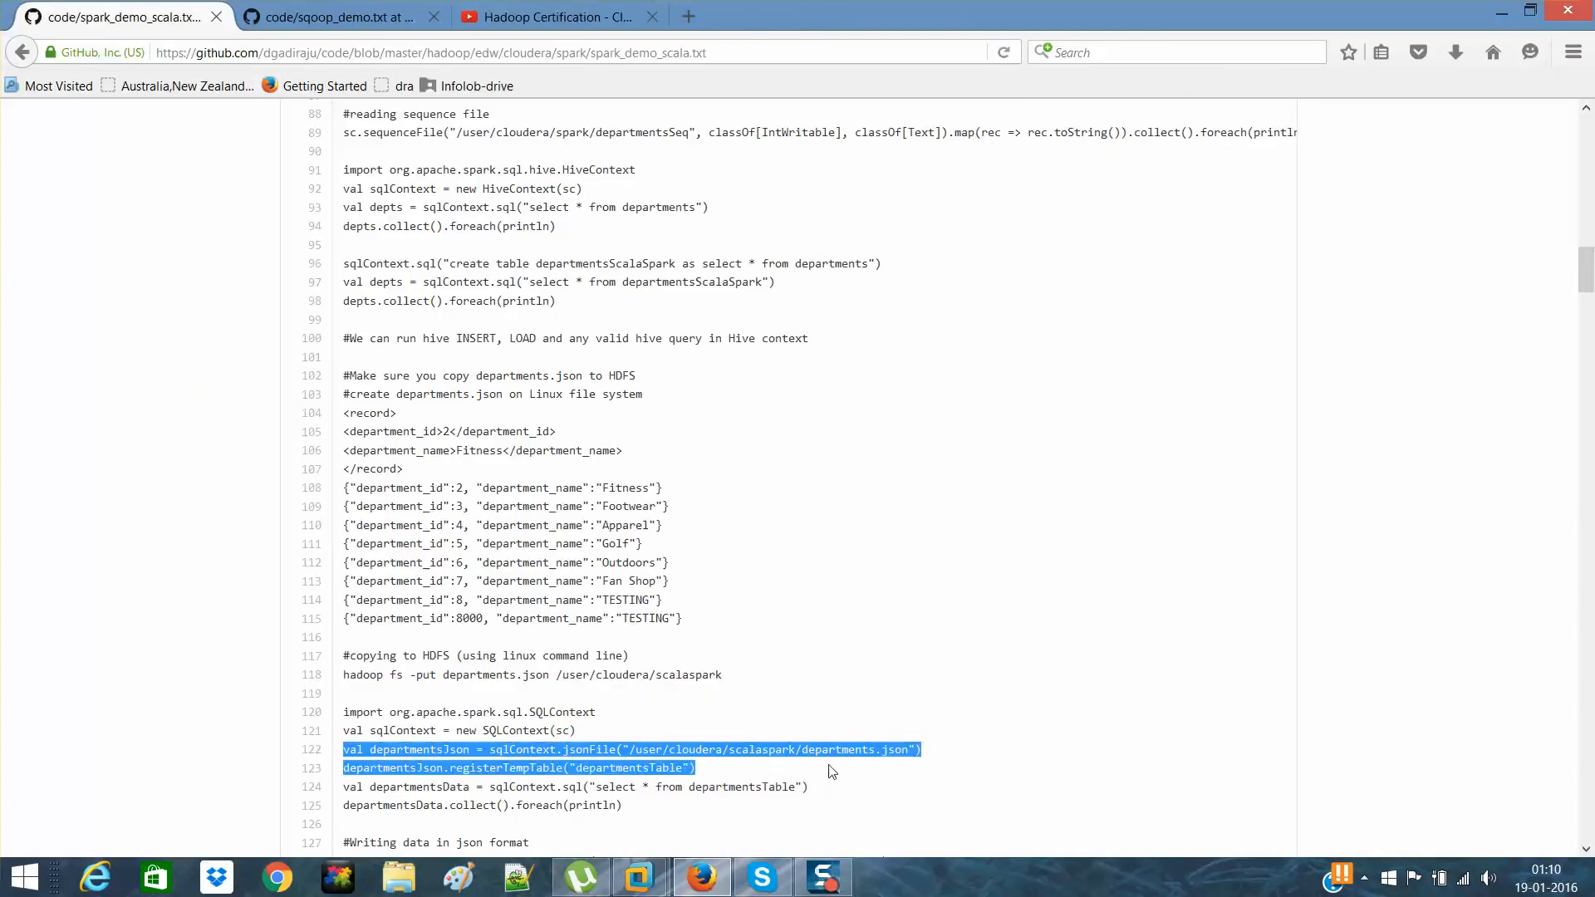
left_click(896, 749)
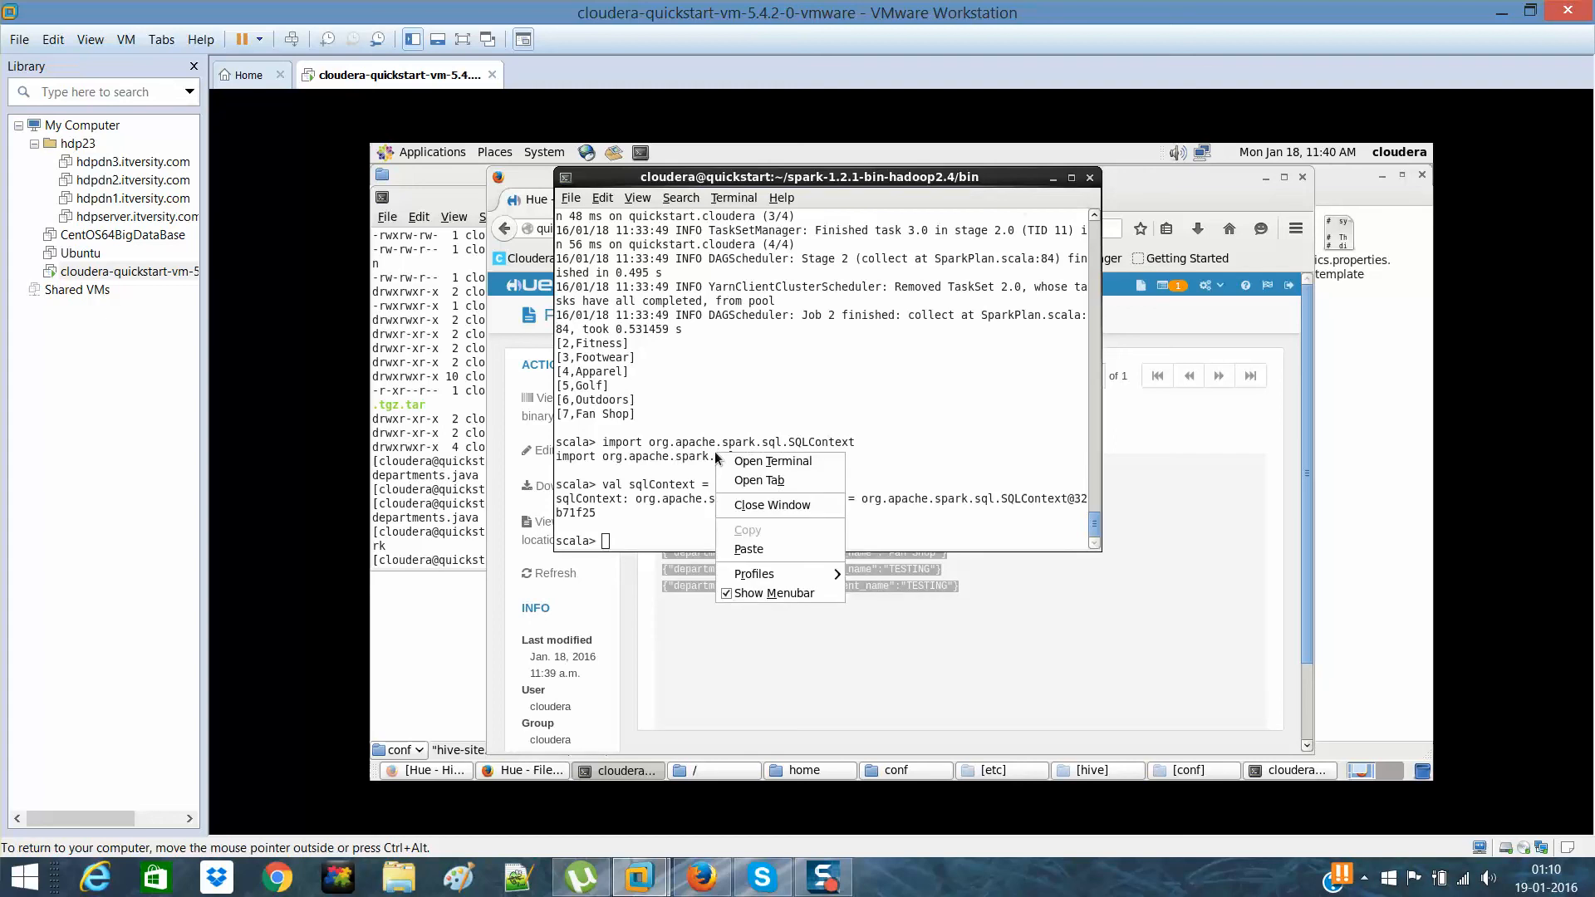
mouse_move(748, 550)
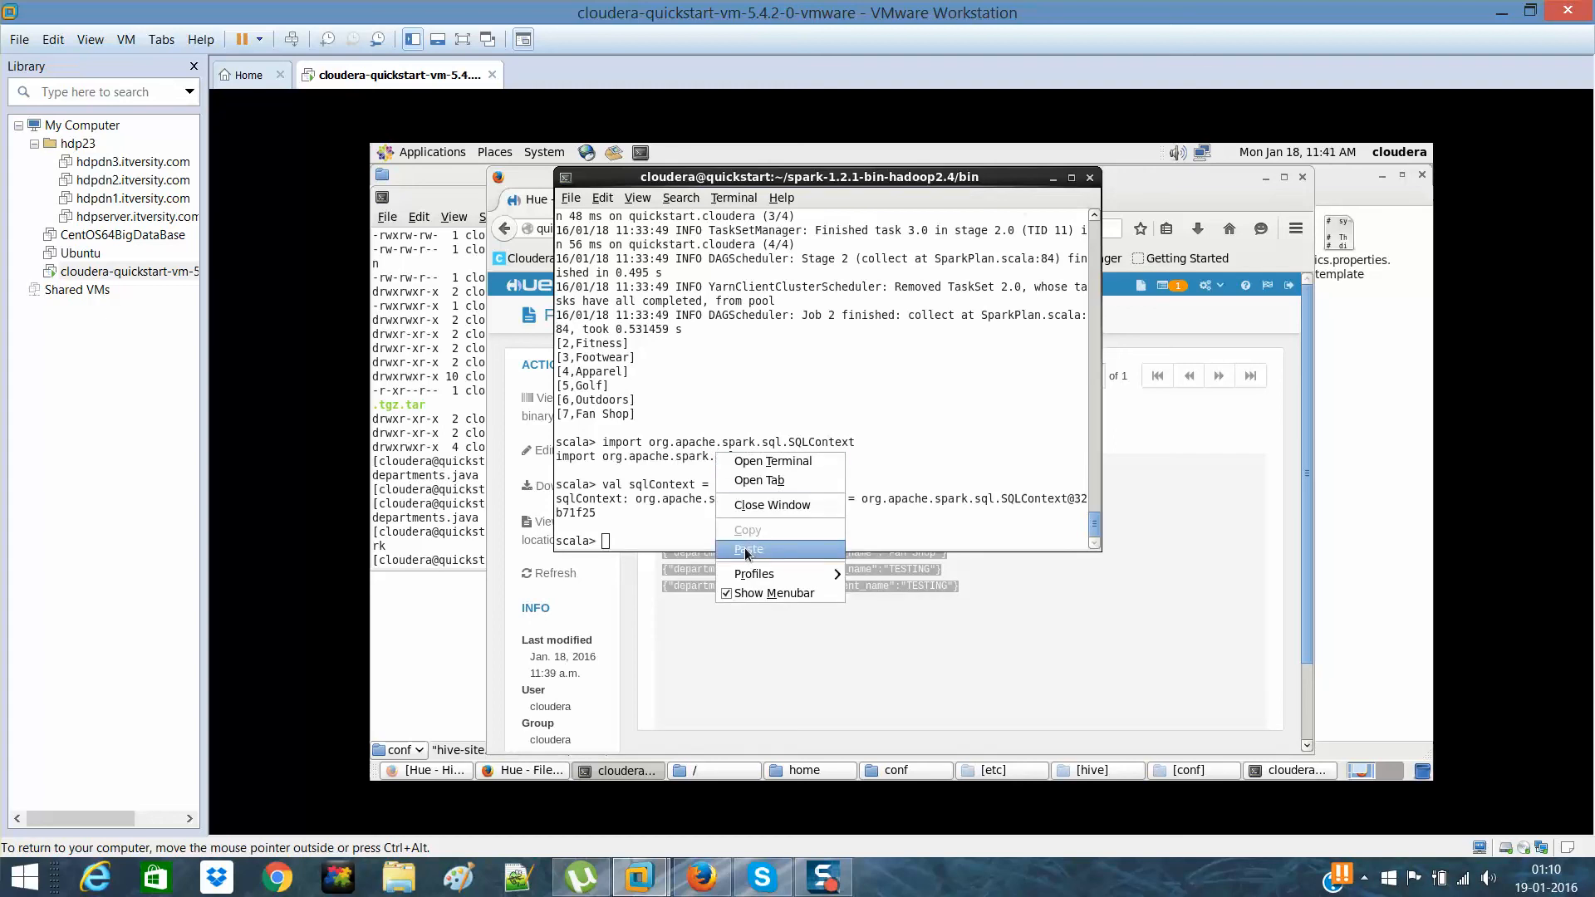
left_click(747, 550)
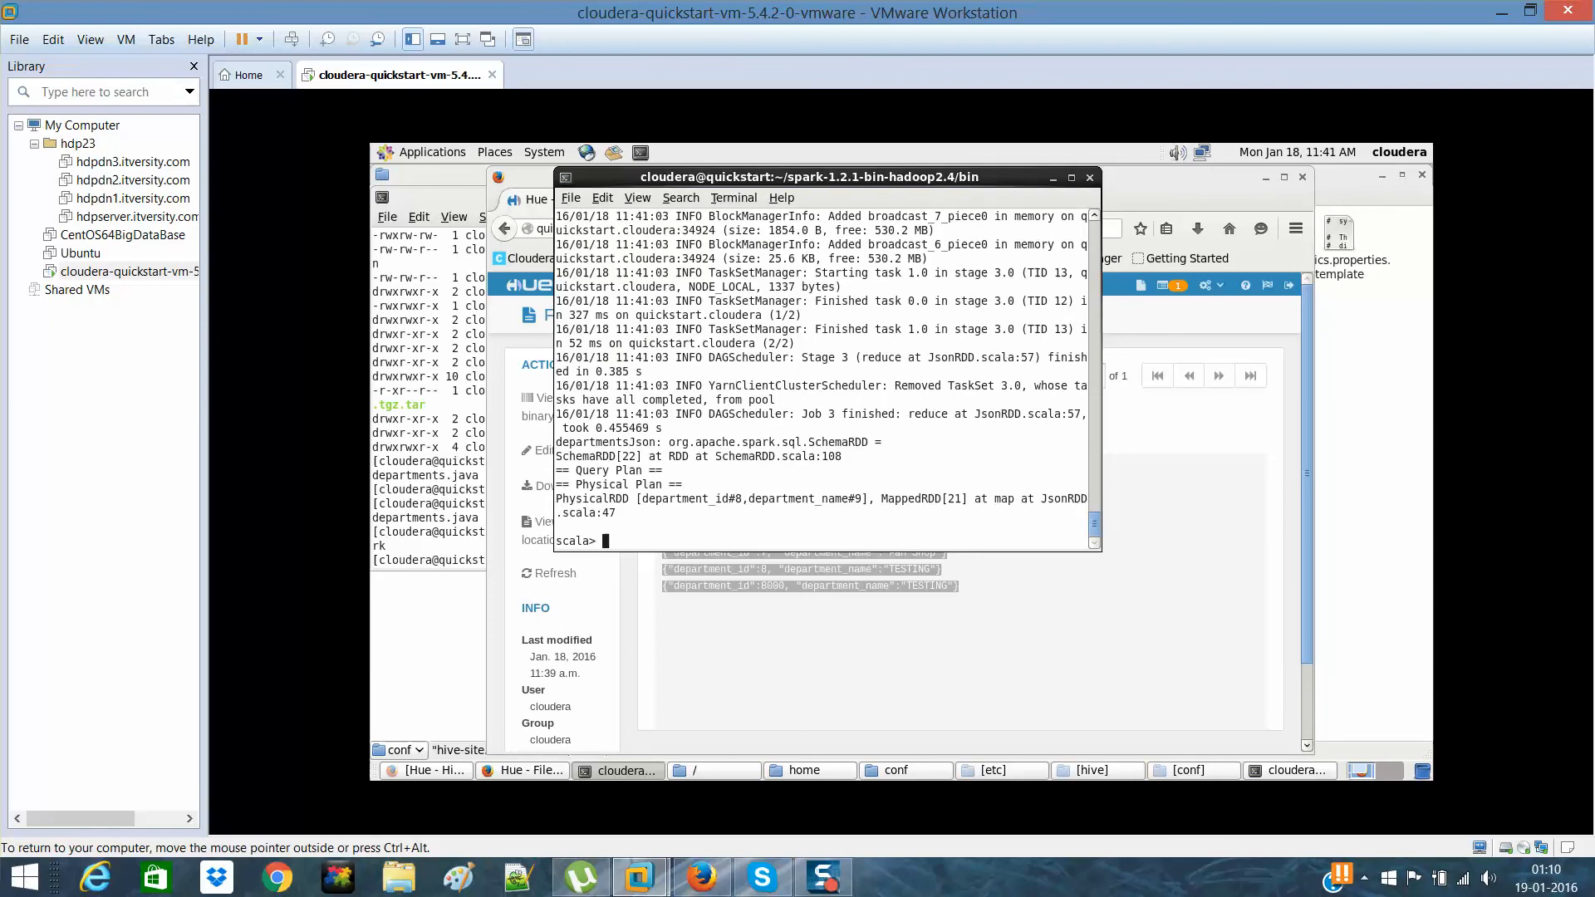
mouse_move(748, 561)
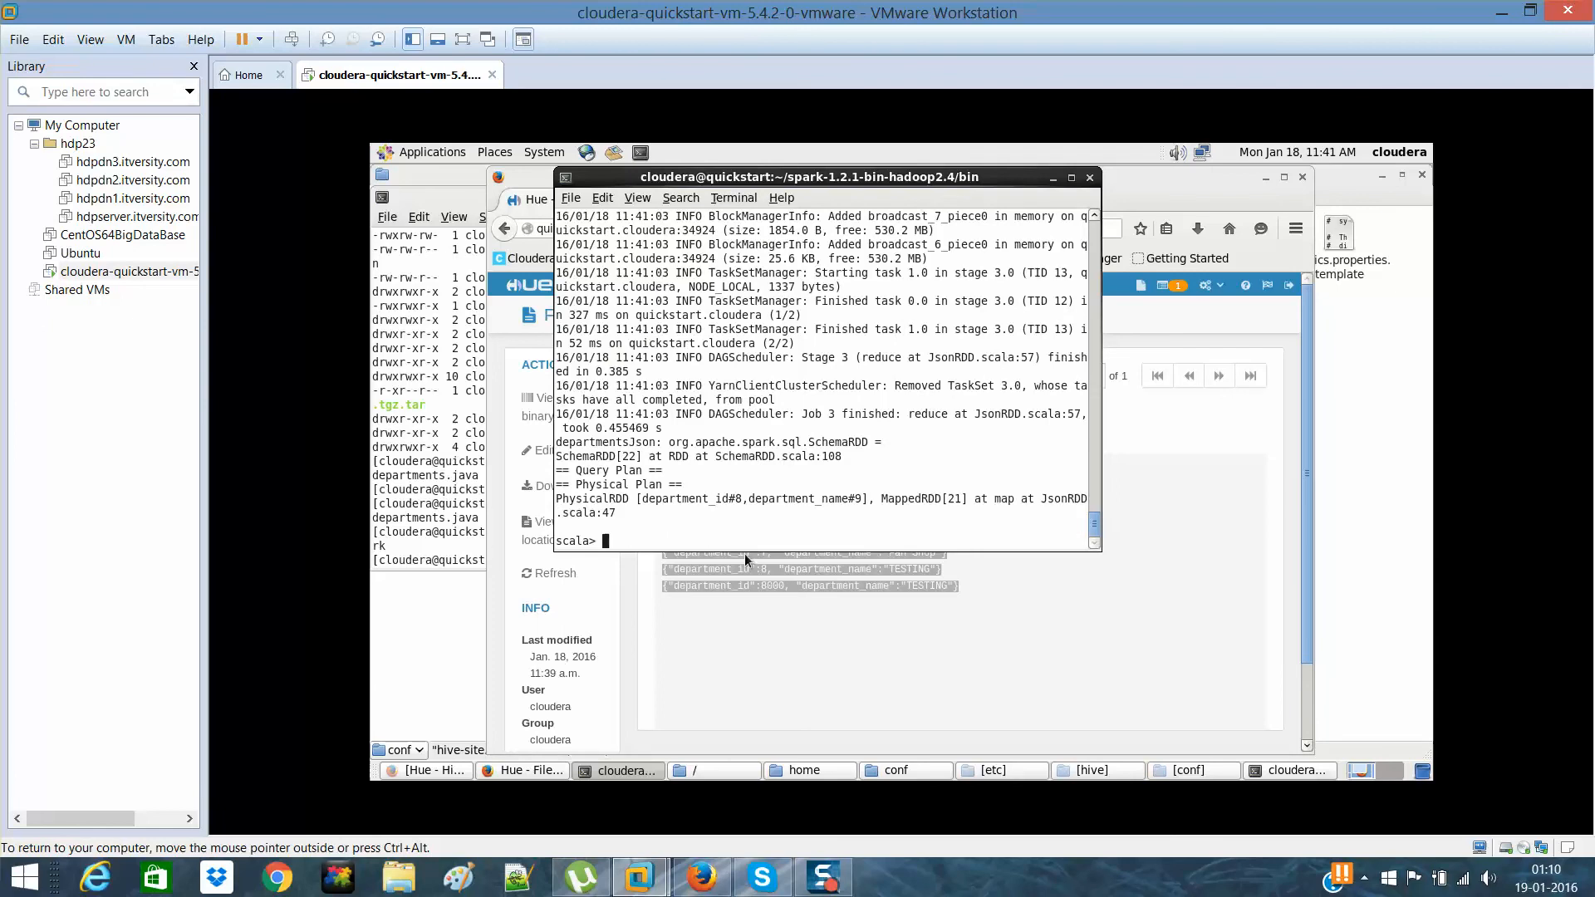
mouse_move(661, 514)
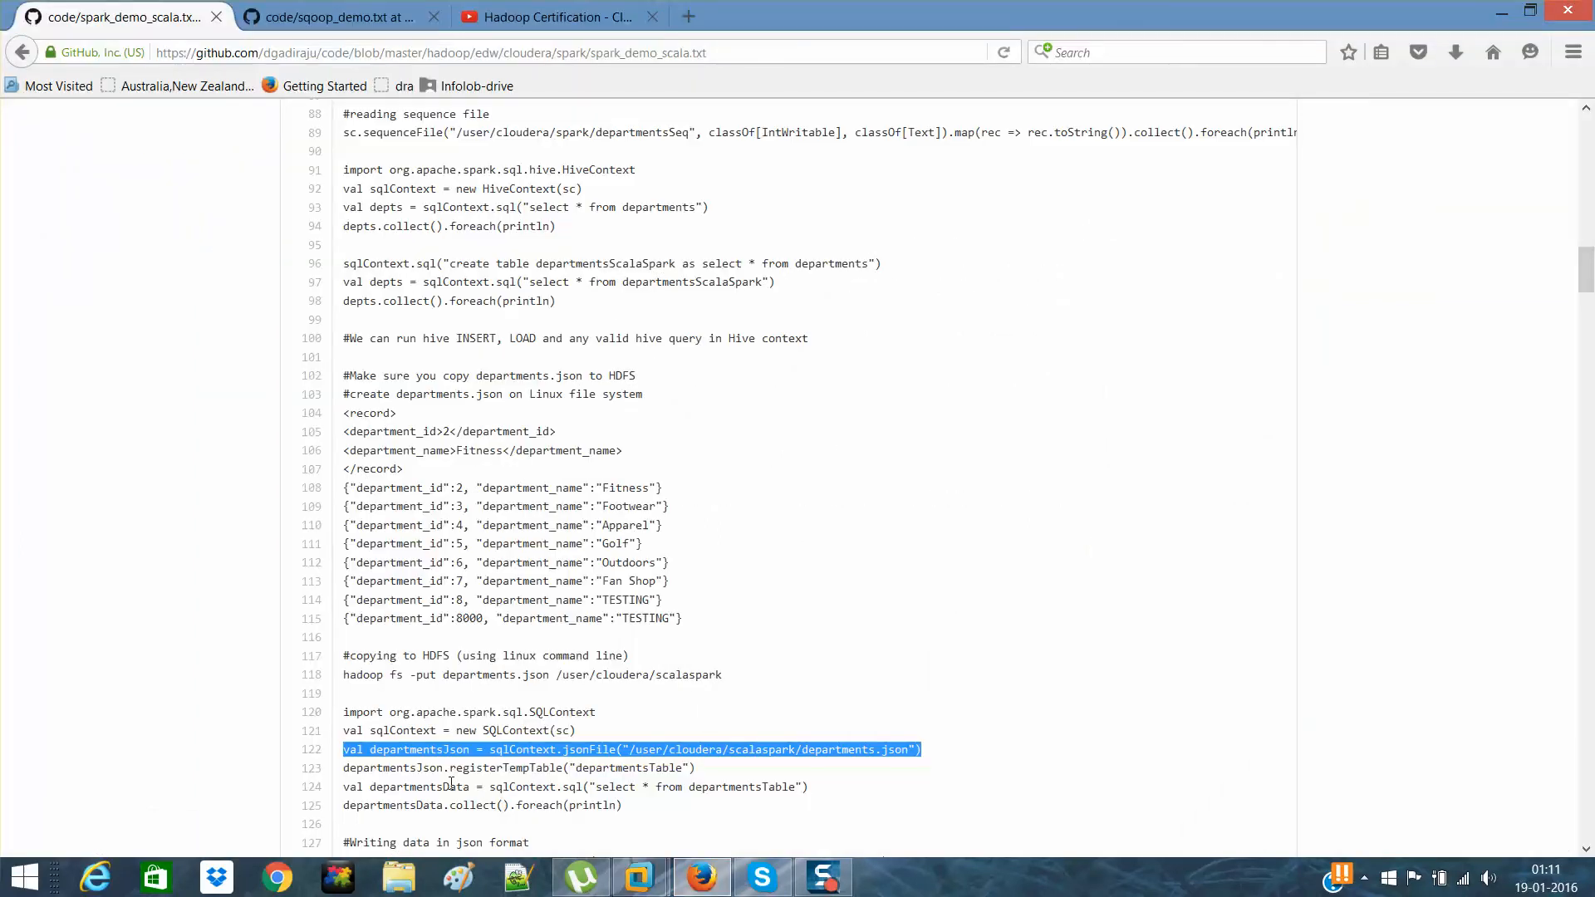
- Run departmentsJson.registerTempTable("departmentsTable") in spark-shell
scroll("down", 3)
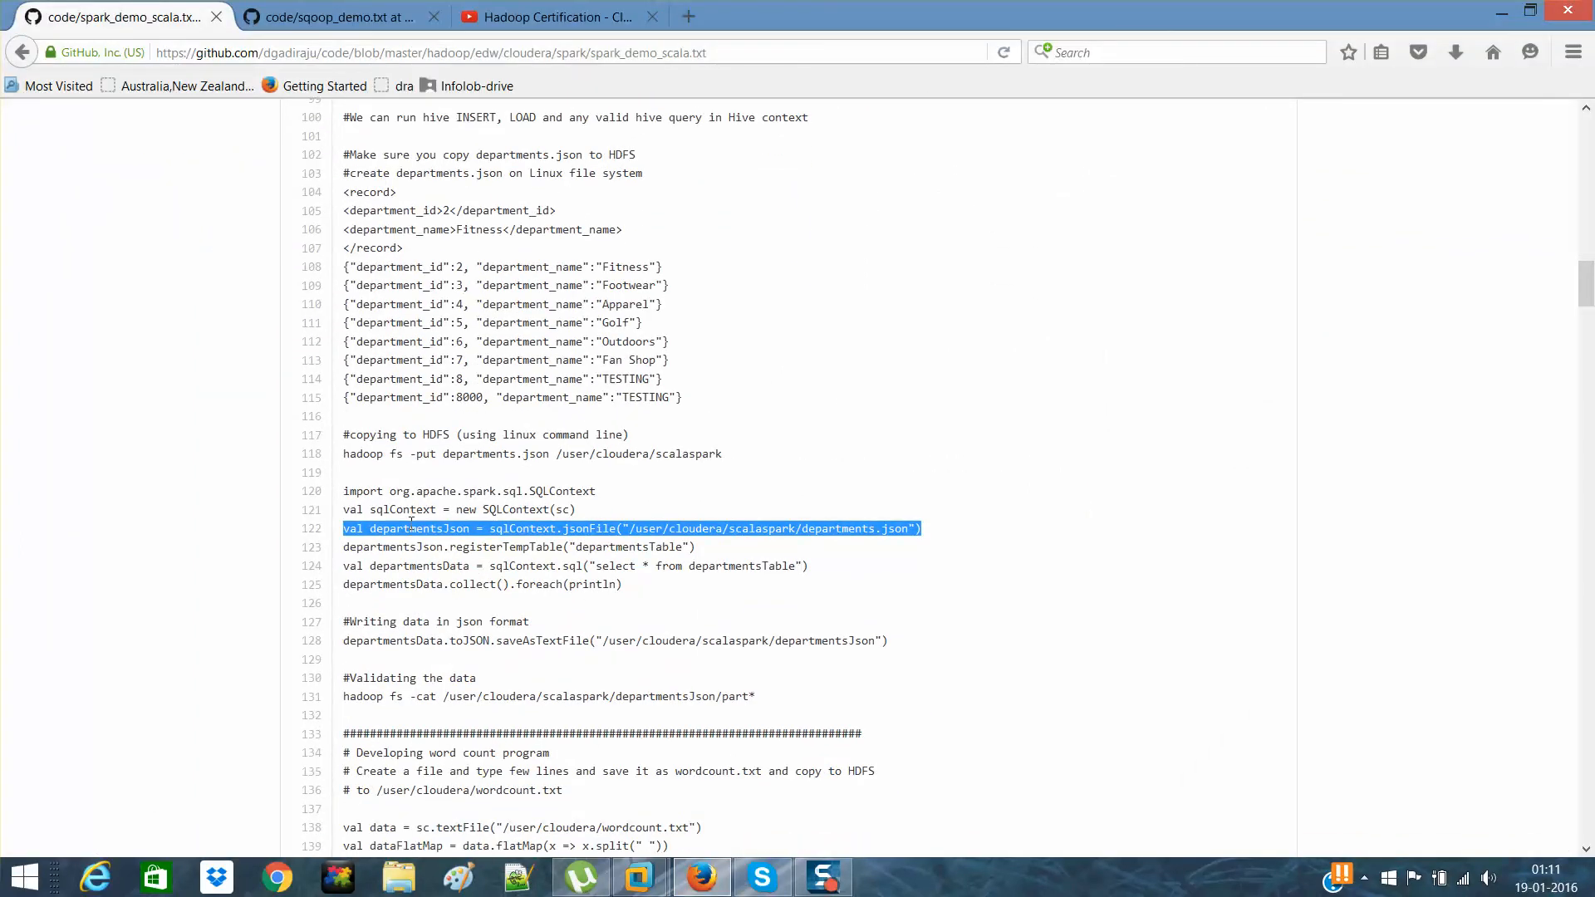
mouse_move(472, 550)
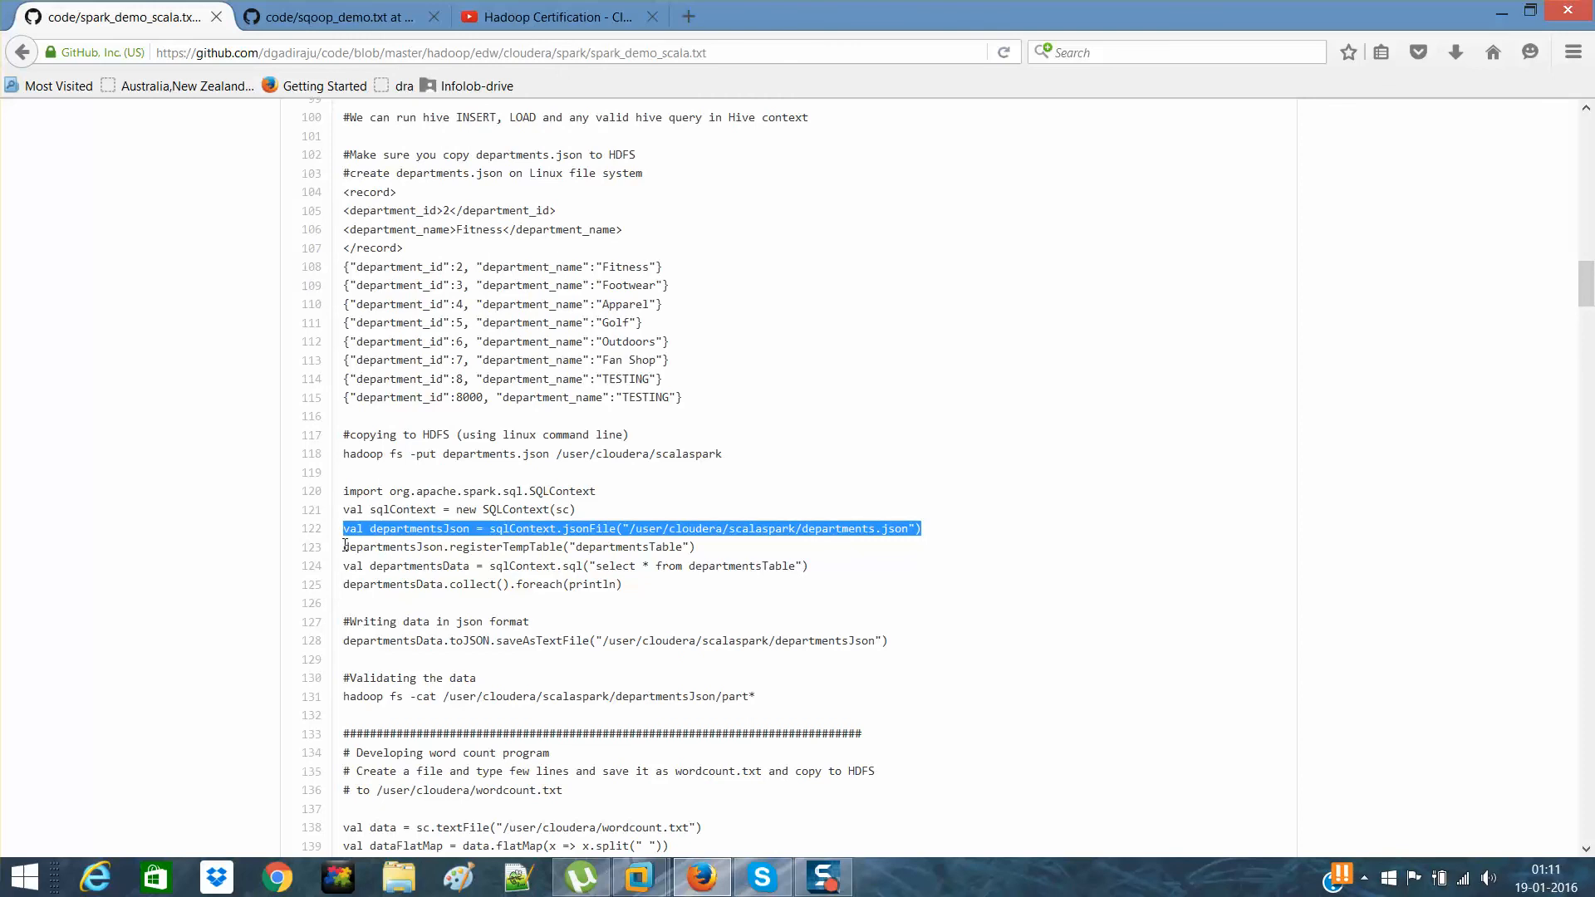
left_click(351, 547)
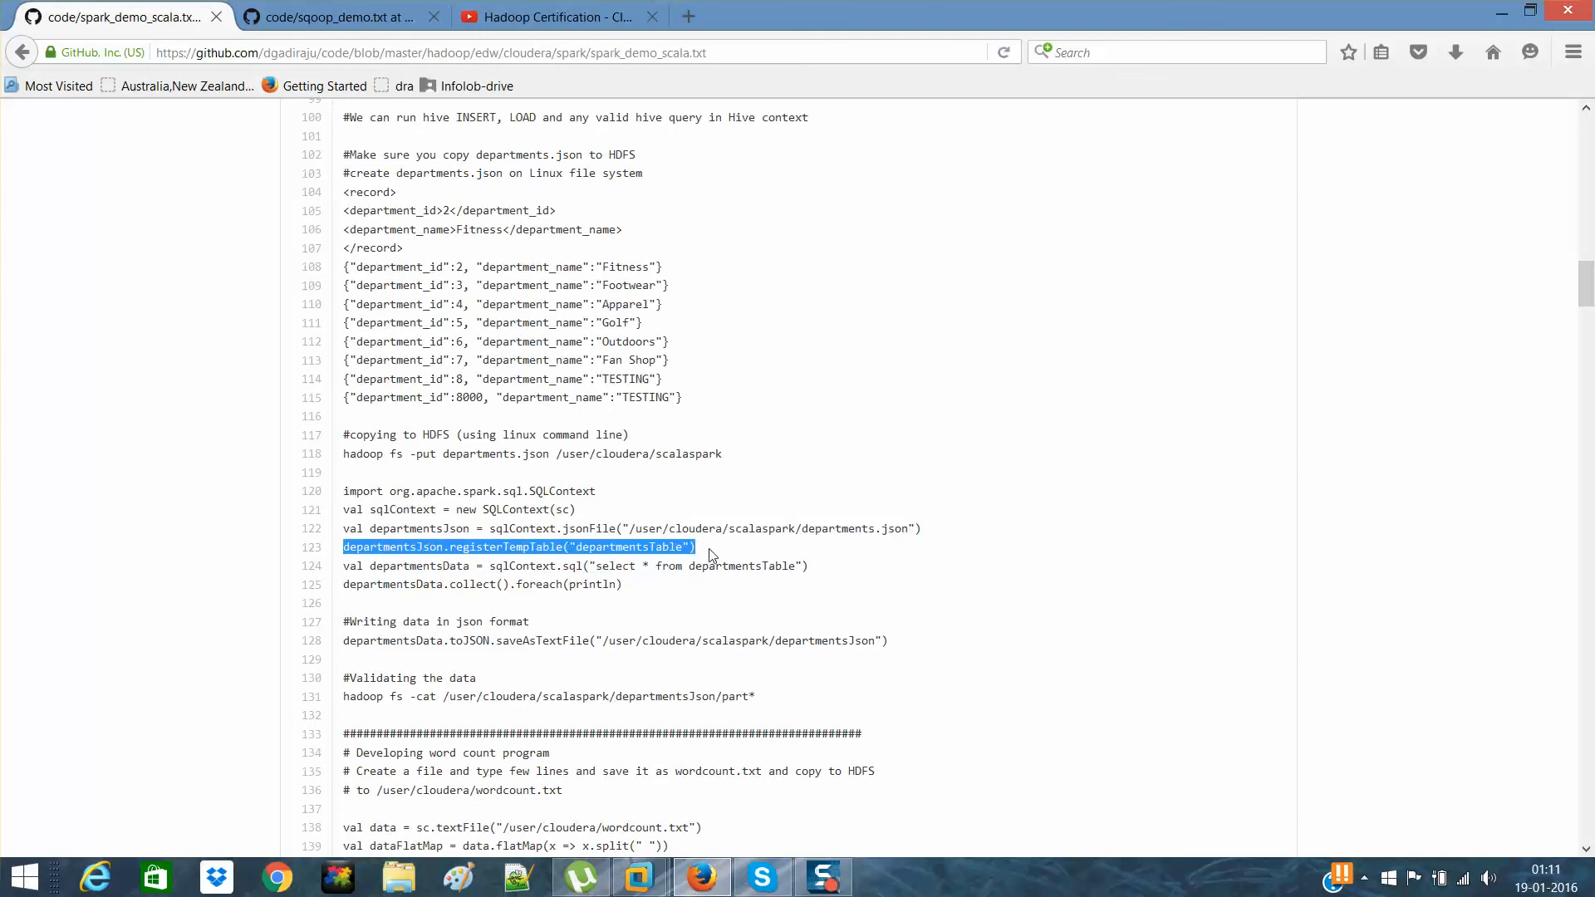
right_click(677, 557)
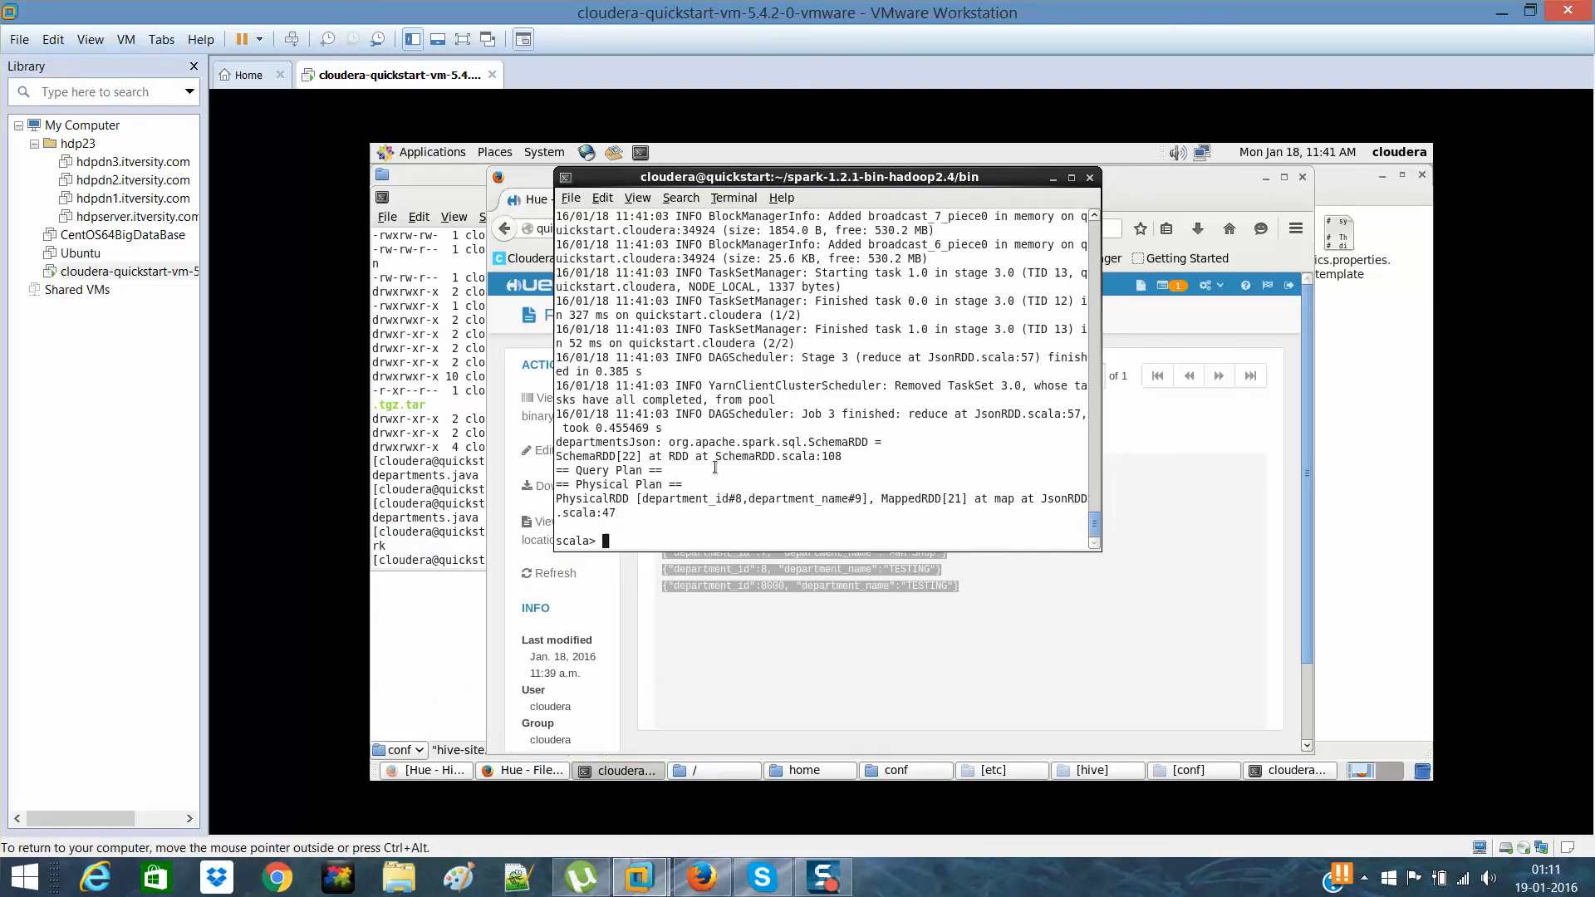
type("departmentsJson.registerTempTable(\"departmentsTable\")")
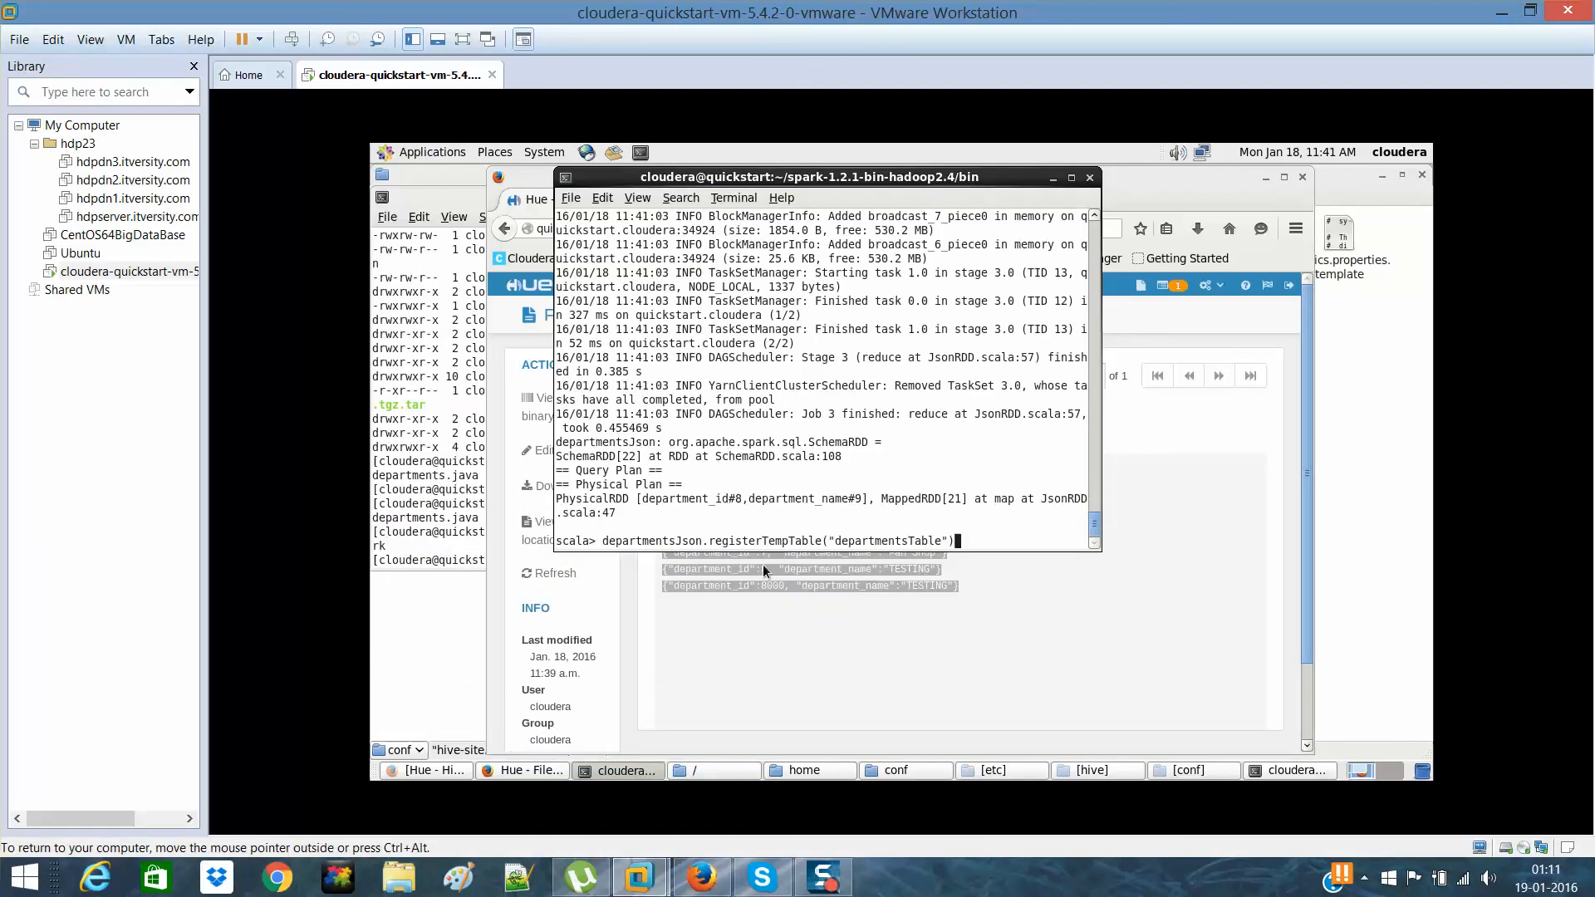
key("enter")
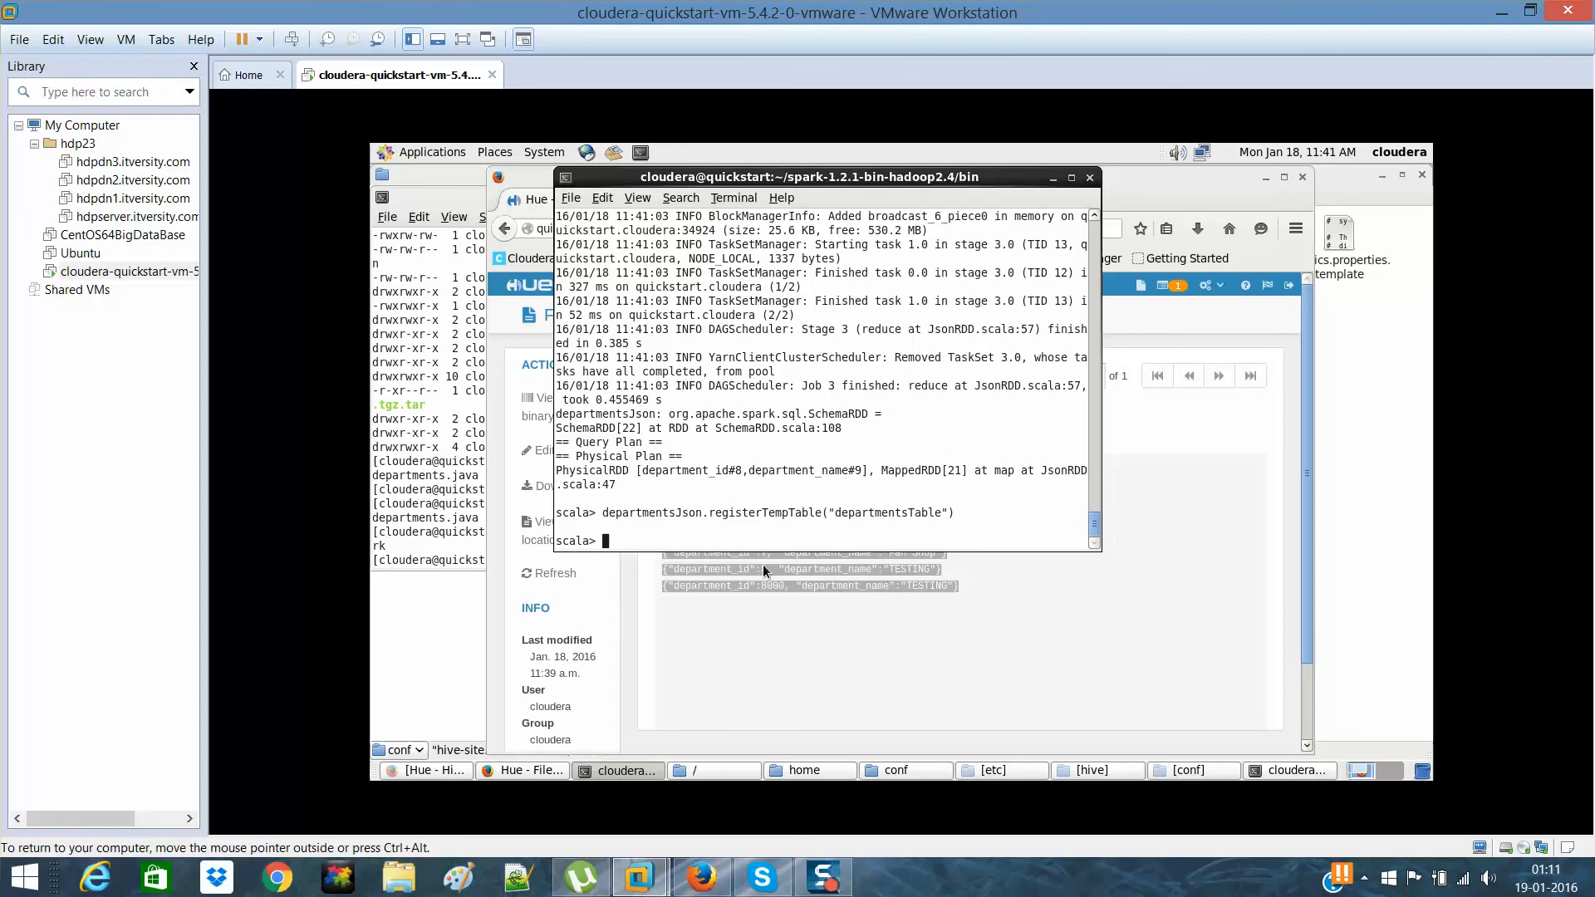
right_click(700, 876)
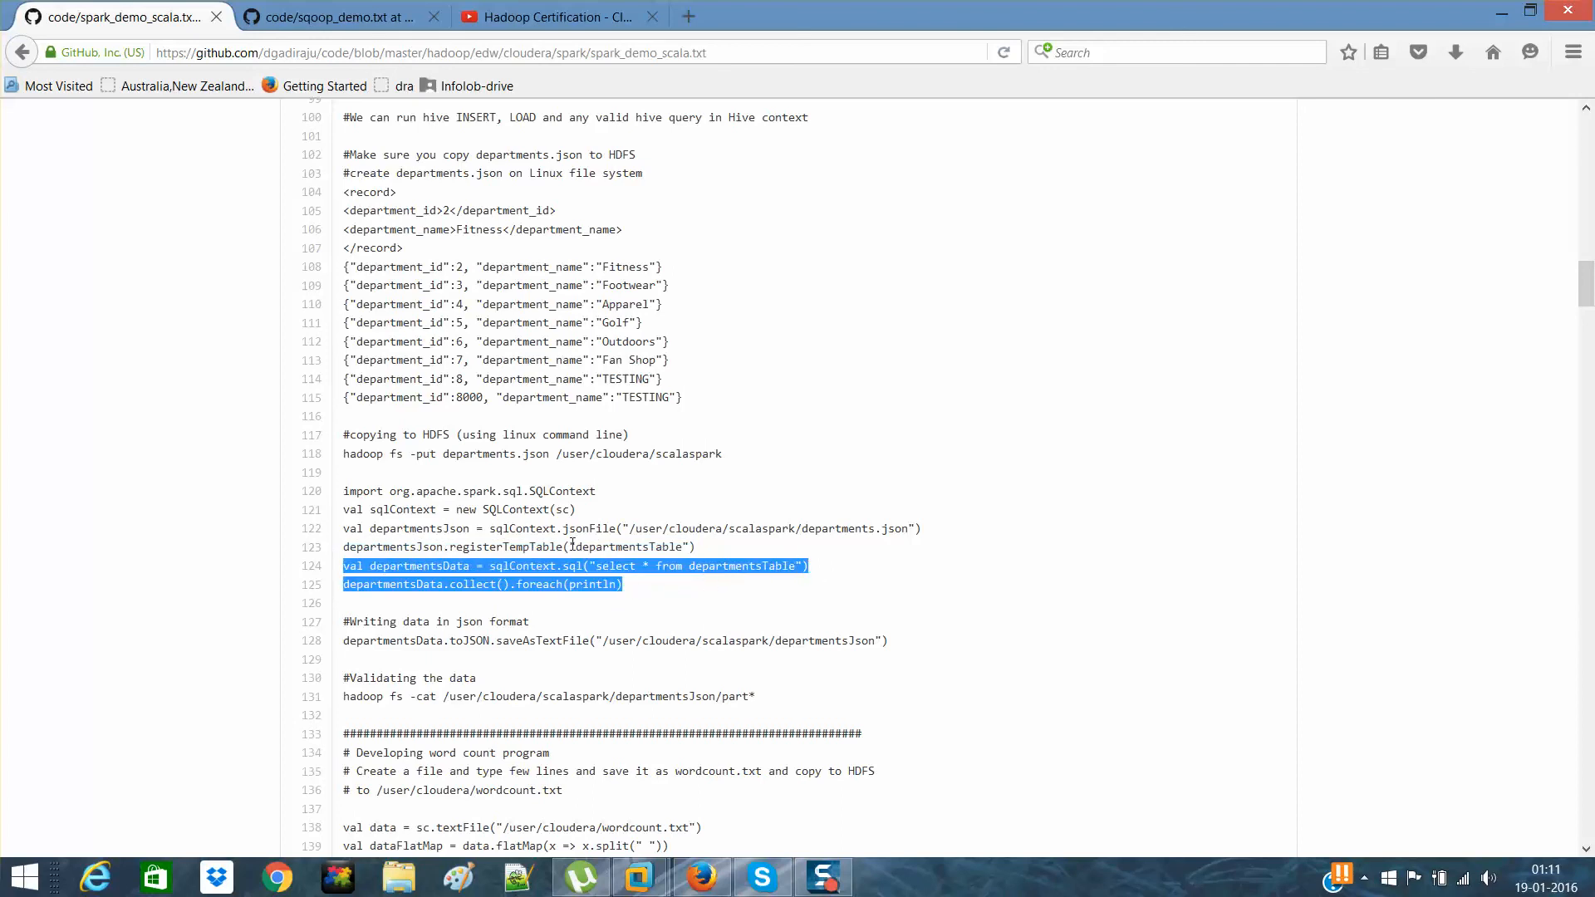
- Run the sqlContext.sql query on departmentsTable and print its eight rows including 8000,TESTING
right_click(480, 583)
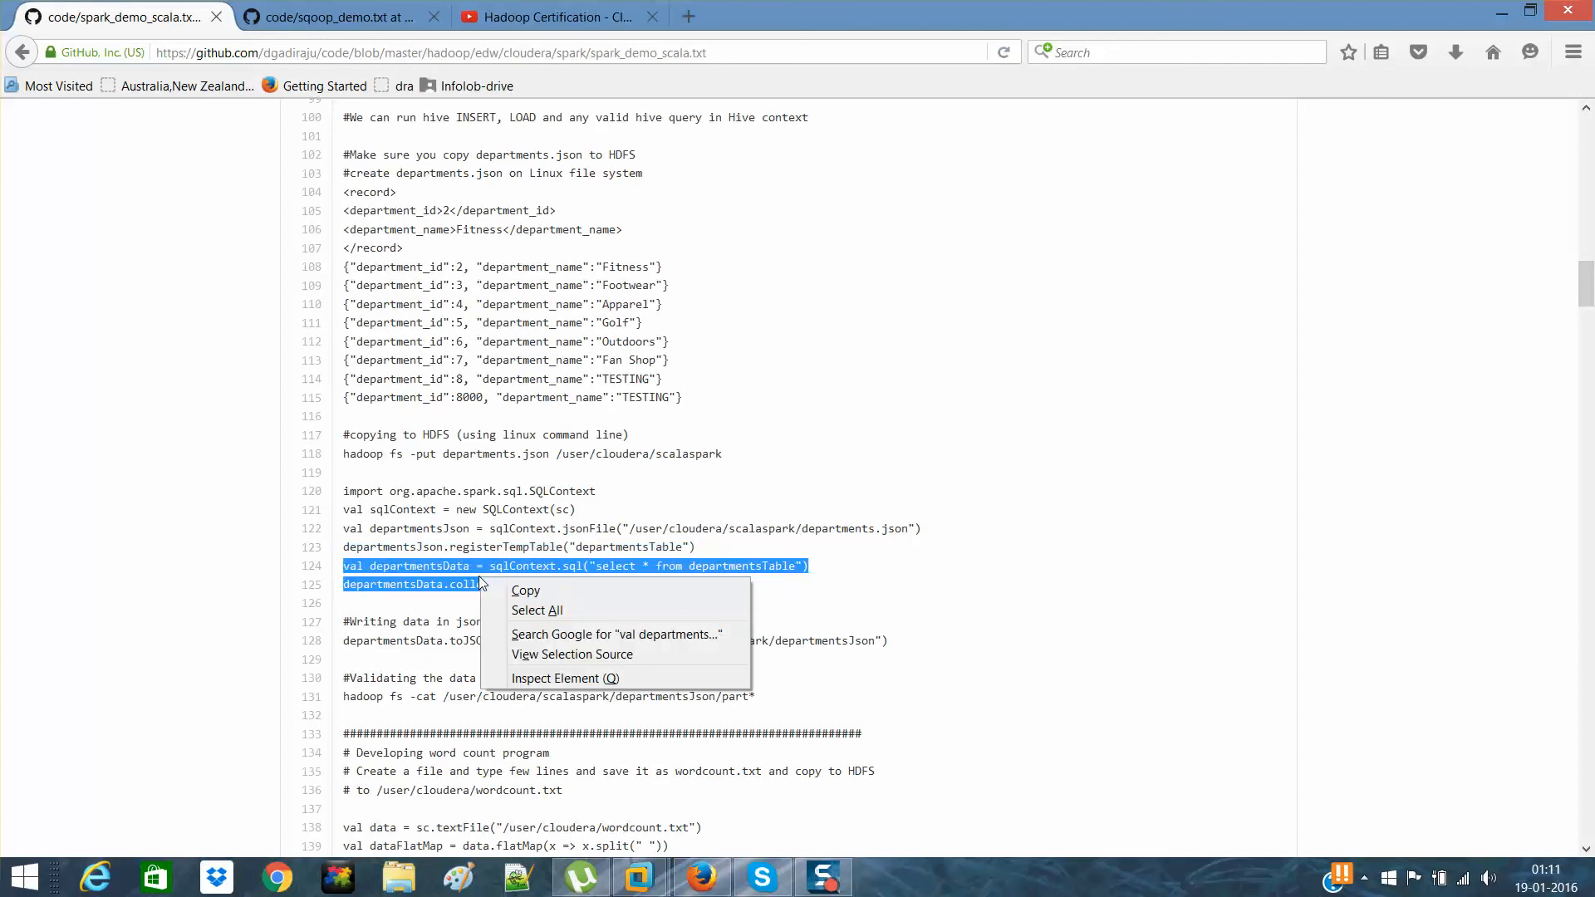
left_click(509, 583)
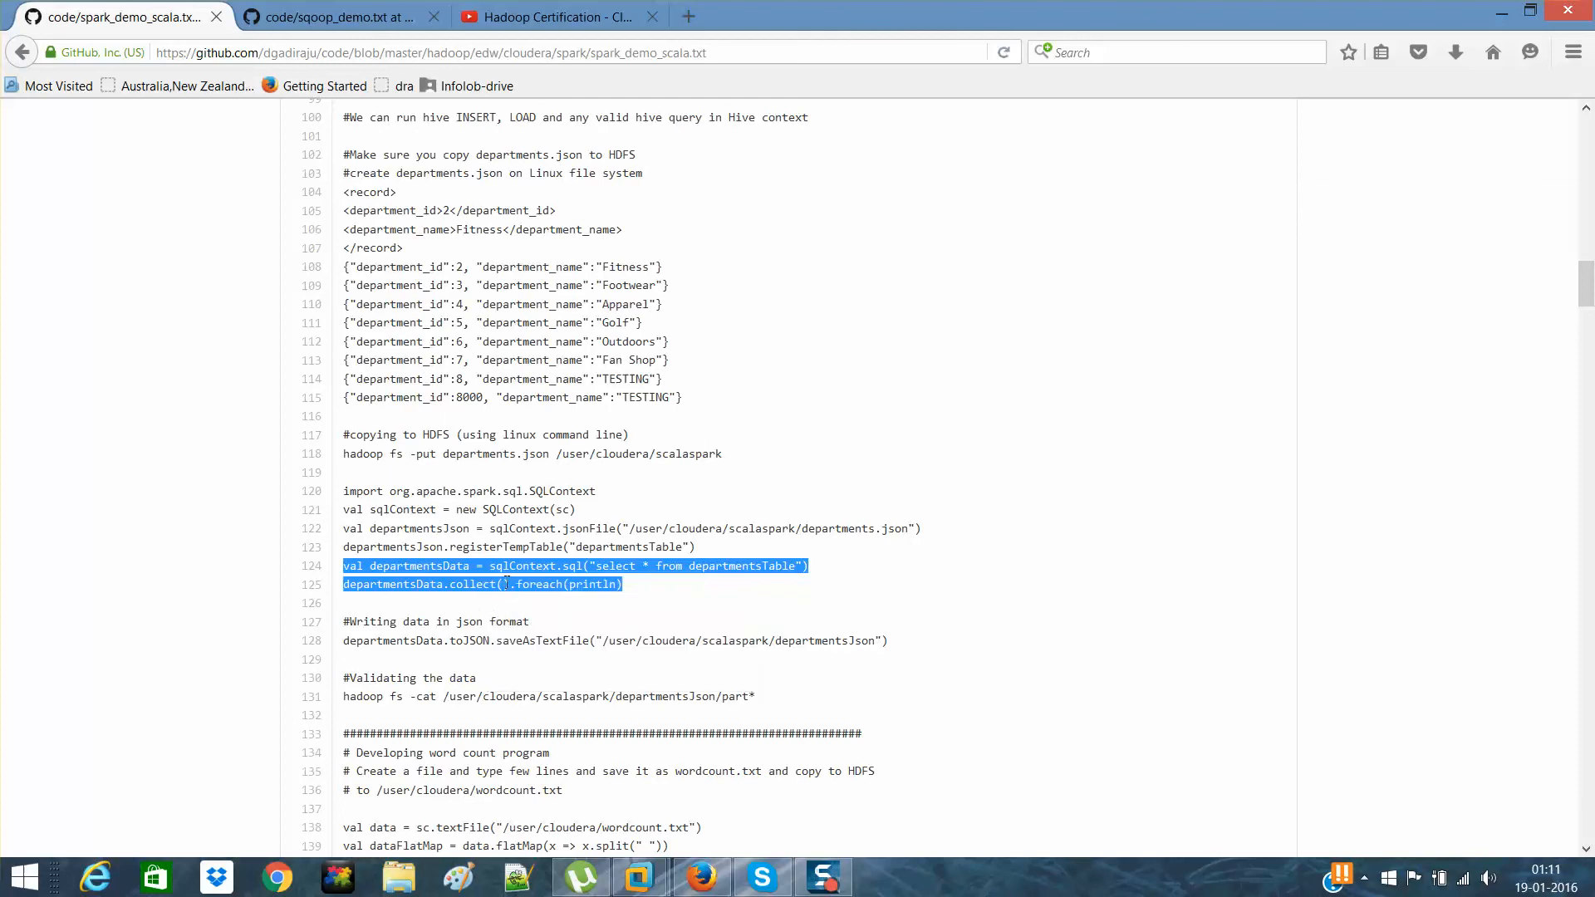
mouse_move(718, 774)
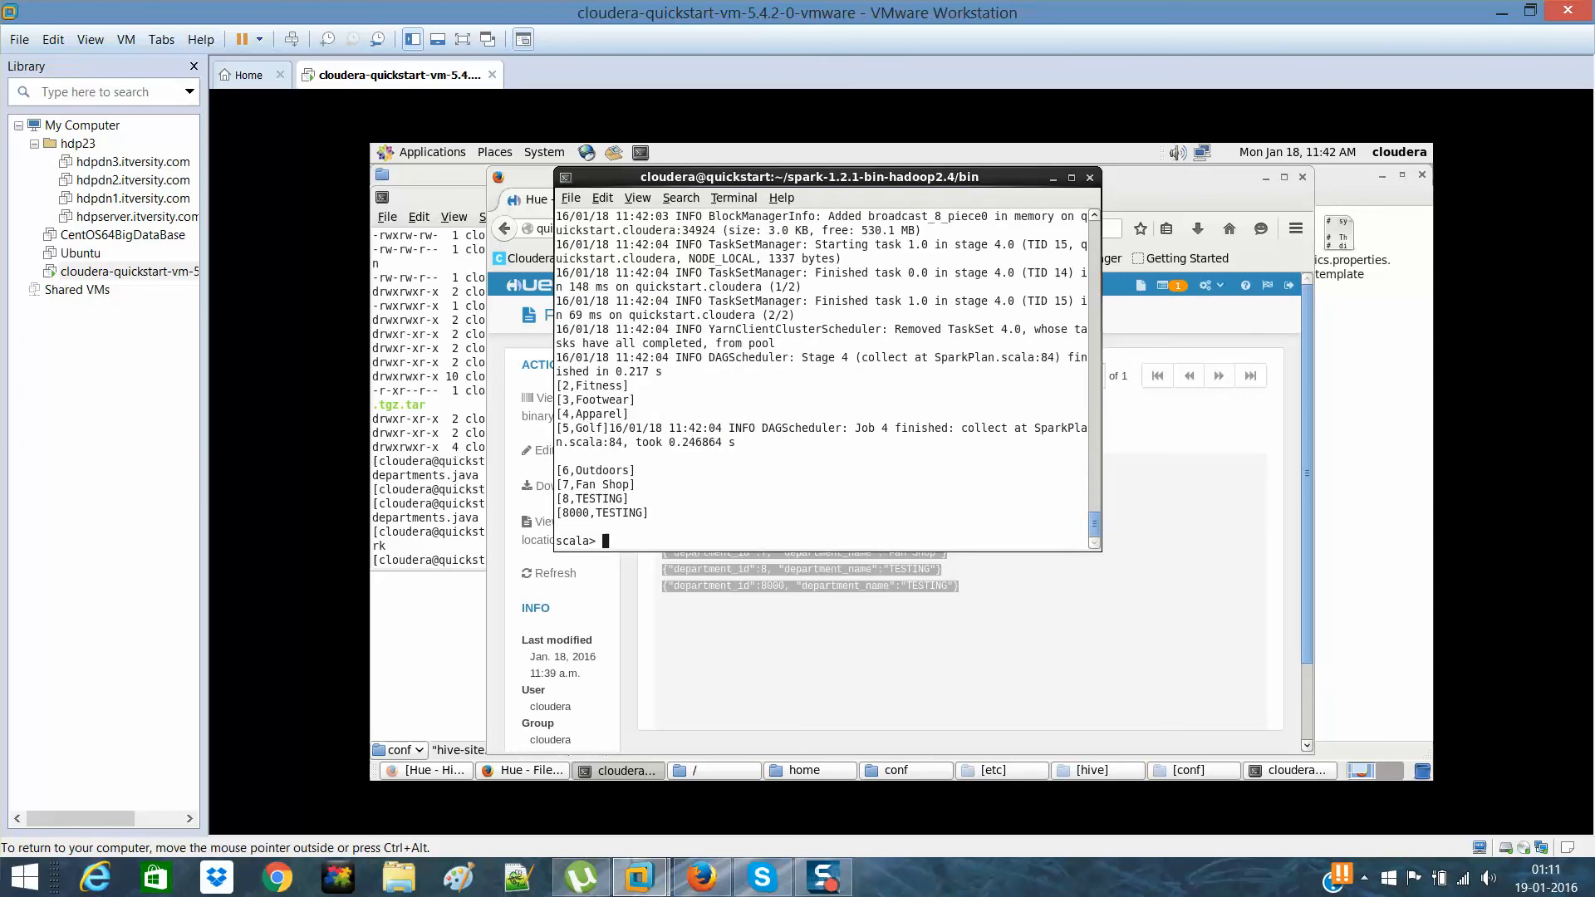
left_click_drag(558, 385, 625, 413)
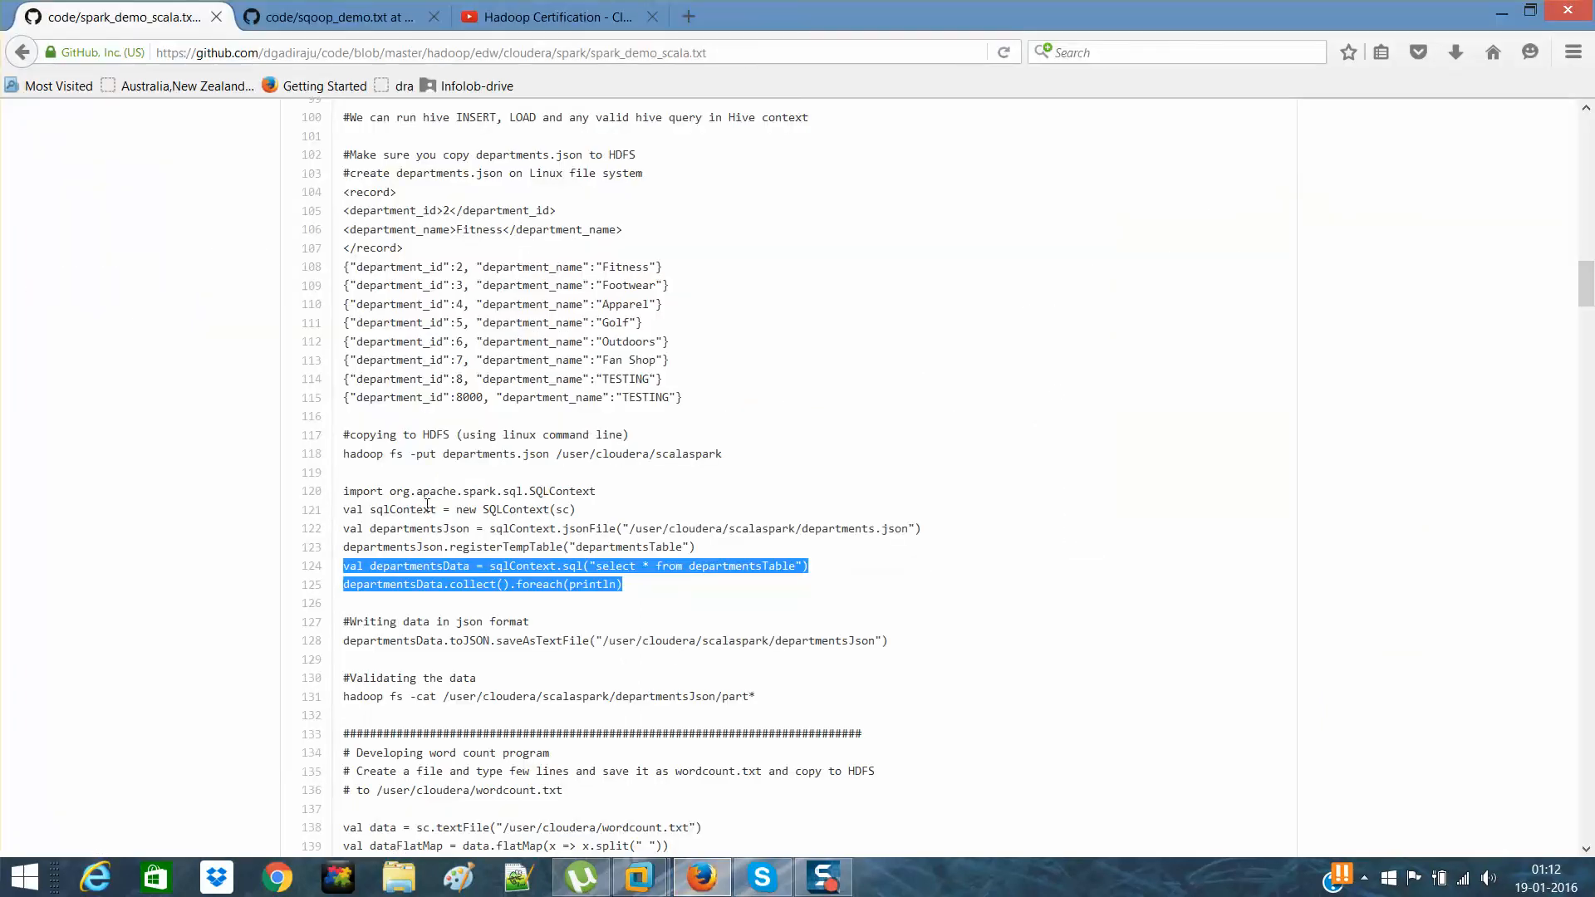
mouse_move(783, 671)
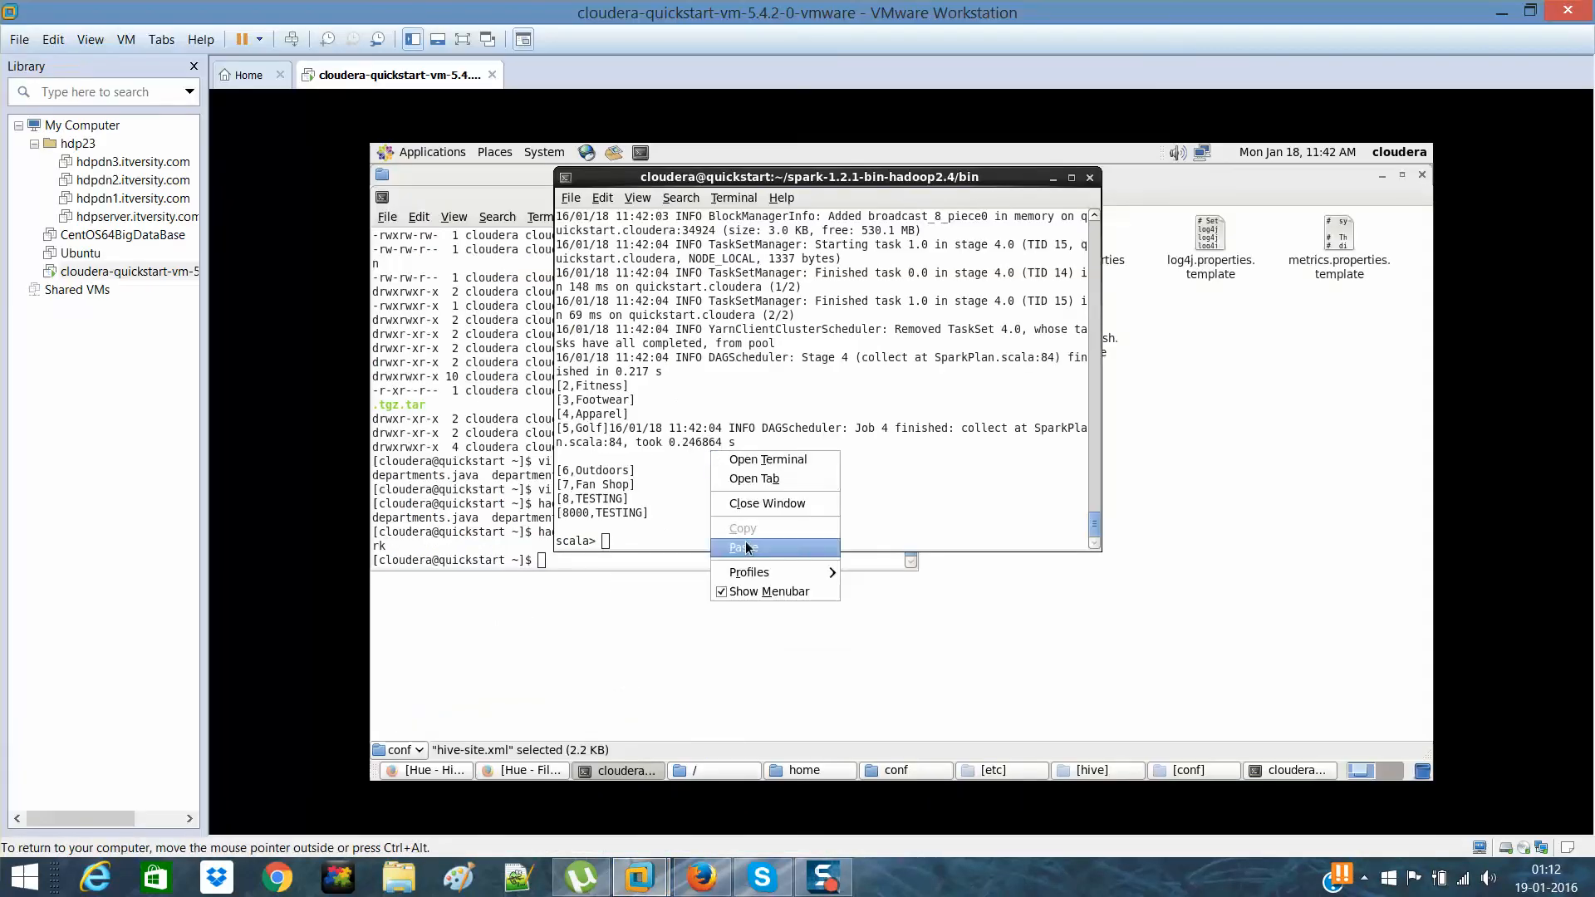
- Run departmentsData.toJSON.saveAsTextFile to write the department data to the departmentsJson HDFS folder
left_click(744, 547)
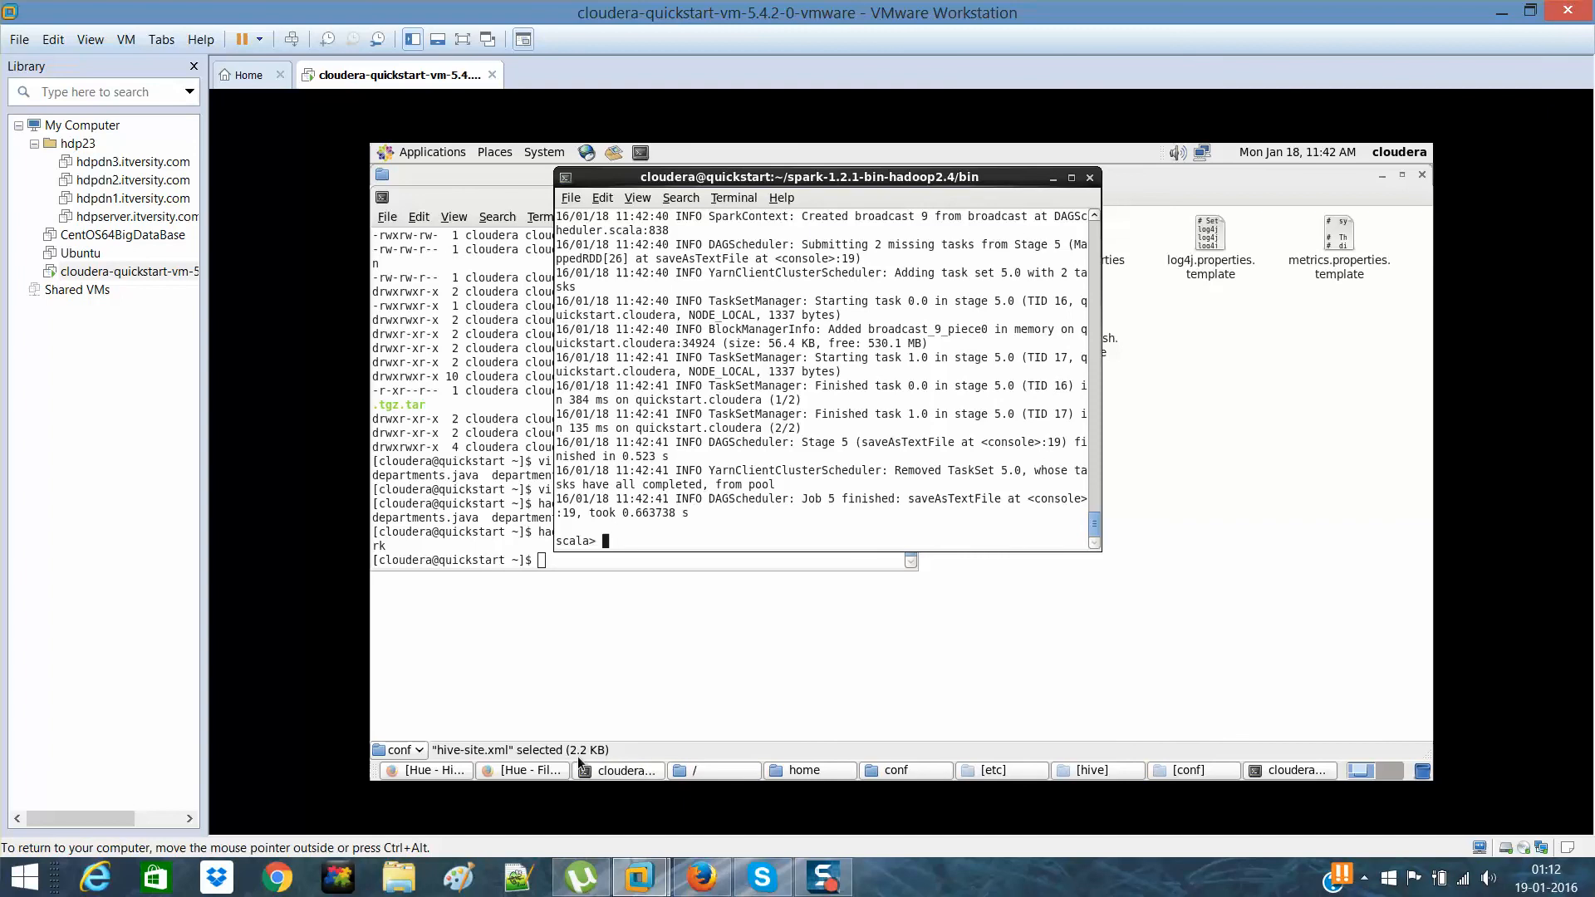
- Check in Hue that scalaspark/departmentsJson holds _SUCCESS, part-00000 and part-00001, then minimize Firefox
left_click(522, 770)
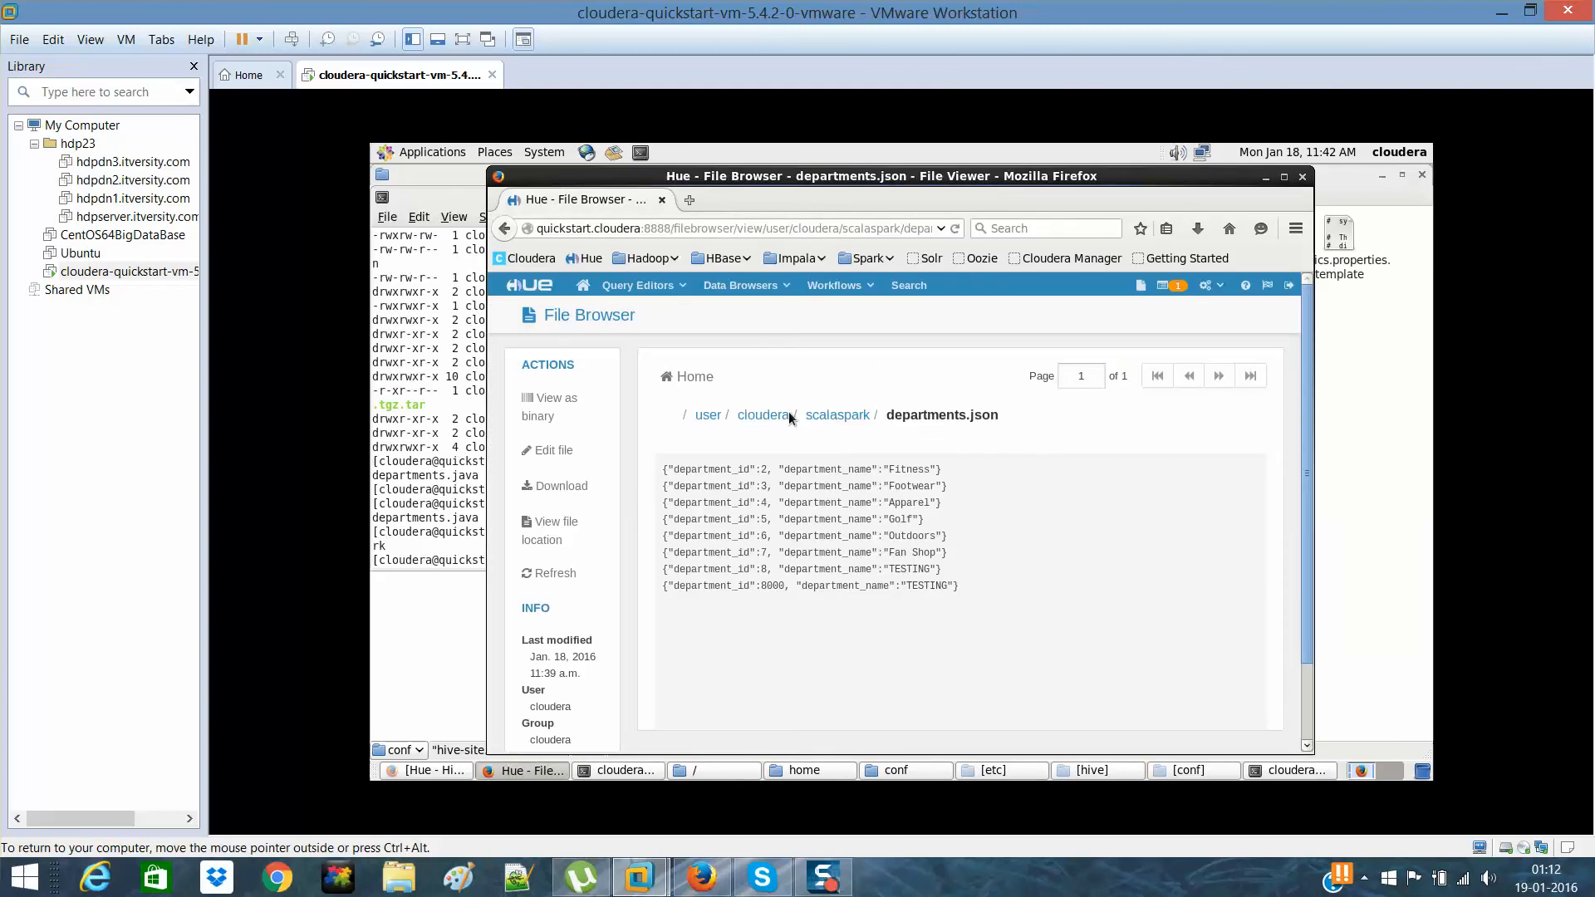
left_click(763, 415)
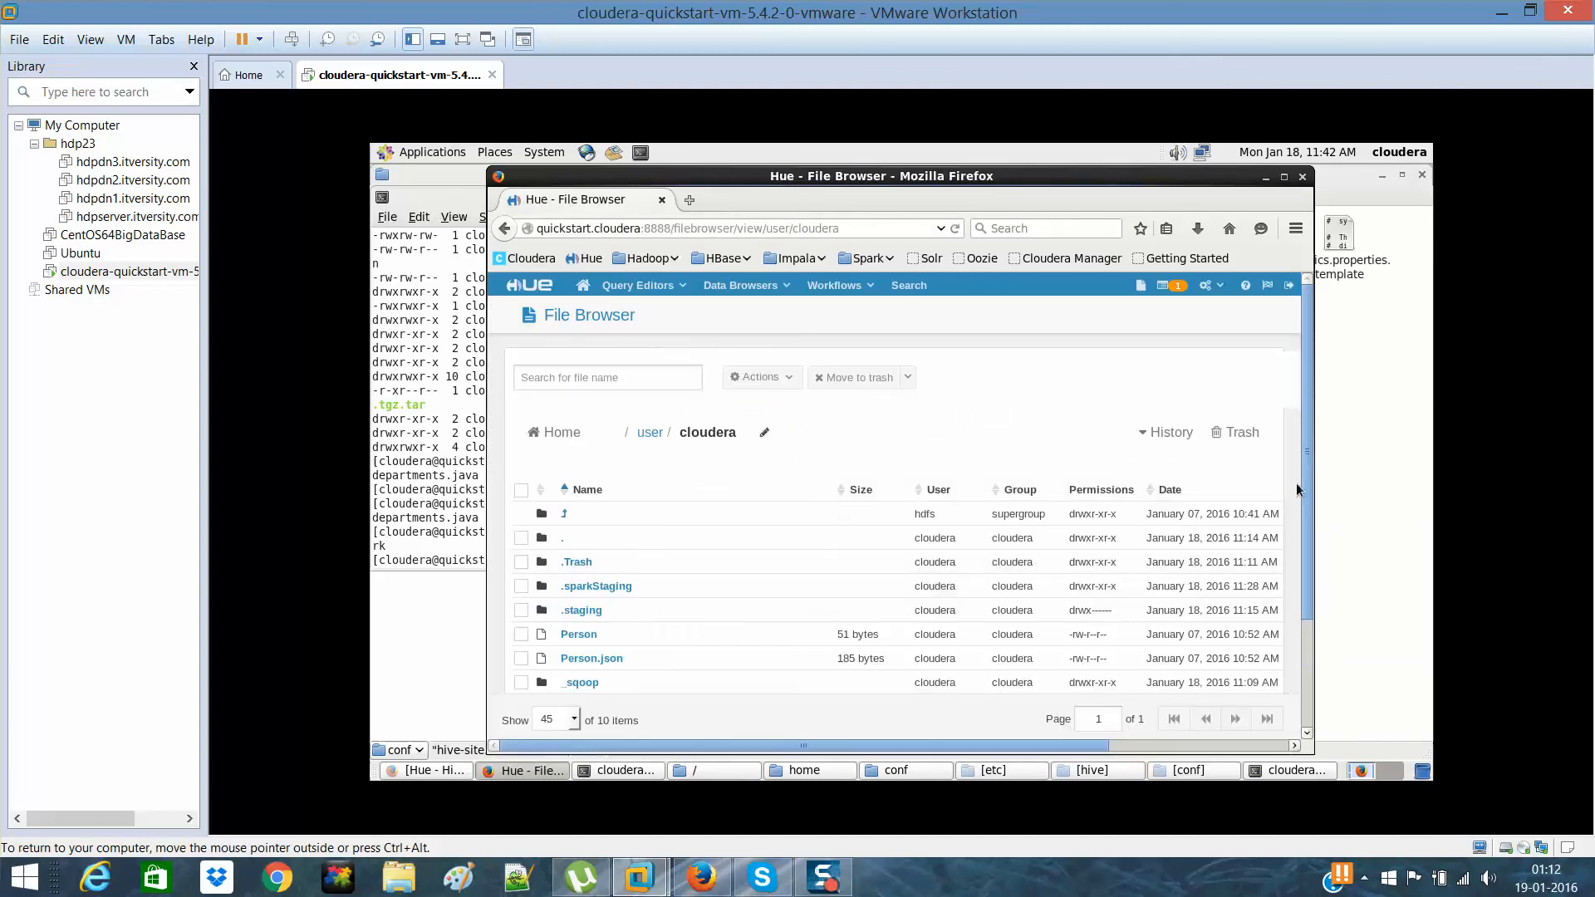
scroll("down", 3)
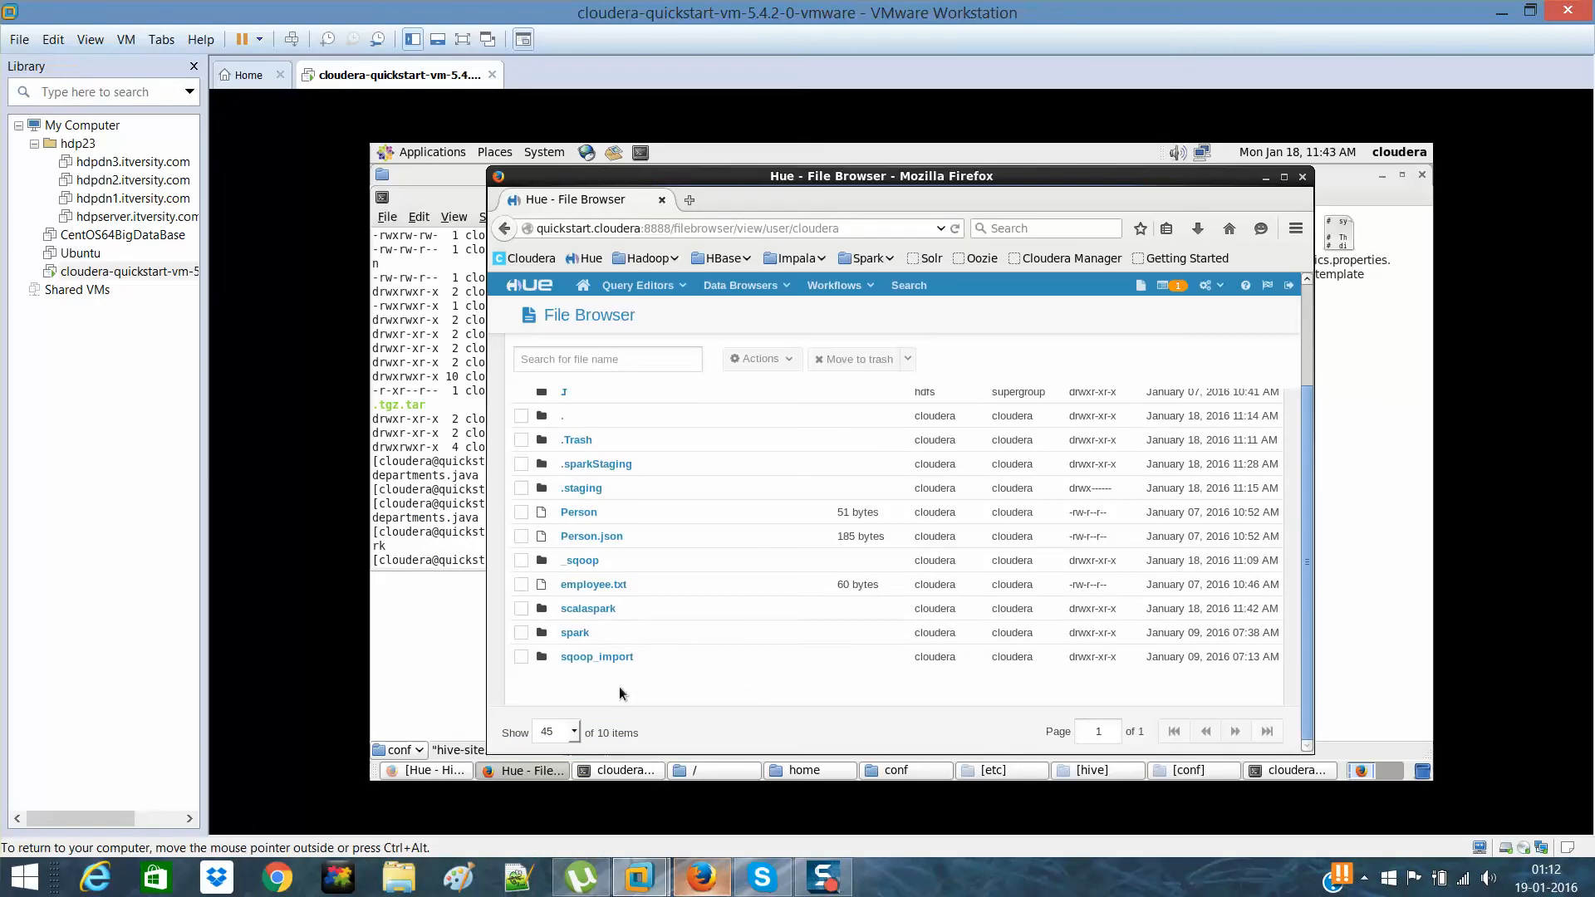
left_click(588, 608)
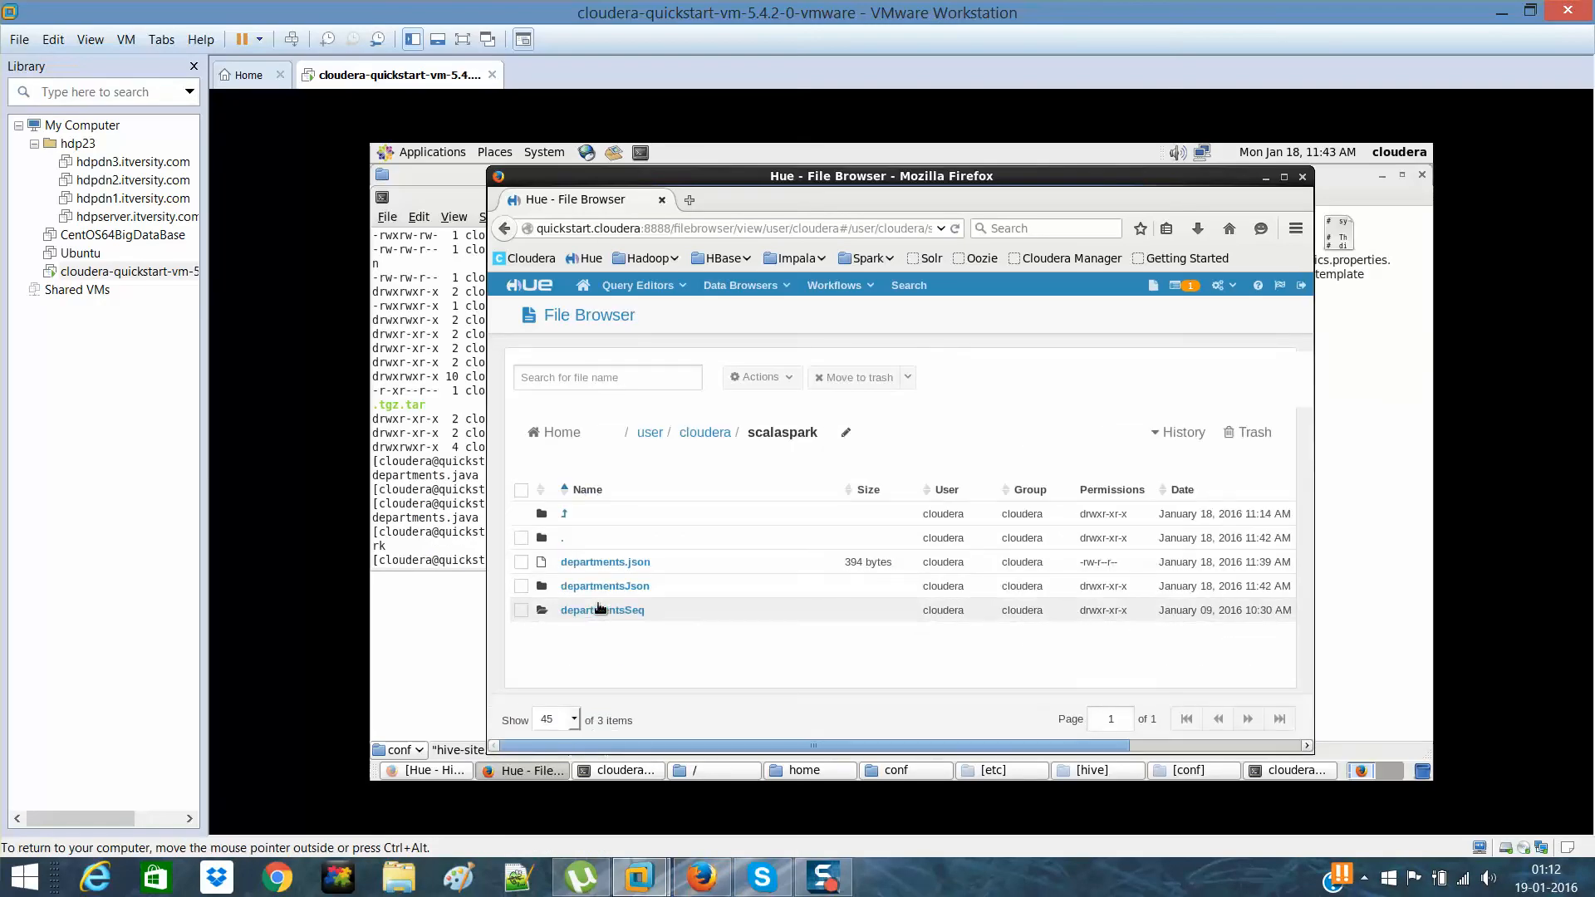
left_click(605, 585)
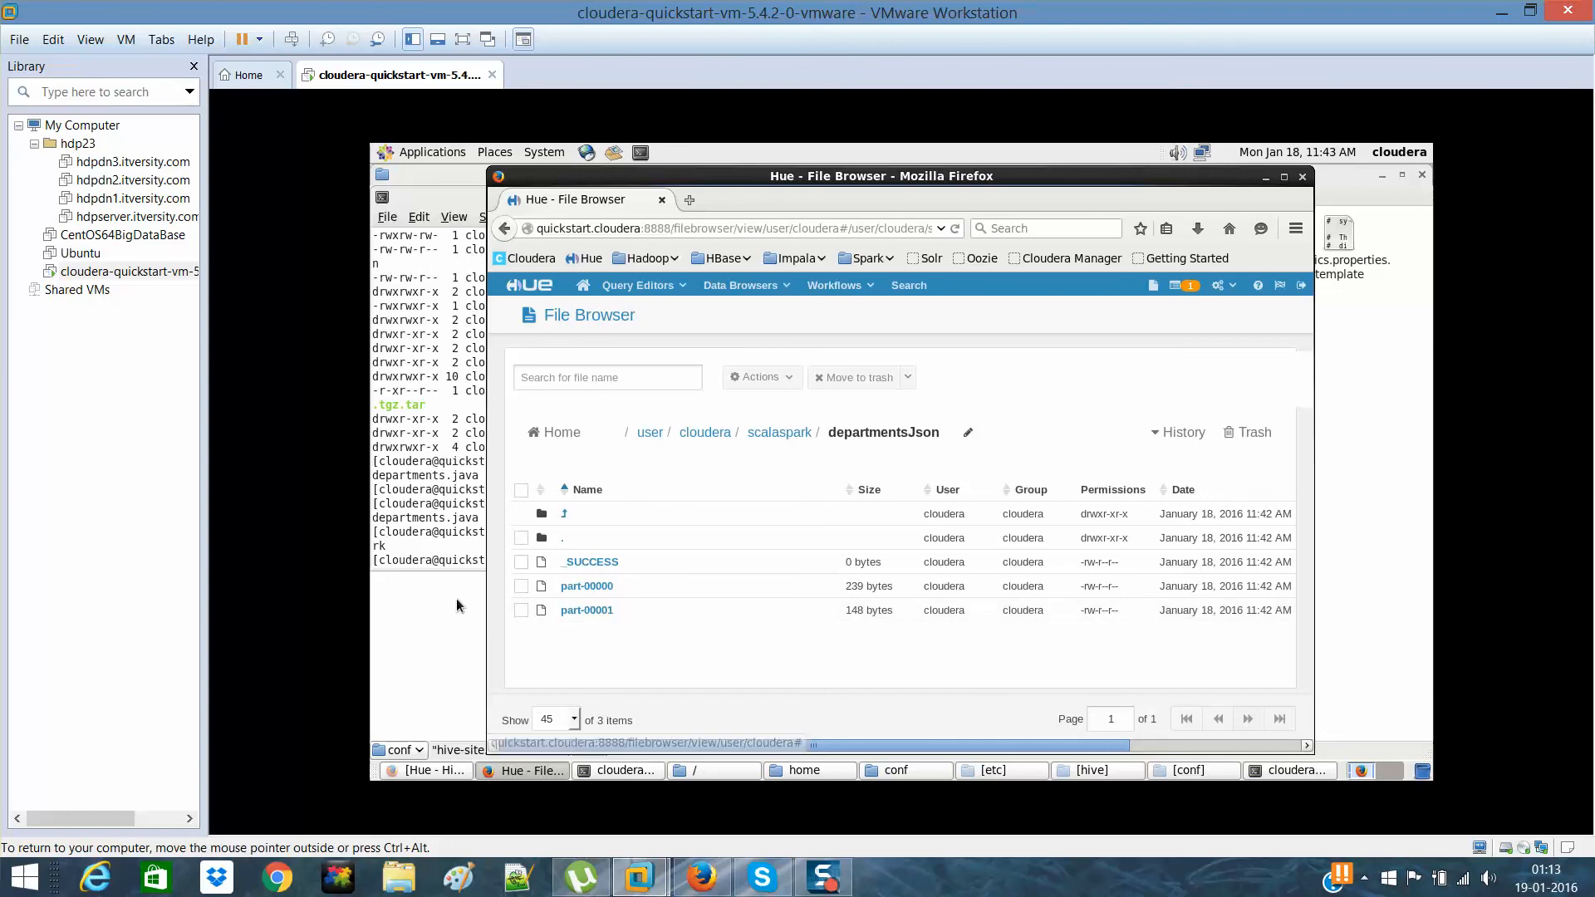
left_click(904, 770)
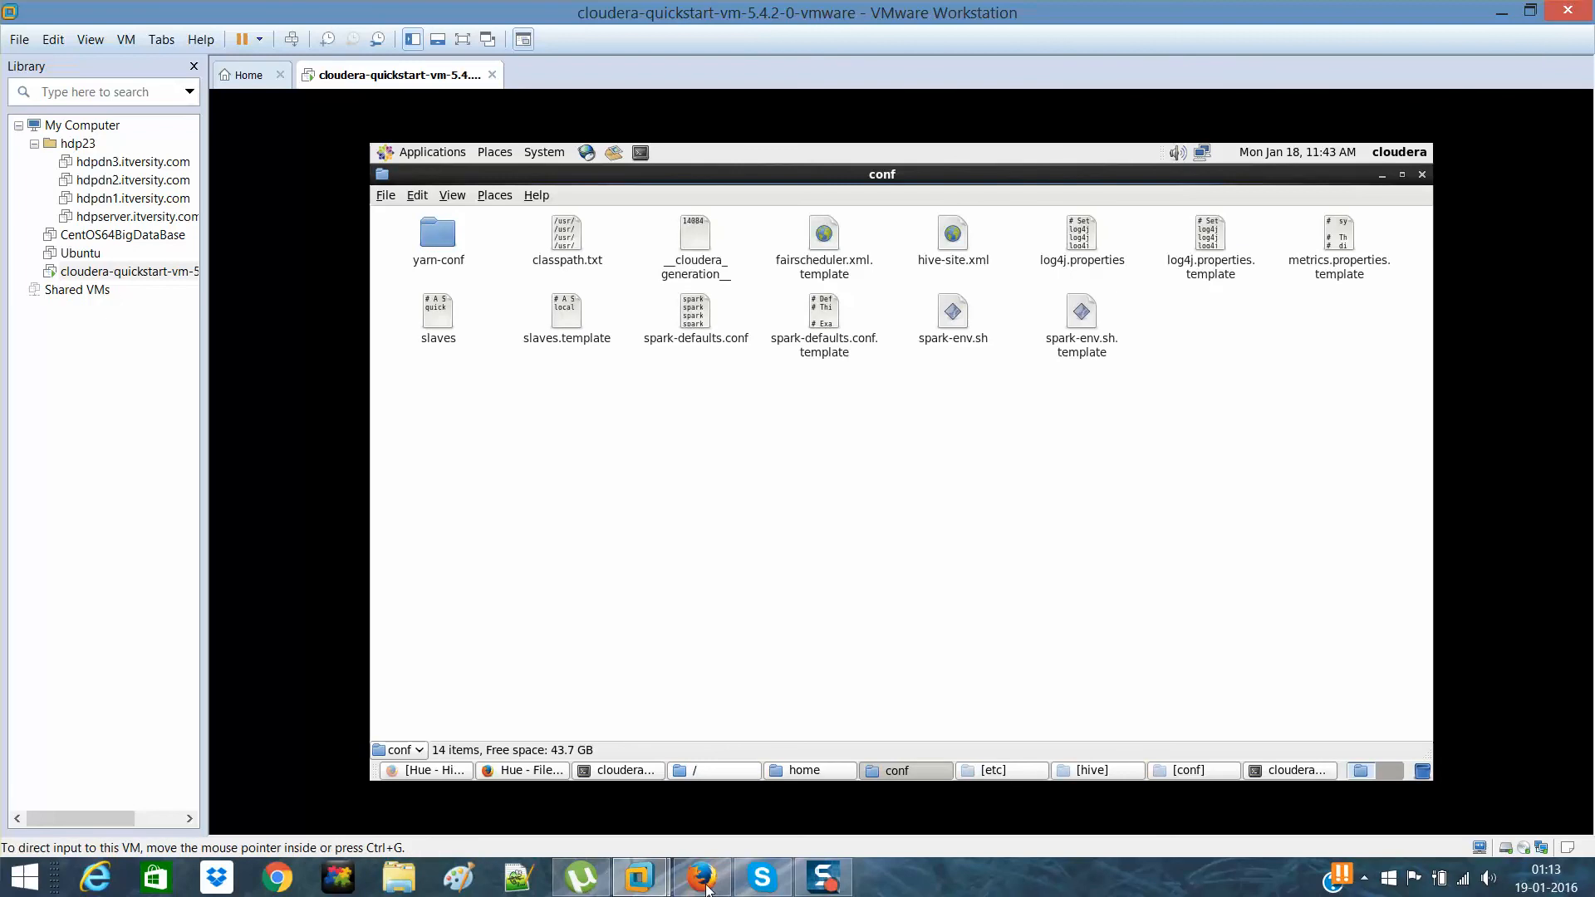
- Run hadoop fs -cat /user/cloudera/scalaspark/departmentsJson/part* to print all eight department JSON records
left_click(702, 877)
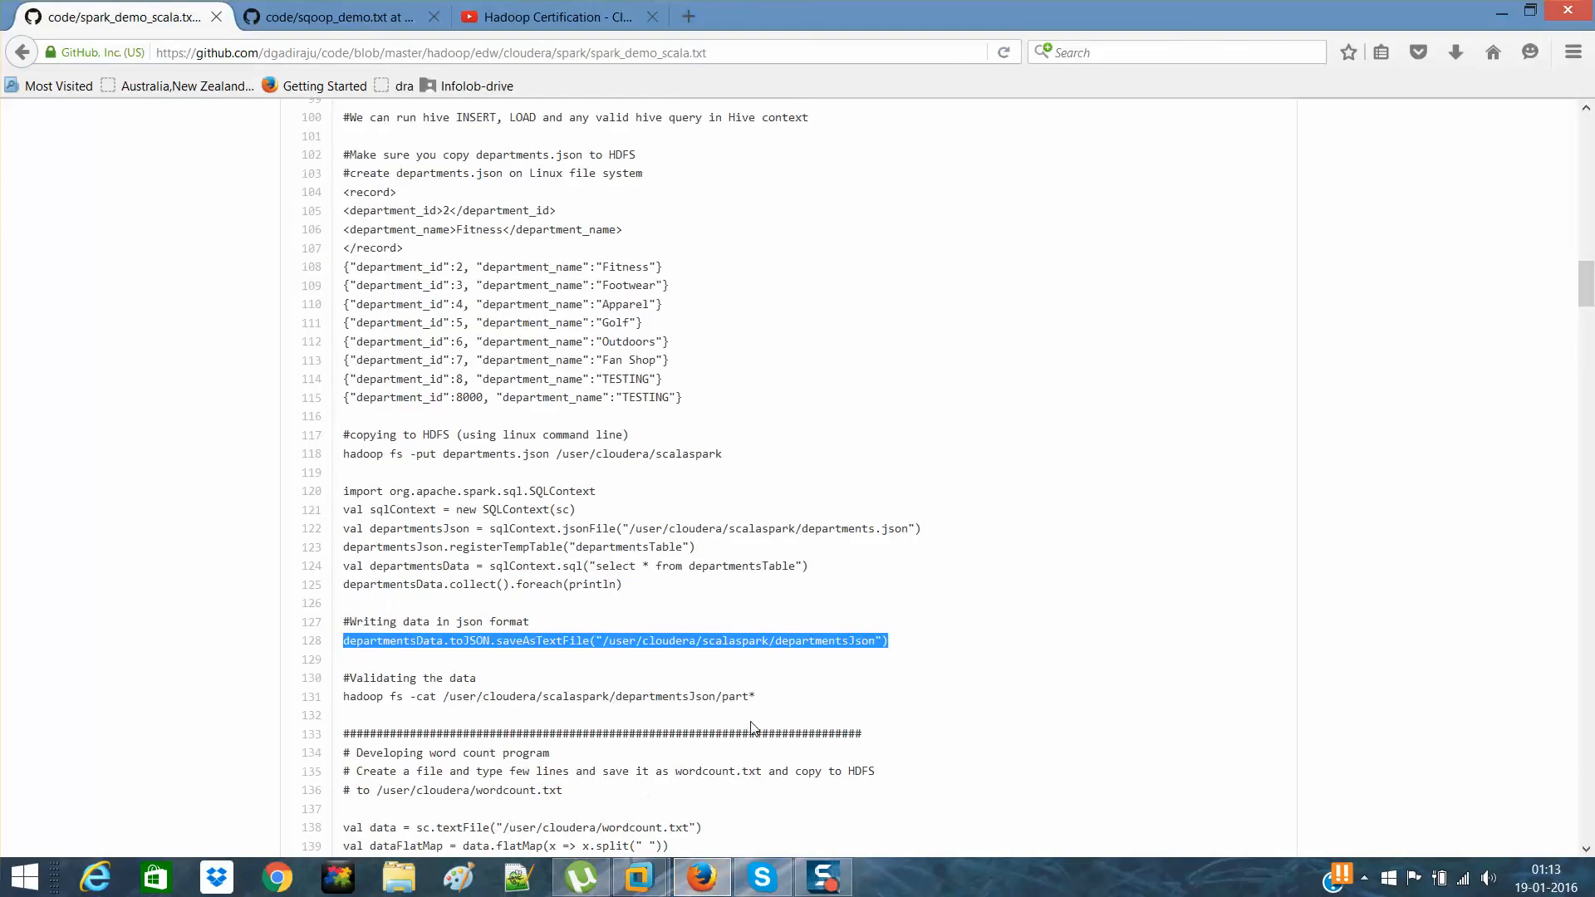
mouse_move(768, 708)
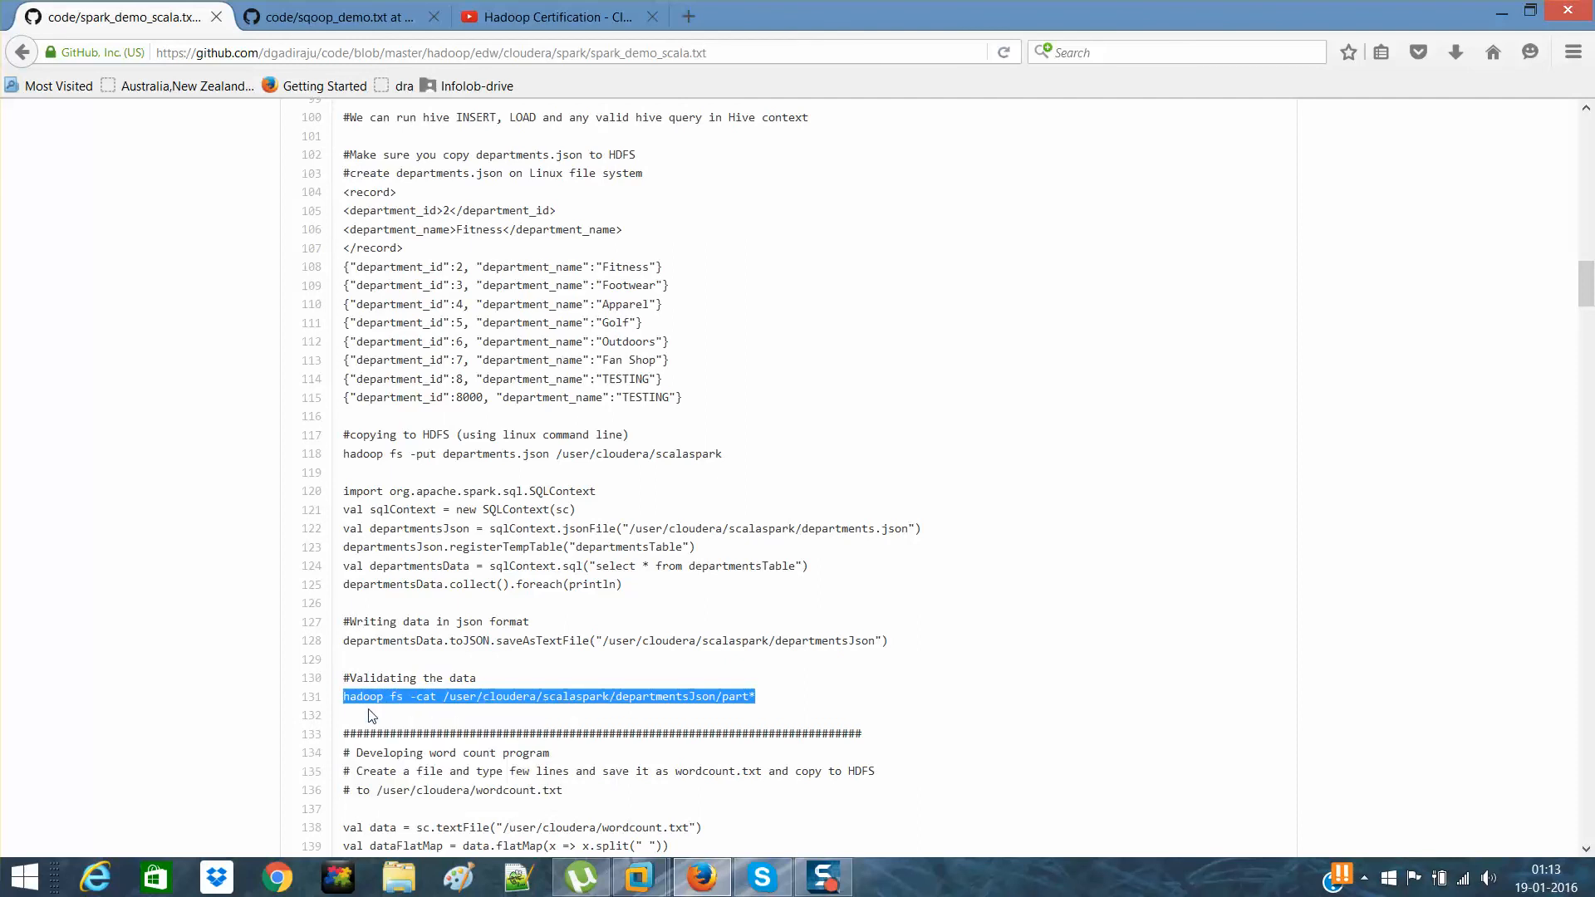
mouse_move(702, 876)
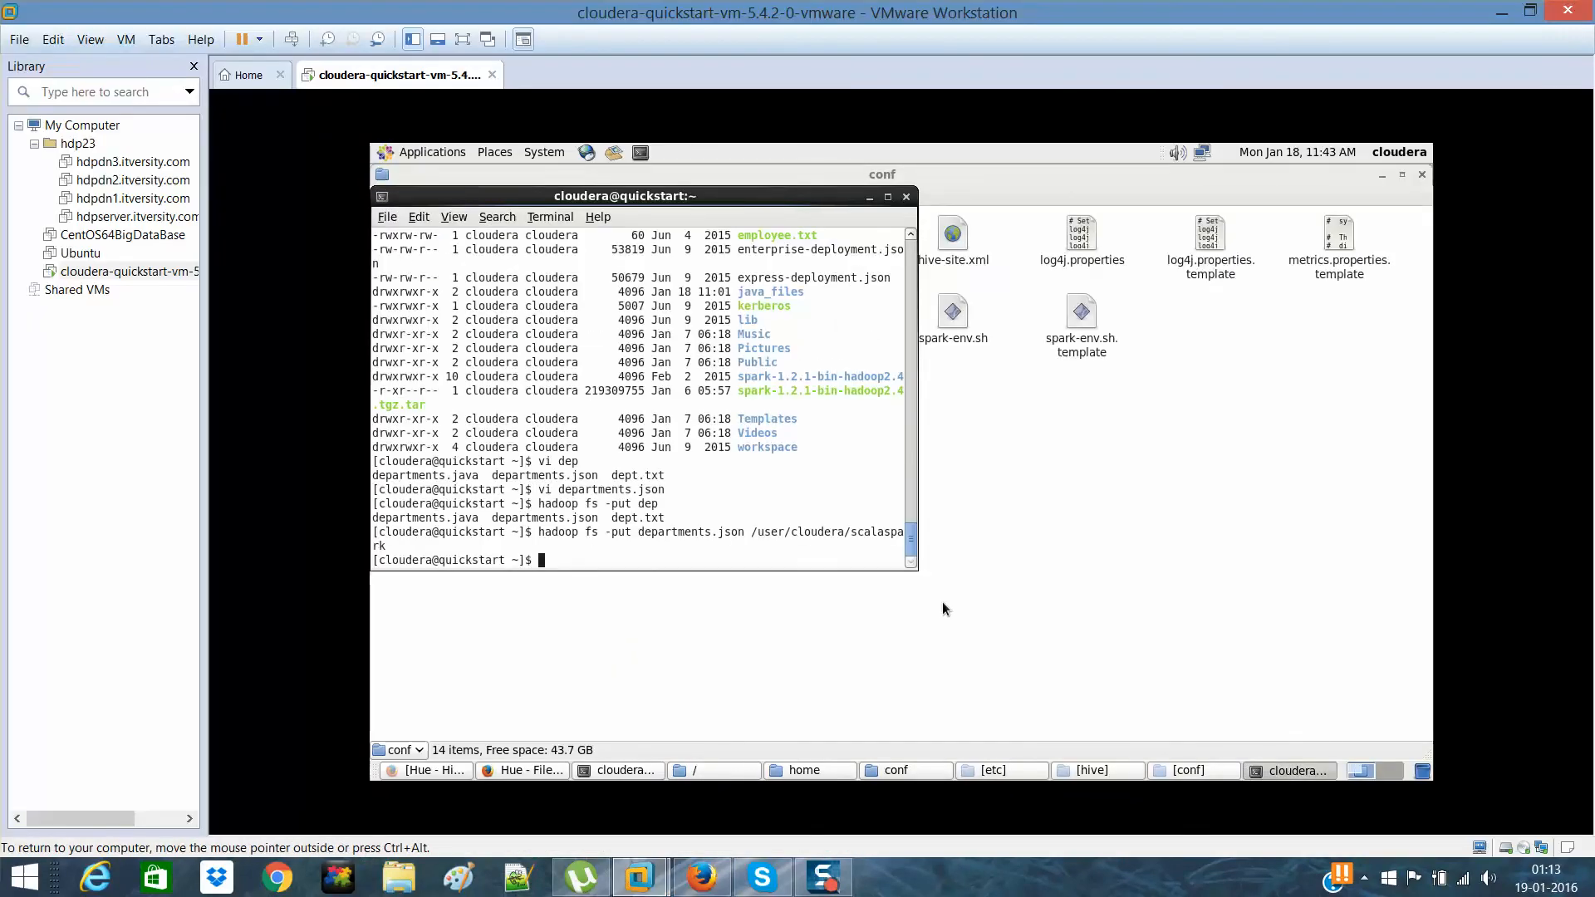
type("hadoop fs -cat /user/cloudera/scalaspark/departmentsJson/part*")
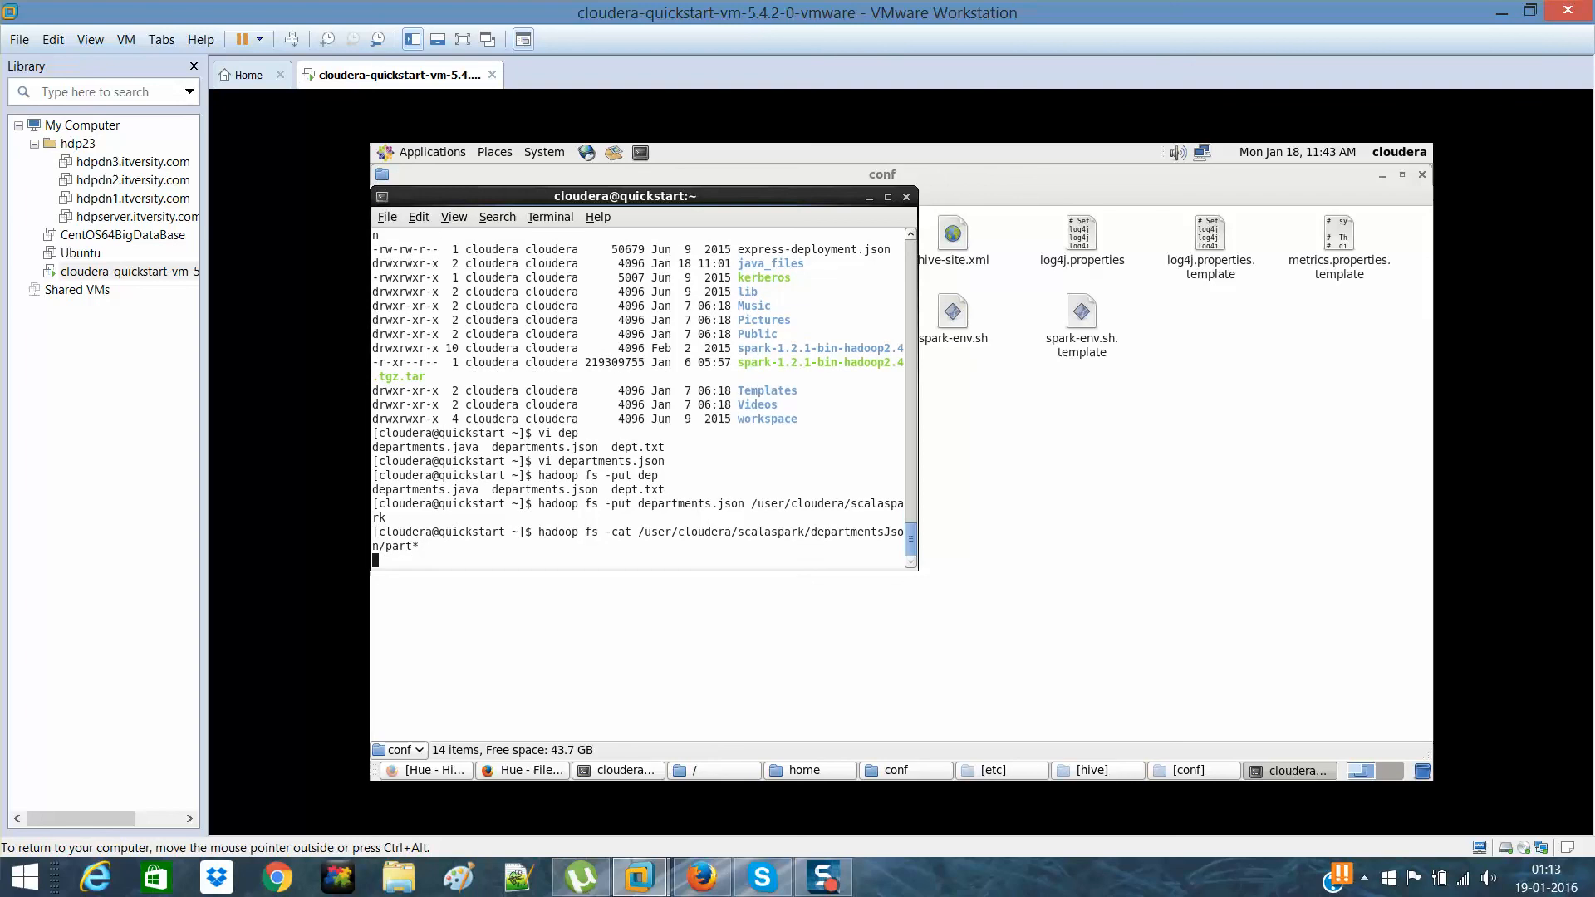
key("Return")
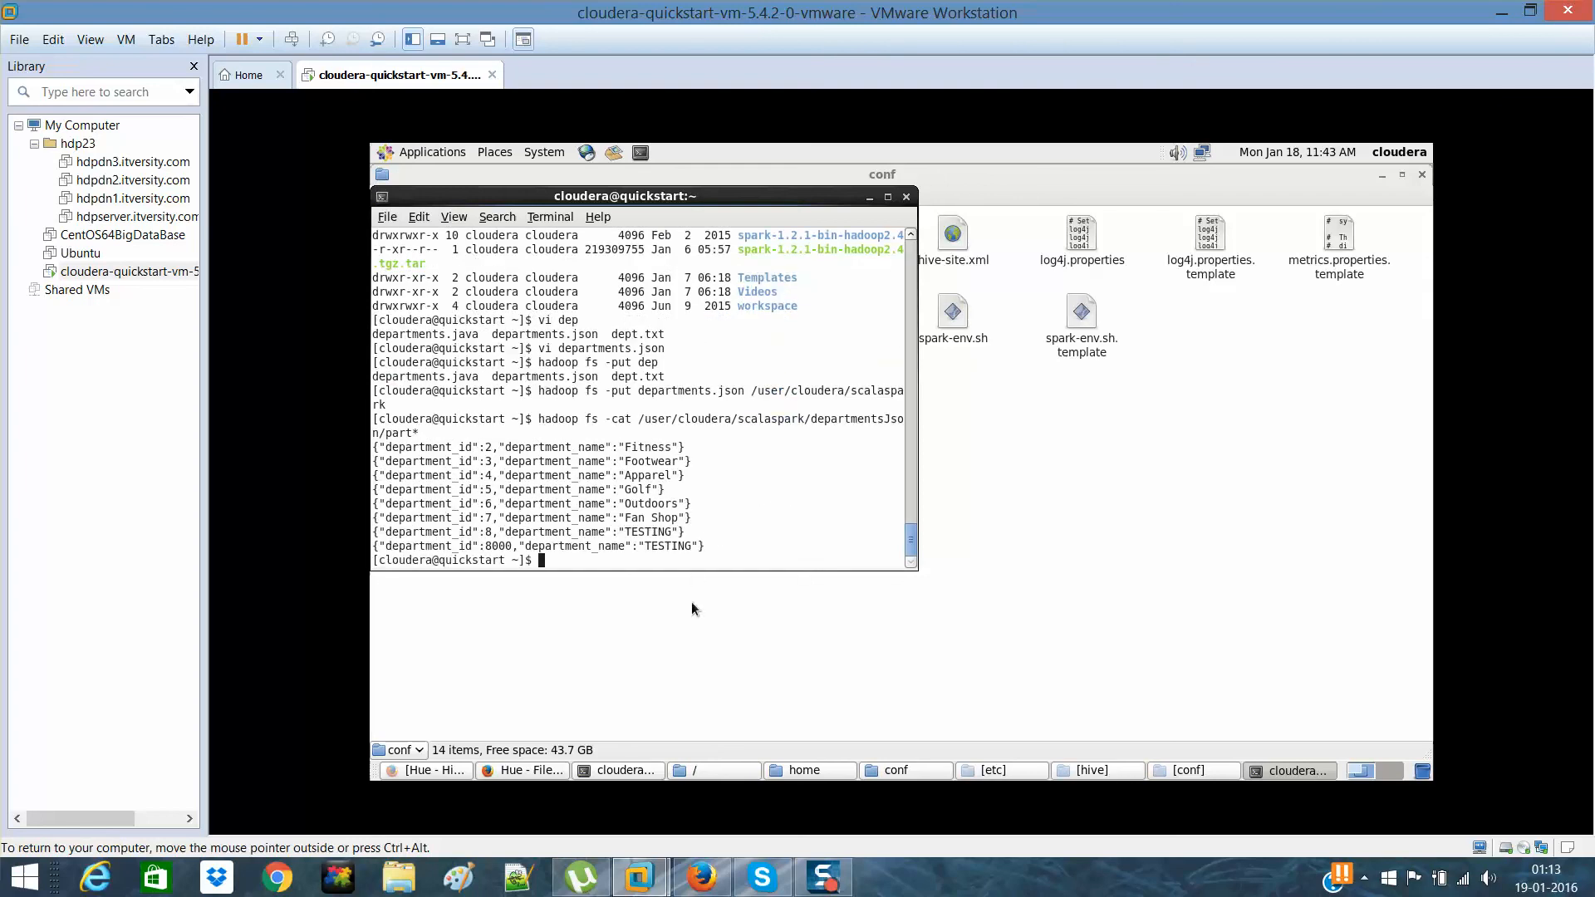
left_click_drag(374, 447, 705, 545)
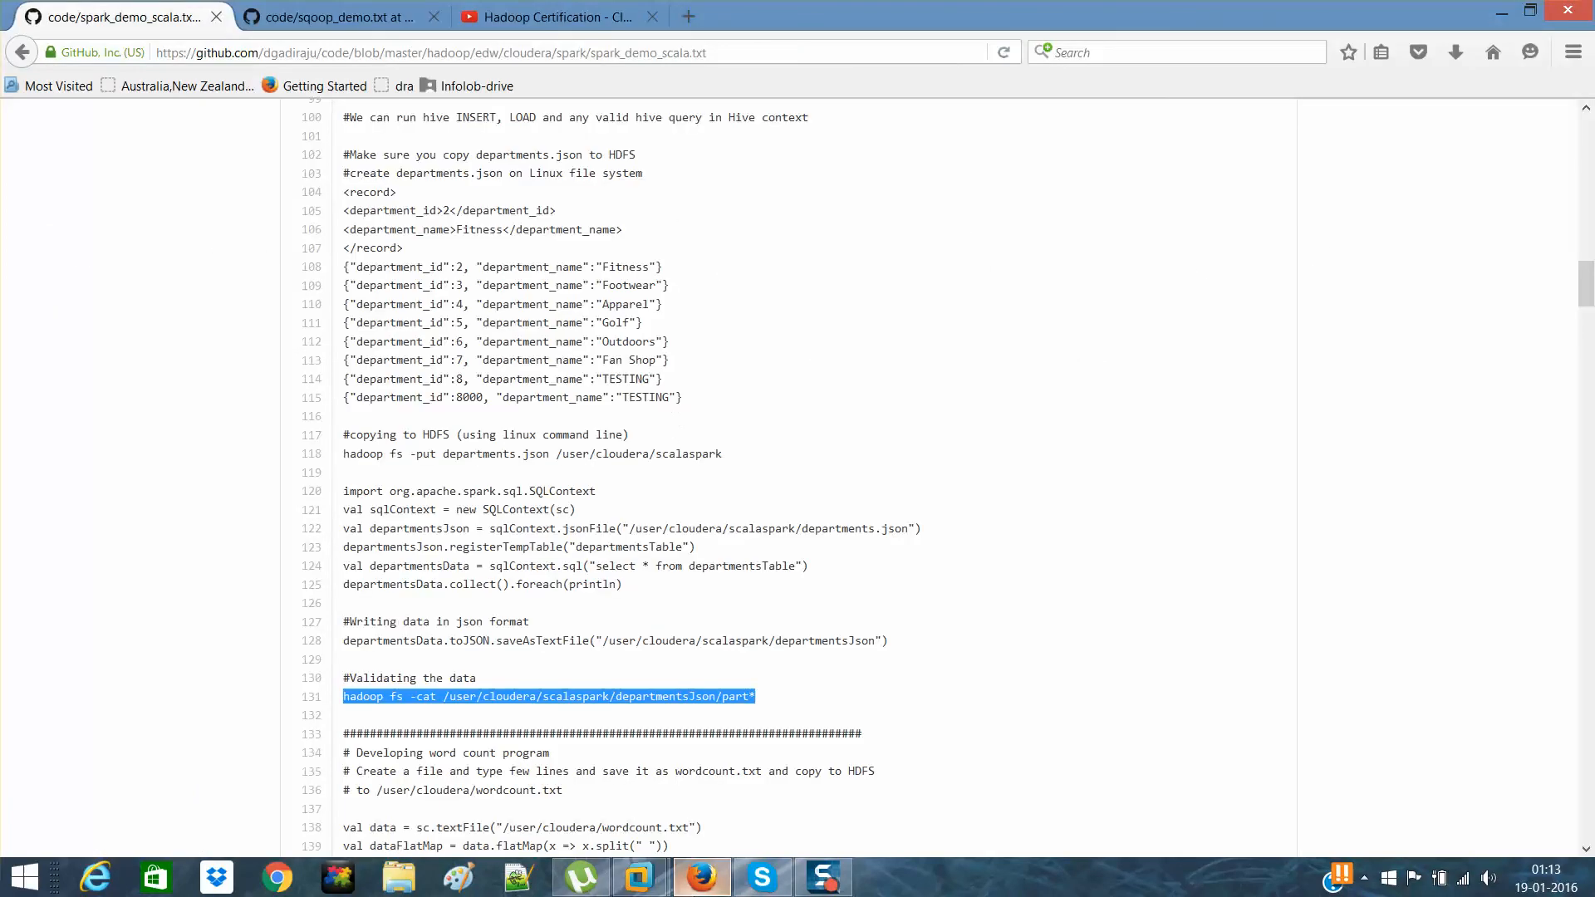
- Switch to the Hadoop Certification playlist tab and expand 'View 27 more' to show all itversity playlists
left_click(559, 17)
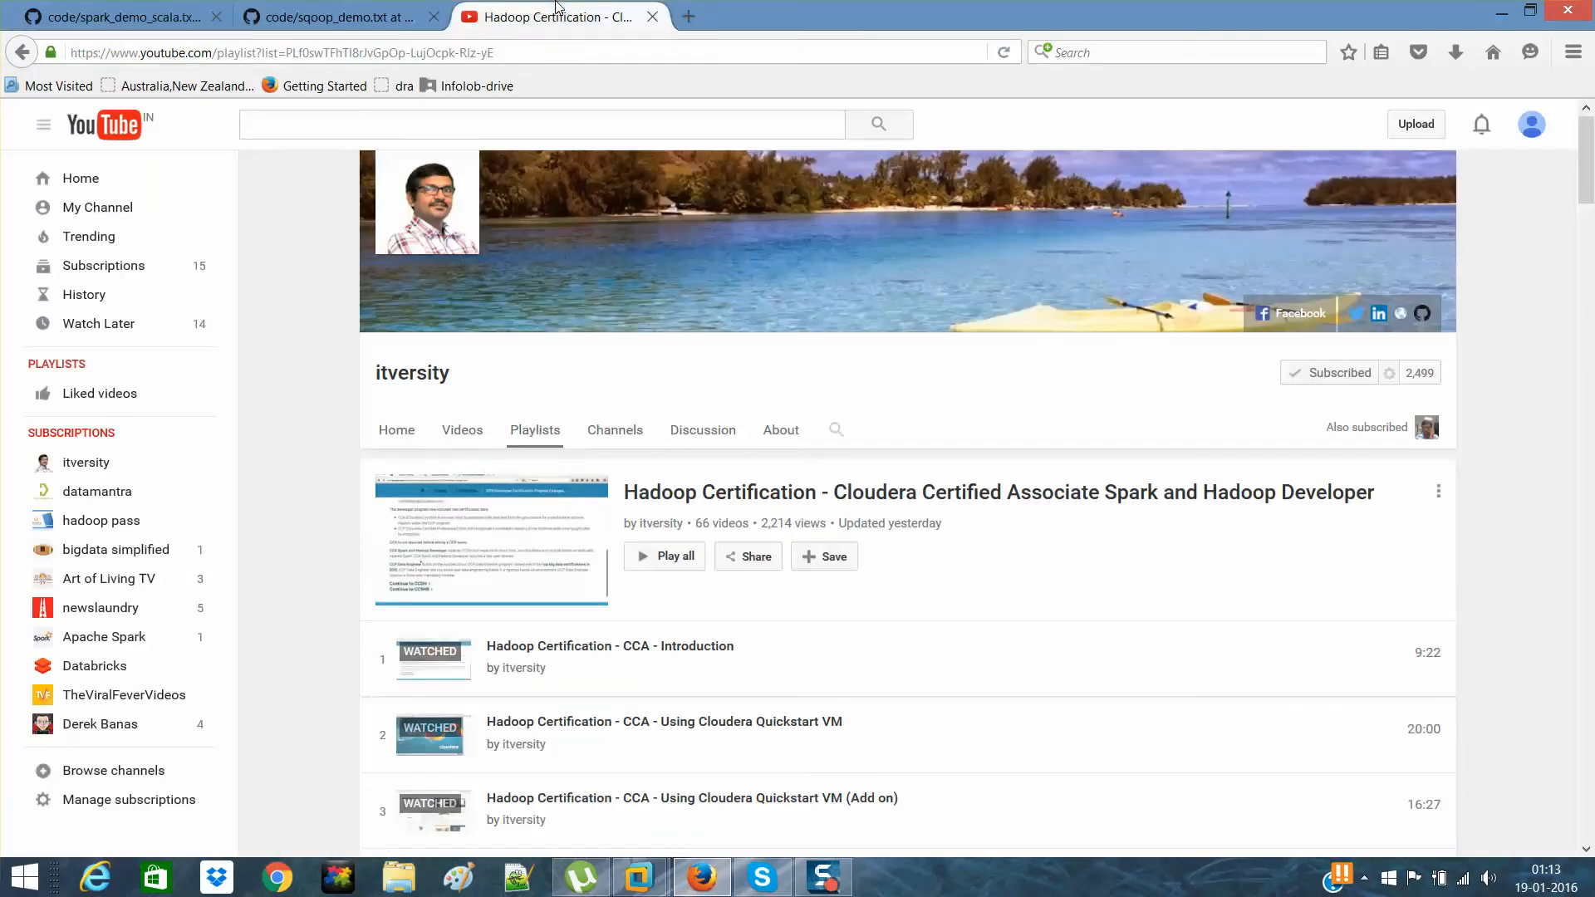
mouse_move(986, 550)
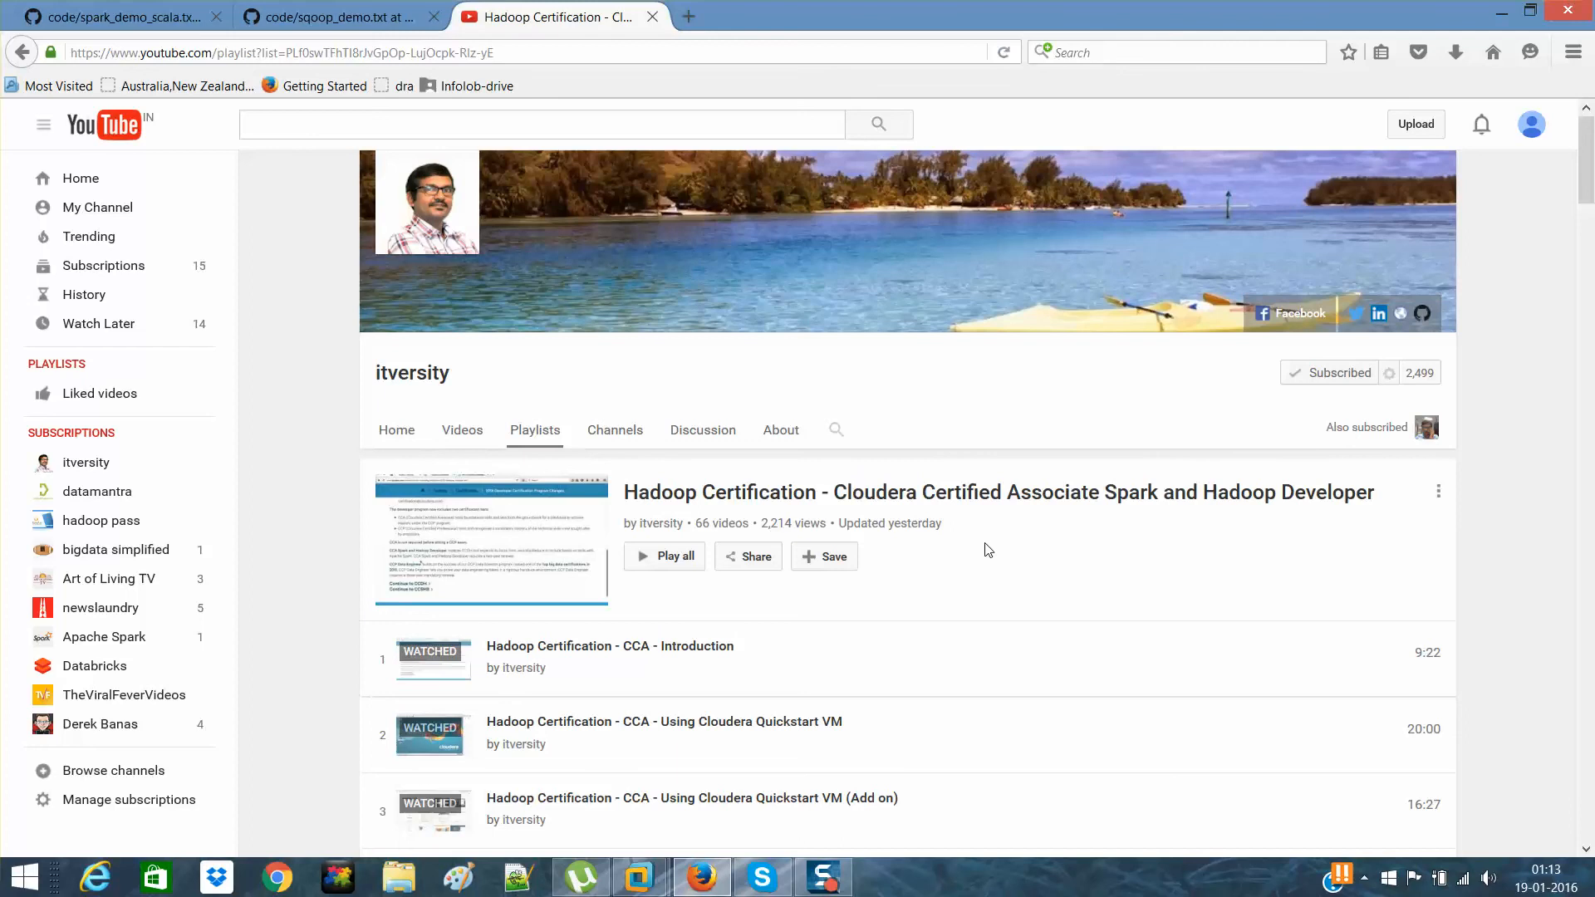
scroll("down", 3)
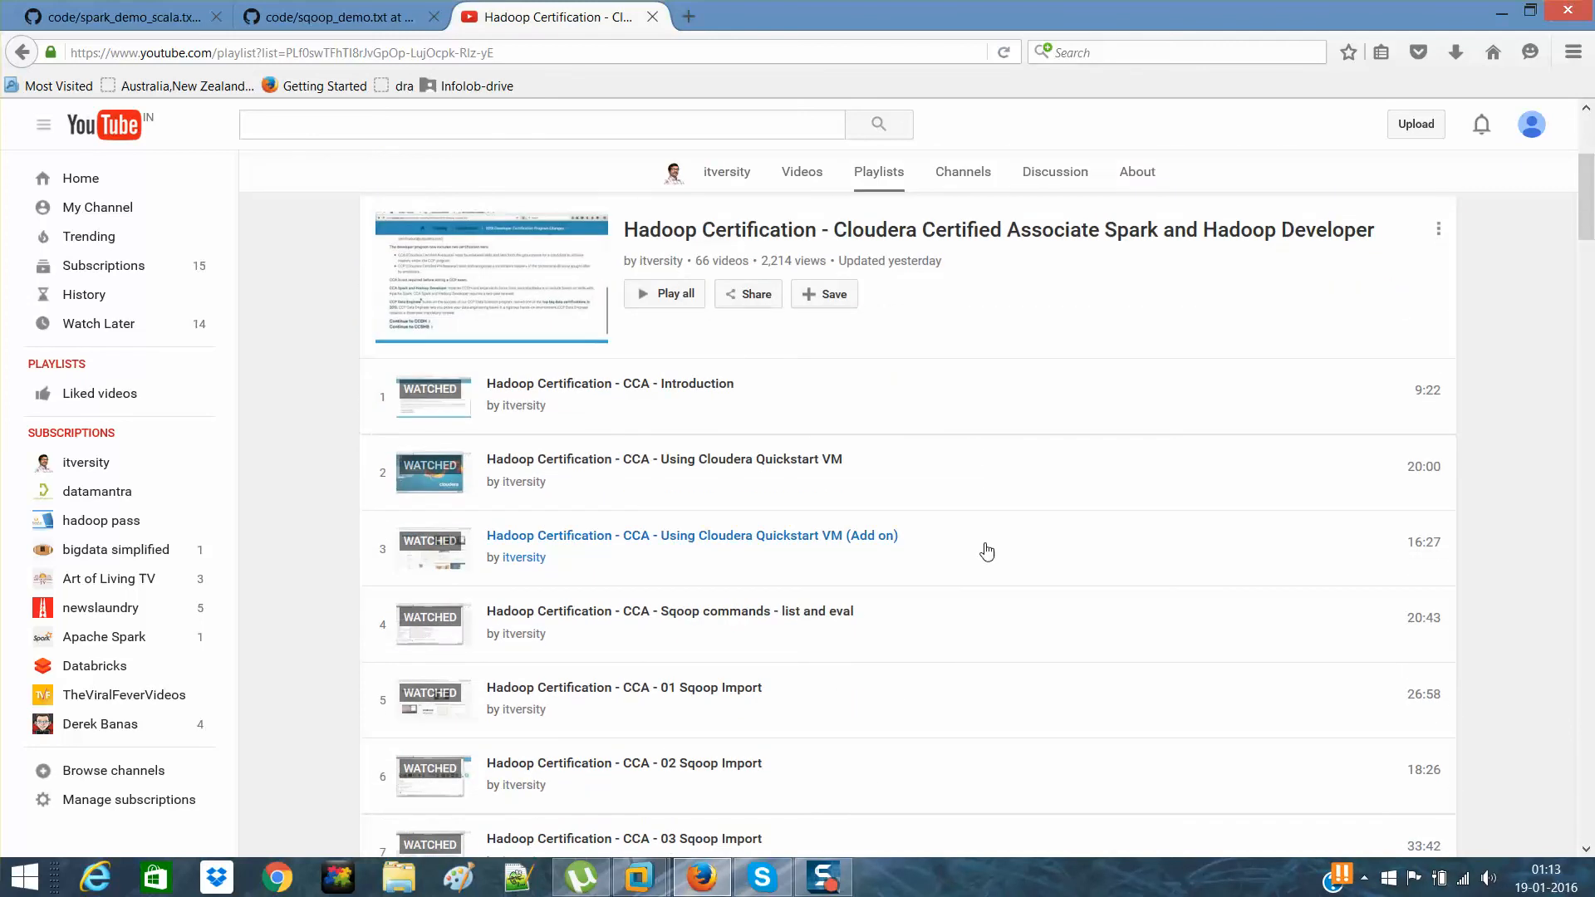
scroll("up", 3)
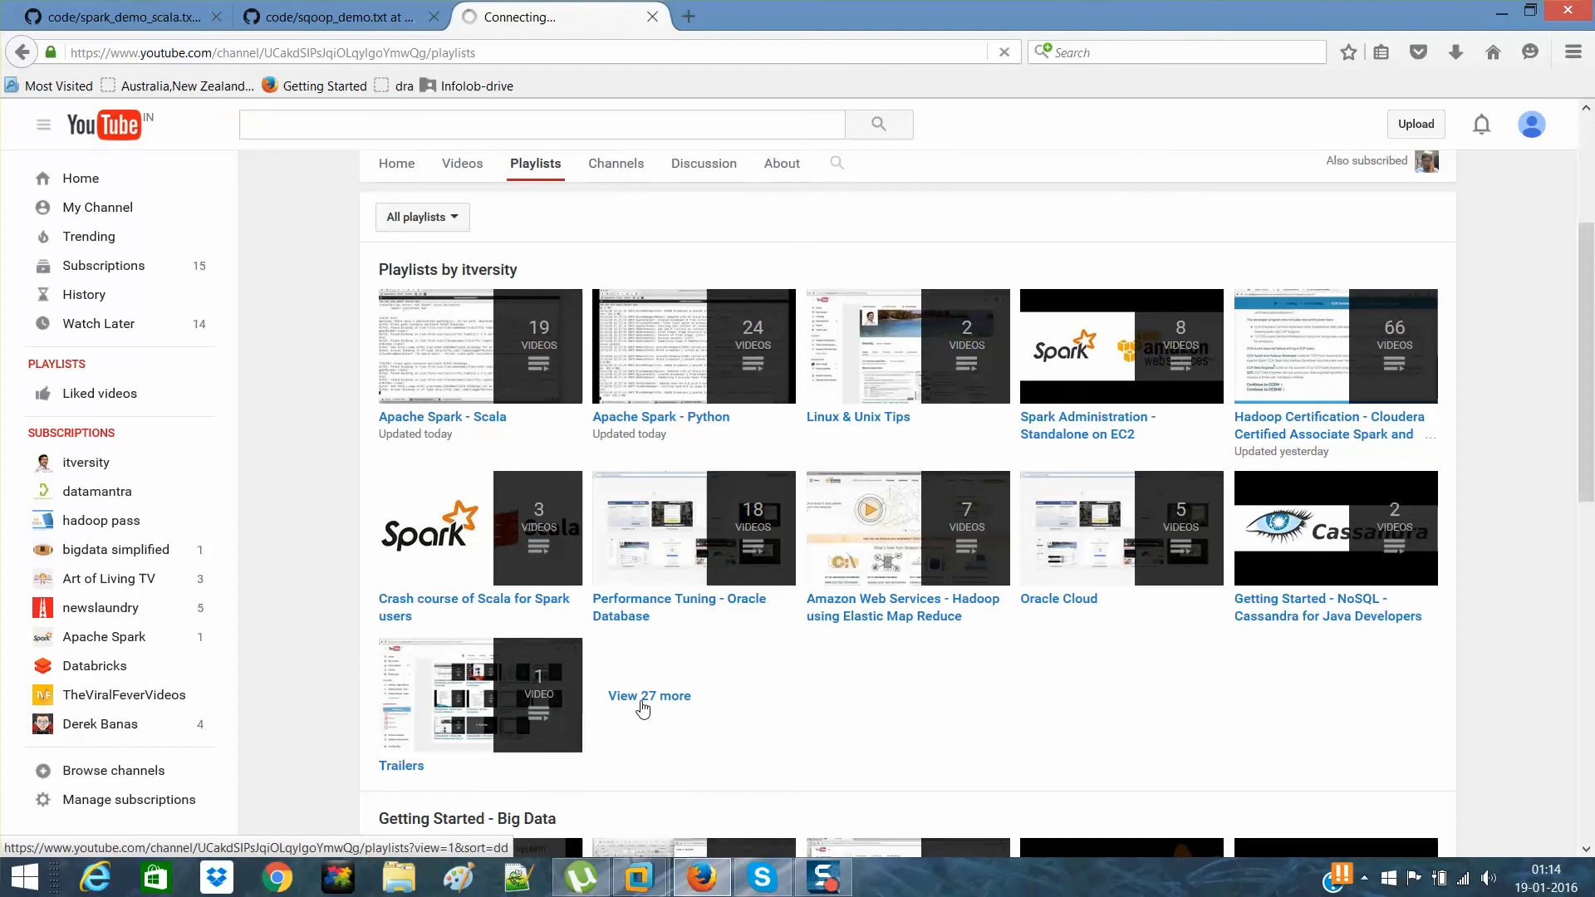
left_click(649, 696)
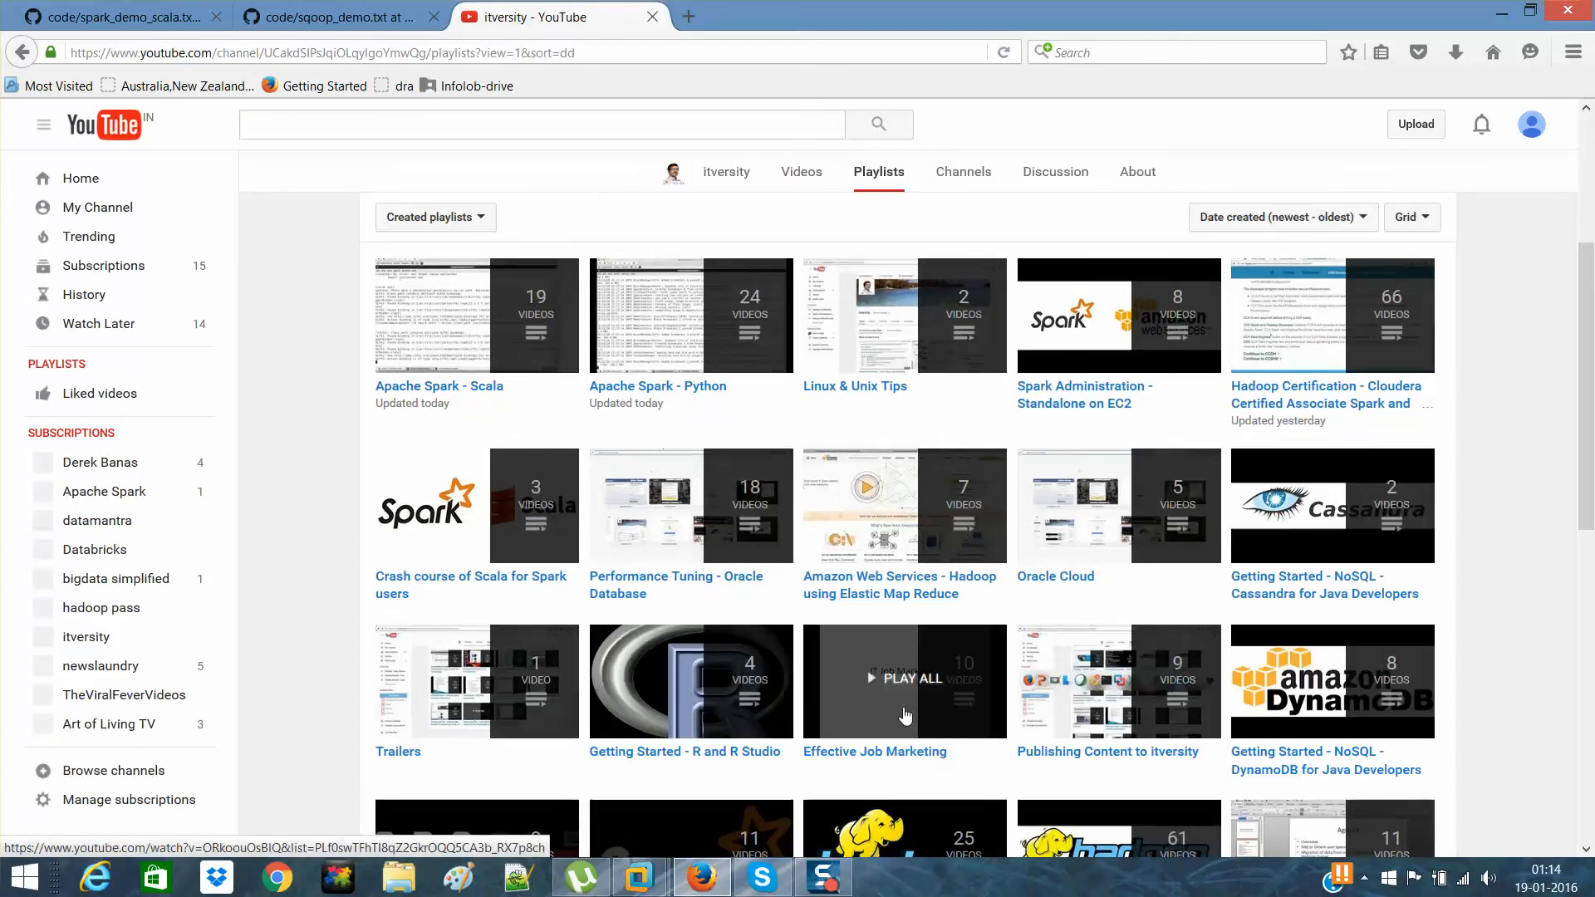
scroll("down", 3)
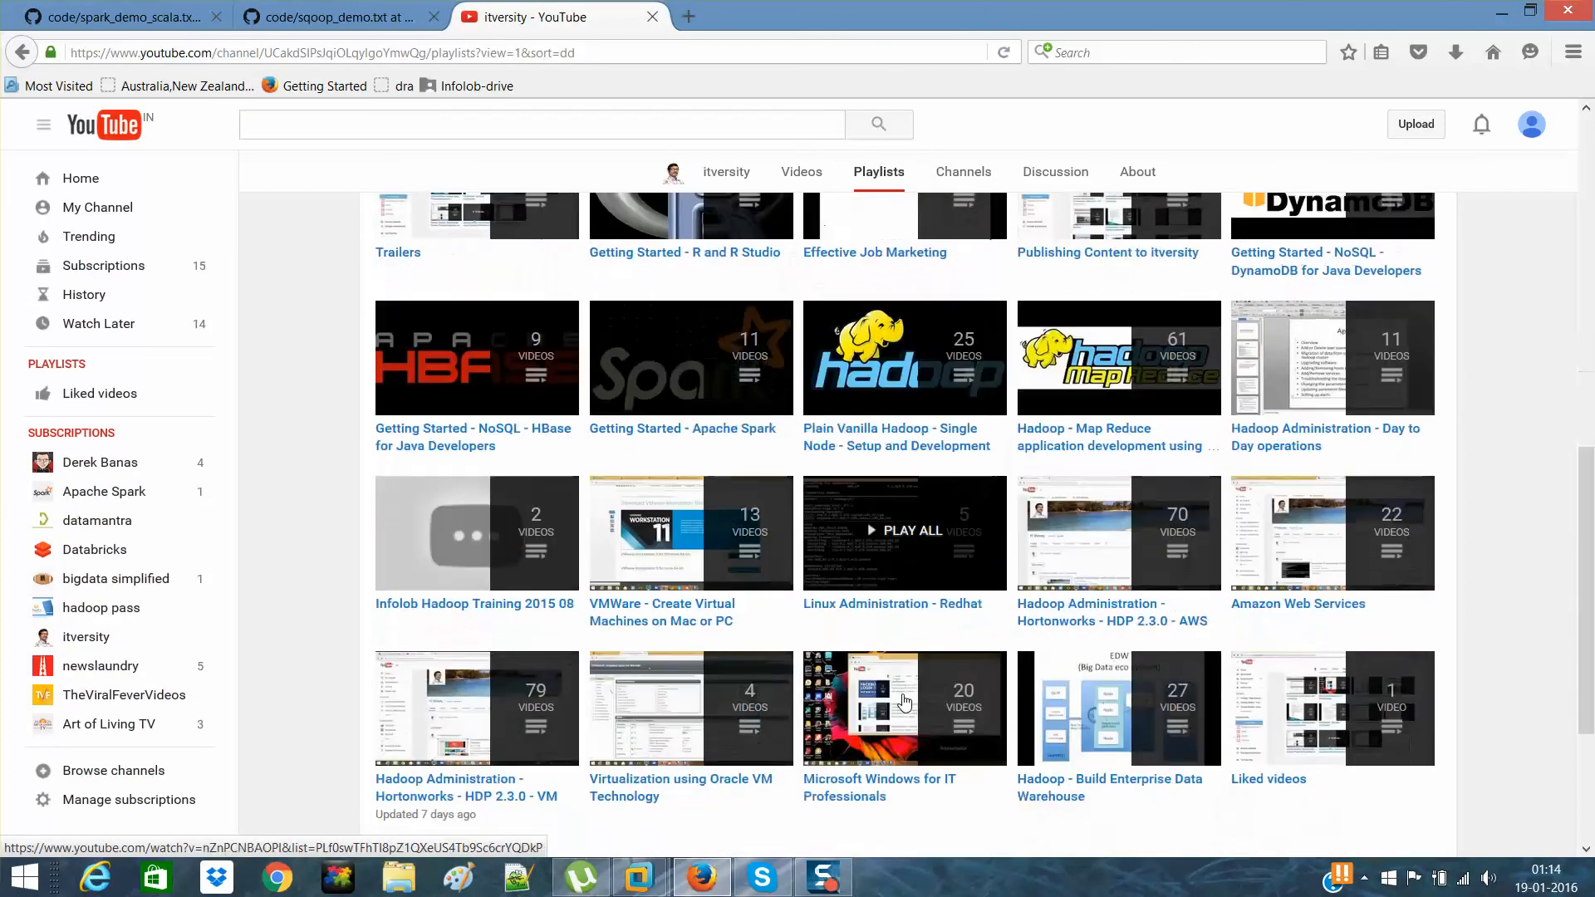